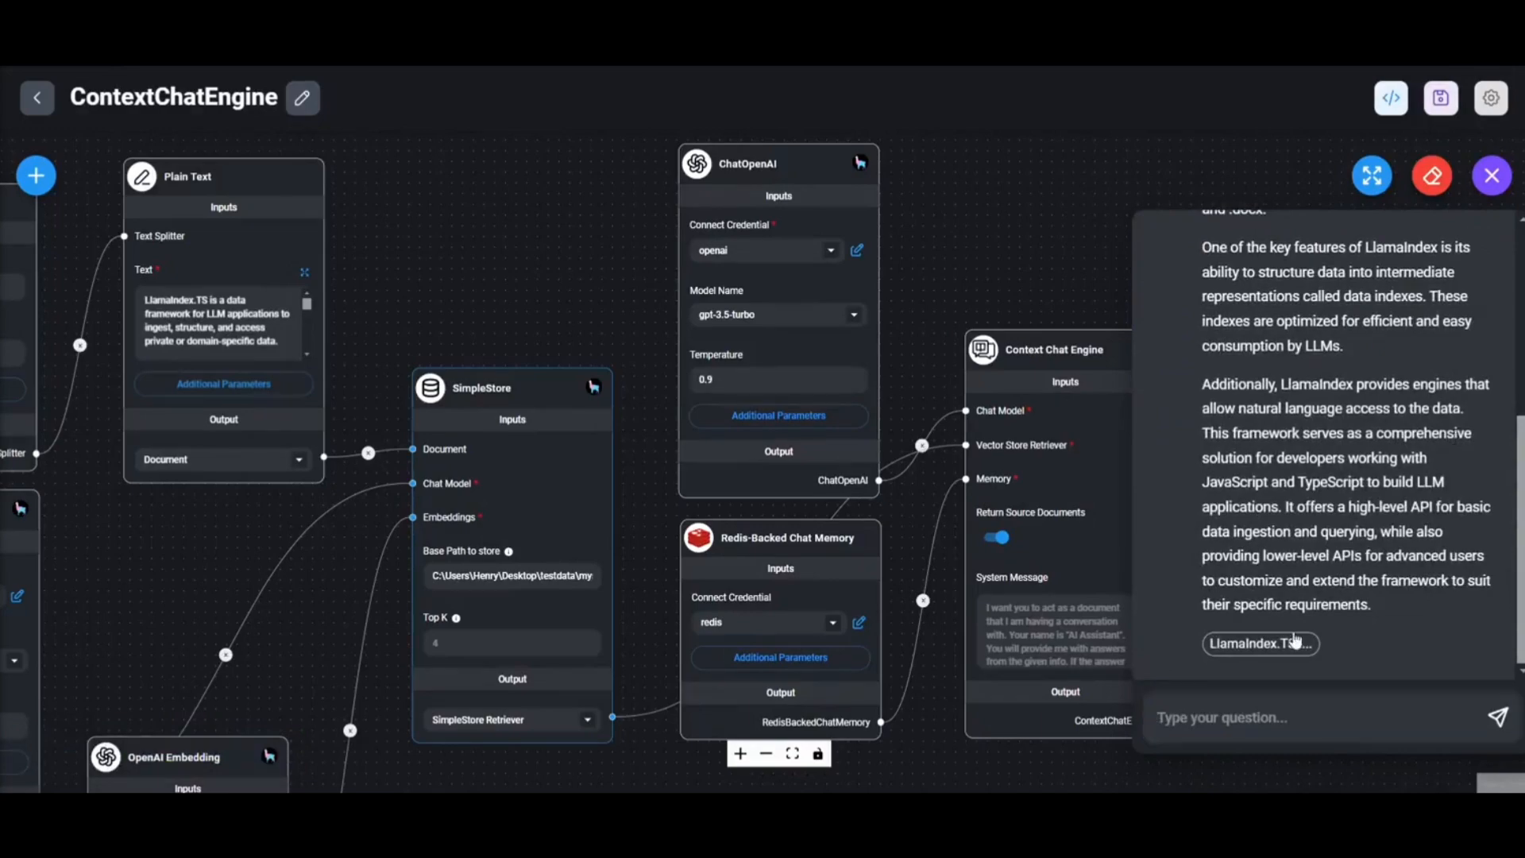
Check the source documents behind the previous answer and dismiss them.
left_click(1261, 643)
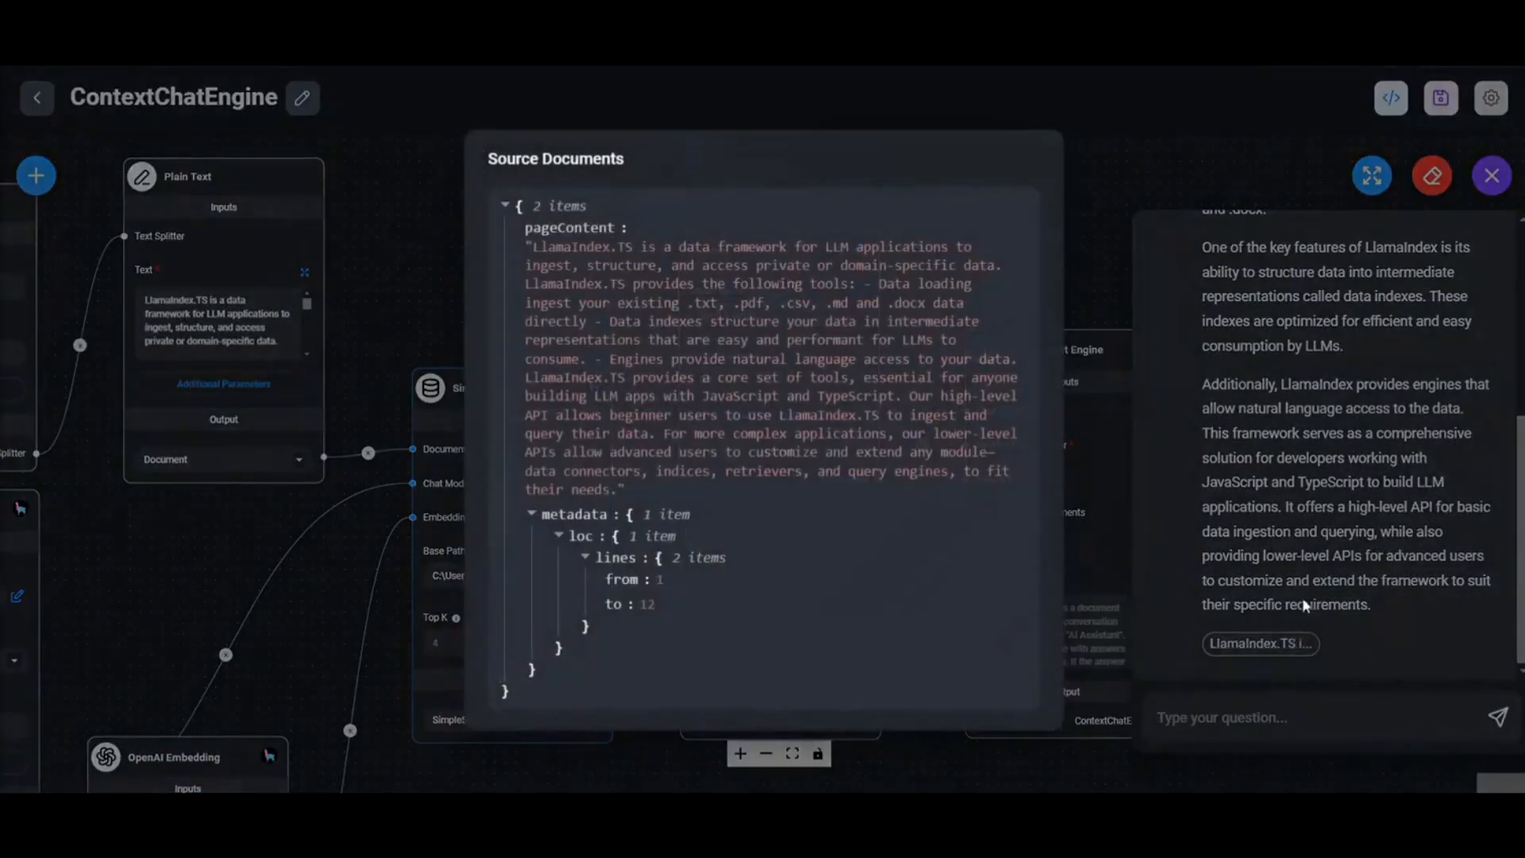
left_click(1490, 175)
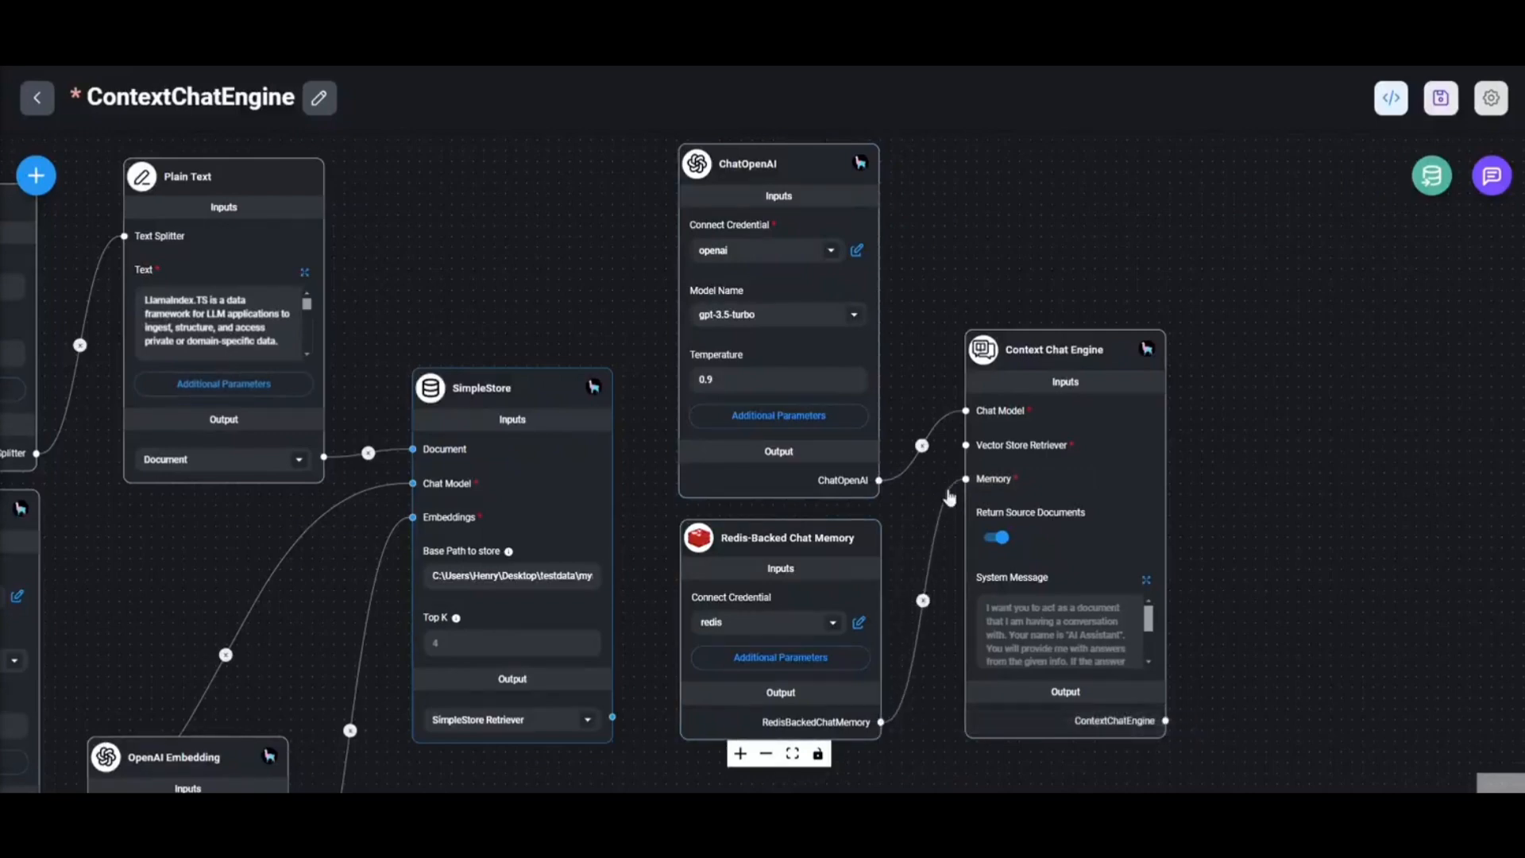
Save the ContextChatEngine chatflow and ask the test chat 'what is llamaindex'.
left_click(1064, 349)
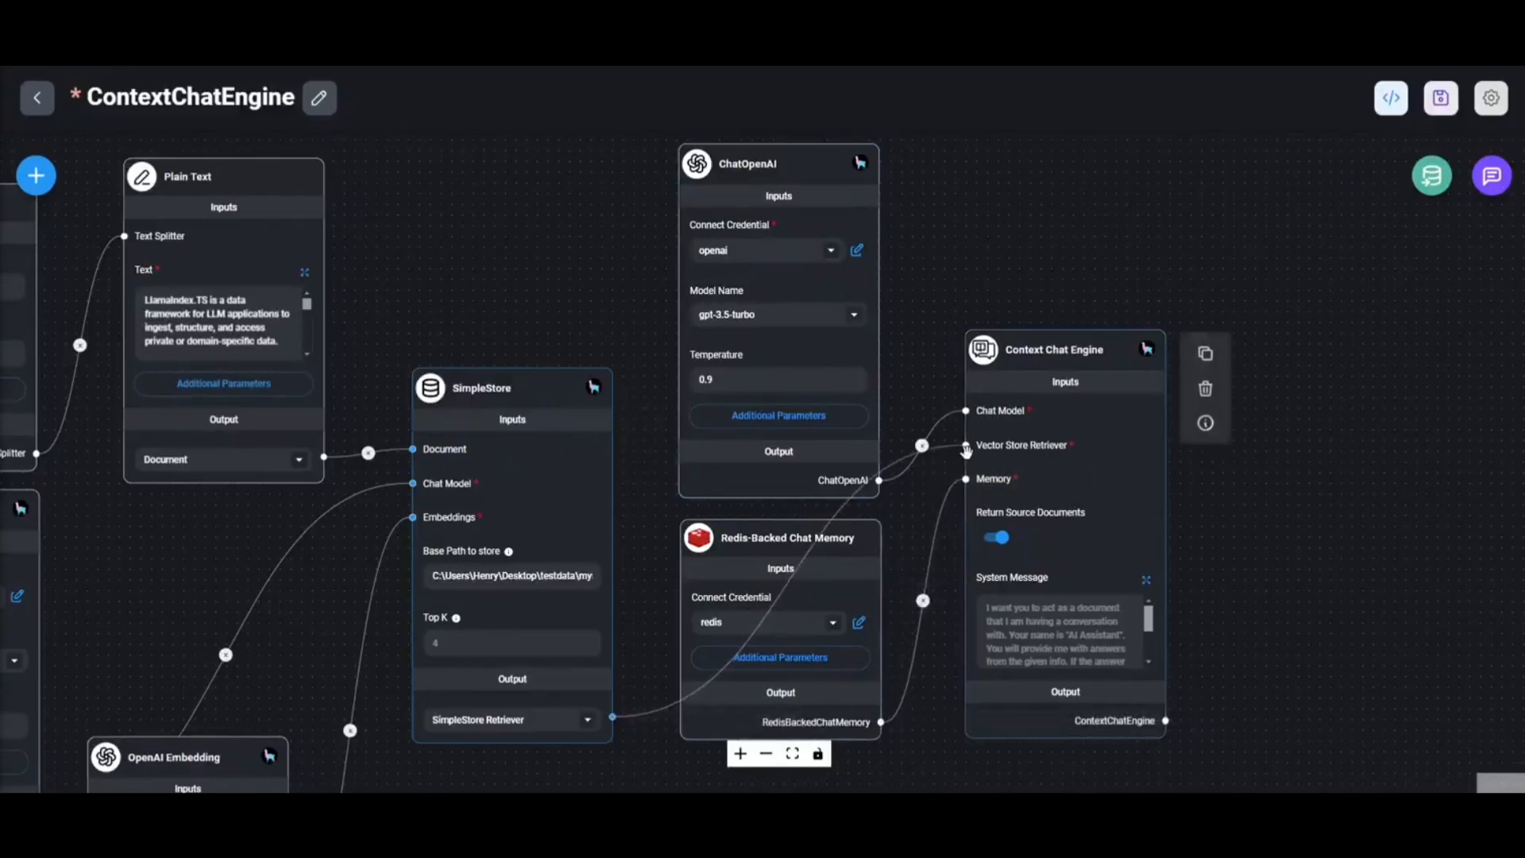
left_click(1439, 98)
type("what is llamaindex")
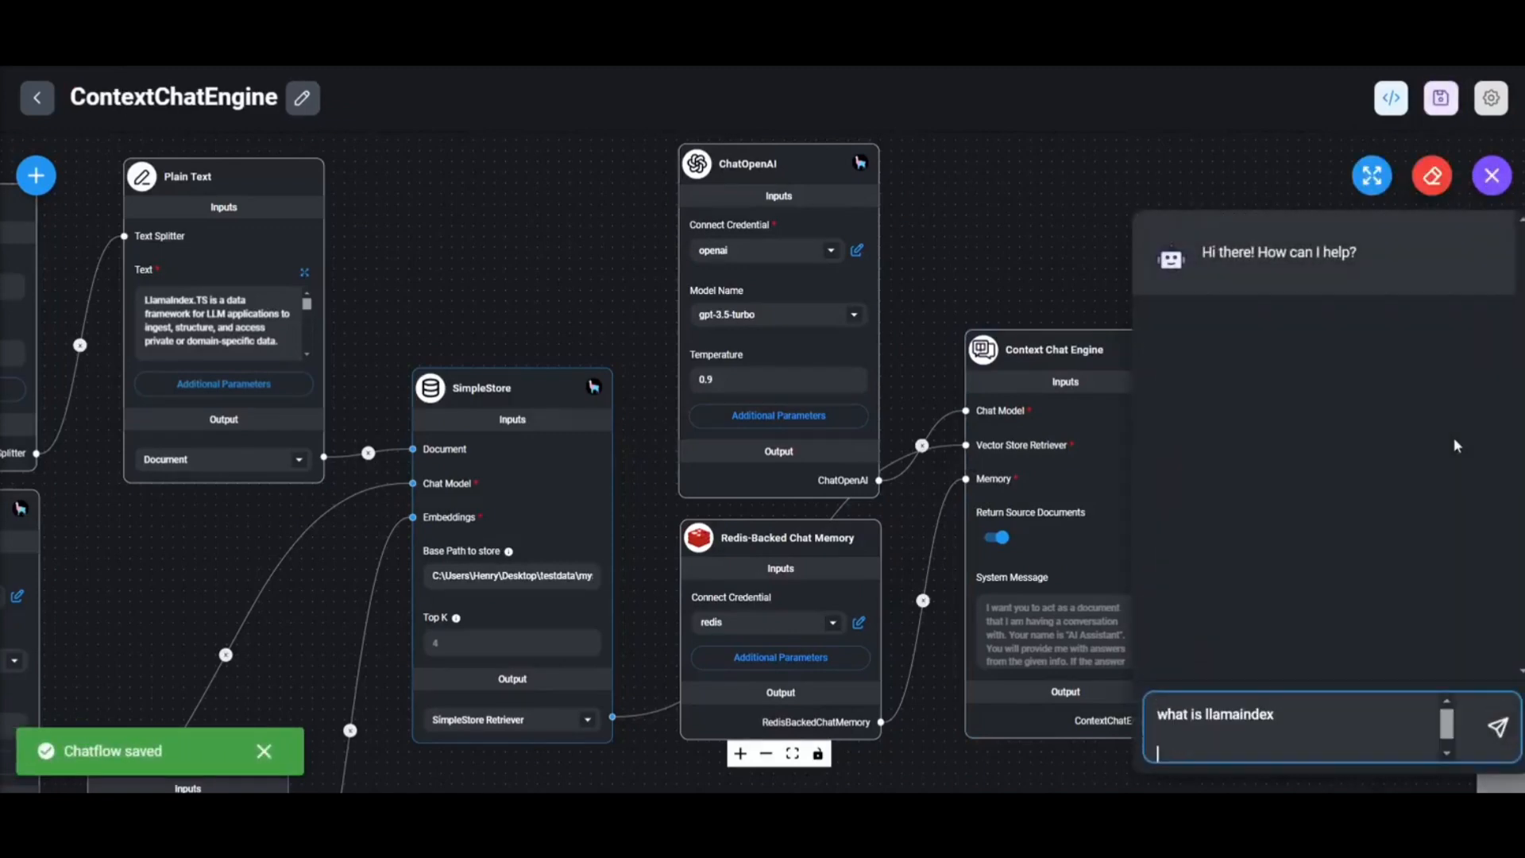
left_click(1496, 722)
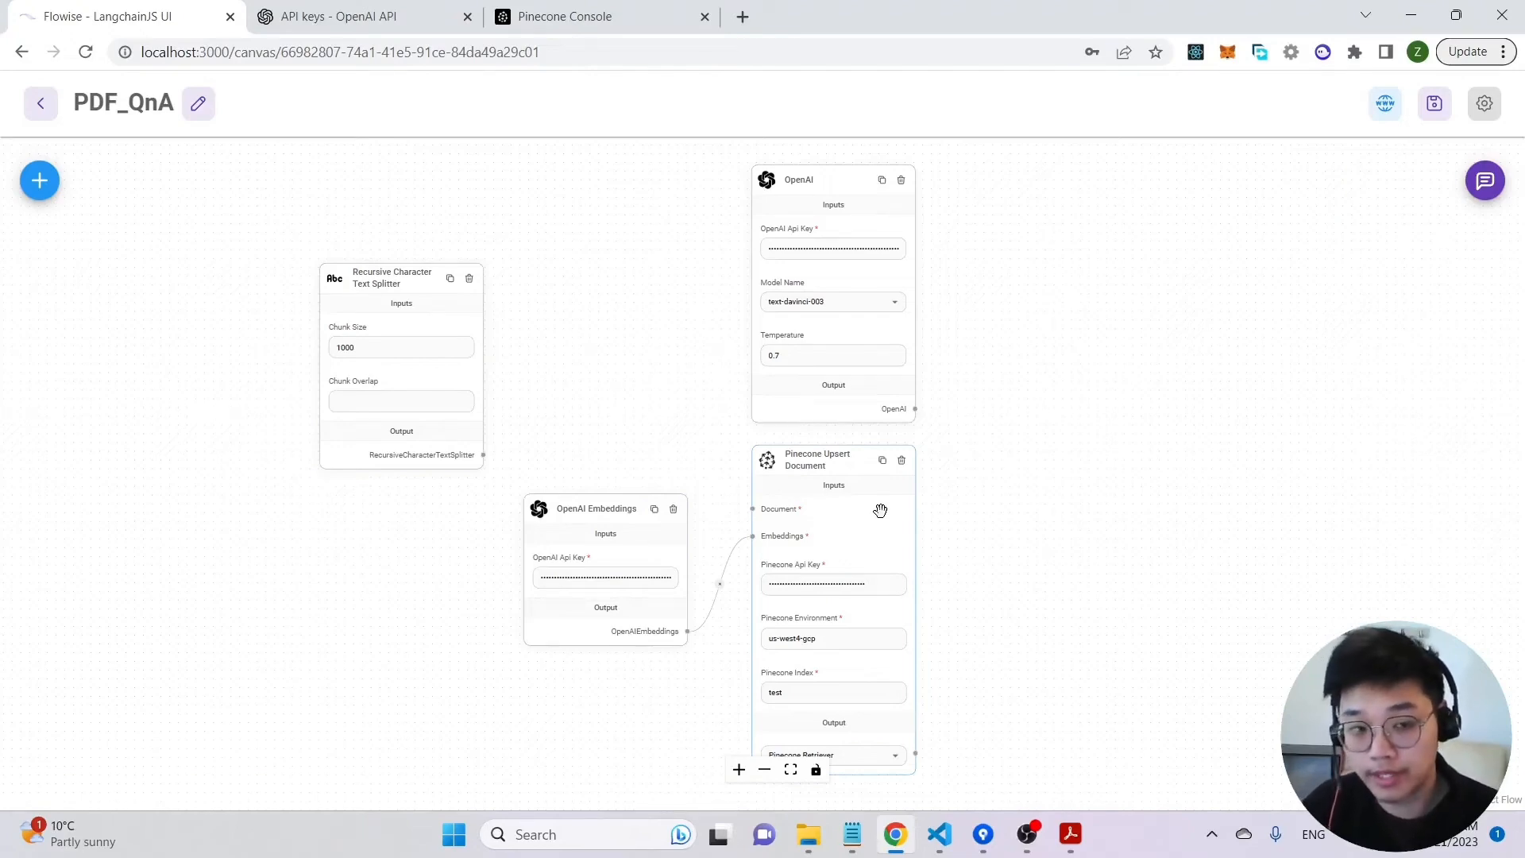
mouse_move(527, 140)
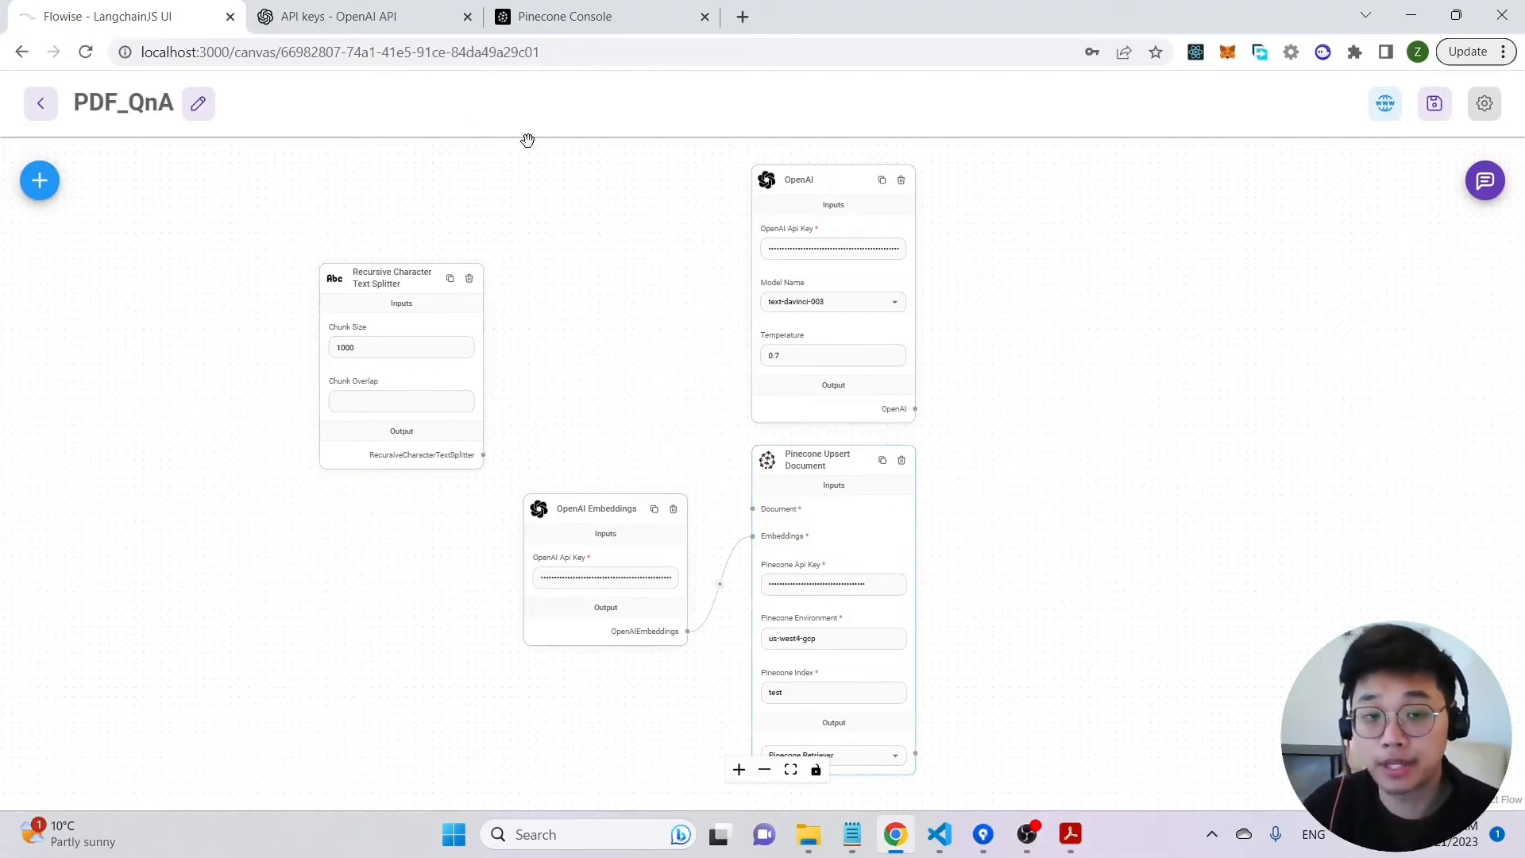
mouse_move(147, 213)
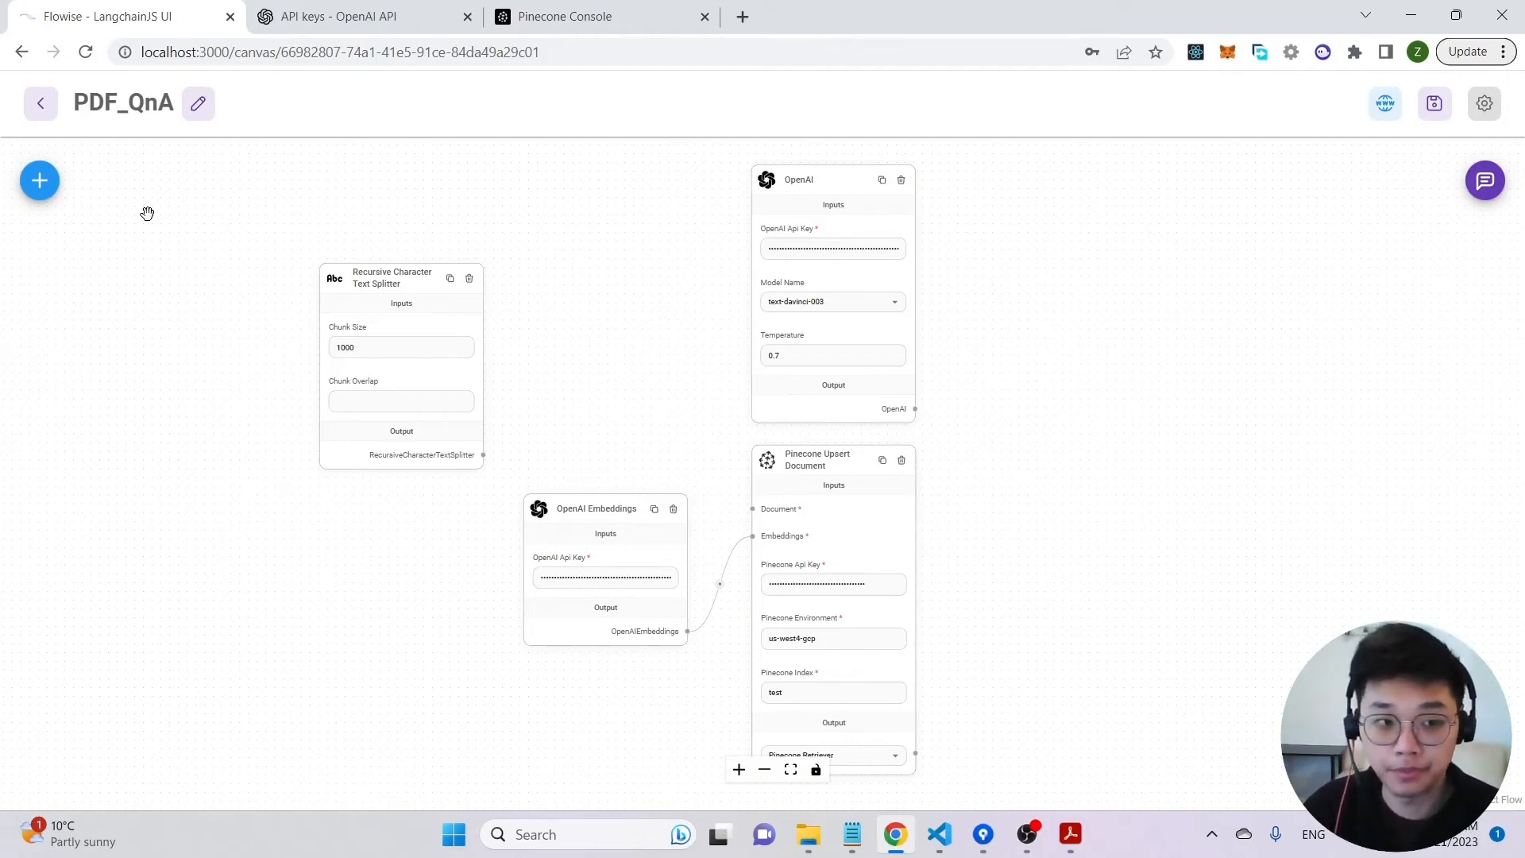
Add a Pdf File document loader node to the PDF_QnA canvas.
left_click(40, 179)
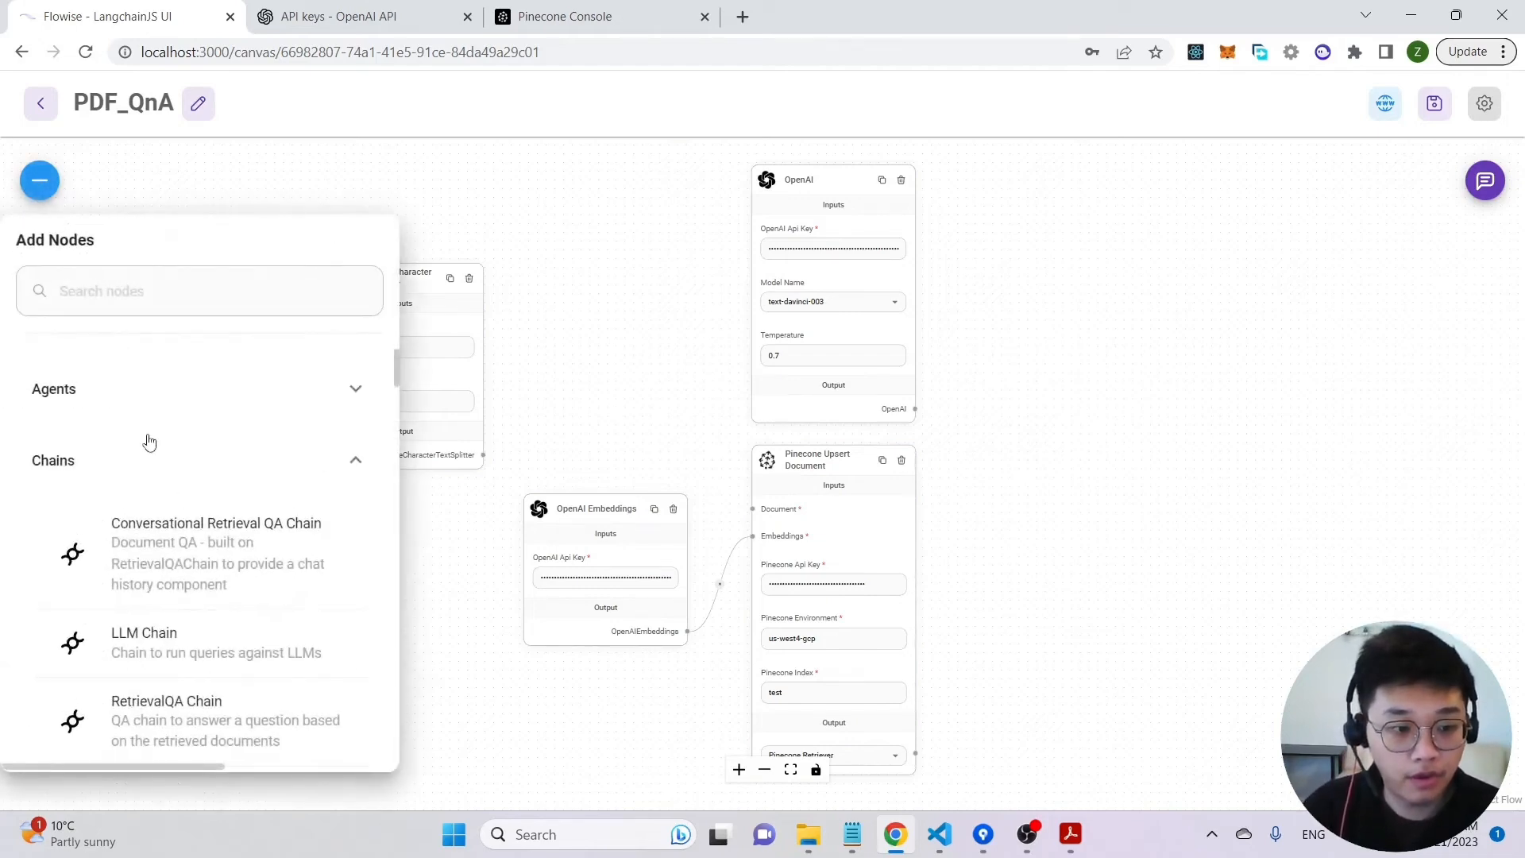
scroll("down", 3)
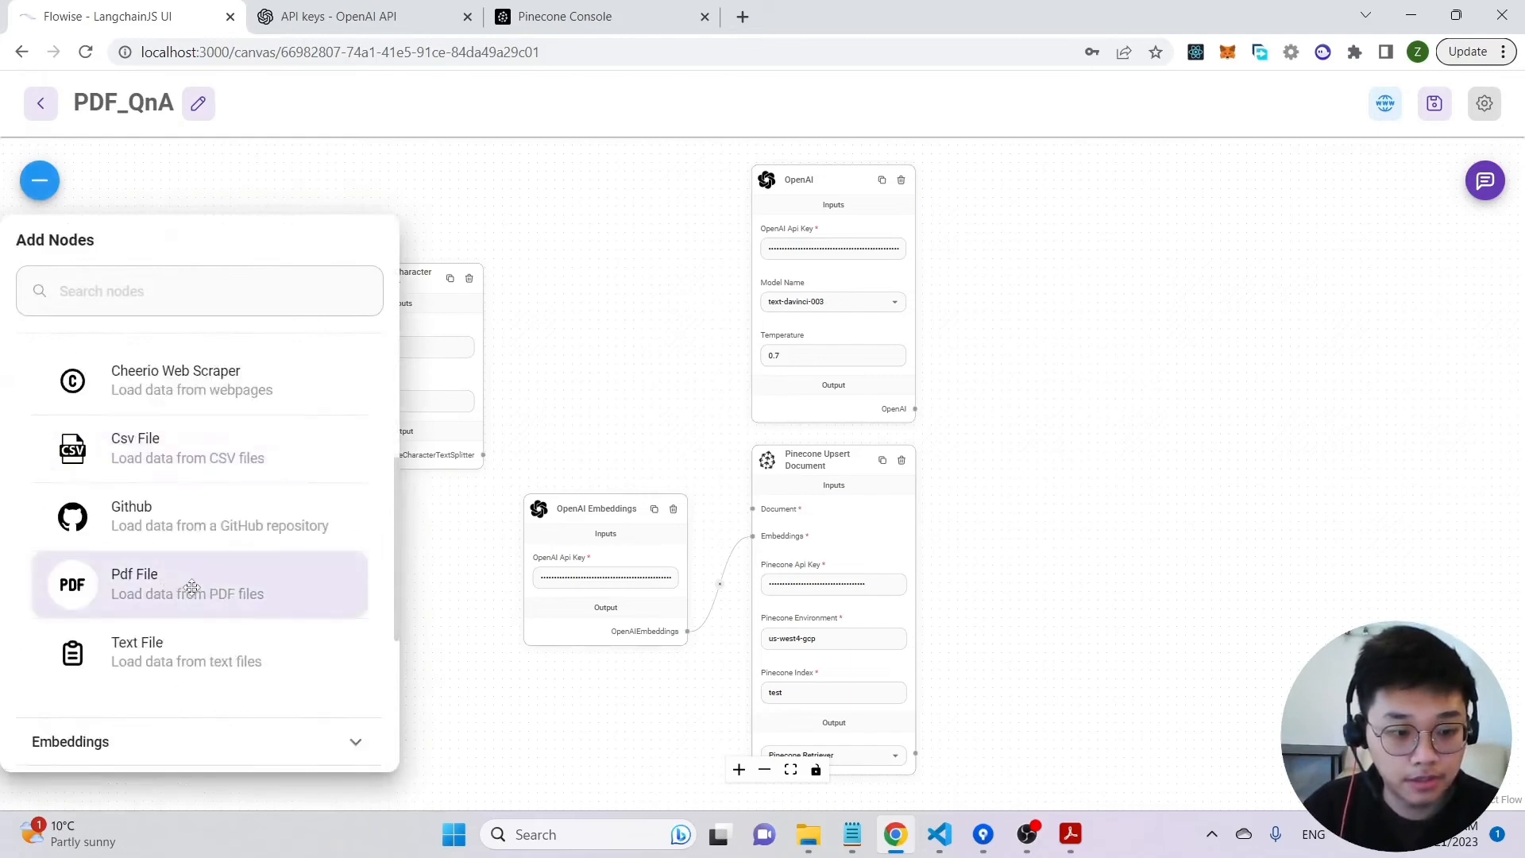
left_click(190, 585)
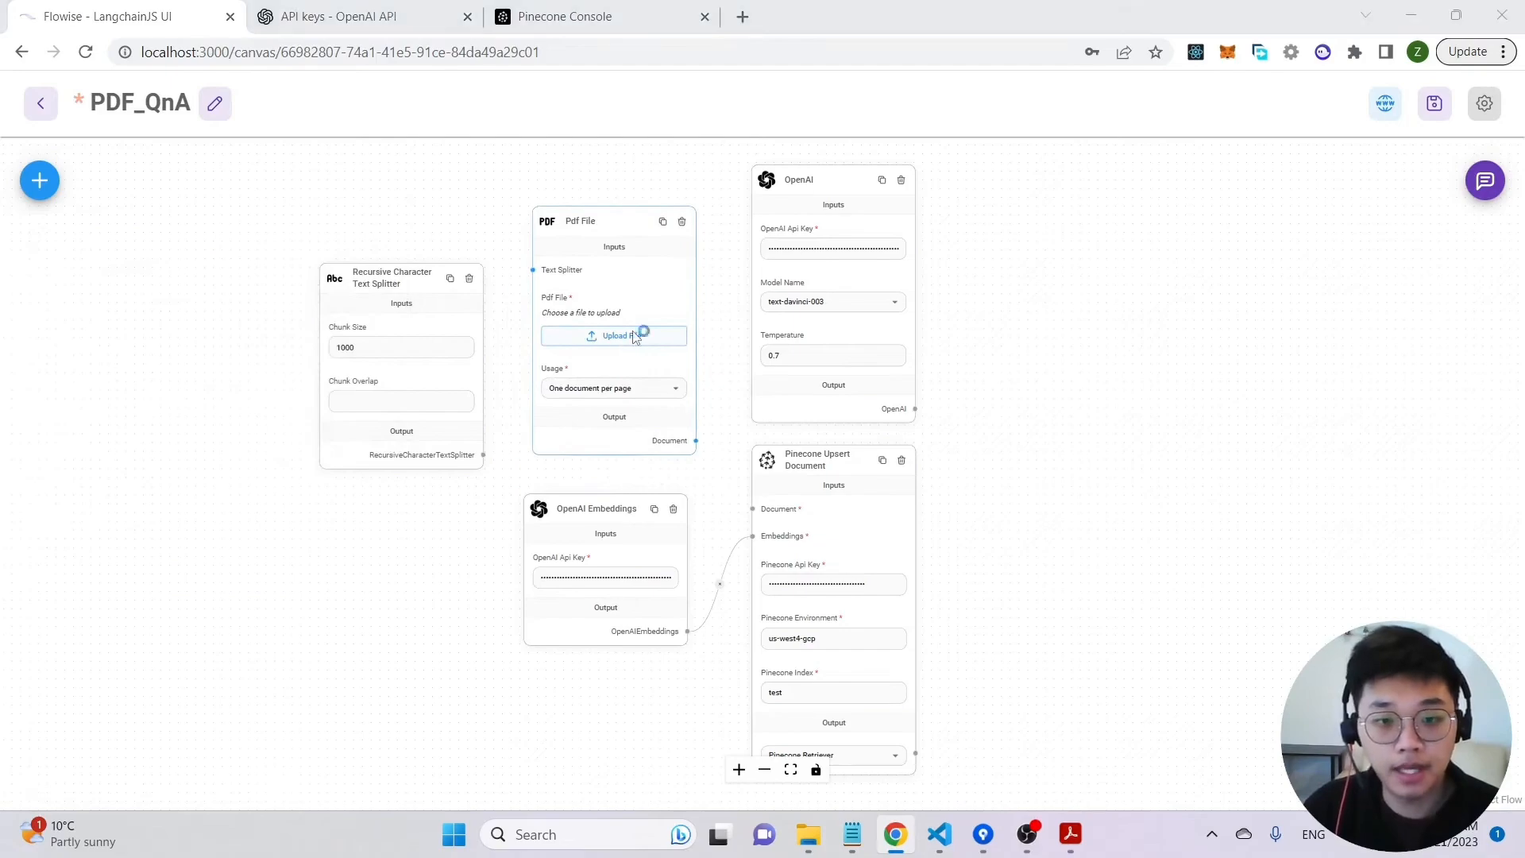
Upload AI-Paper.pdf as the loader's file and return to the flow.
left_click(614, 335)
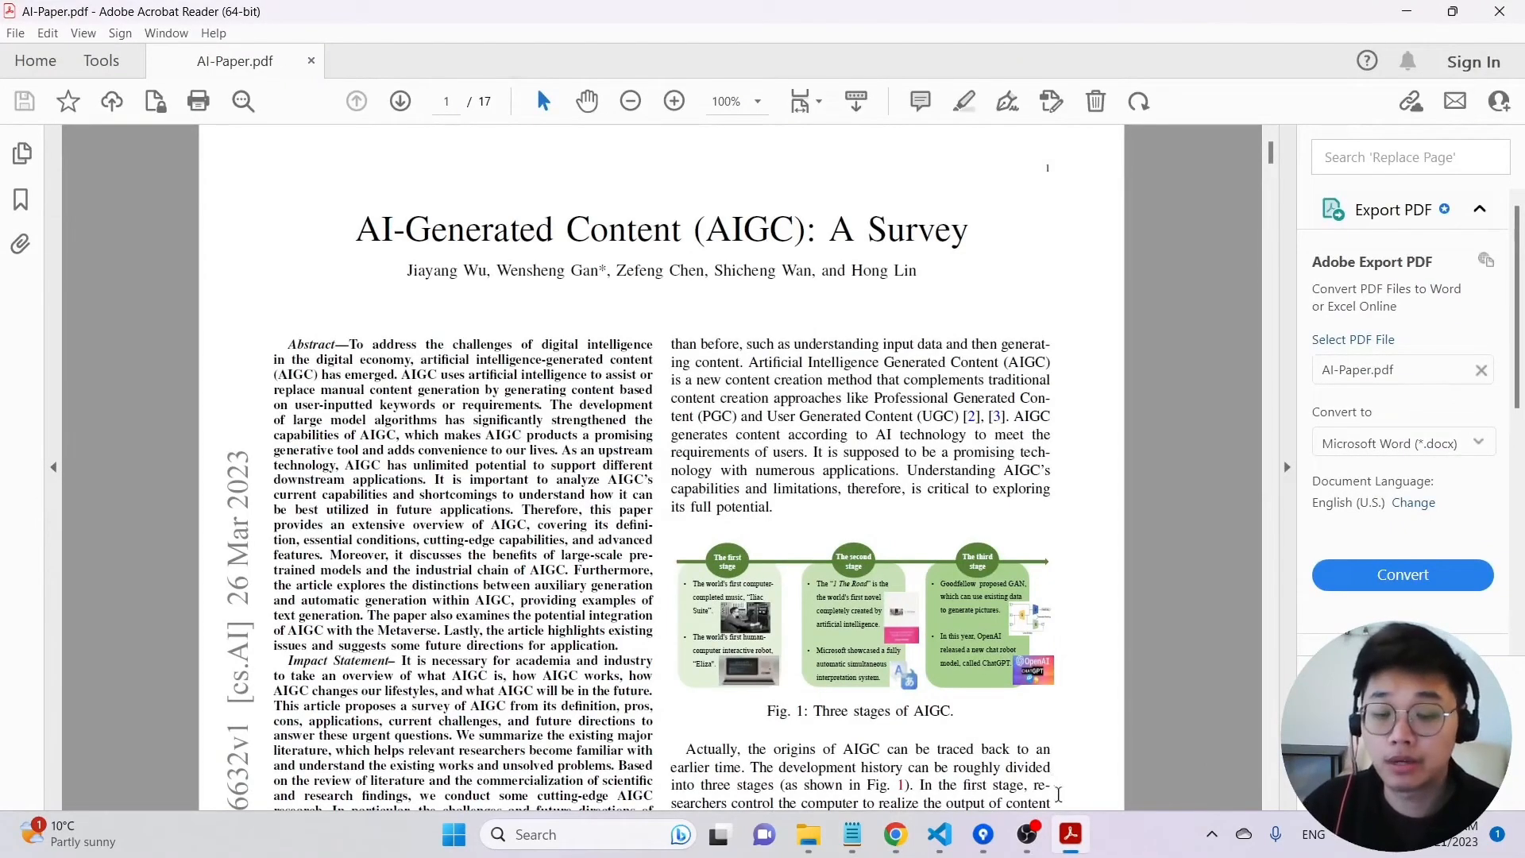
left_click(893, 835)
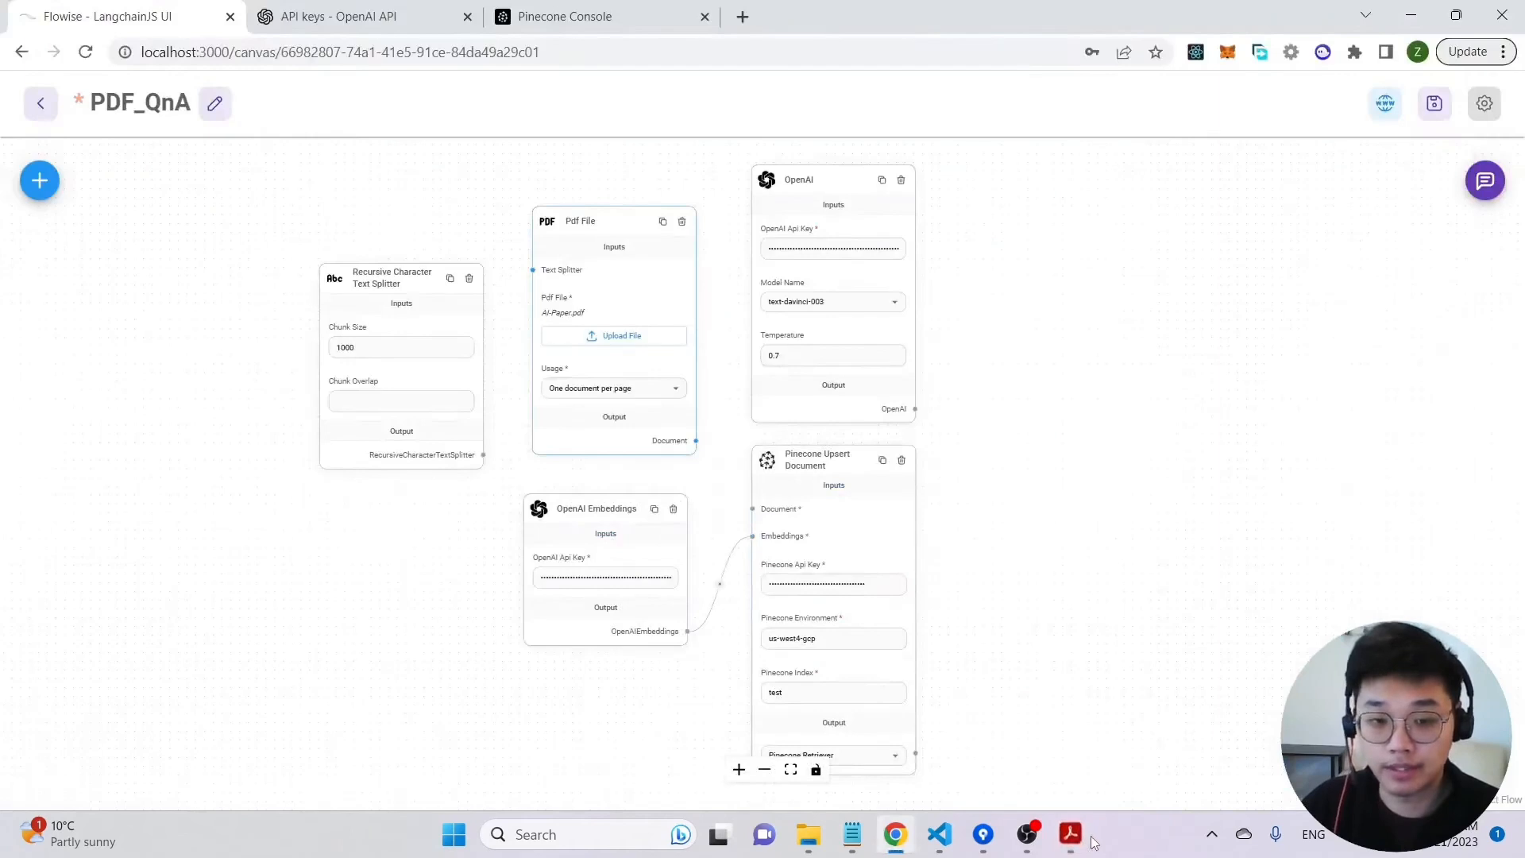
mouse_move(479, 454)
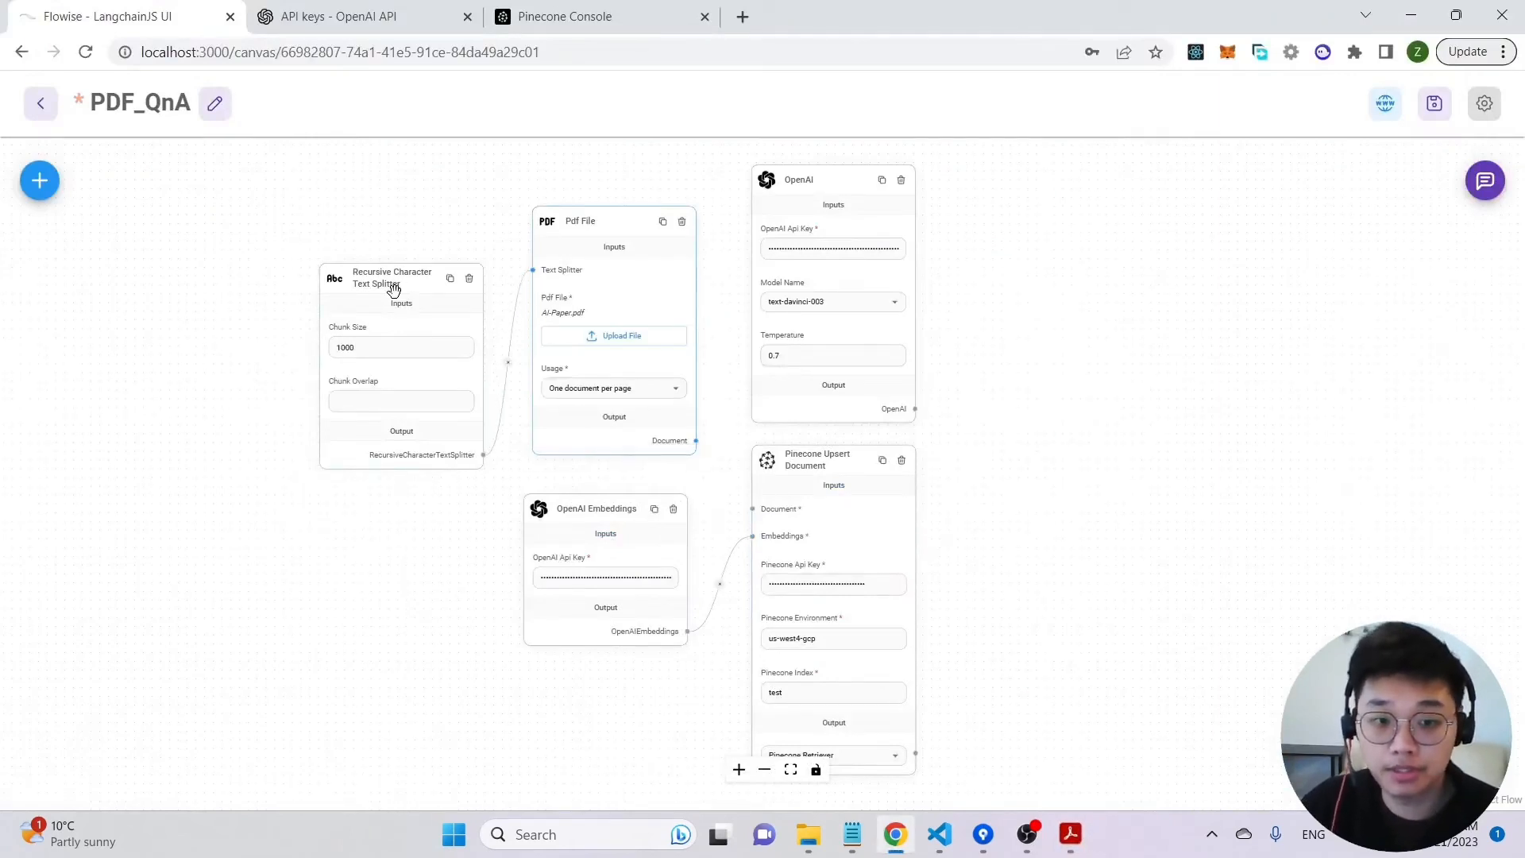
mouse_move(591, 240)
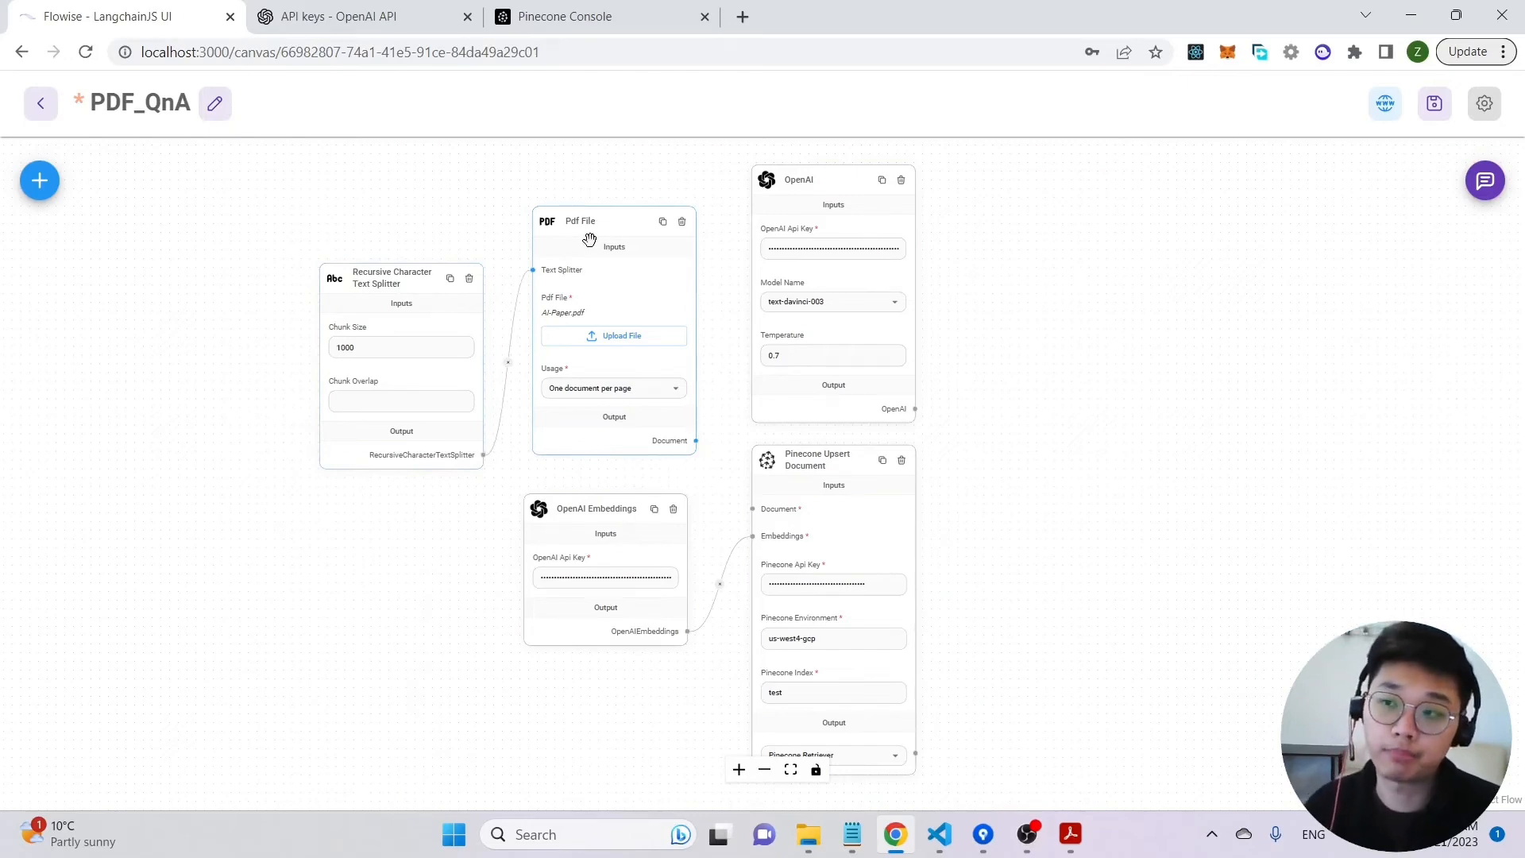
mouse_move(699, 468)
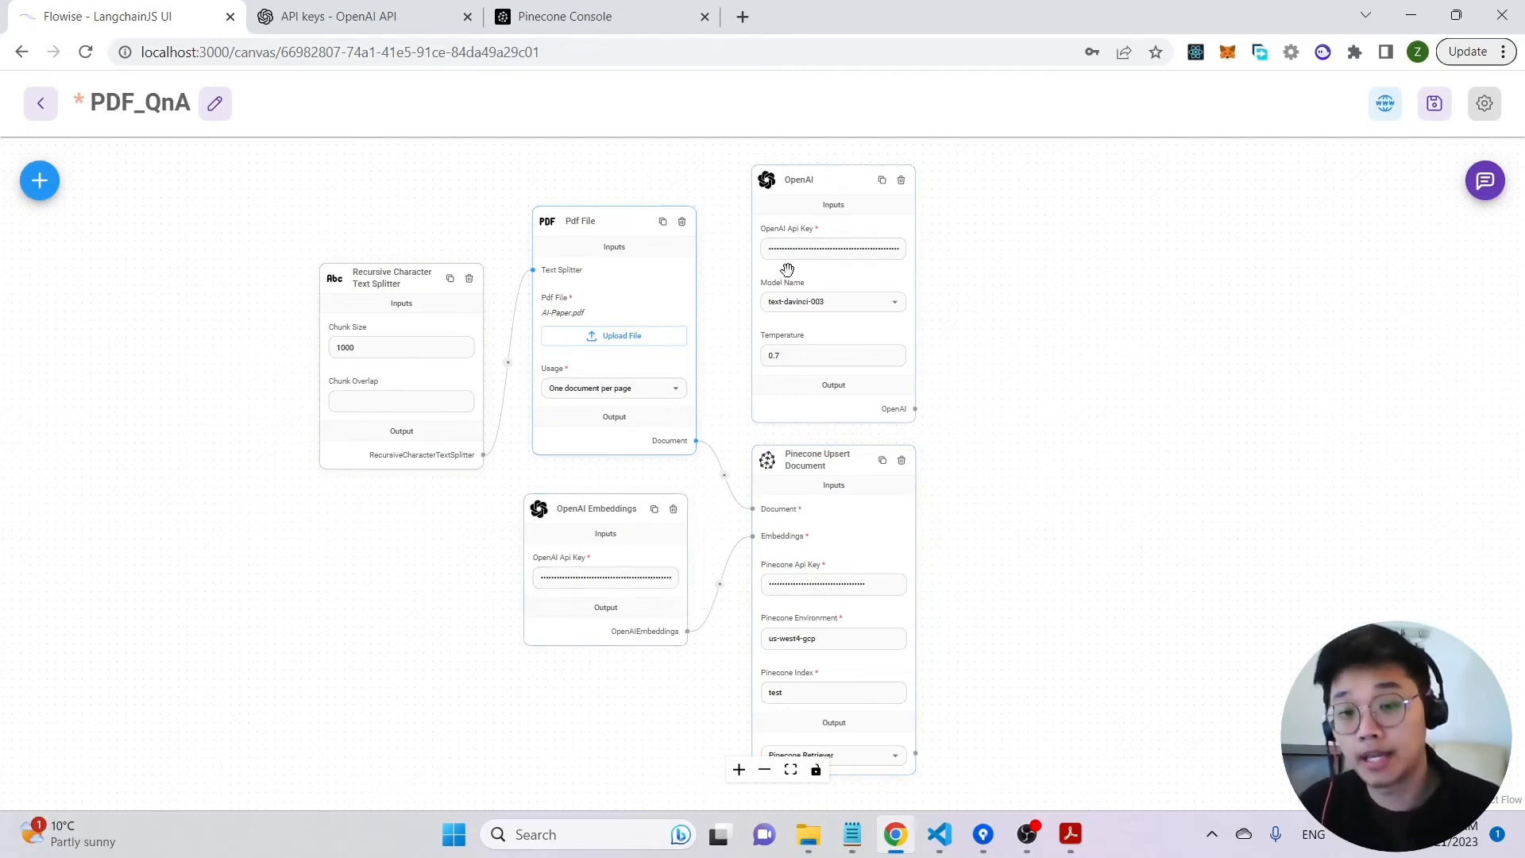
Inspect the OpenAI API key field, then review the OpenAI and Pinecone API key pages.
left_click(832, 584)
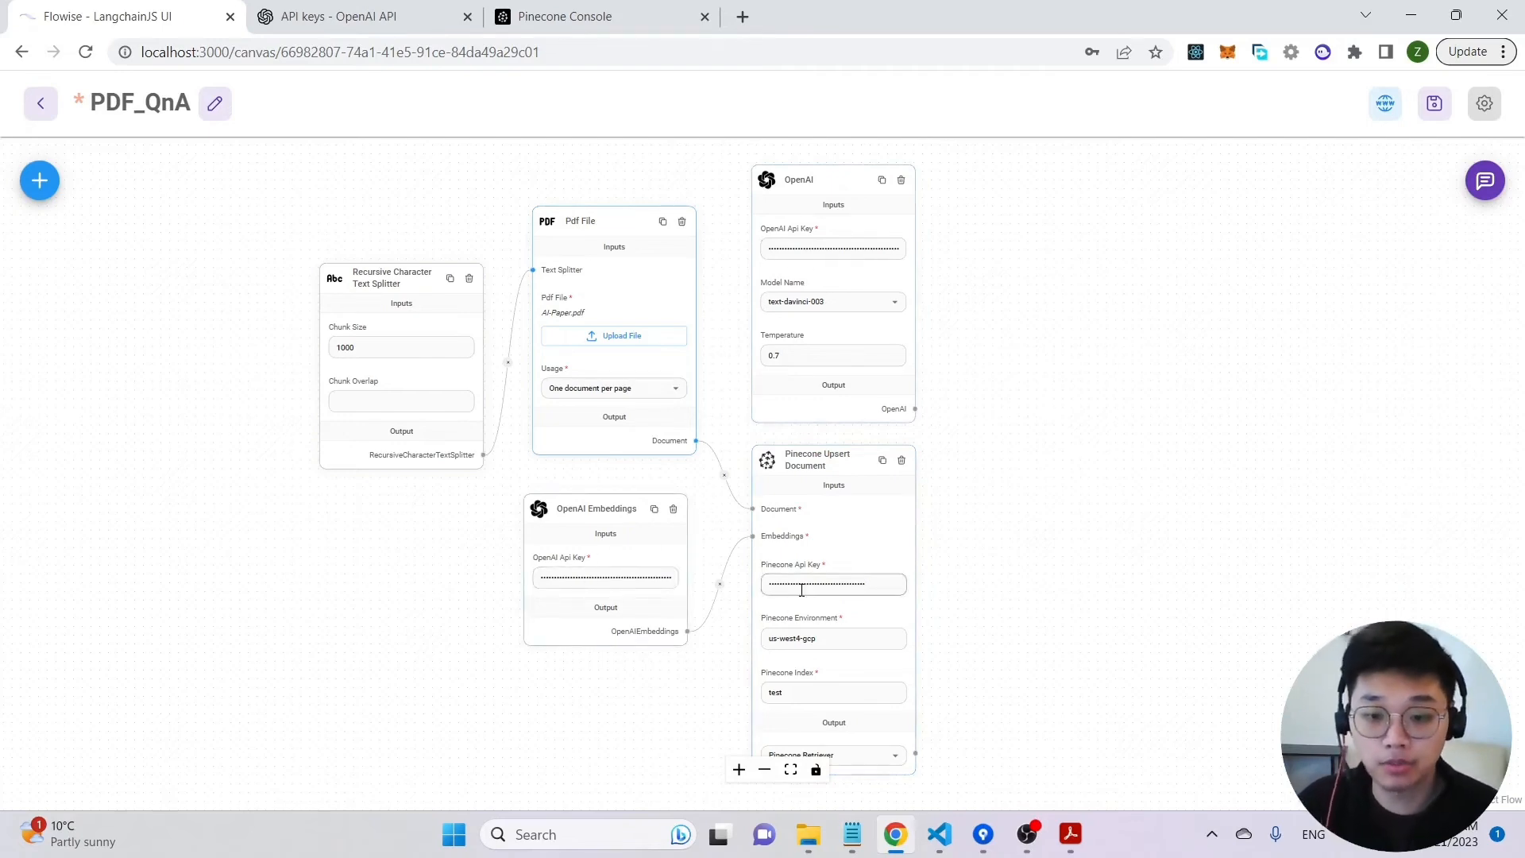
left_click(353, 16)
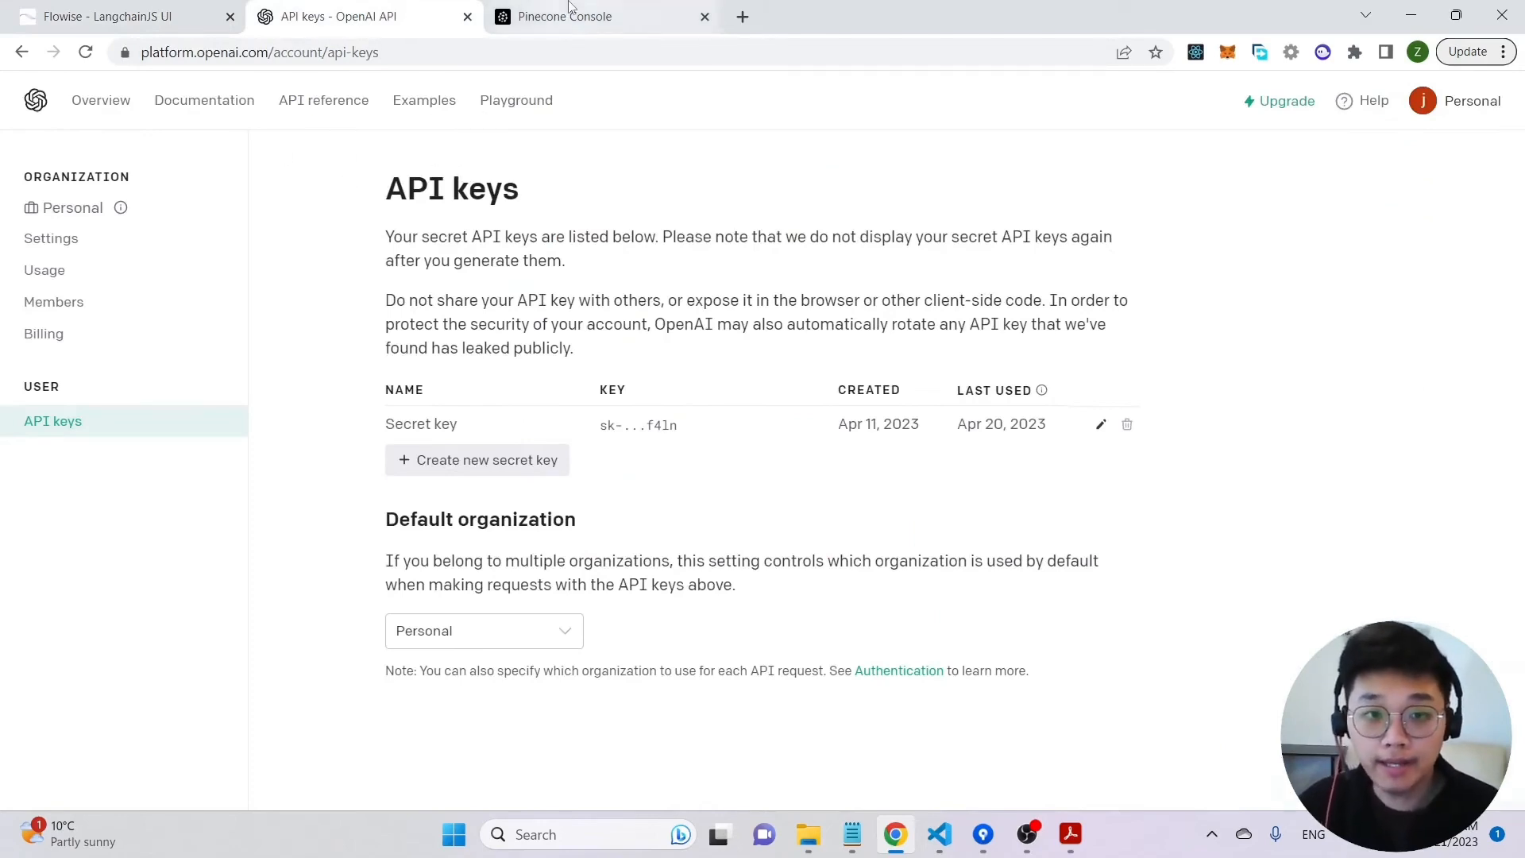
left_click(590, 16)
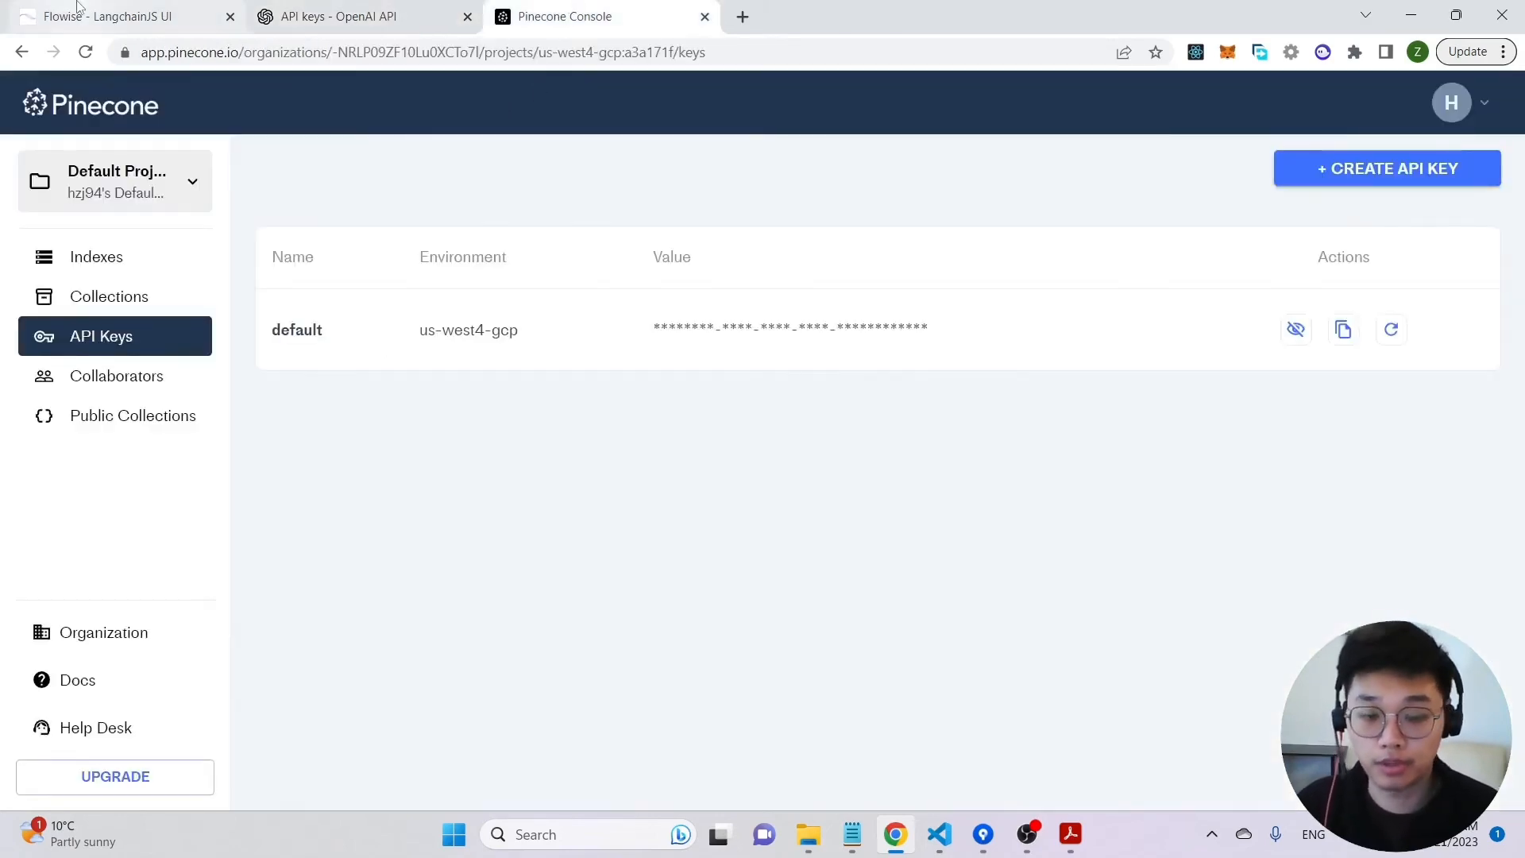
Add a Conversational Retrieval QA Chain fed by the OpenAI model and Pinecone retriever.
left_click(103, 16)
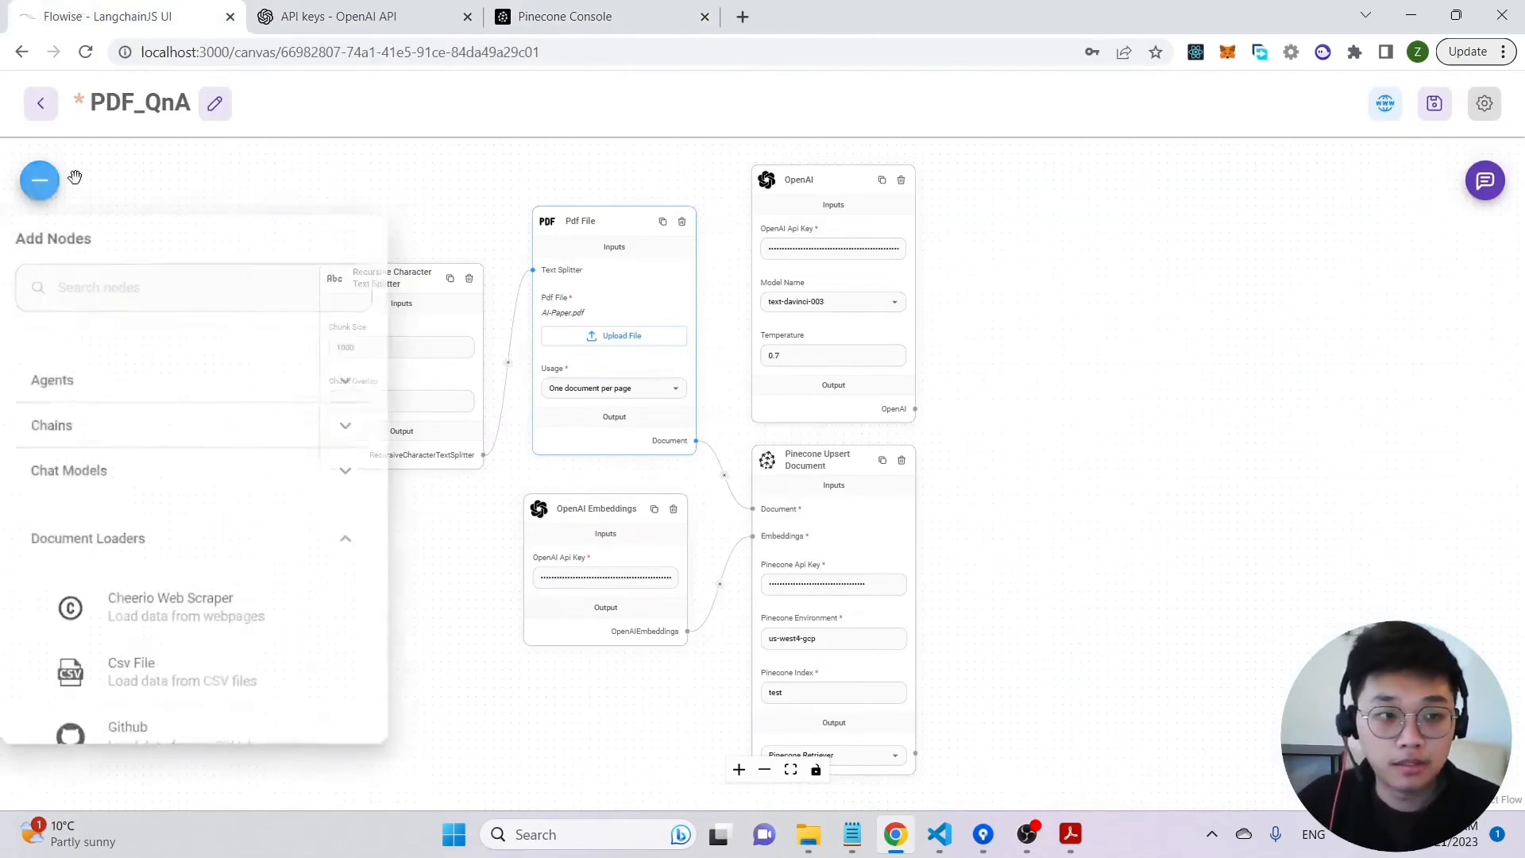
left_click(53, 426)
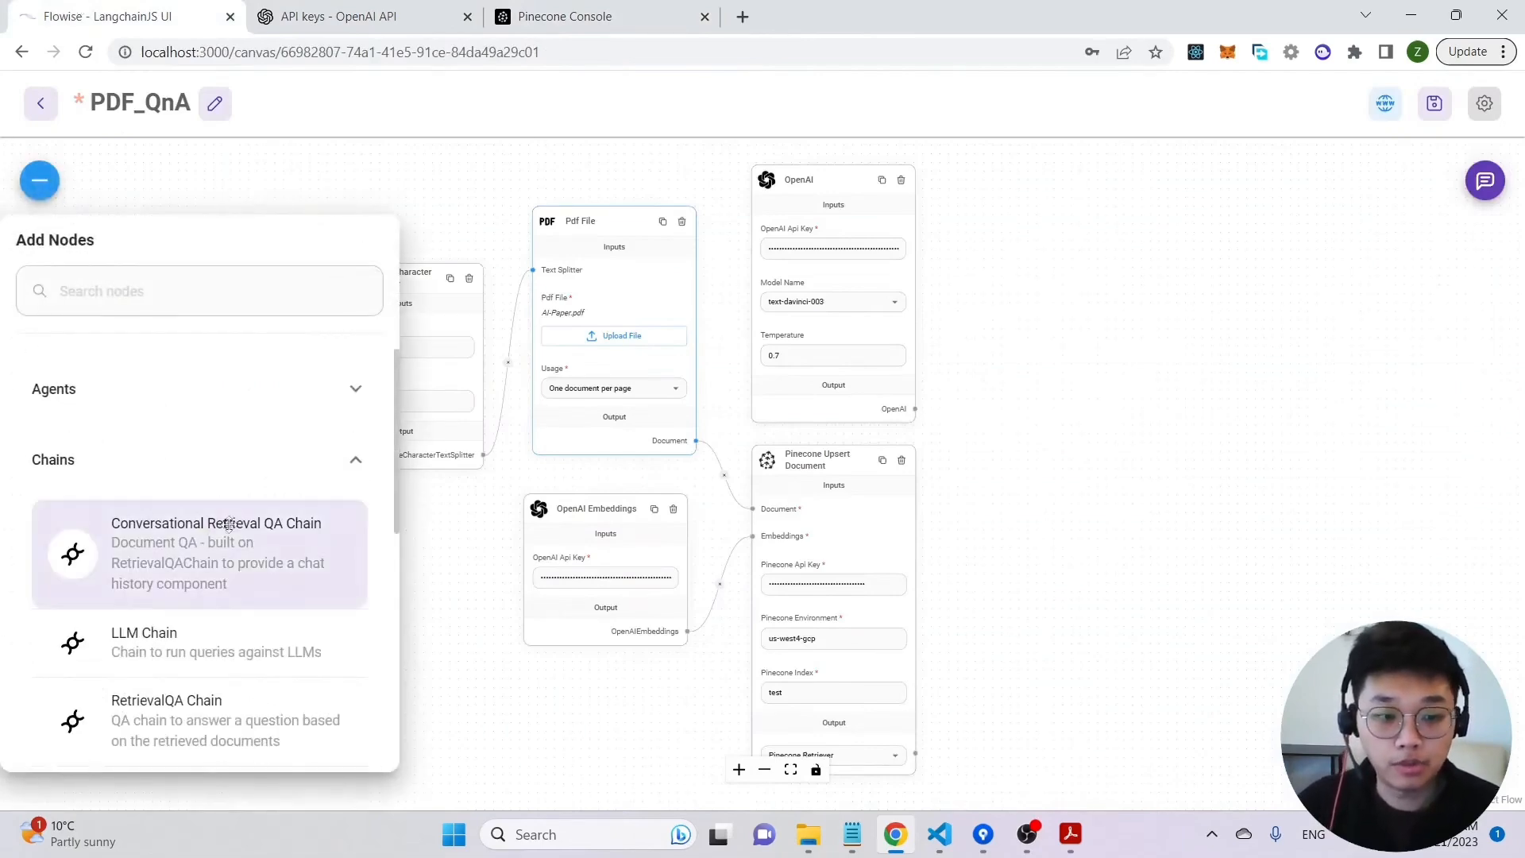
mouse_move(216, 563)
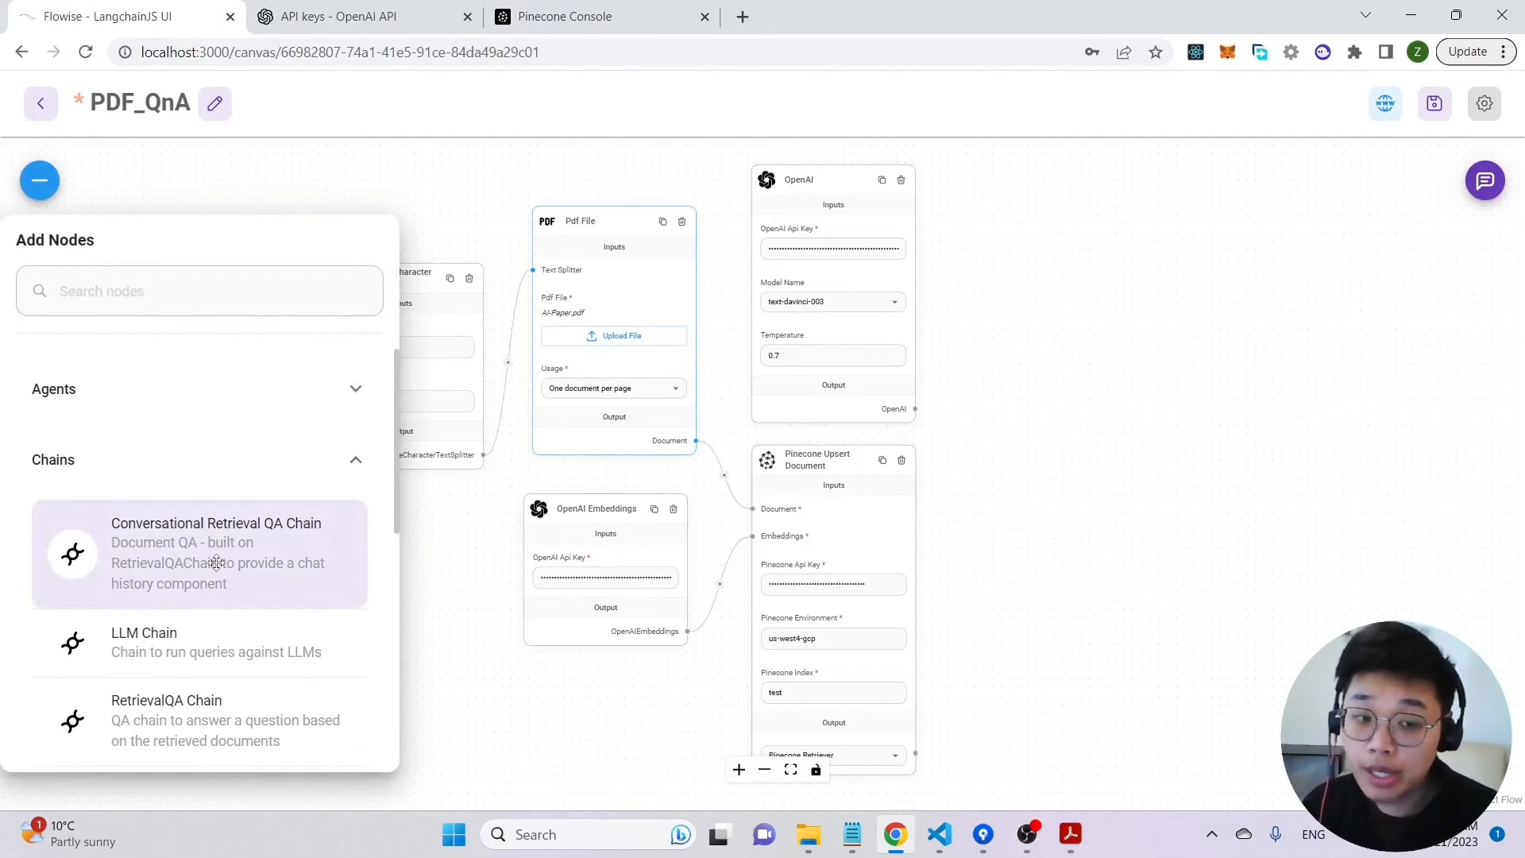
left_click(199, 552)
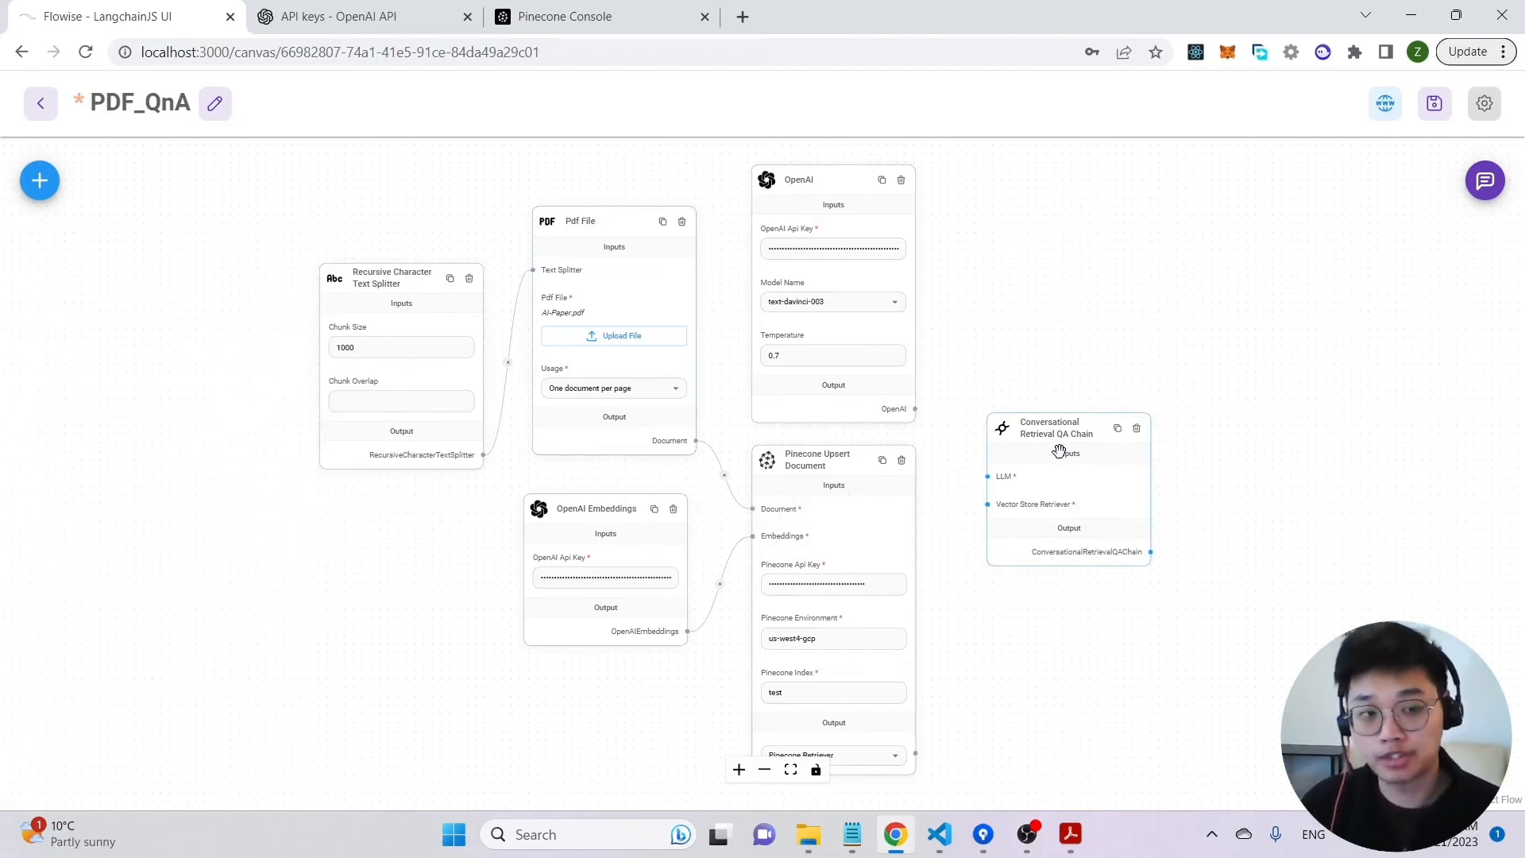
mouse_move(927, 365)
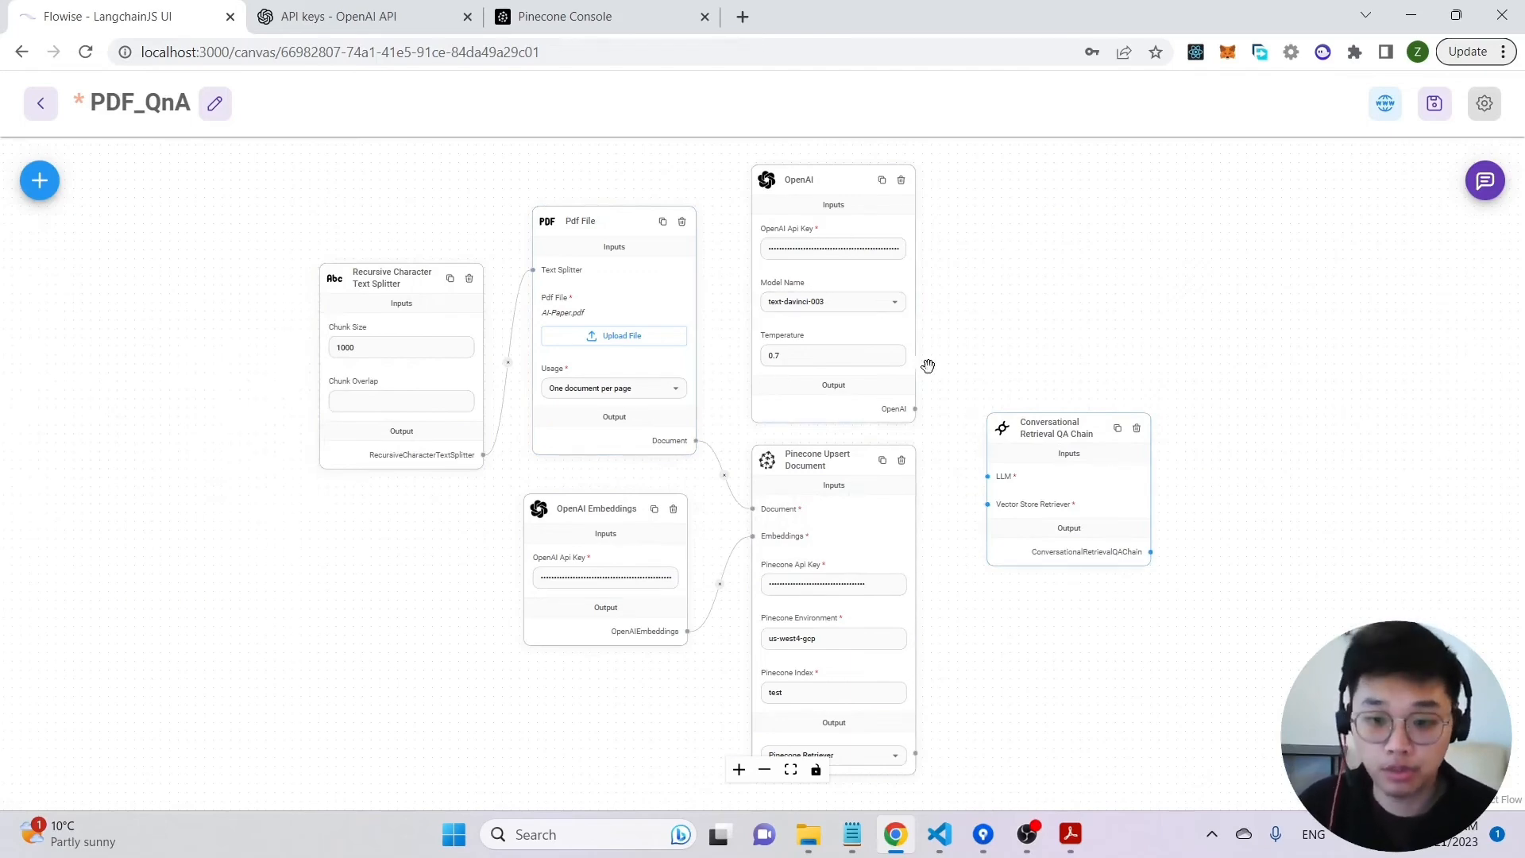
mouse_move(915, 410)
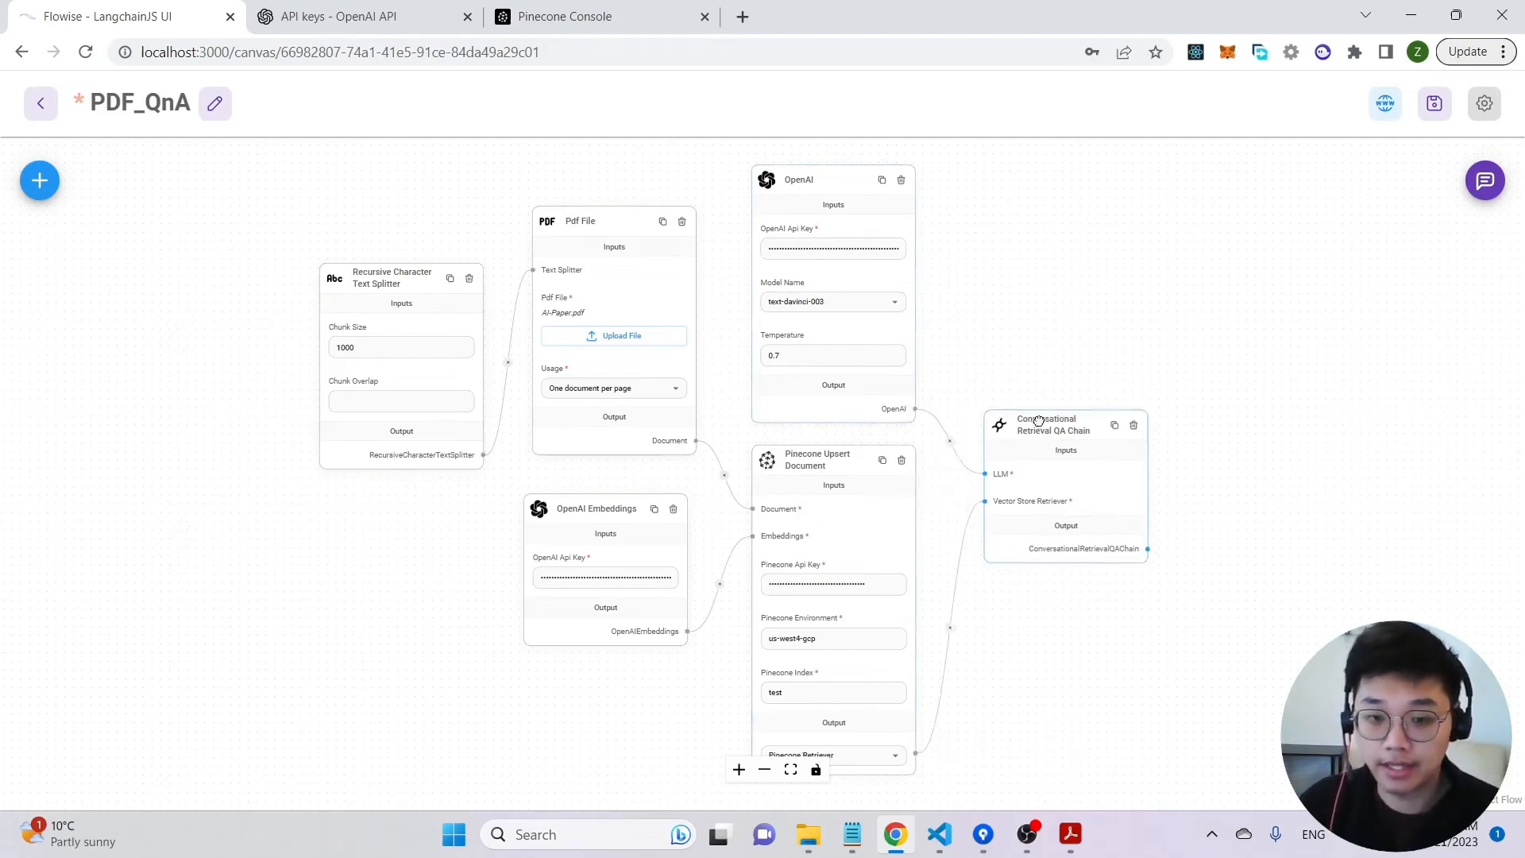
Save the PDF_QnA chatflow and bring up its test chat.
left_click(1433, 103)
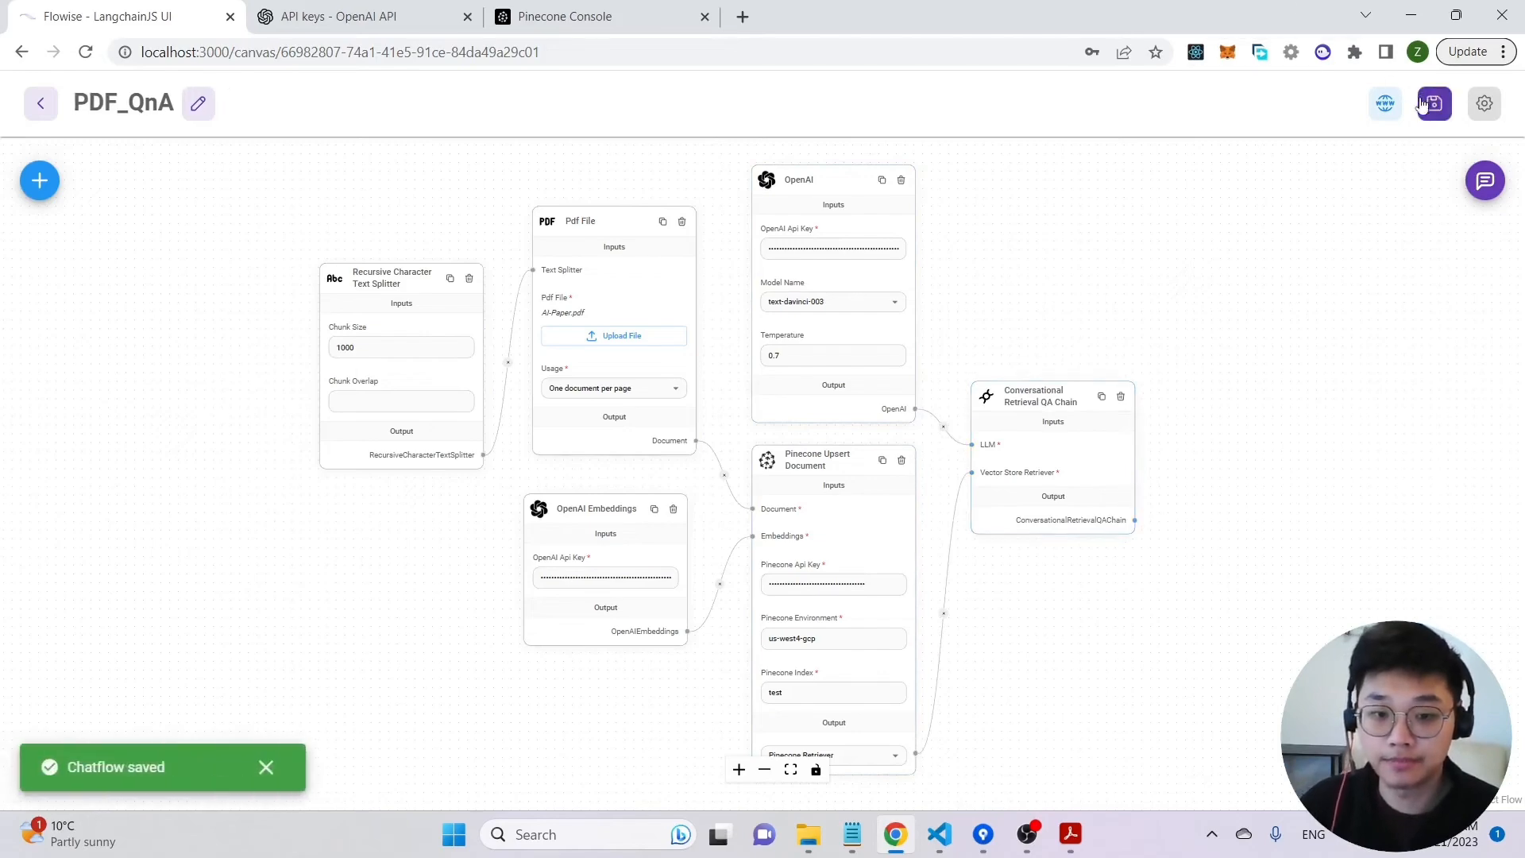
left_click(1483, 179)
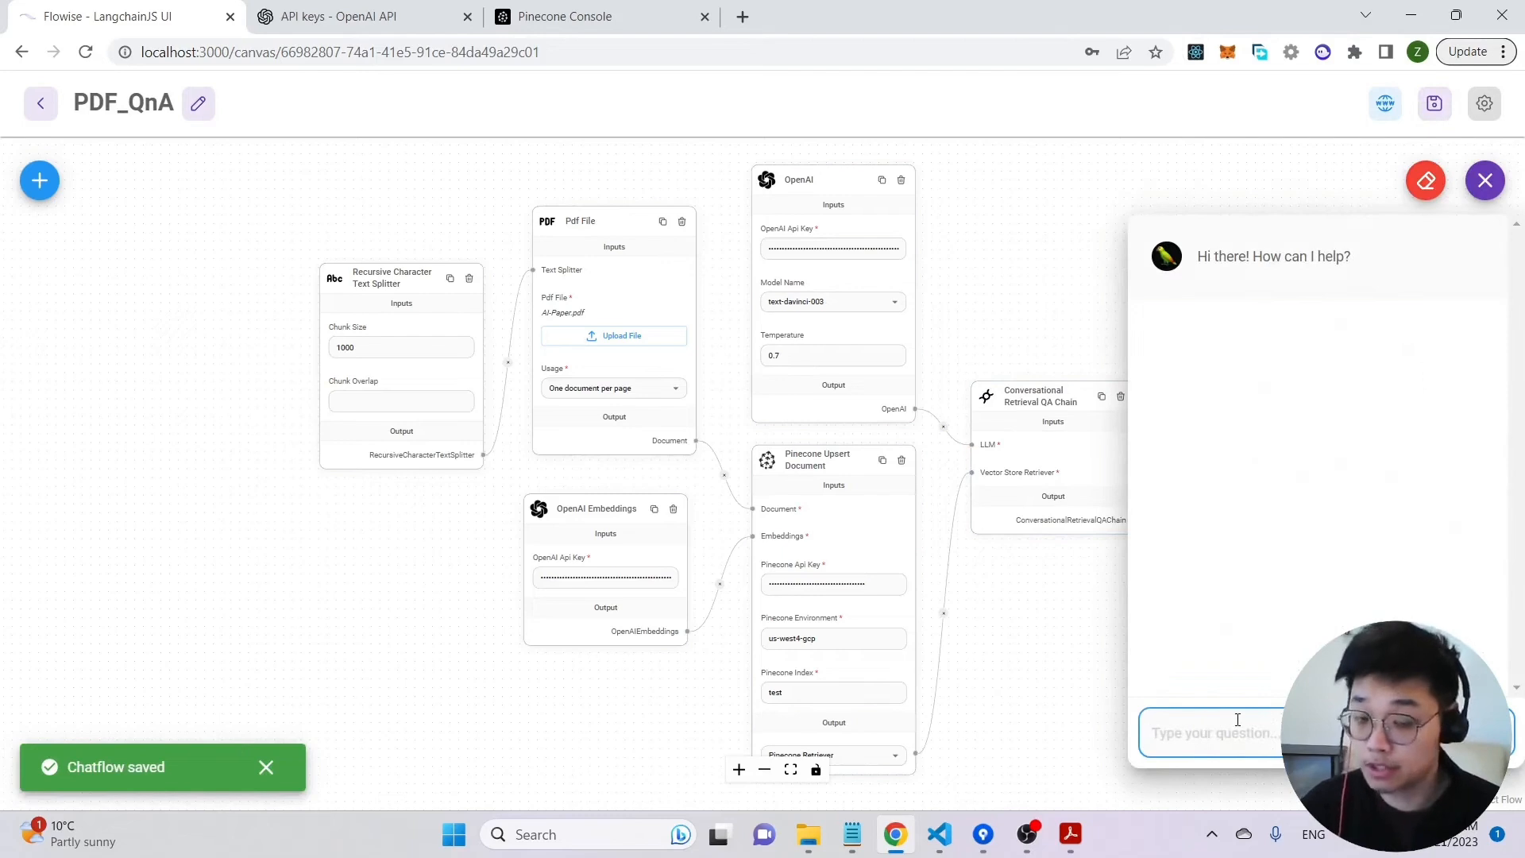
Ask the PDF_QnA chatbot 'what are the advantages of LLM?'.
type("what")
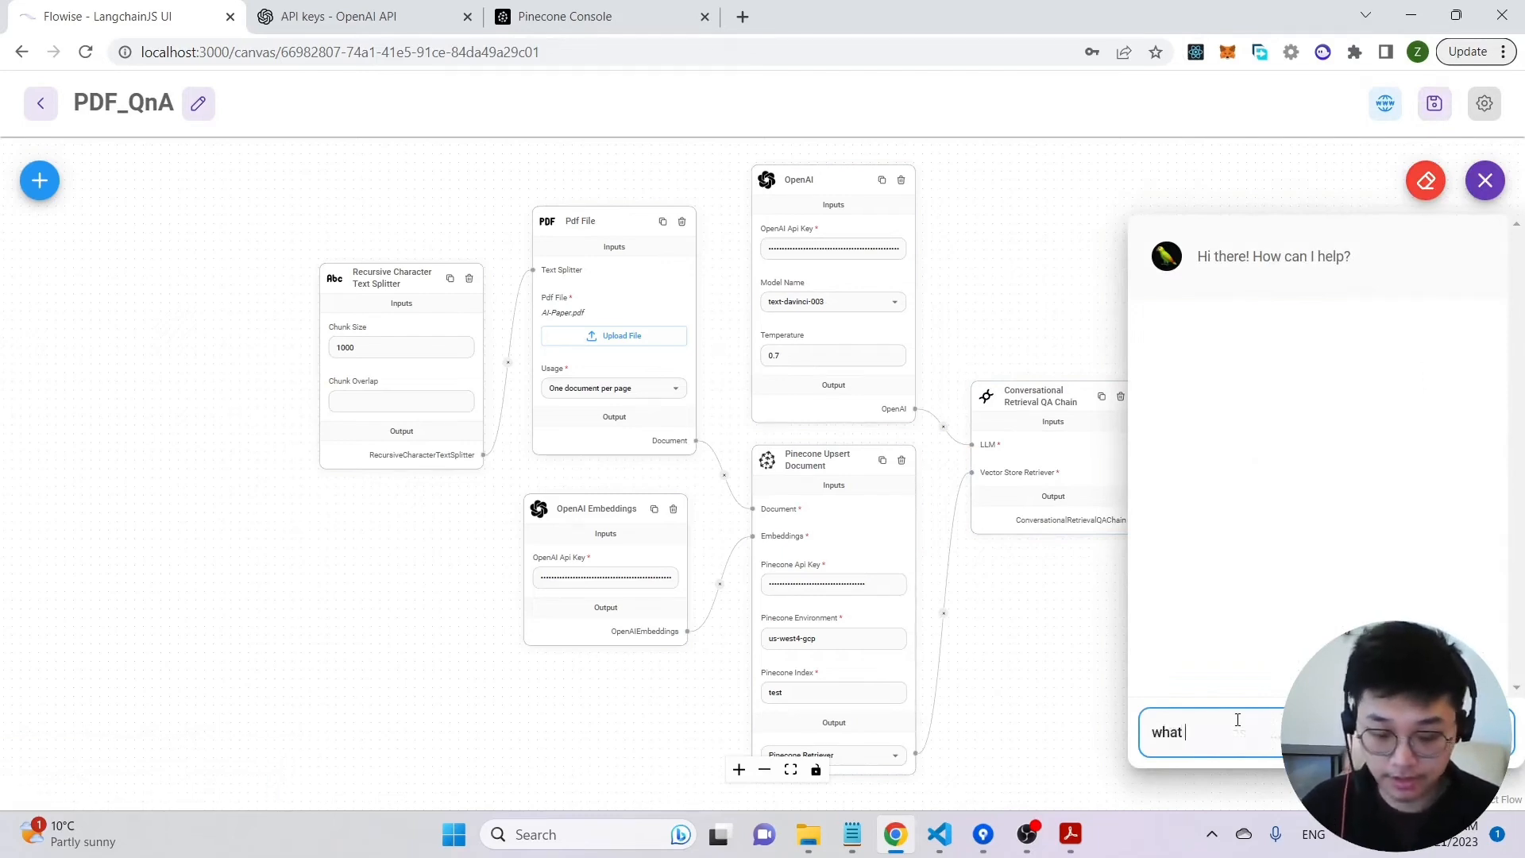
type("are the")
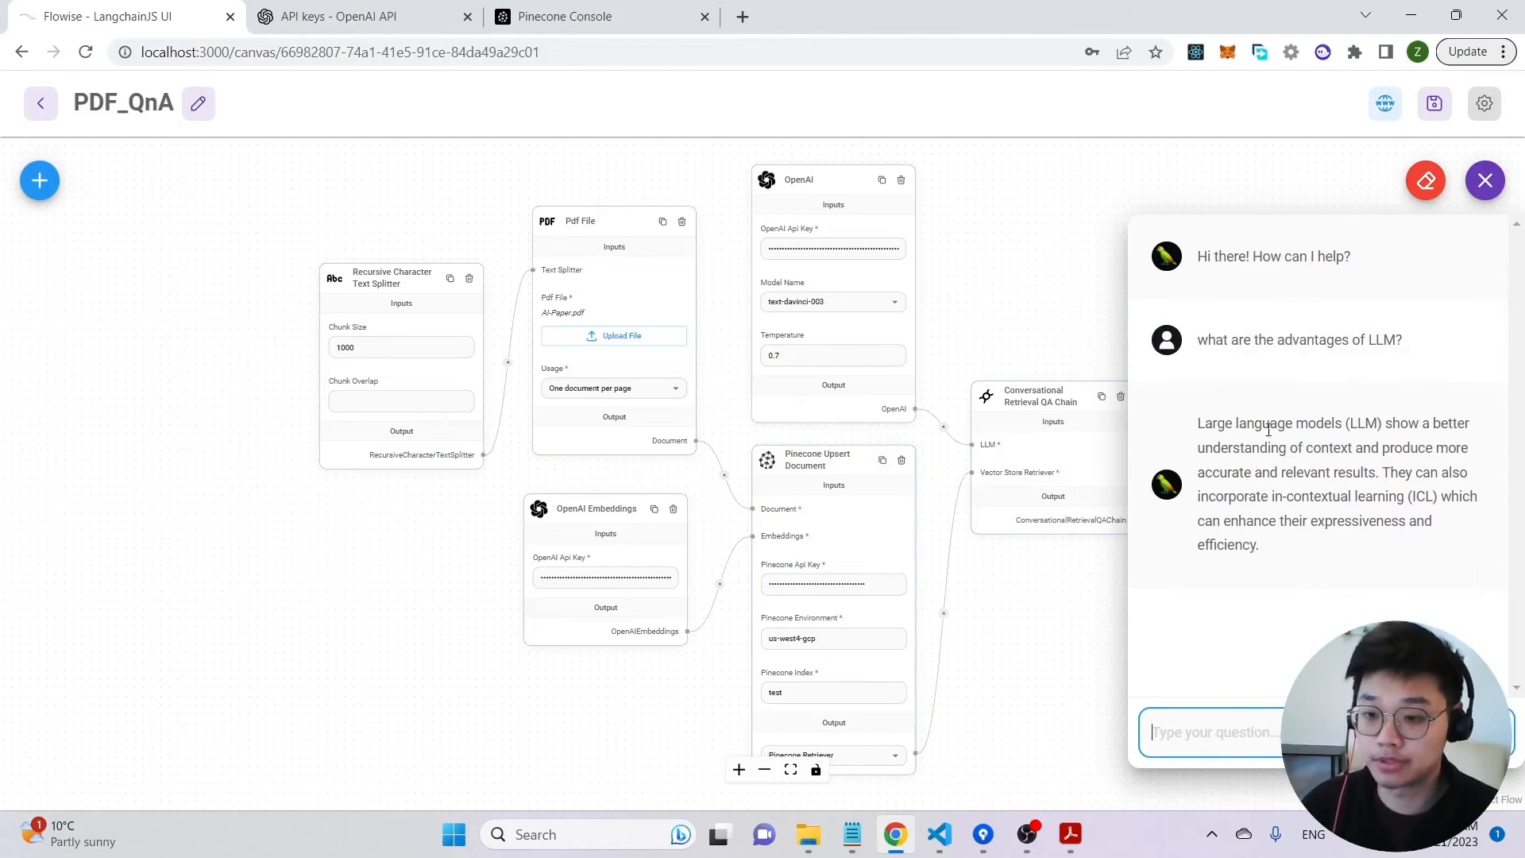
Leave the template's test chat and node list and browse the full Marketplace templates.
left_click(1483, 180)
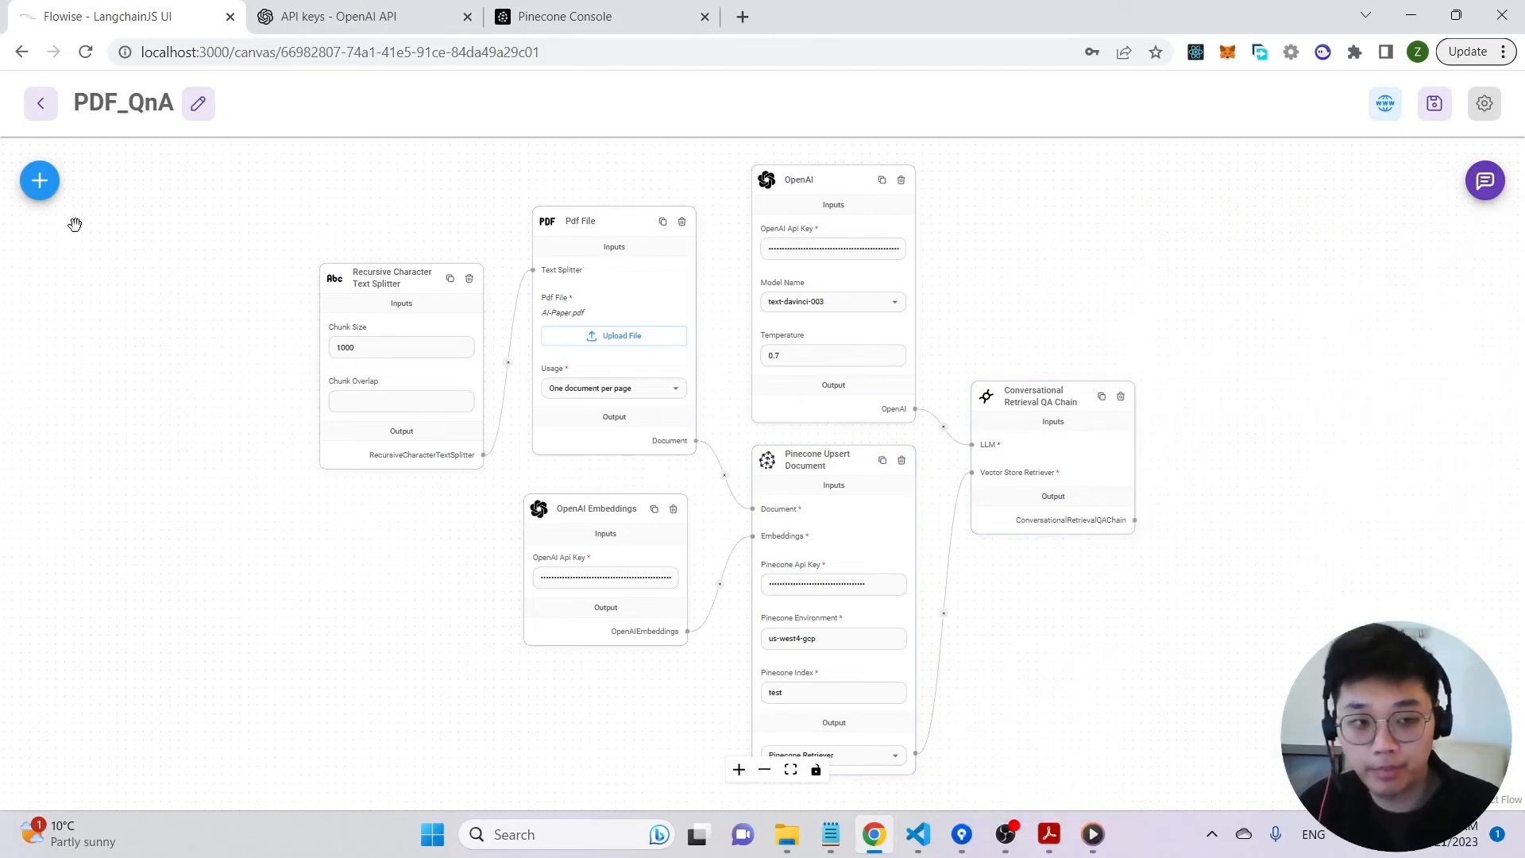
left_click(40, 180)
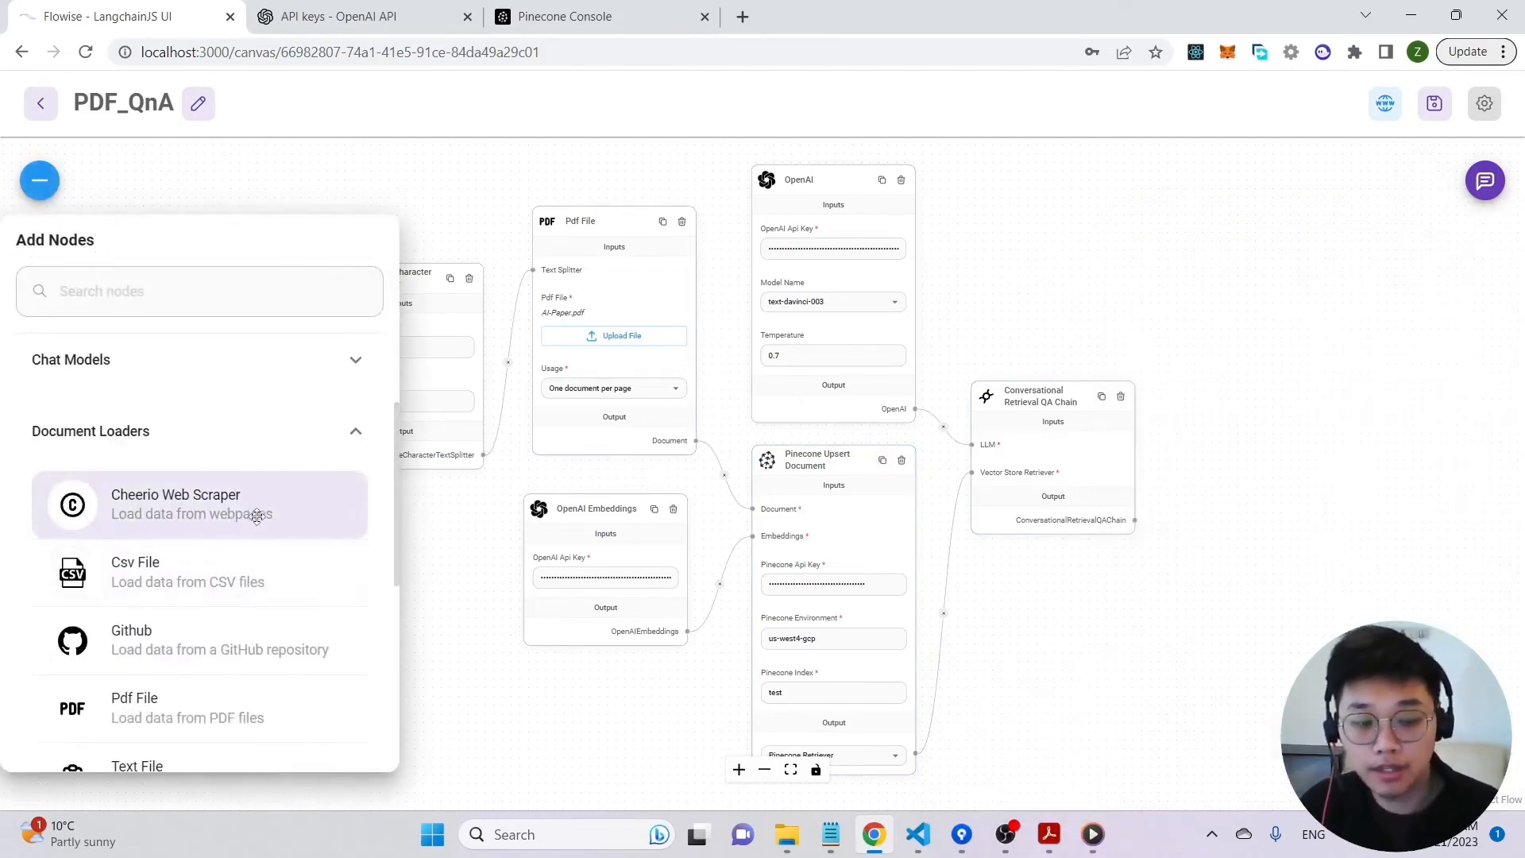
scroll("down", 3)
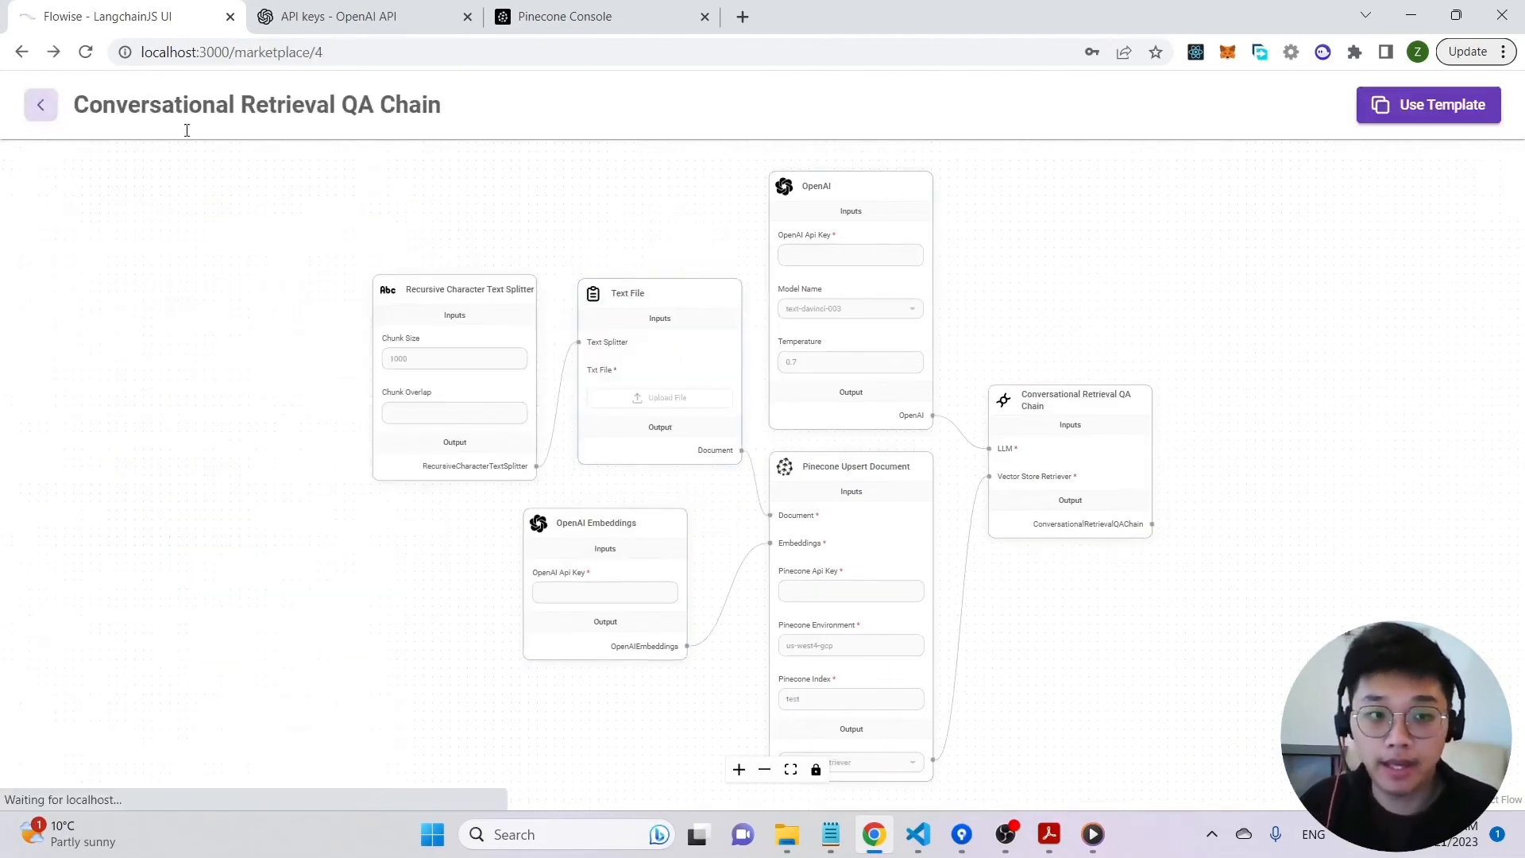
left_click(40, 105)
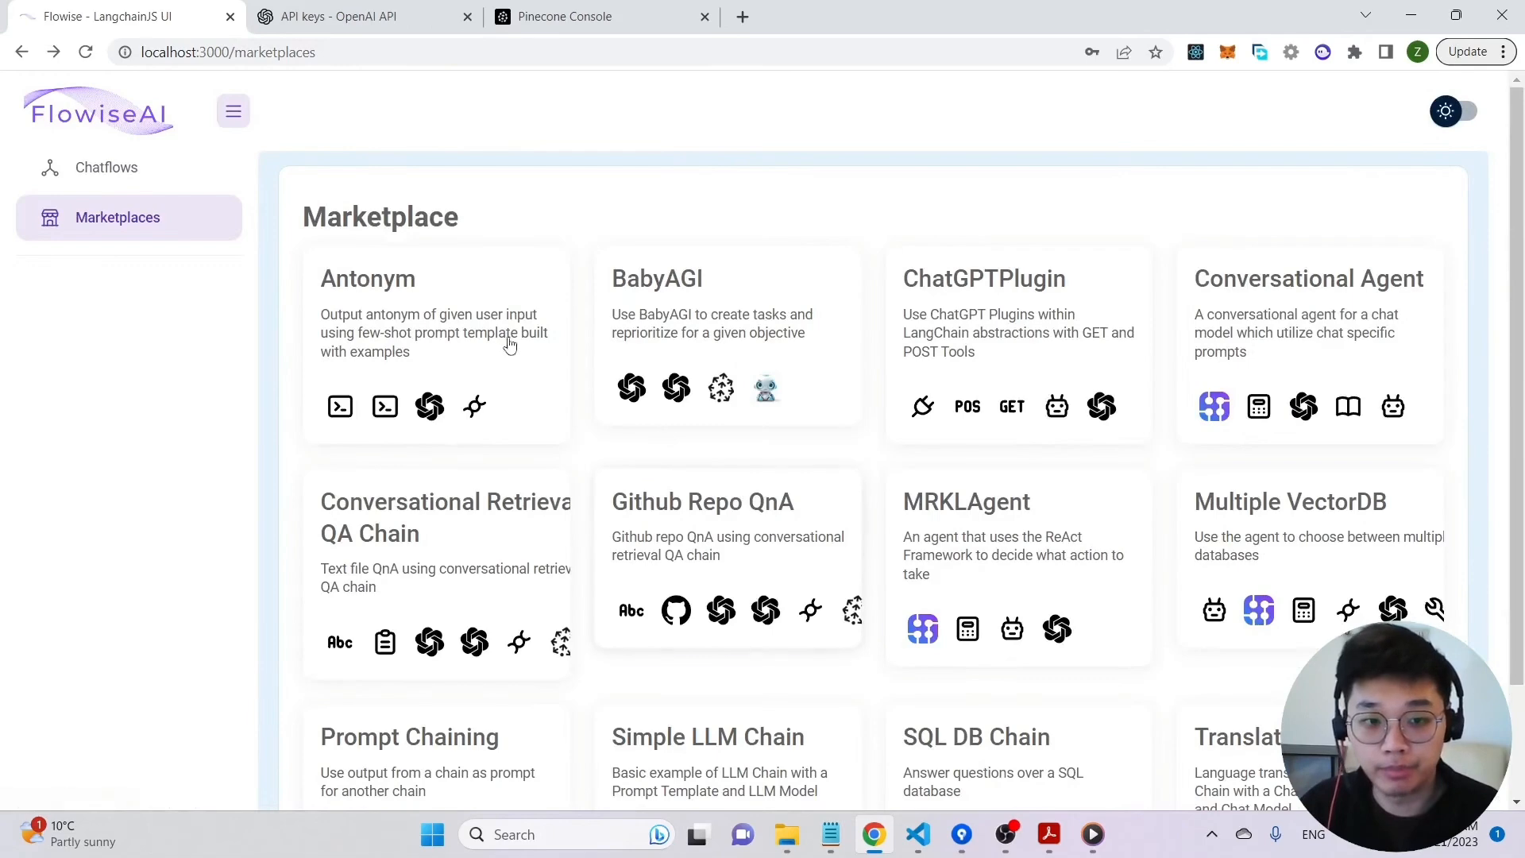
scroll("down", 3)
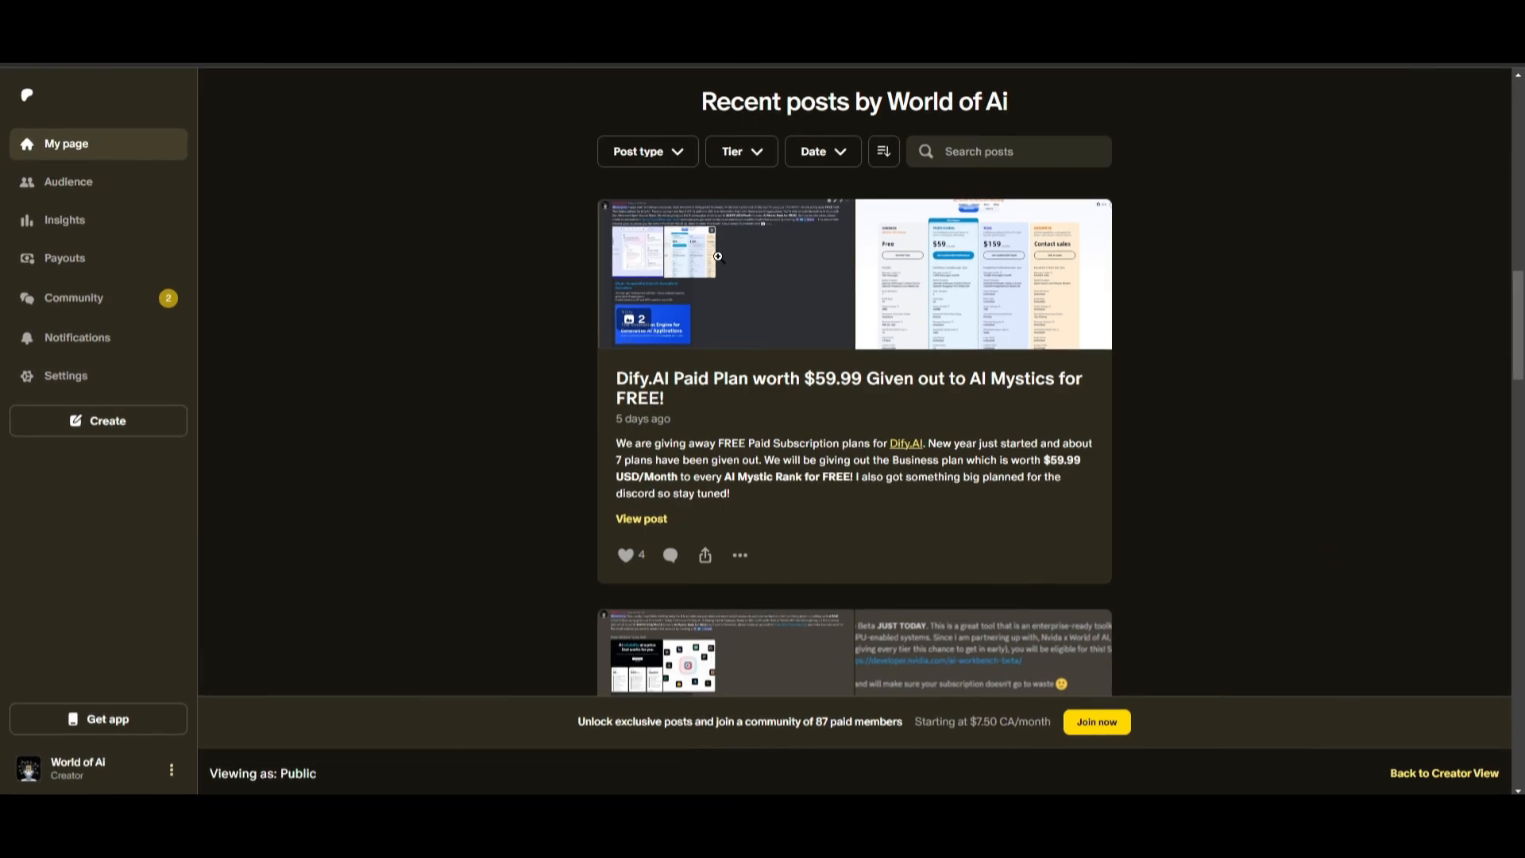
View the Dify.AI post images full-size, paging to the pricing plans and next announcement.
left_click(716, 255)
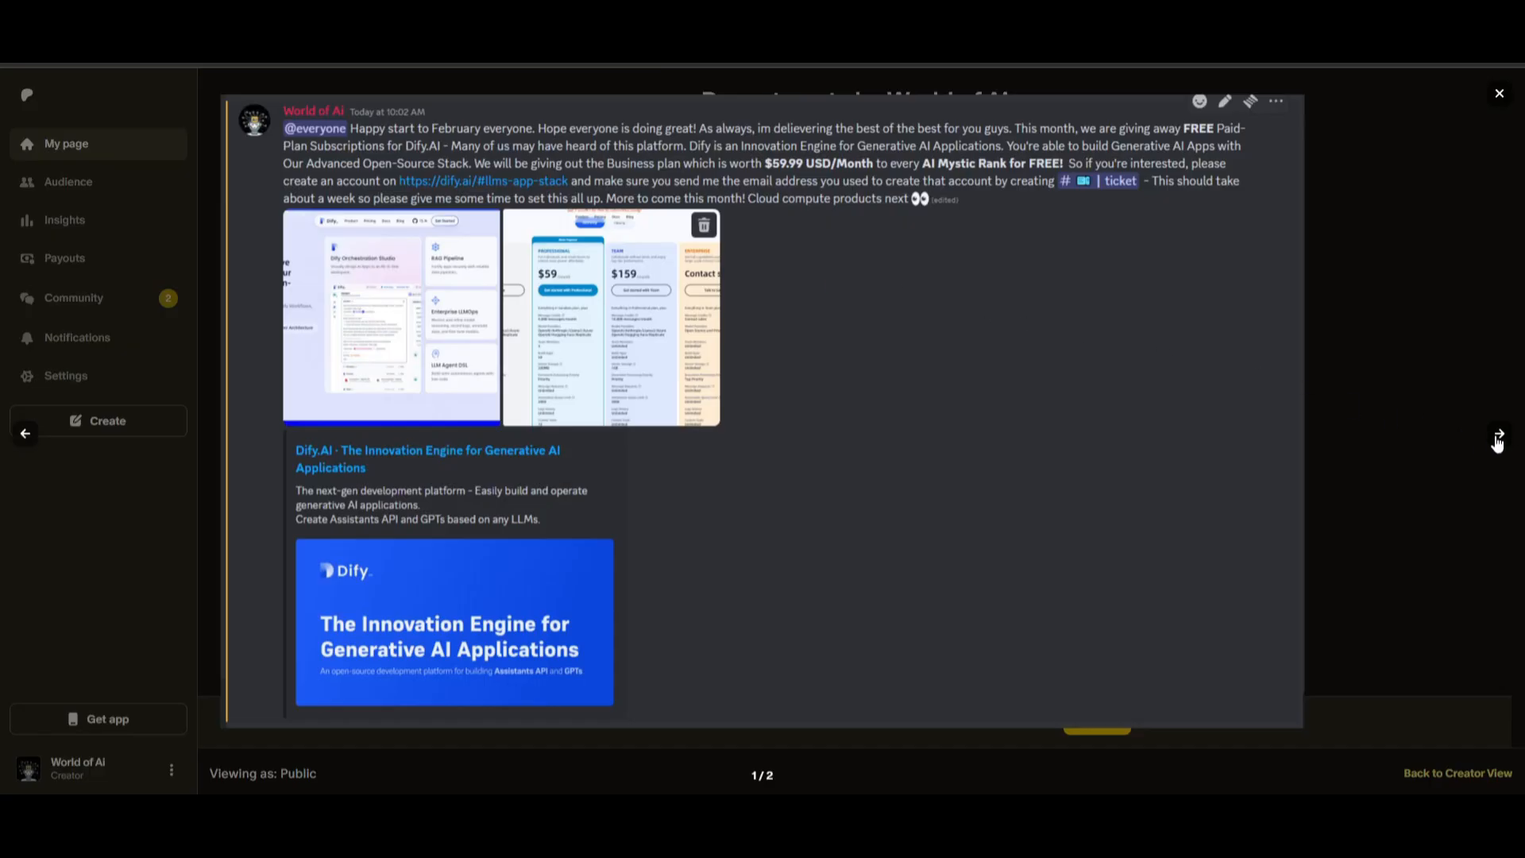
mouse_move(1497, 444)
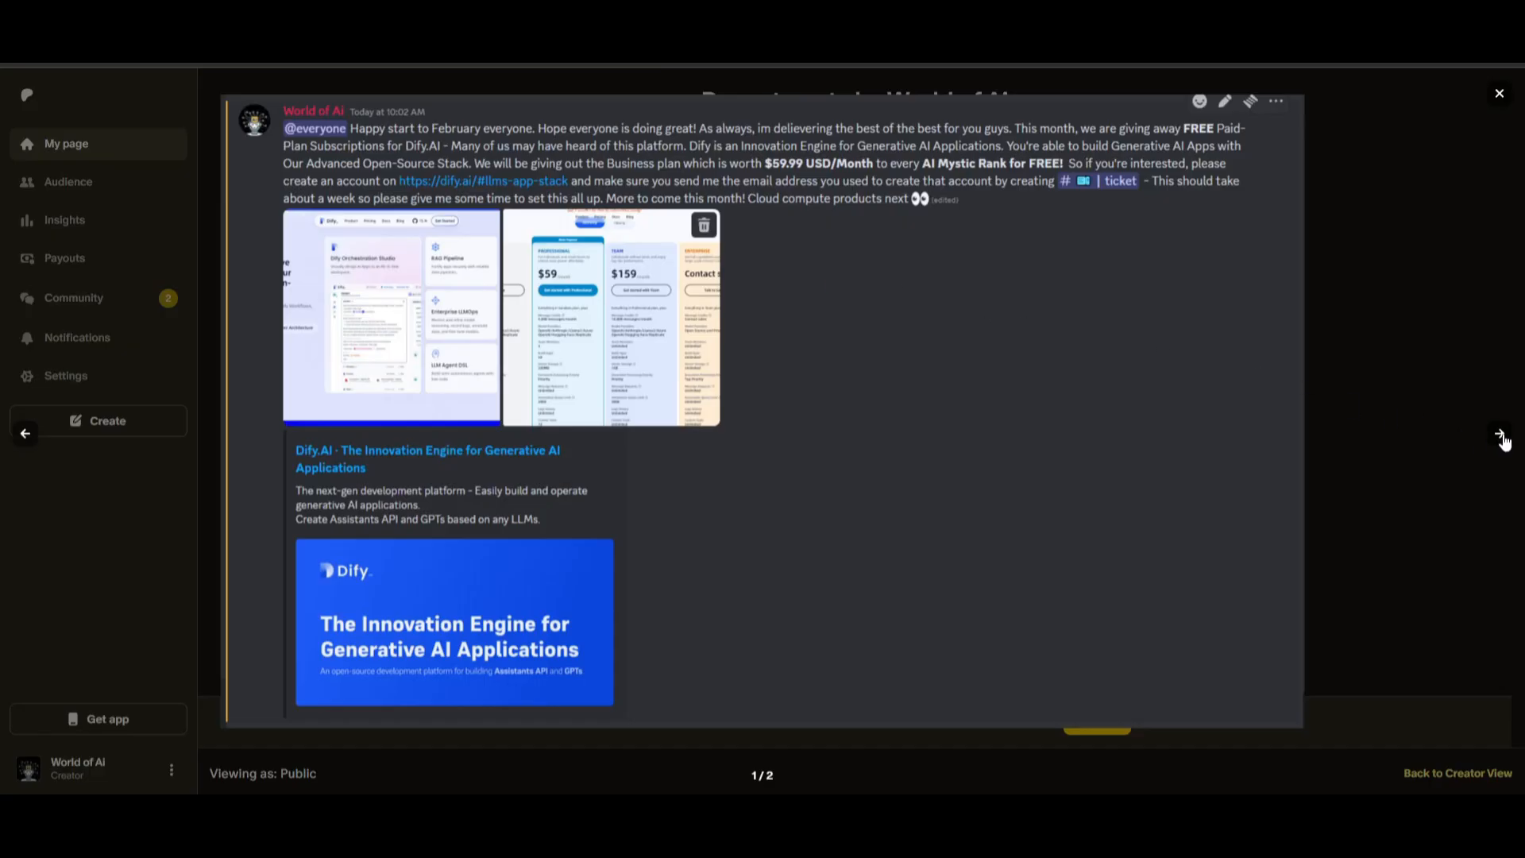
left_click(1496, 434)
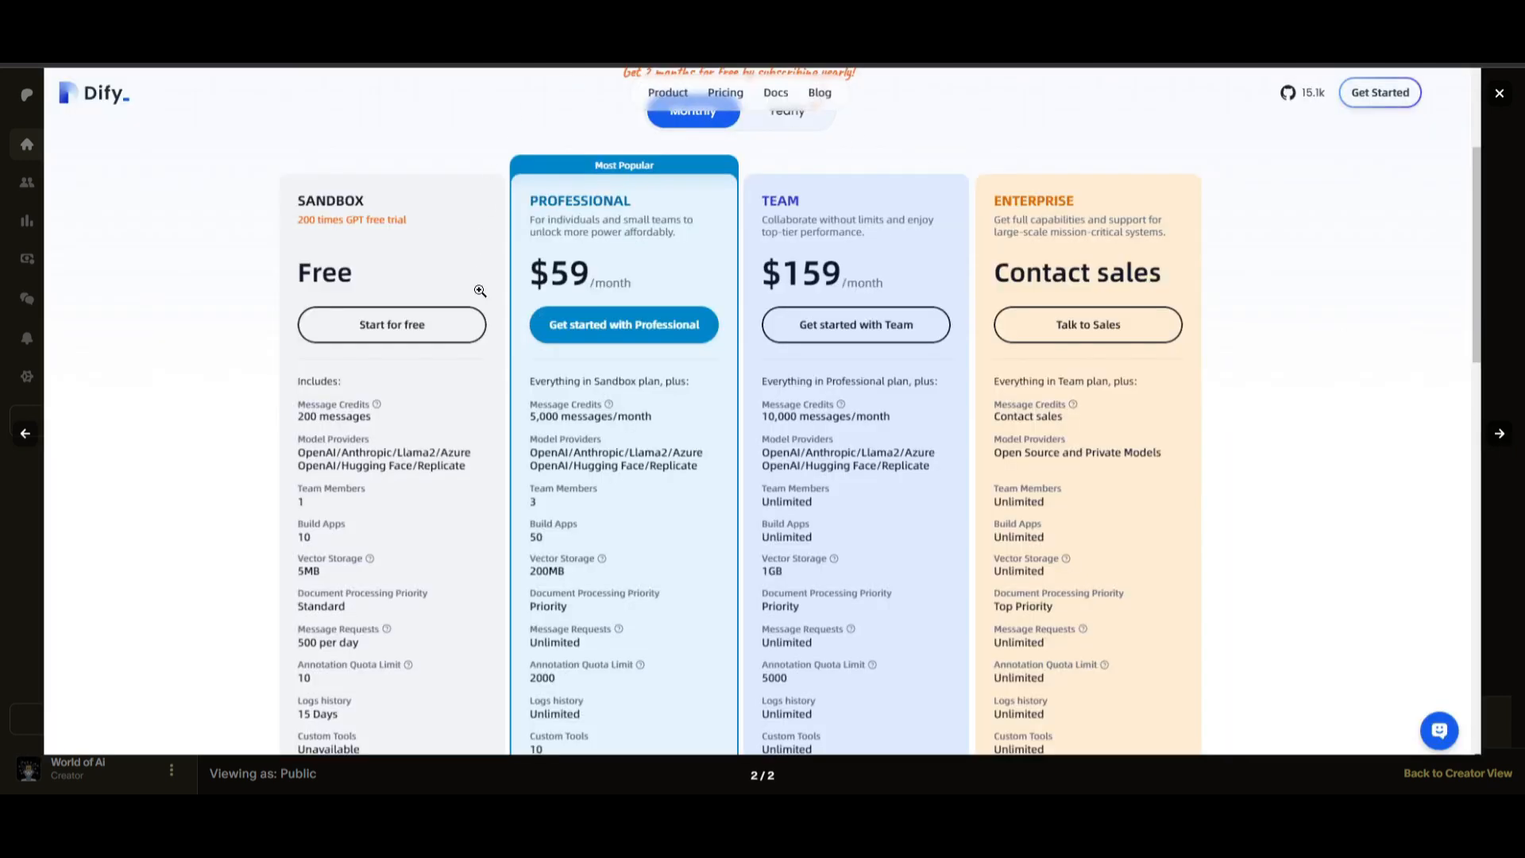
mouse_move(560, 145)
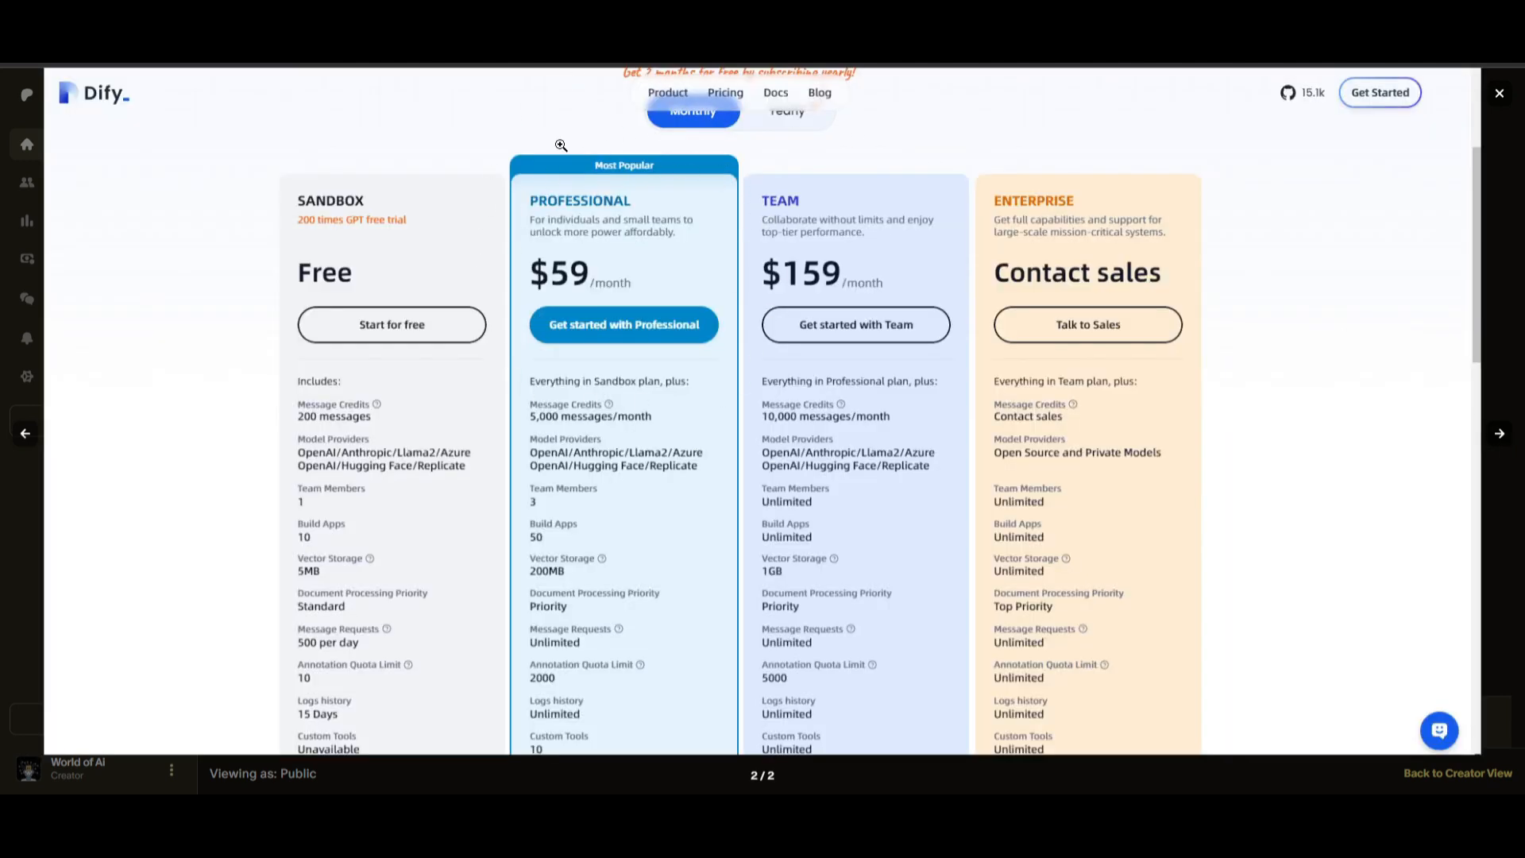
left_click(1499, 92)
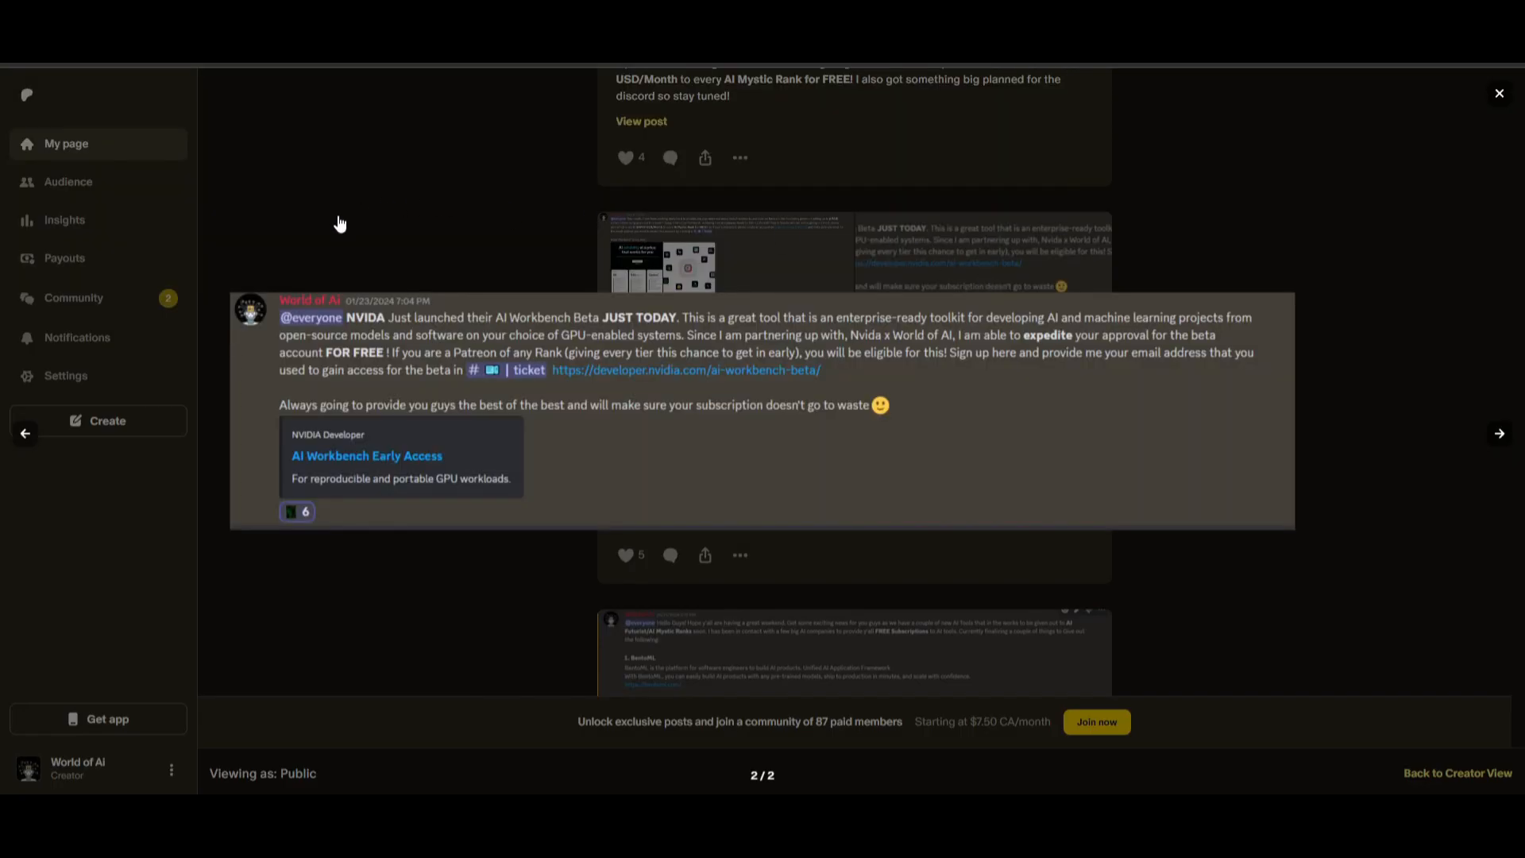
mouse_move(502, 243)
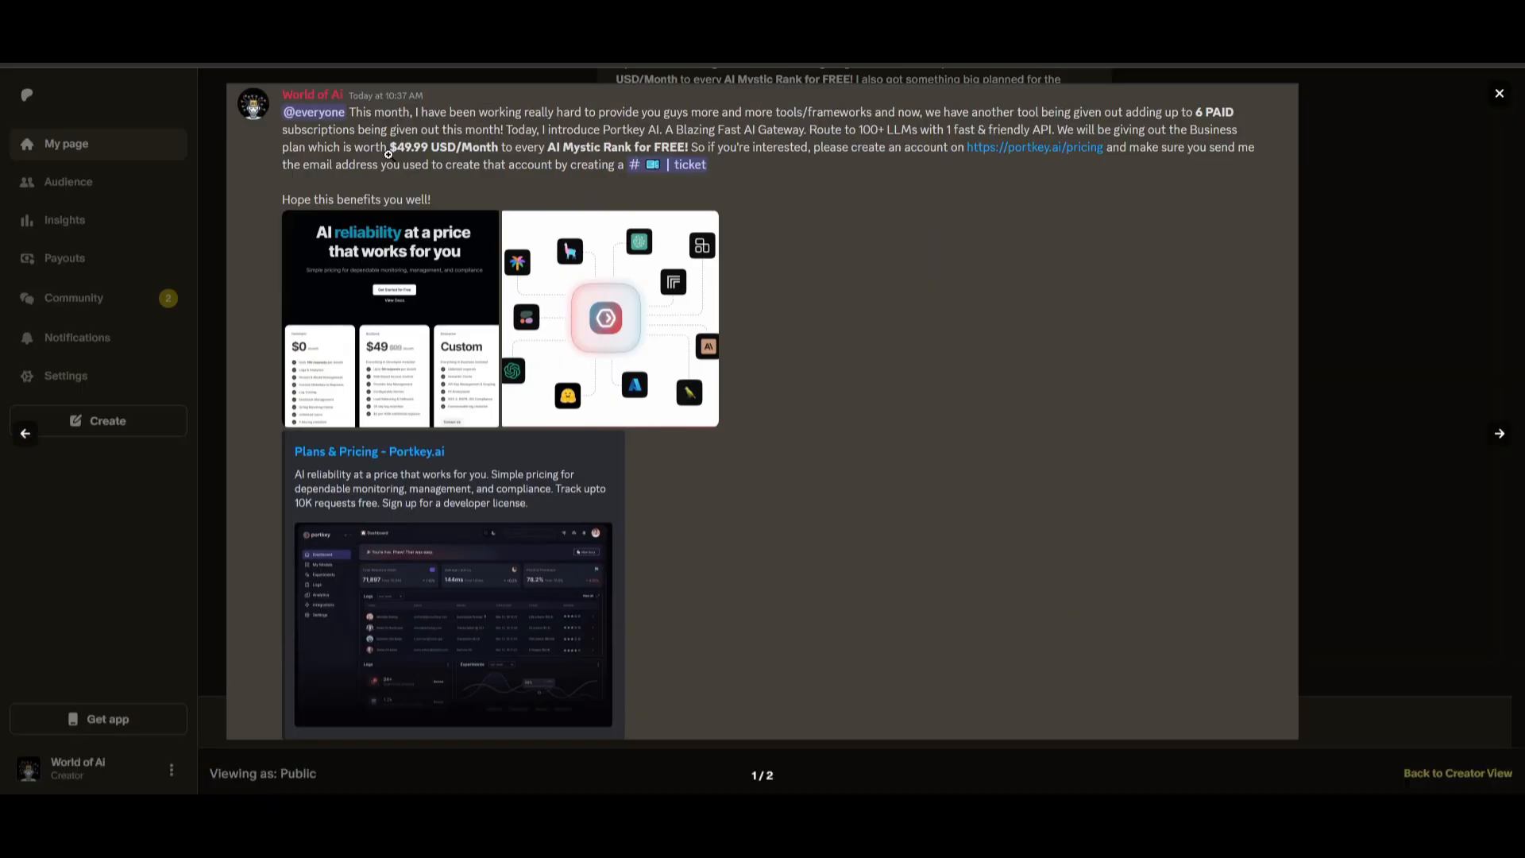
mouse_move(184, 238)
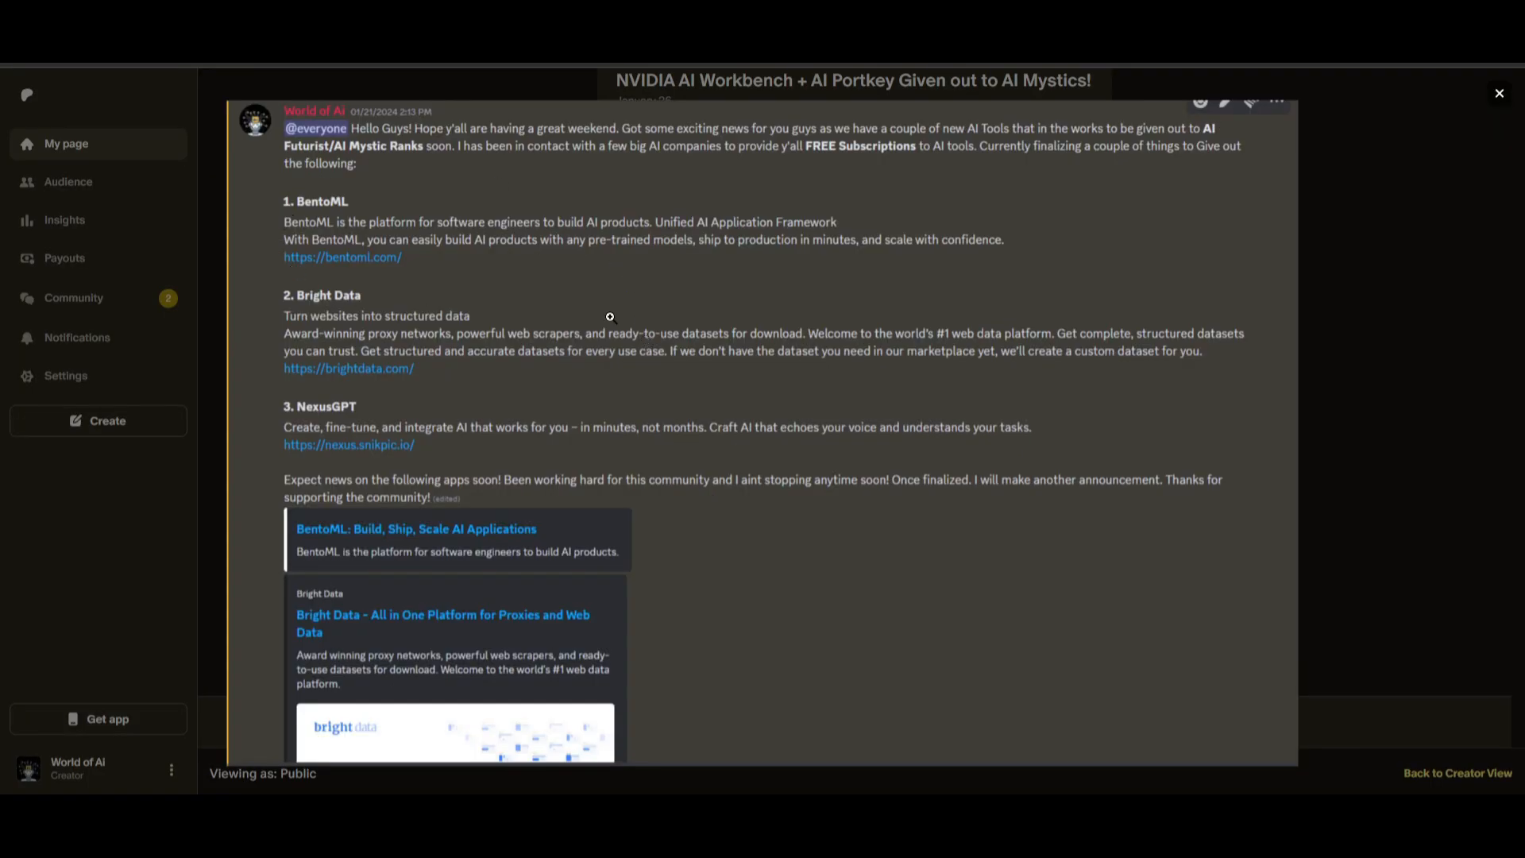
mouse_move(274, 435)
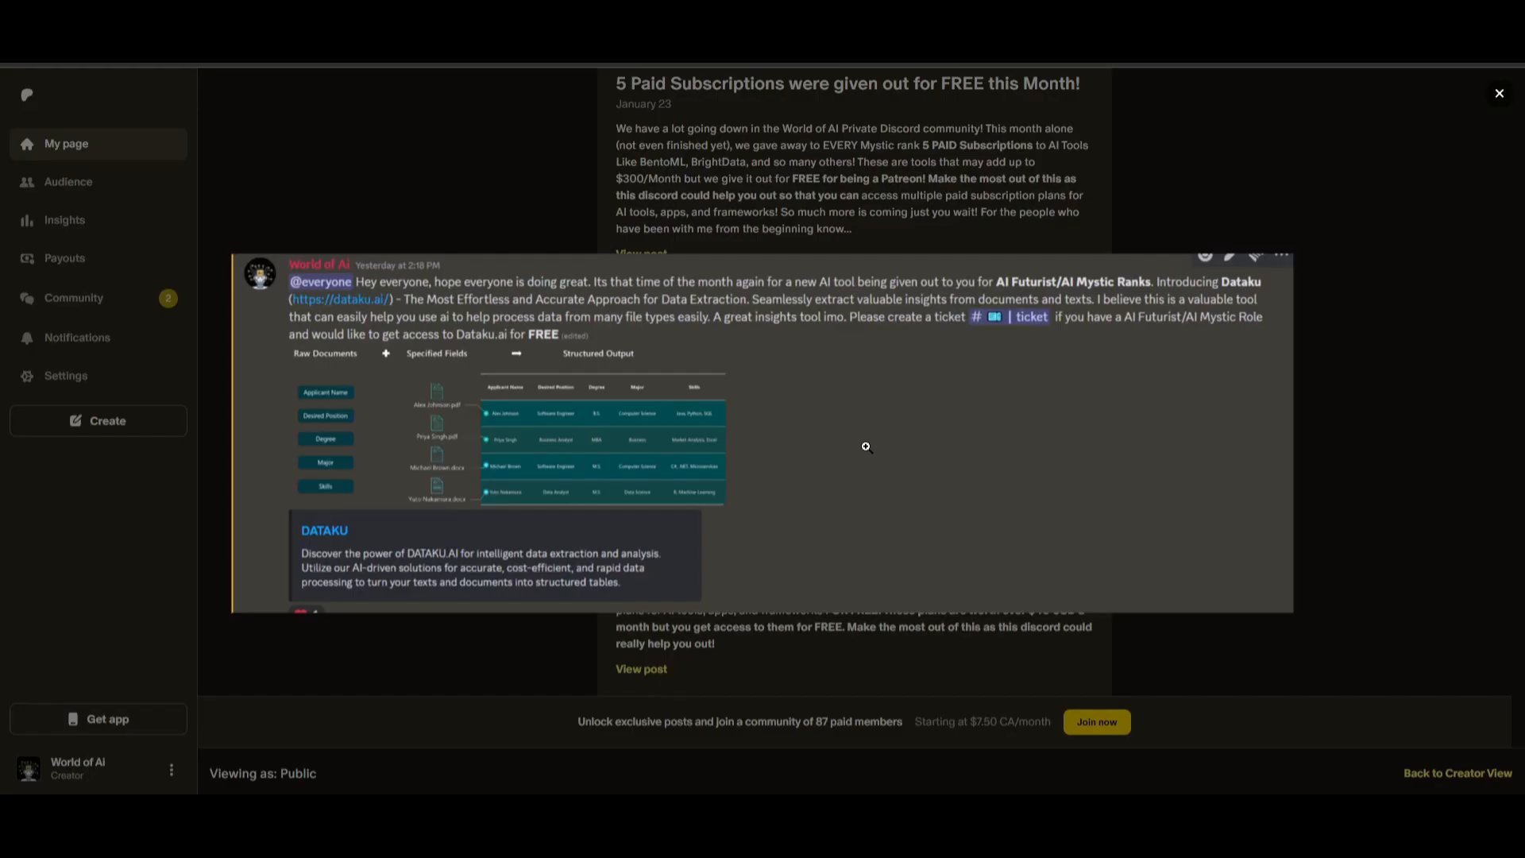
mouse_move(586, 419)
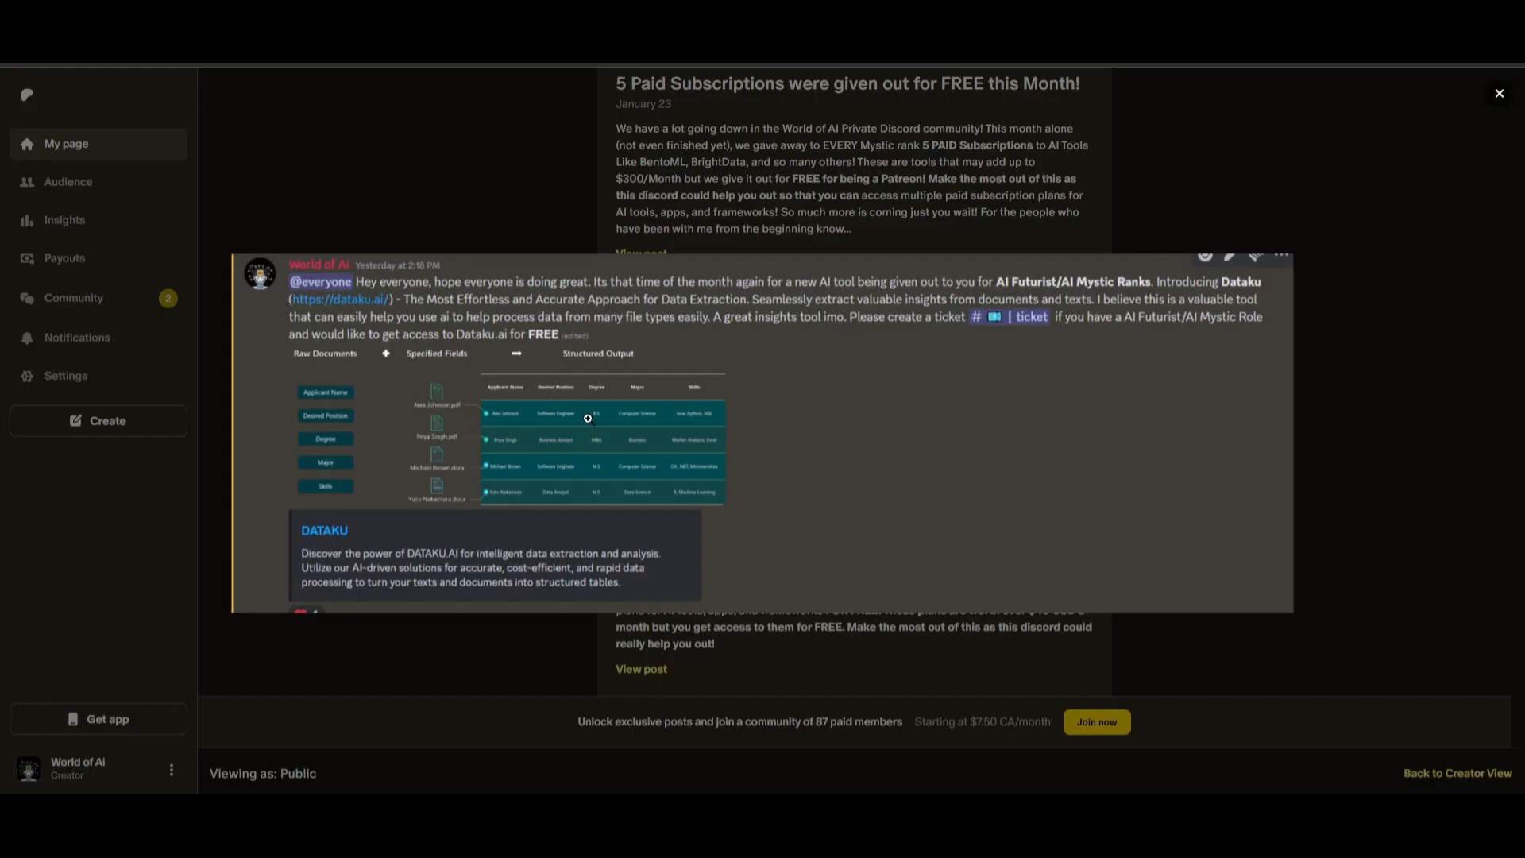
mouse_move(362, 242)
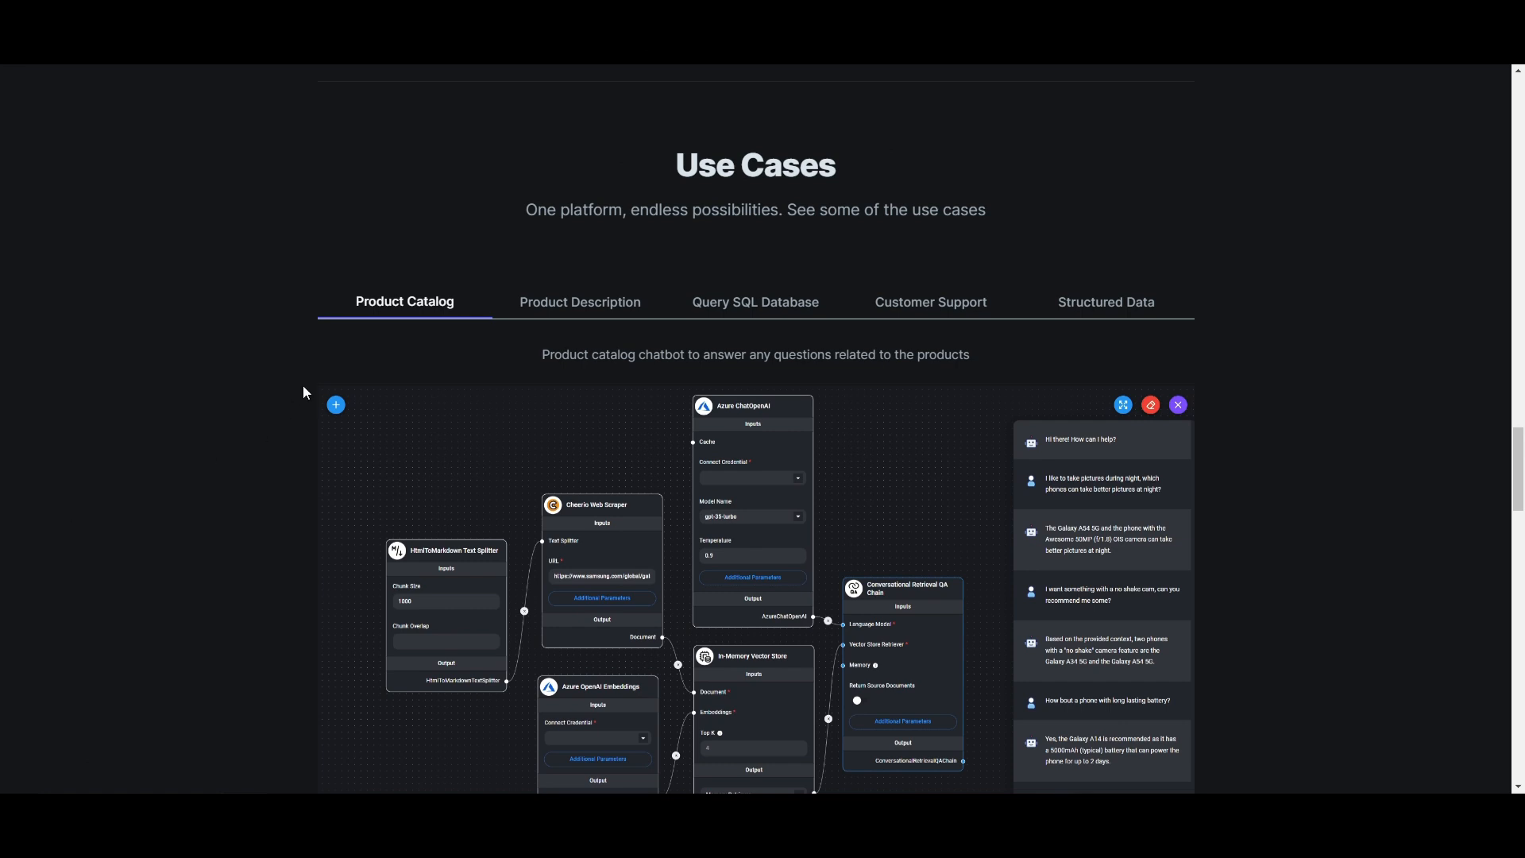
mouse_move(1140, 179)
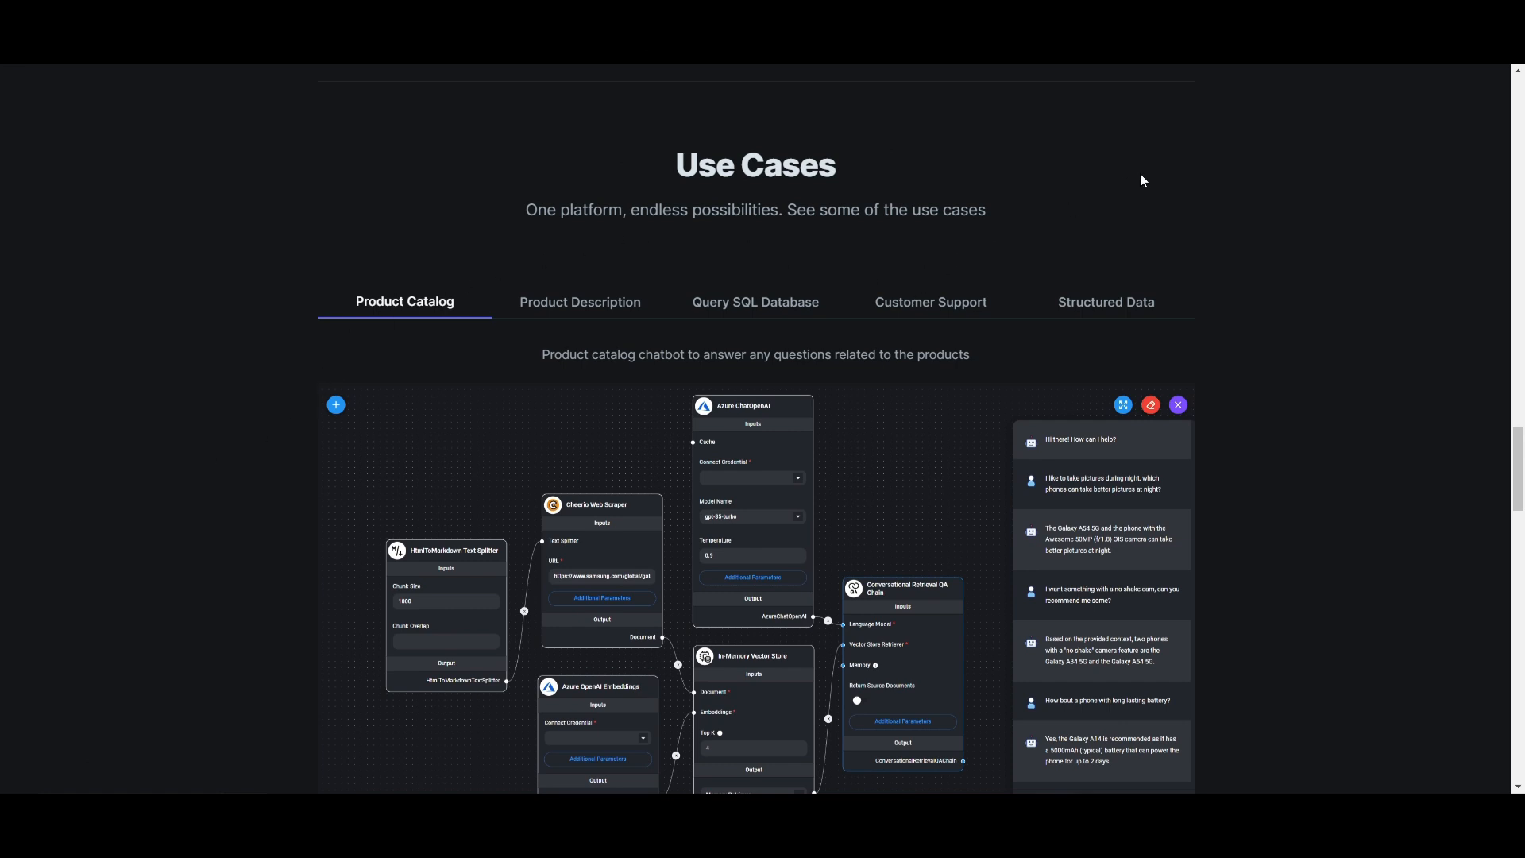
mouse_move(1043, 162)
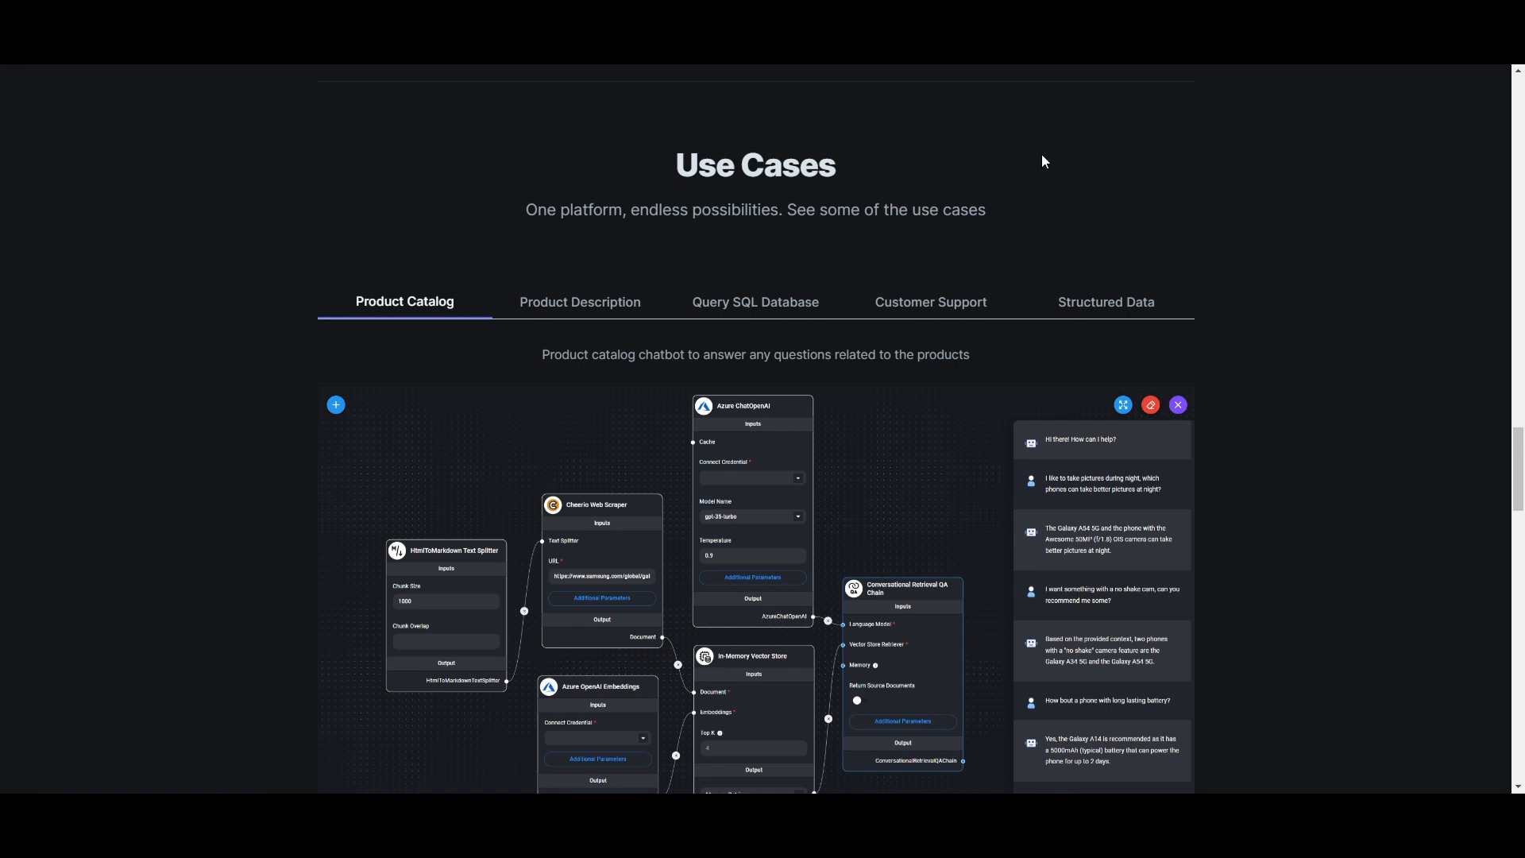
mouse_move(1032, 193)
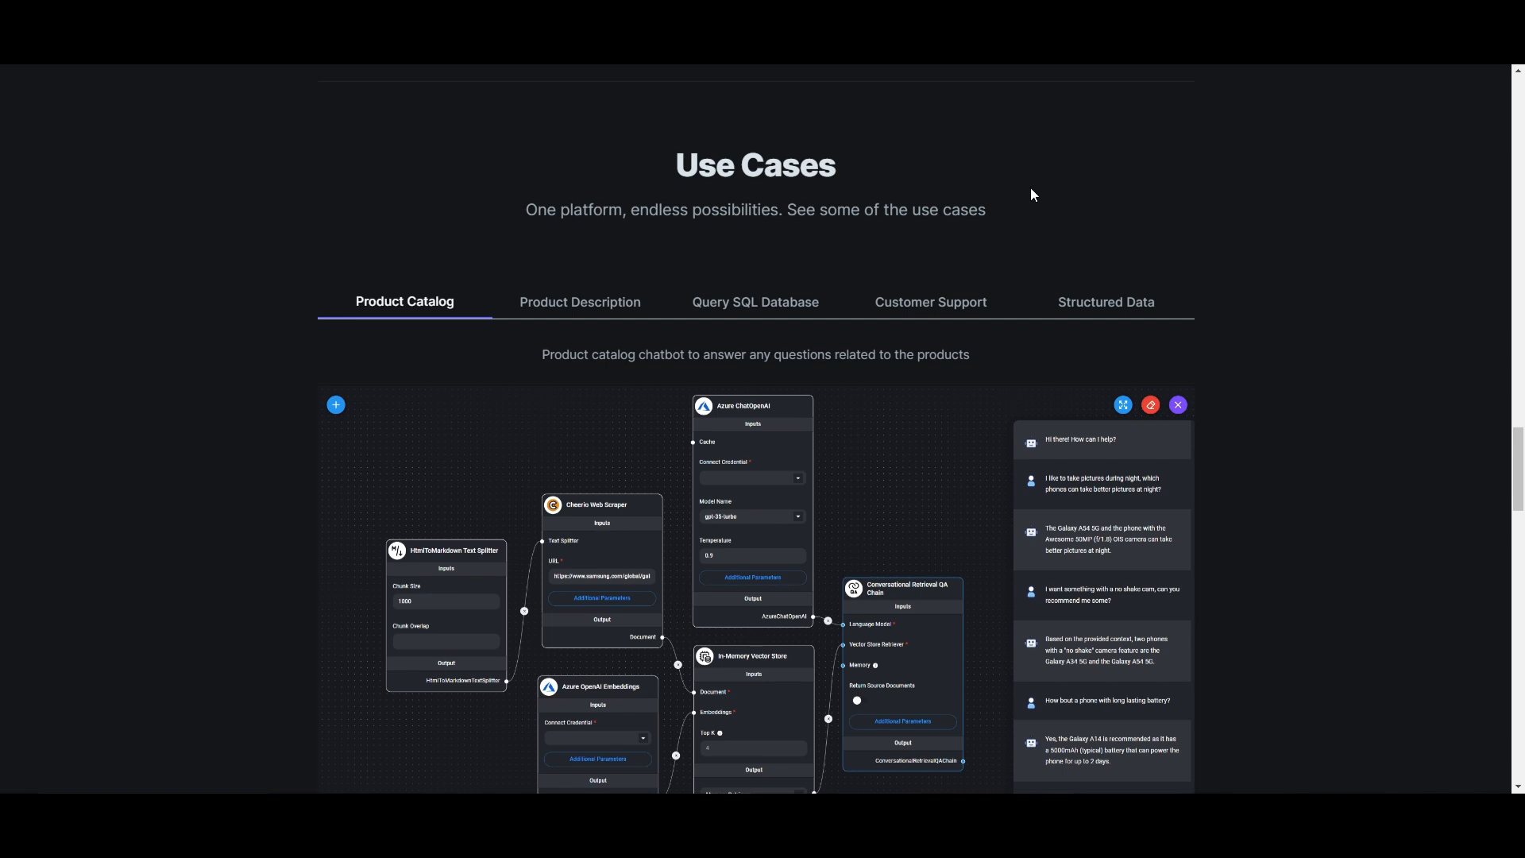
mouse_move(782, 262)
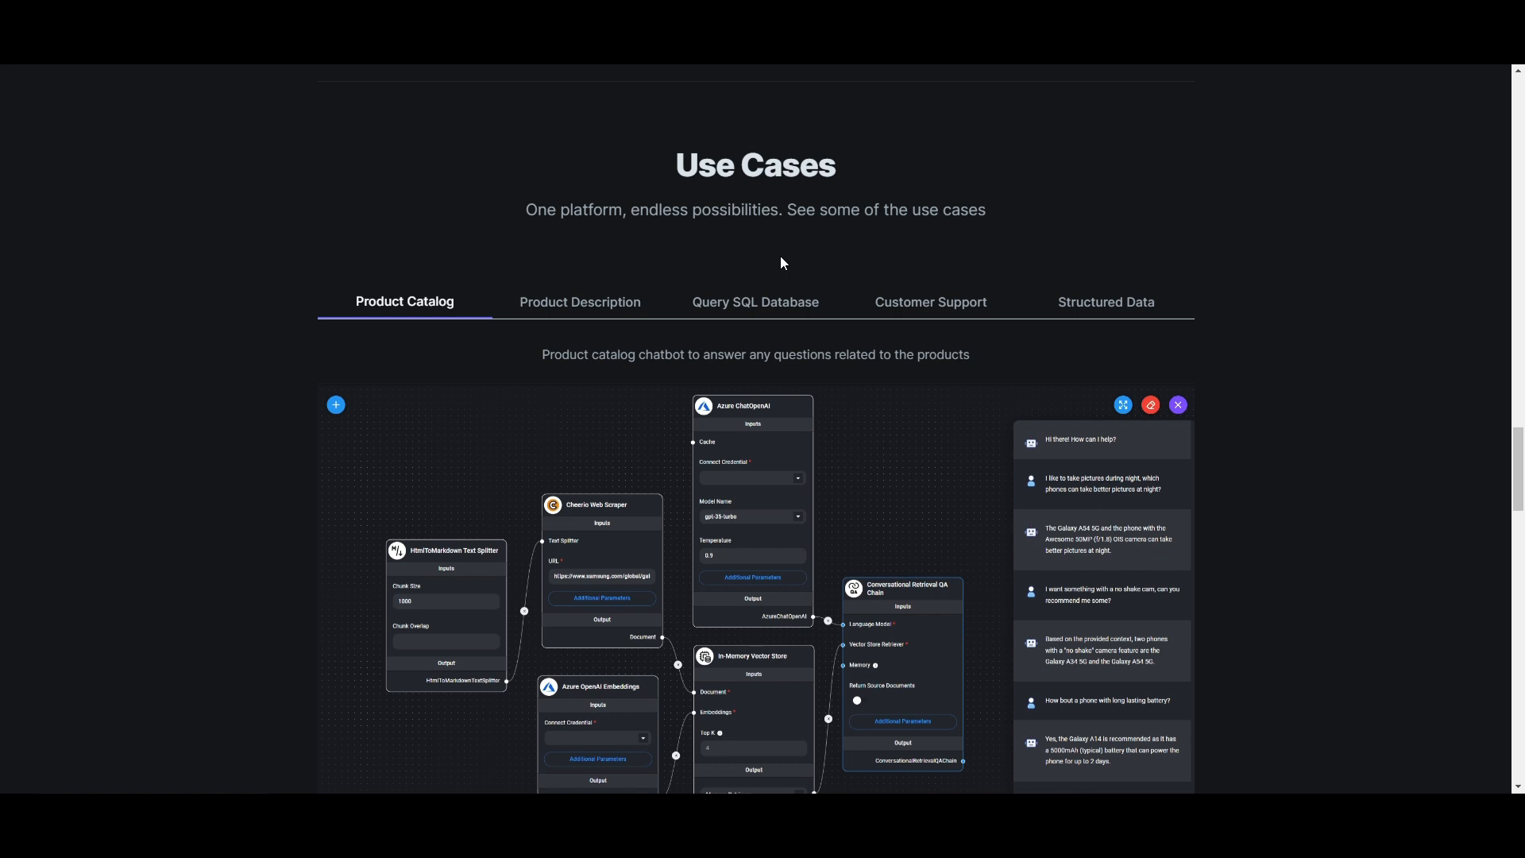
mouse_move(827, 226)
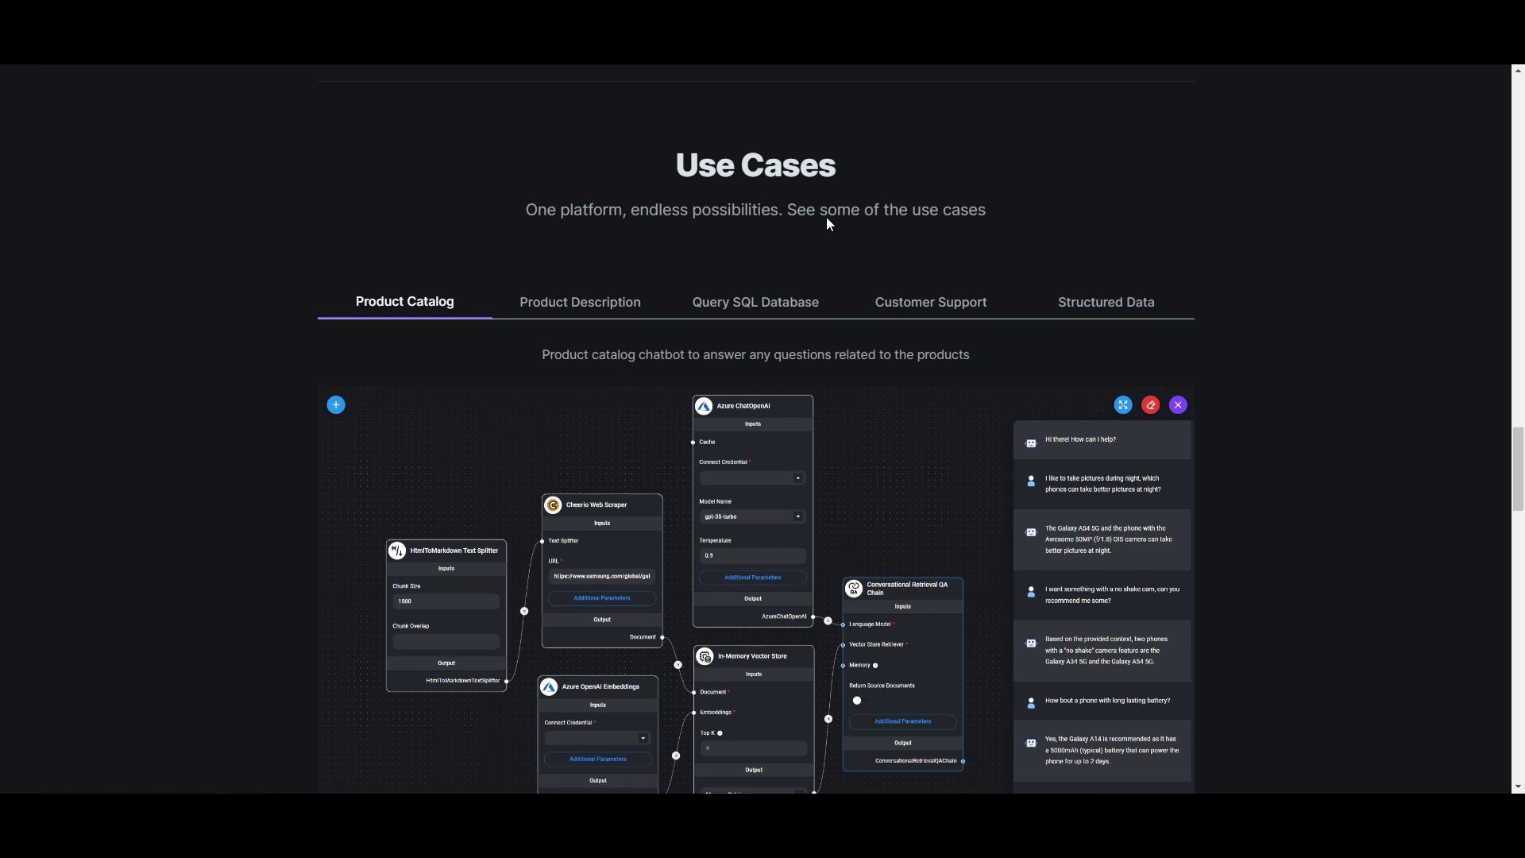
mouse_move(1258, 176)
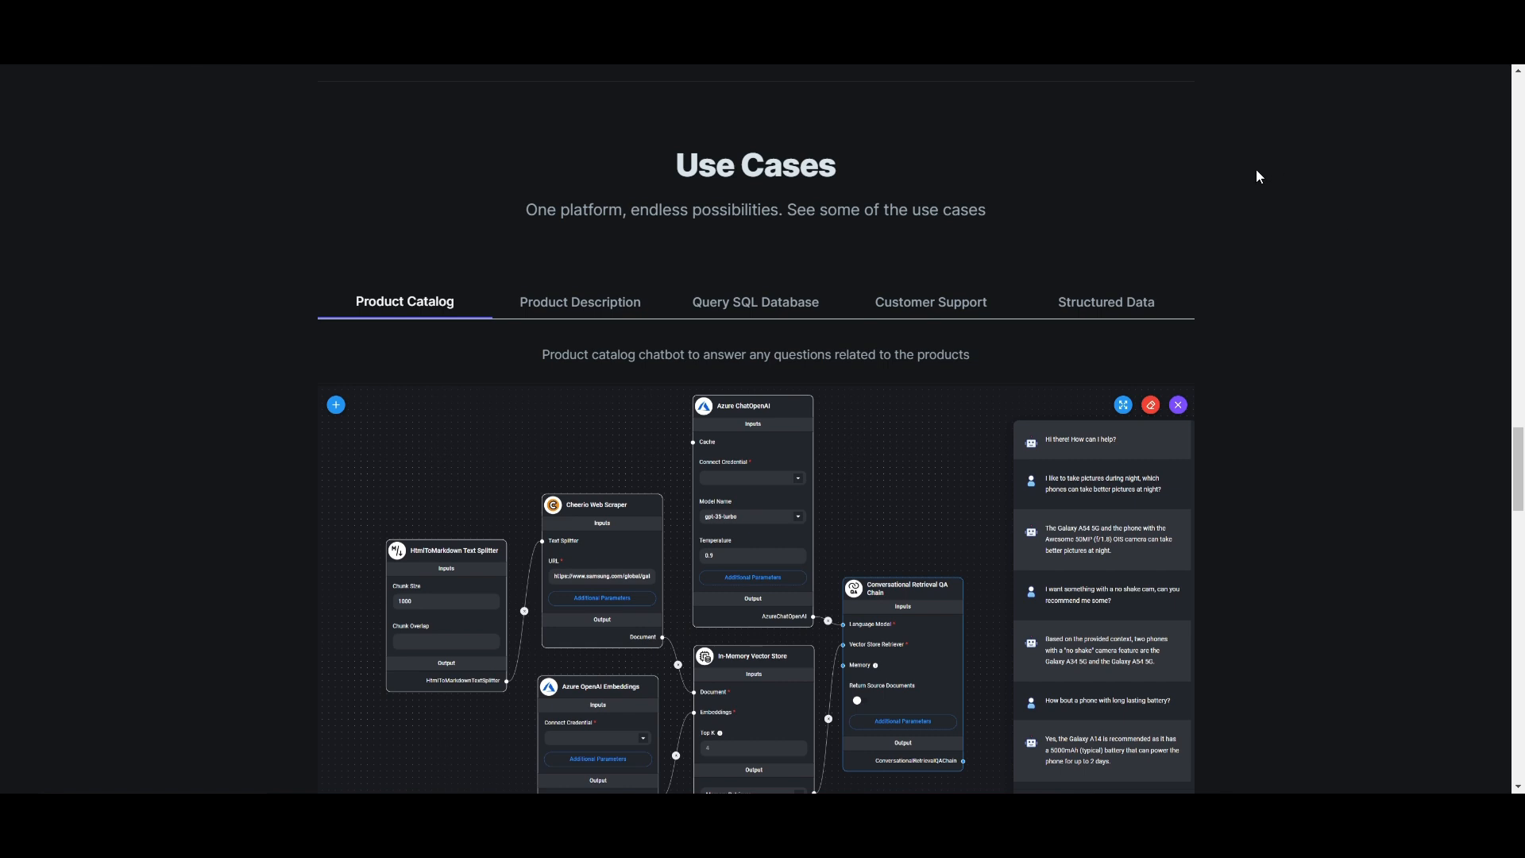
mouse_move(1096, 194)
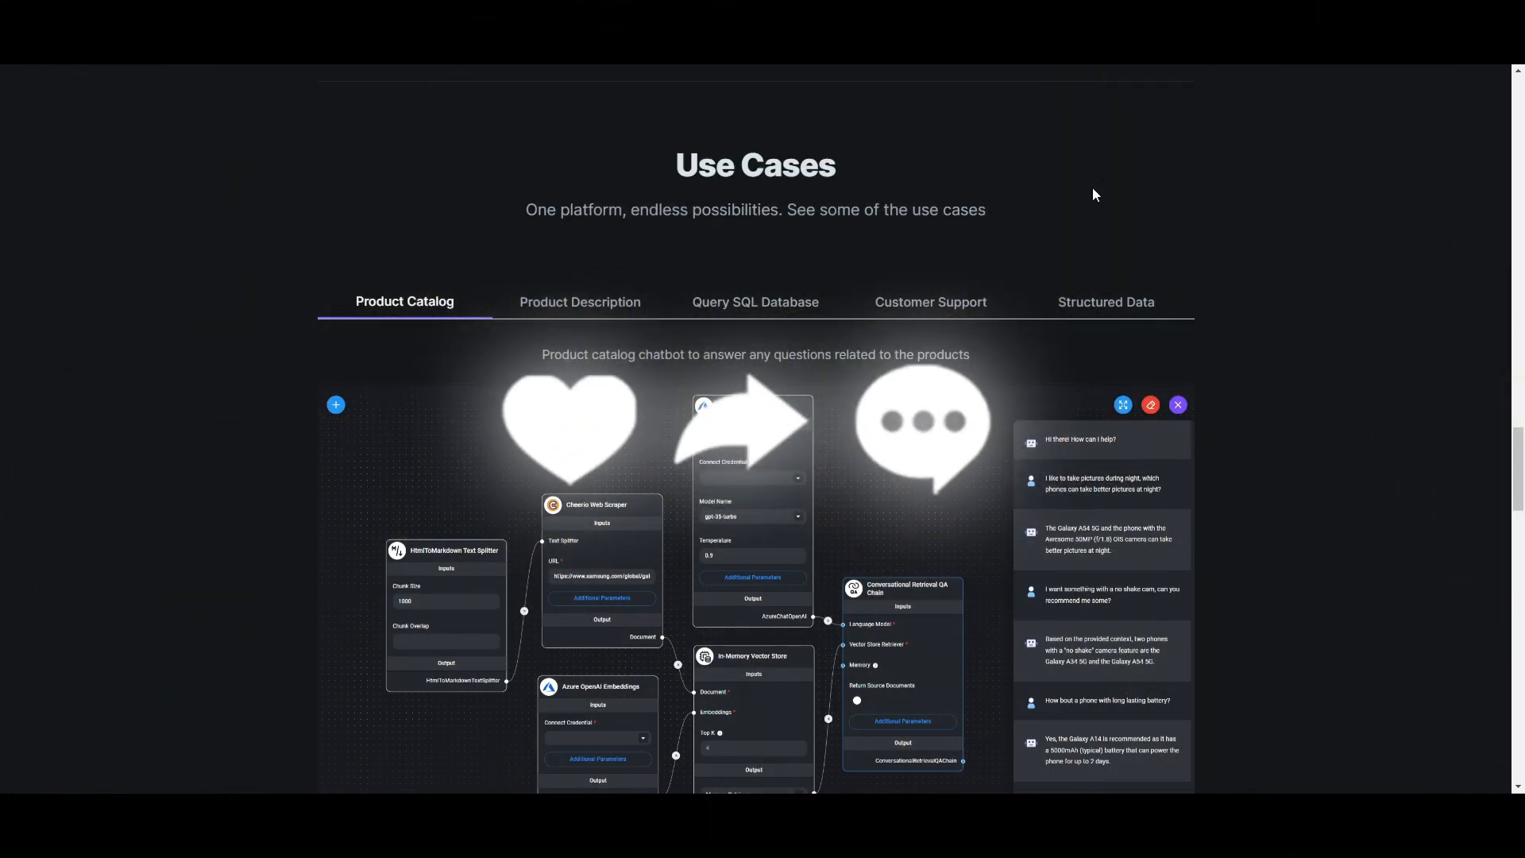
mouse_move(991, 173)
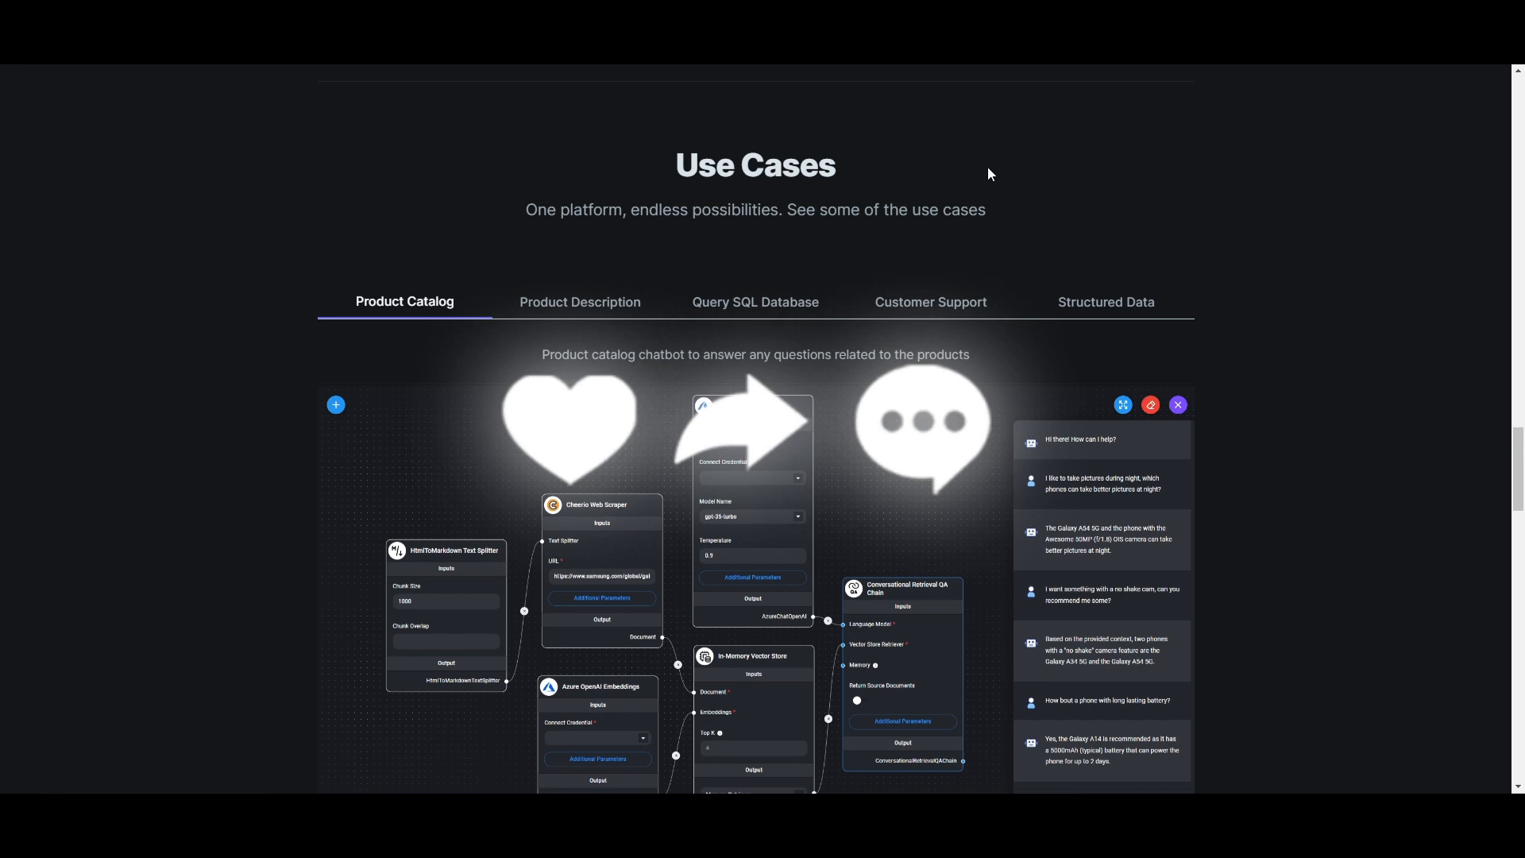
mouse_move(922, 273)
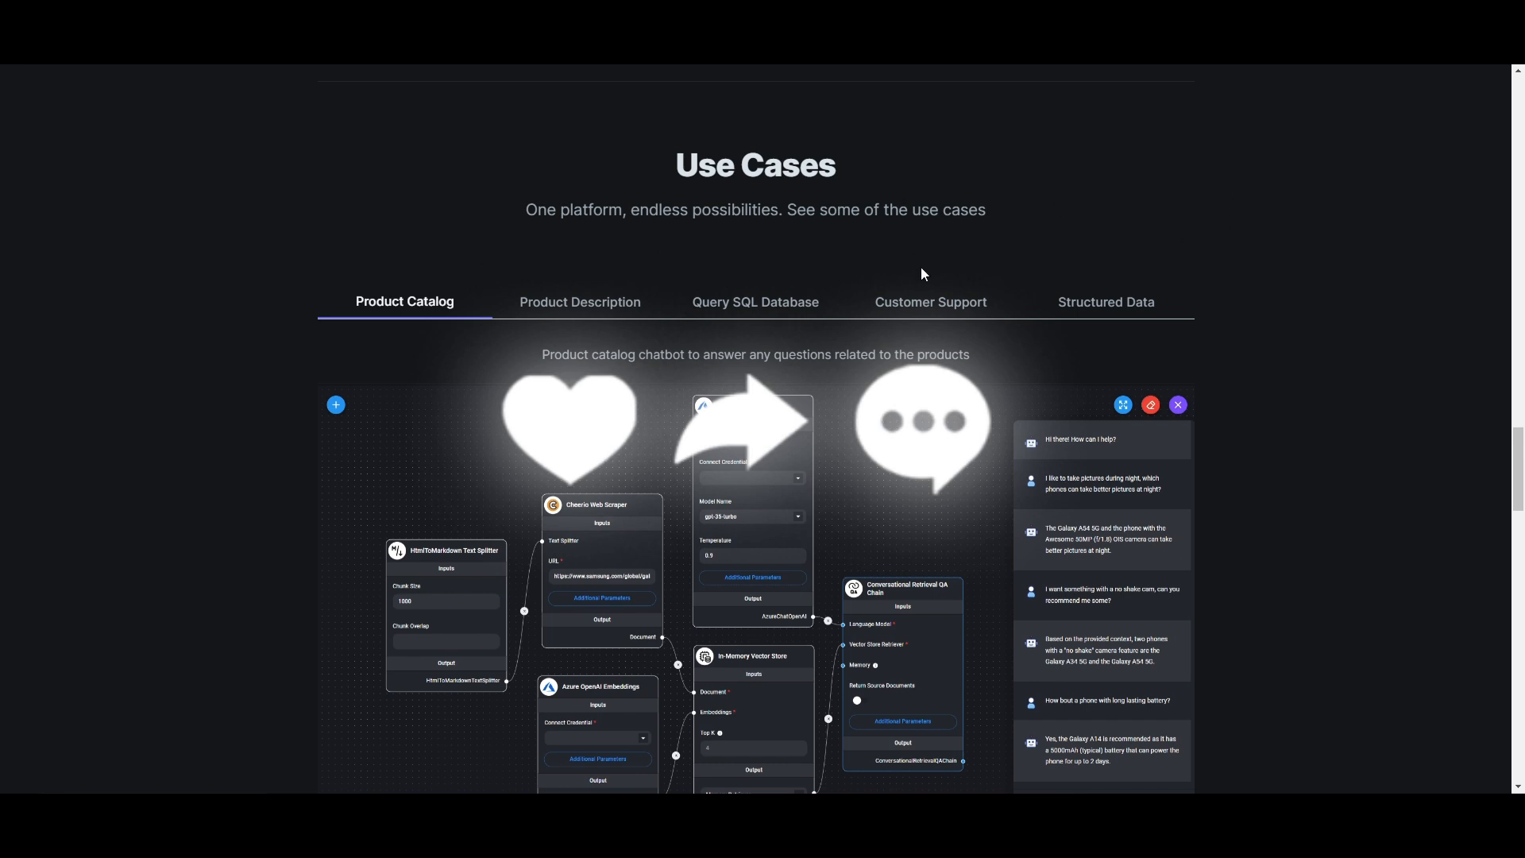
mouse_move(1225, 626)
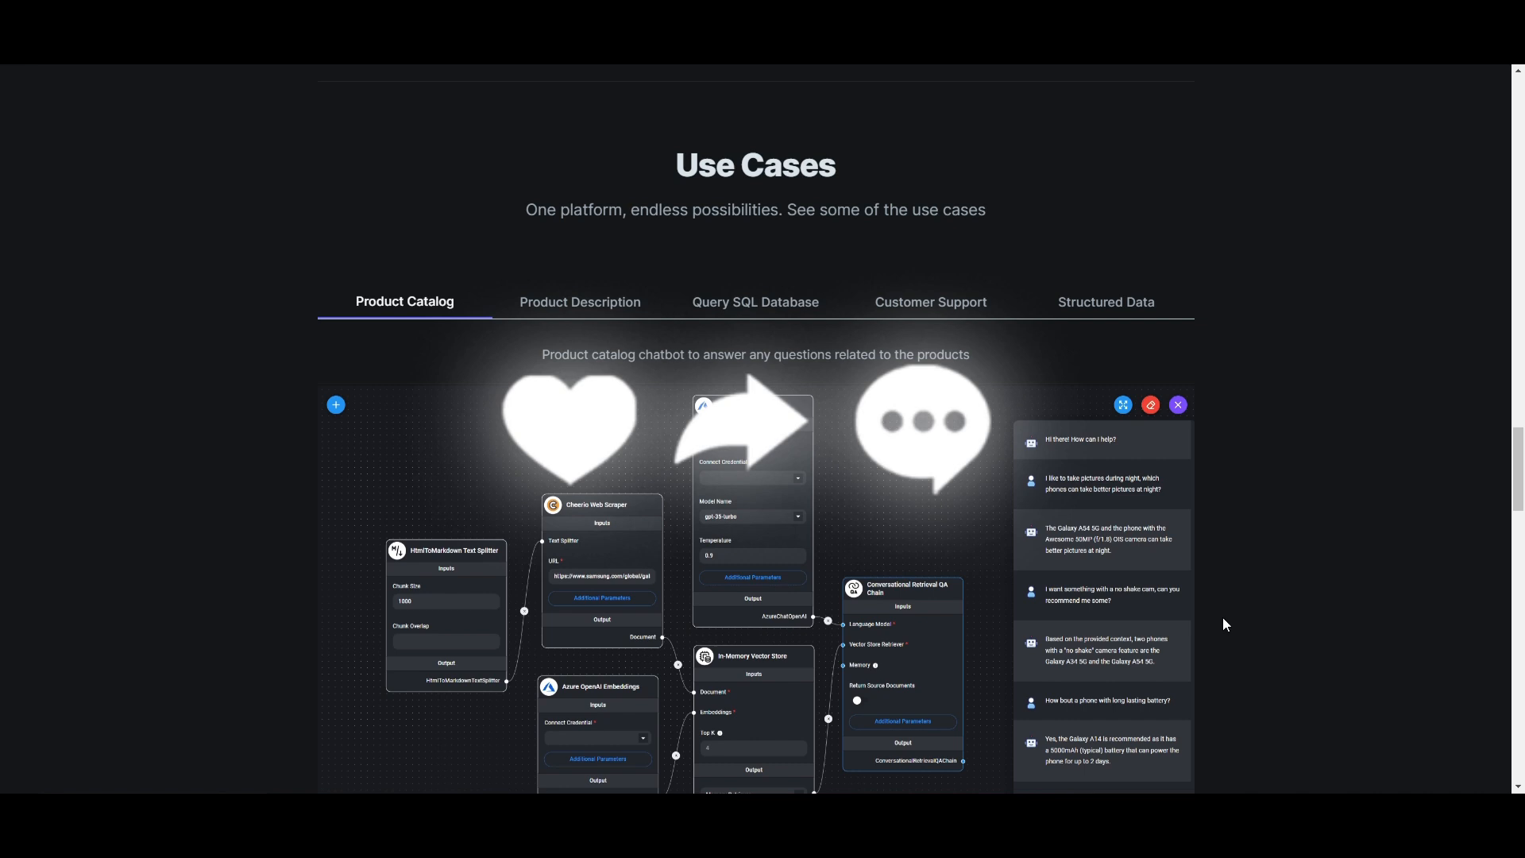
mouse_move(1118, 507)
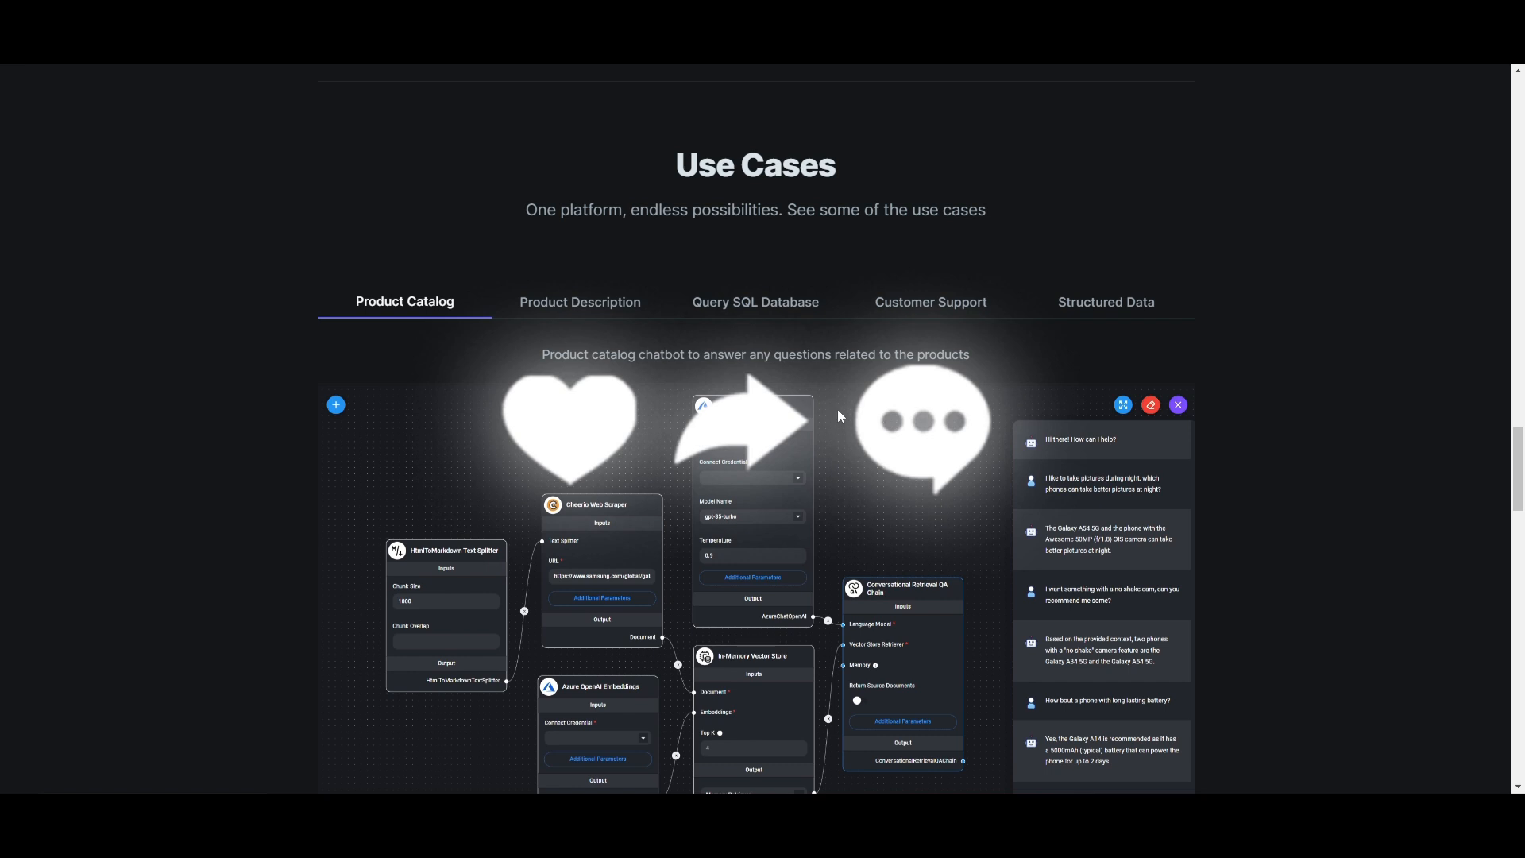
mouse_move(813, 470)
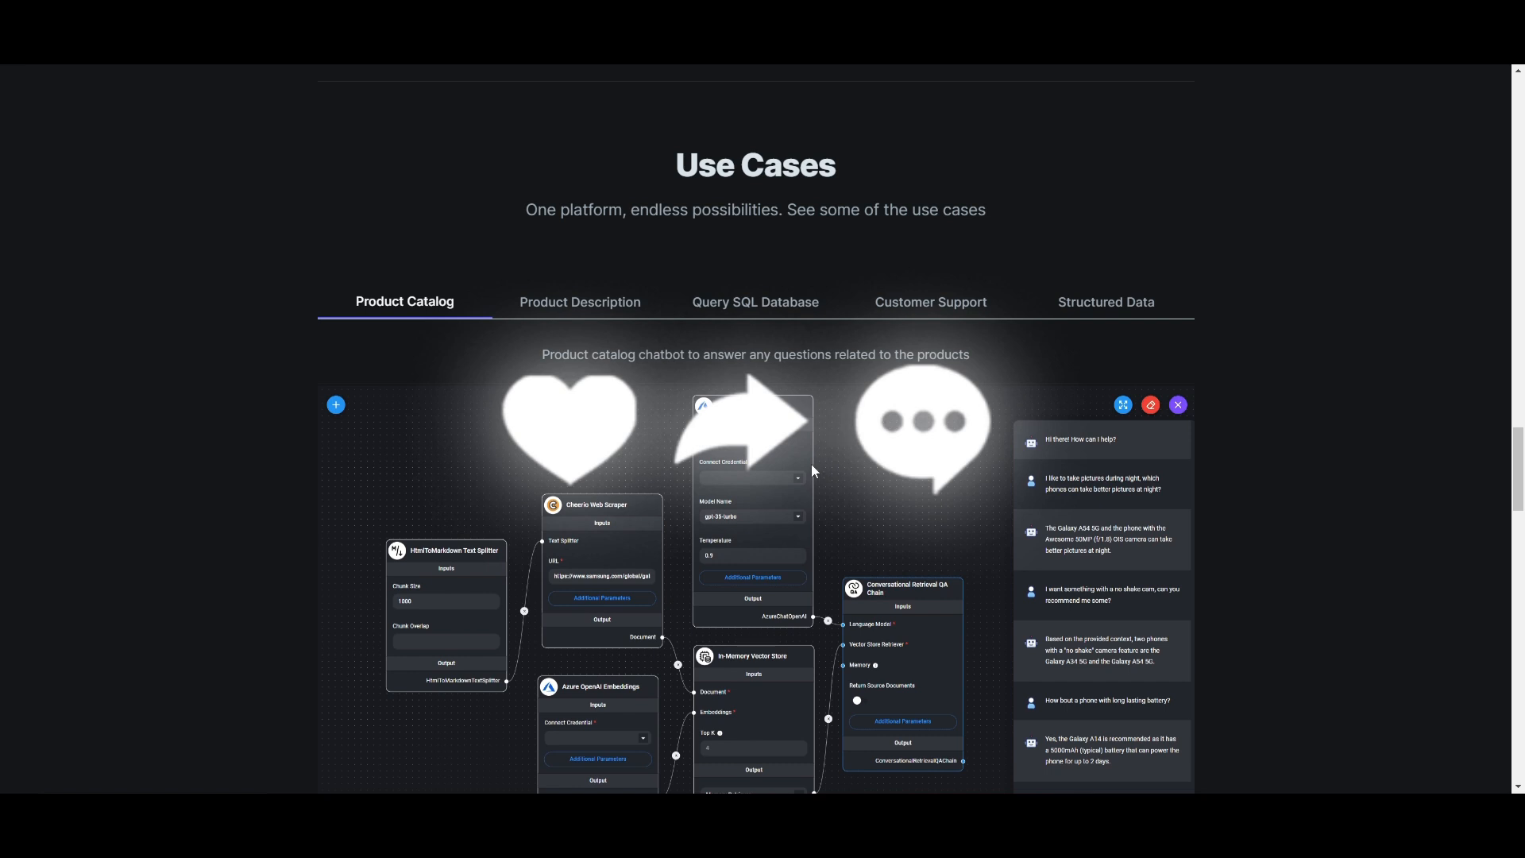
mouse_move(786, 448)
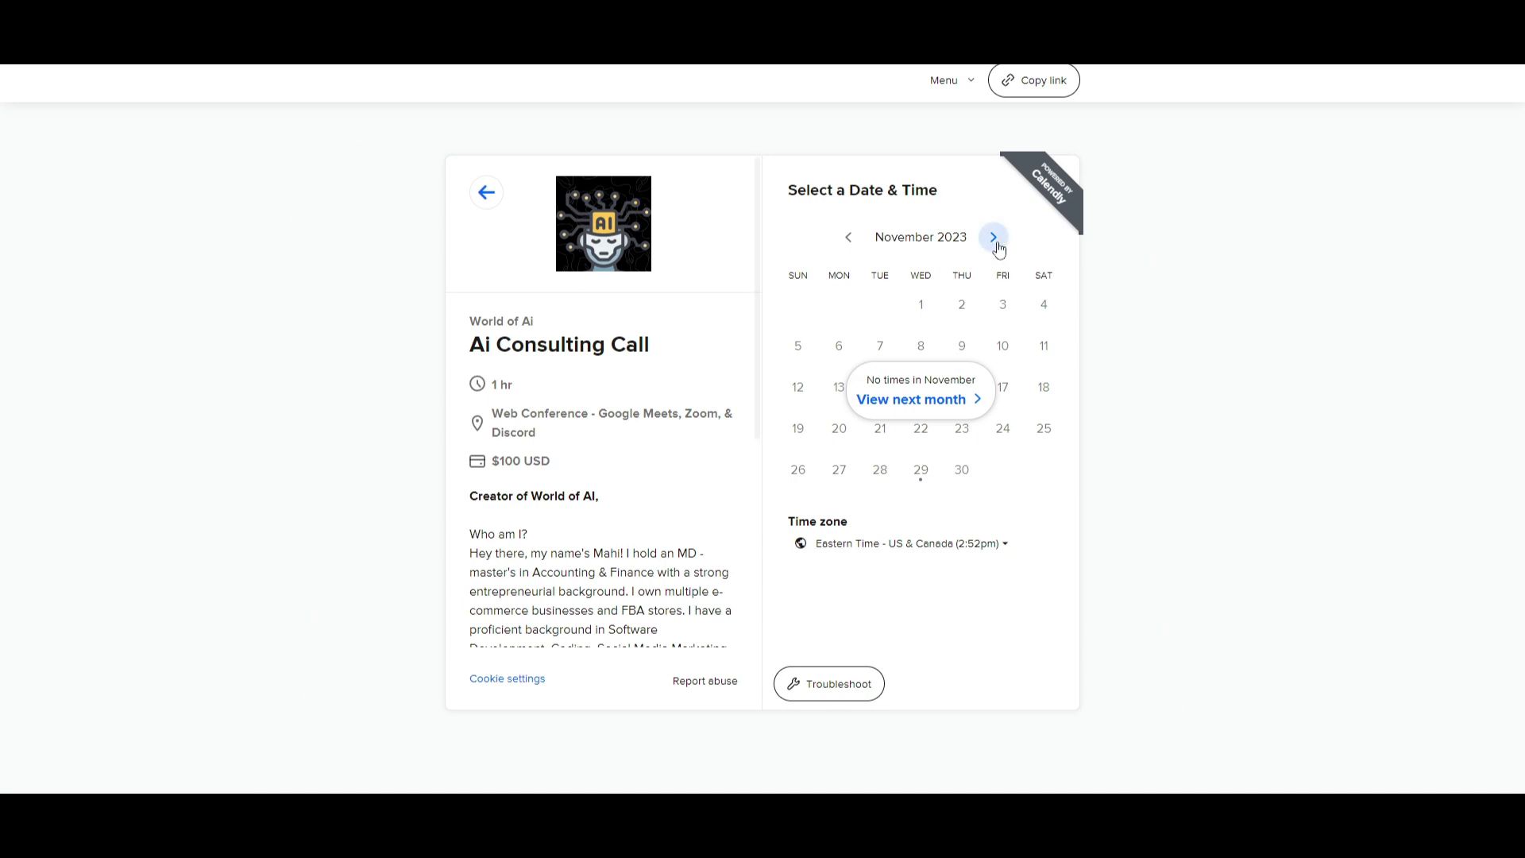
left_click(993, 238)
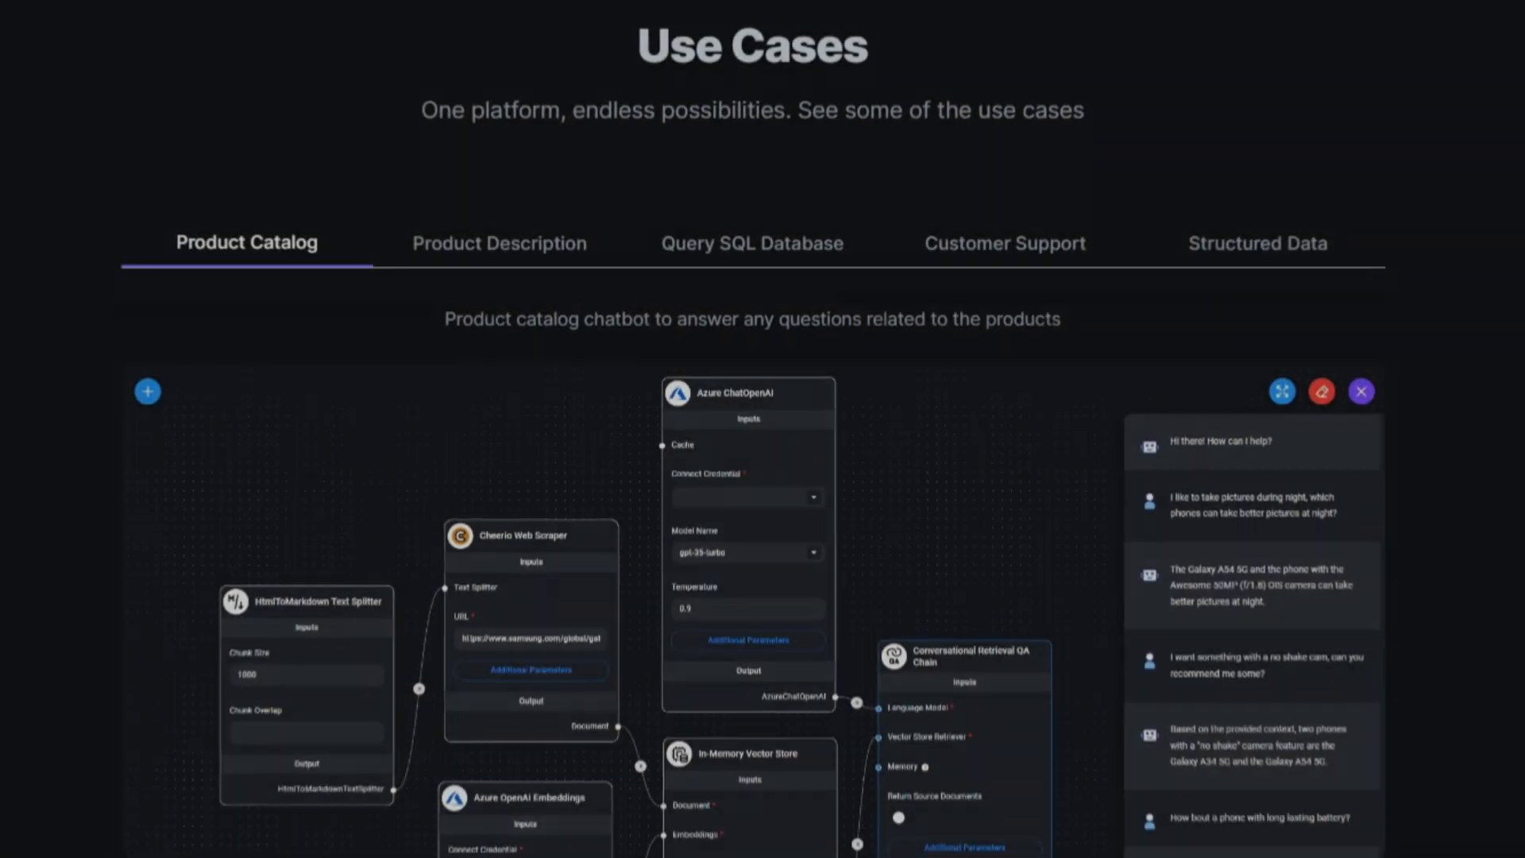
scroll("down", 3)
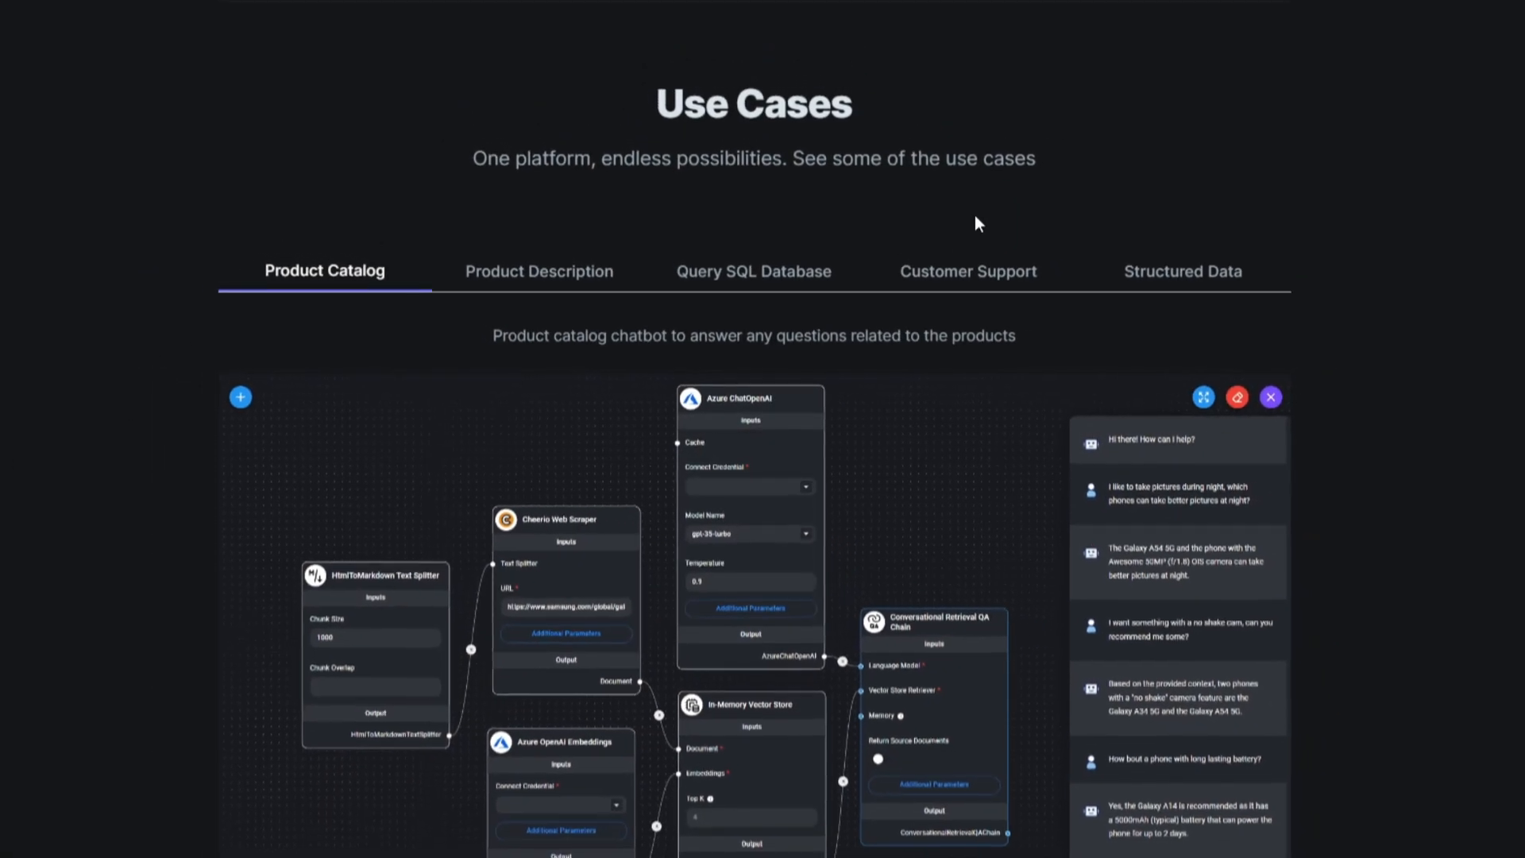
scroll("down", 3)
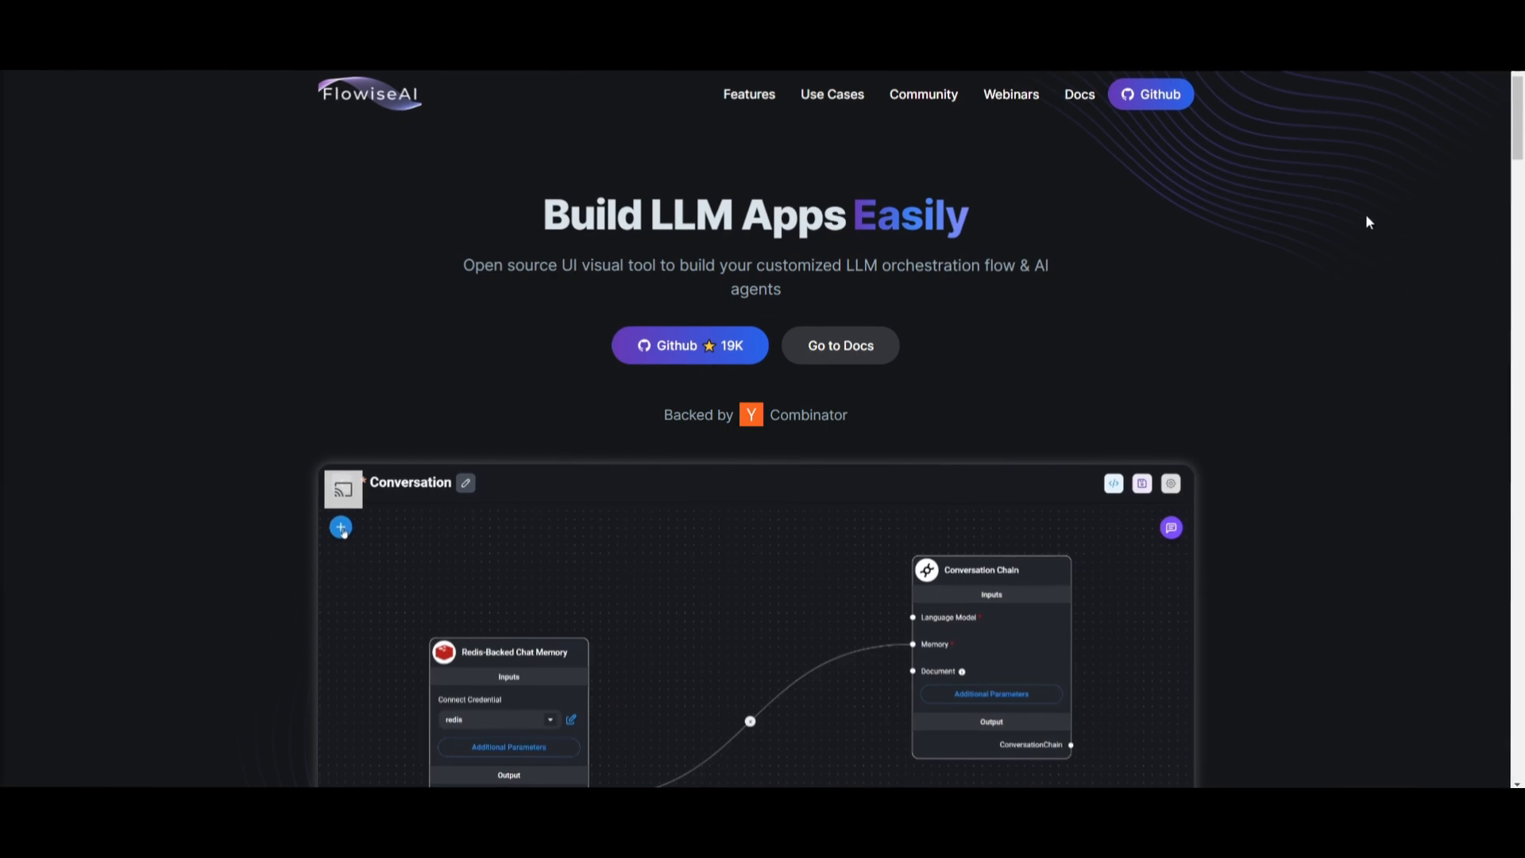
Try the homepage demo's chat window with a 'hello' message.
left_click(340, 526)
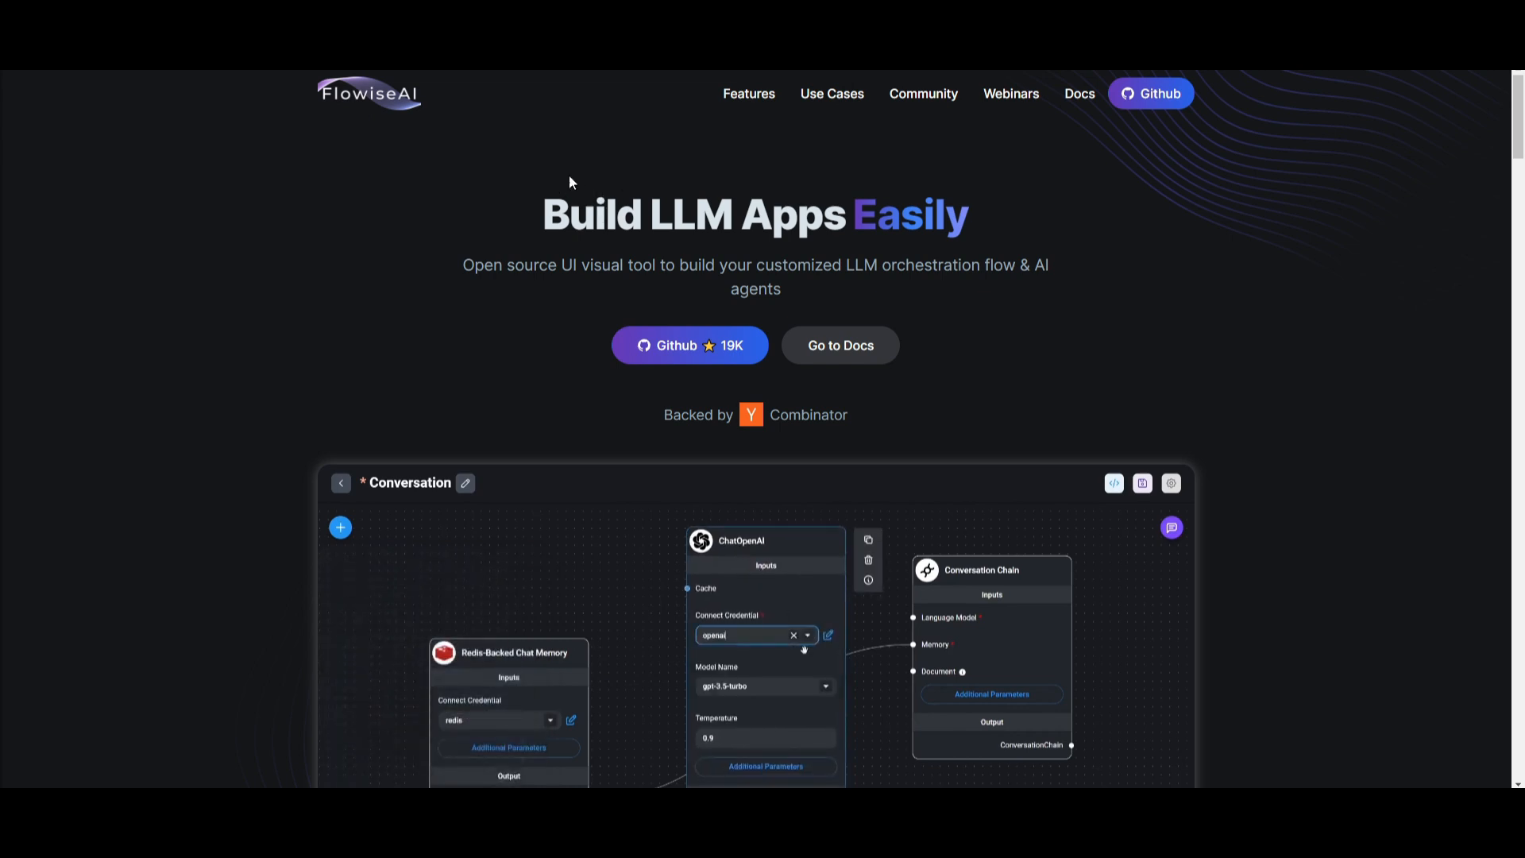
scroll("down", 3)
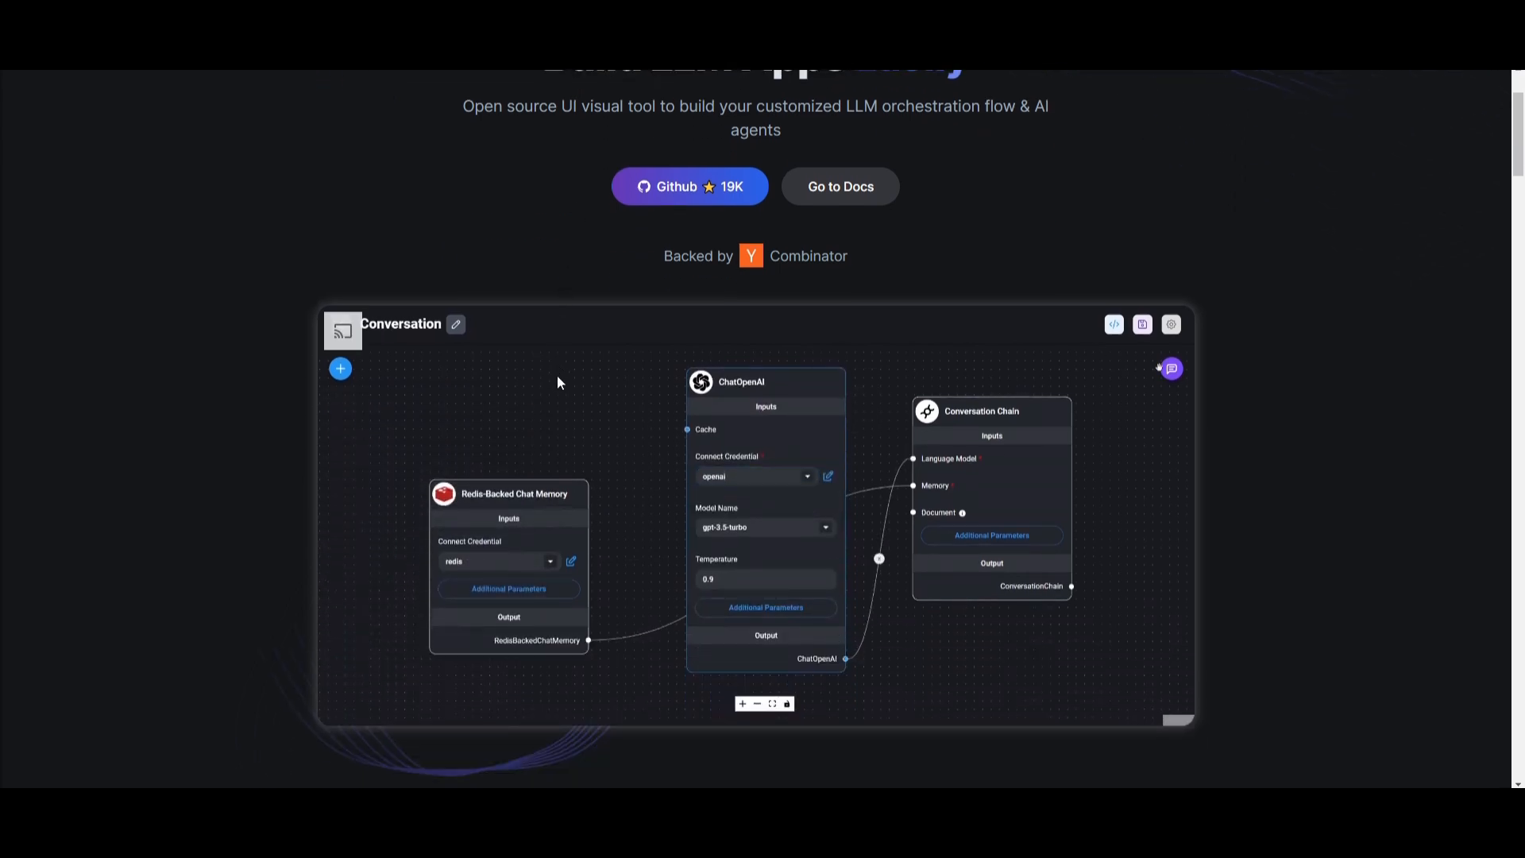
left_click(1172, 368)
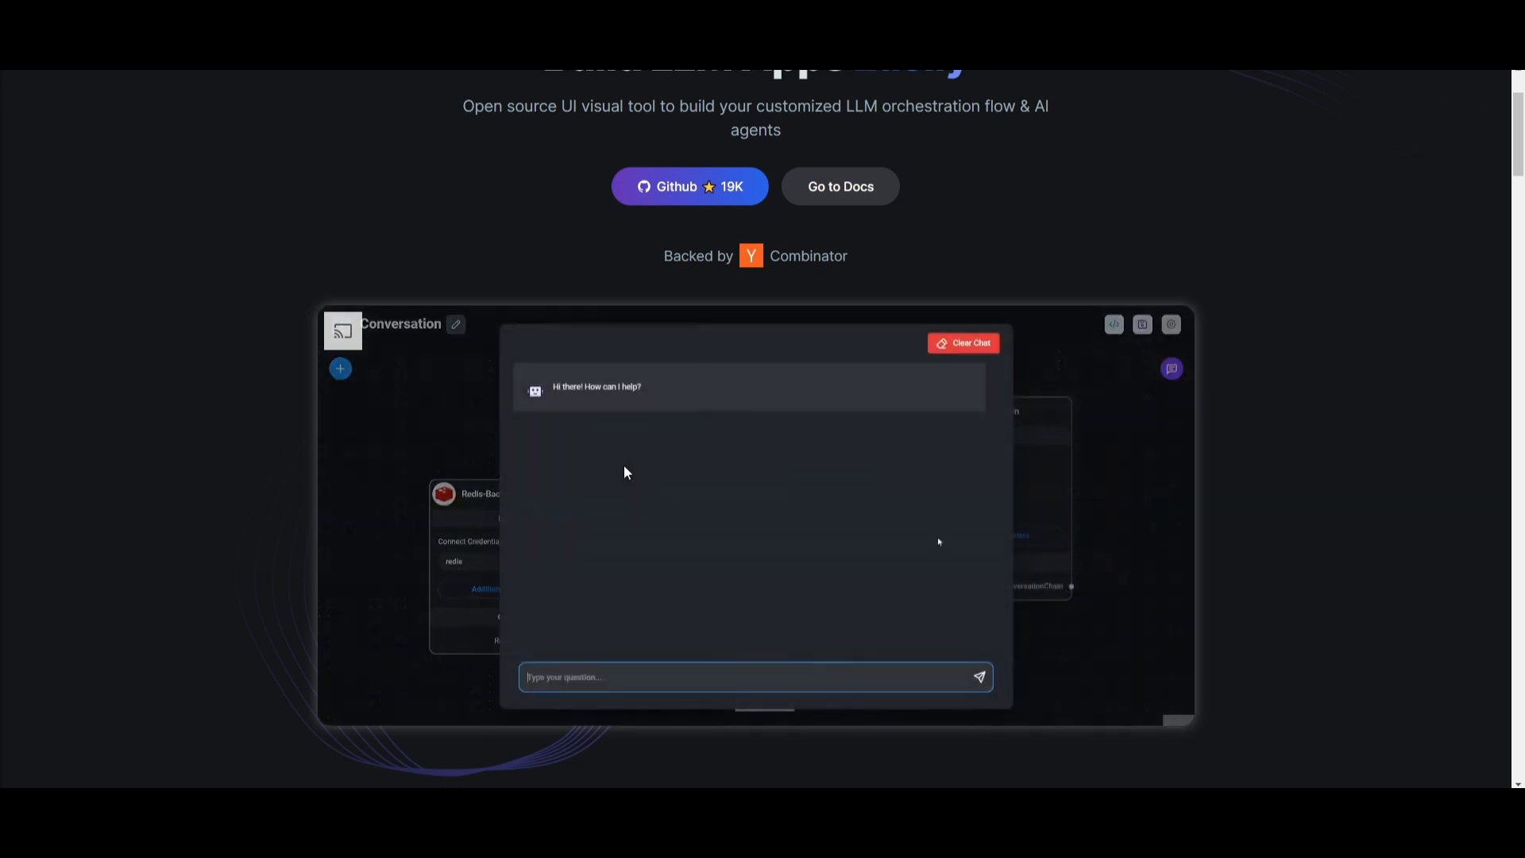
type("hello")
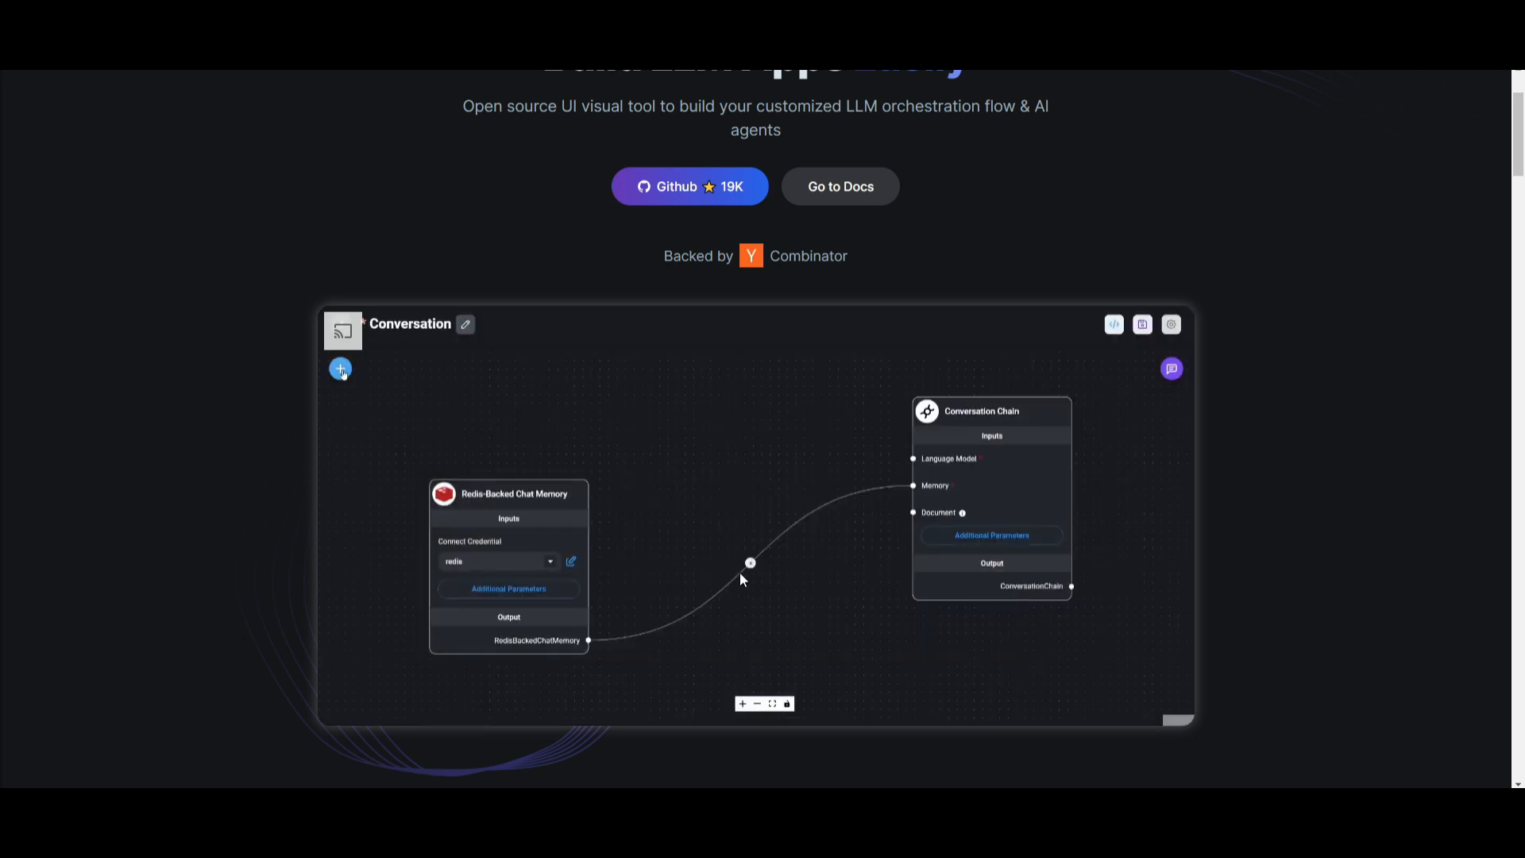
Add a ChatOpenAI node to the demo flow and move down to the install commands.
left_click(340, 368)
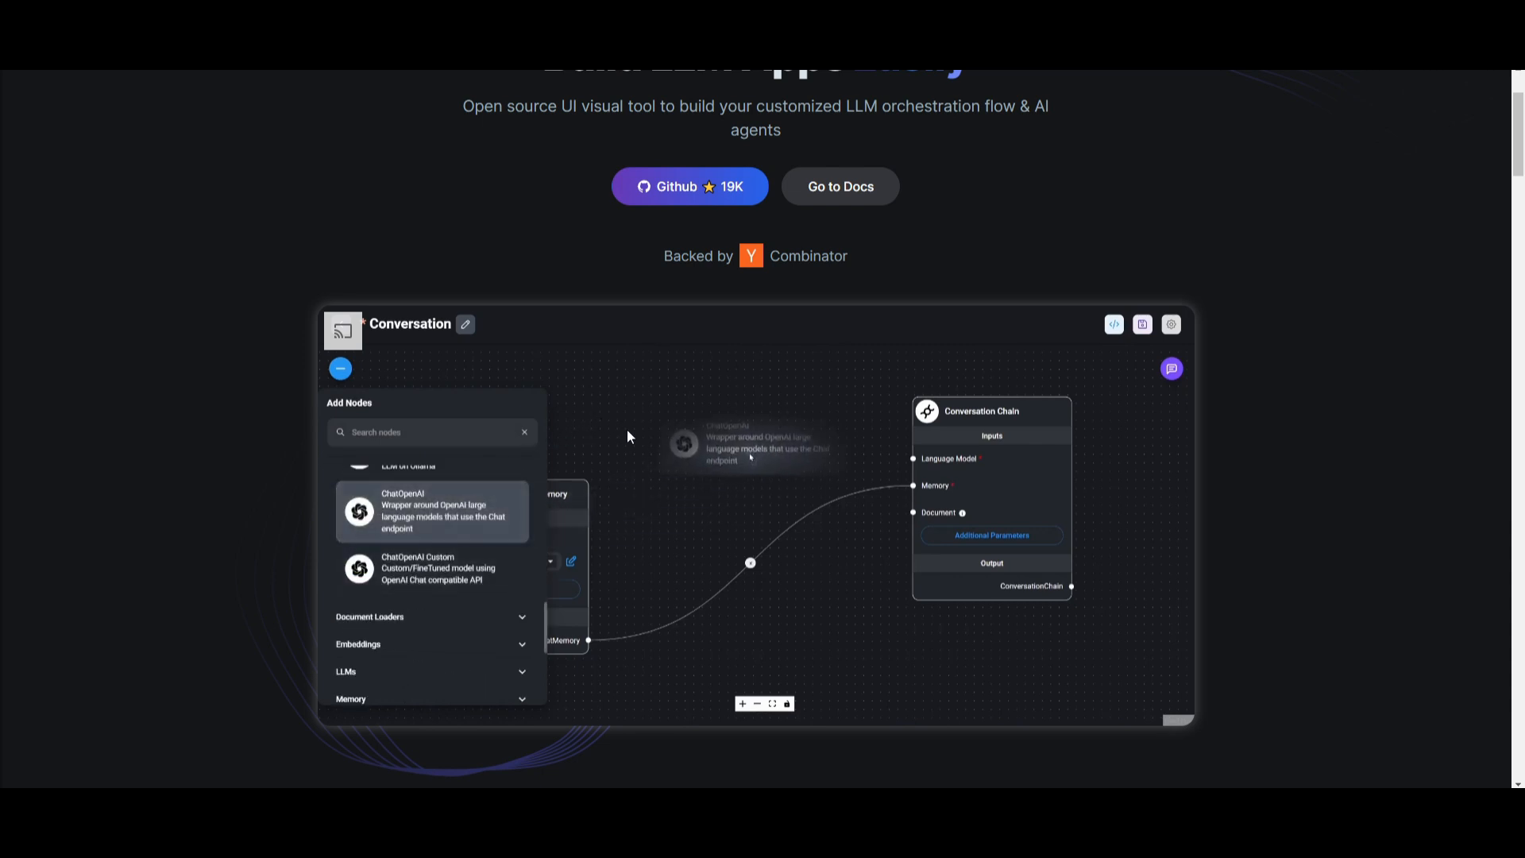
left_click(430, 511)
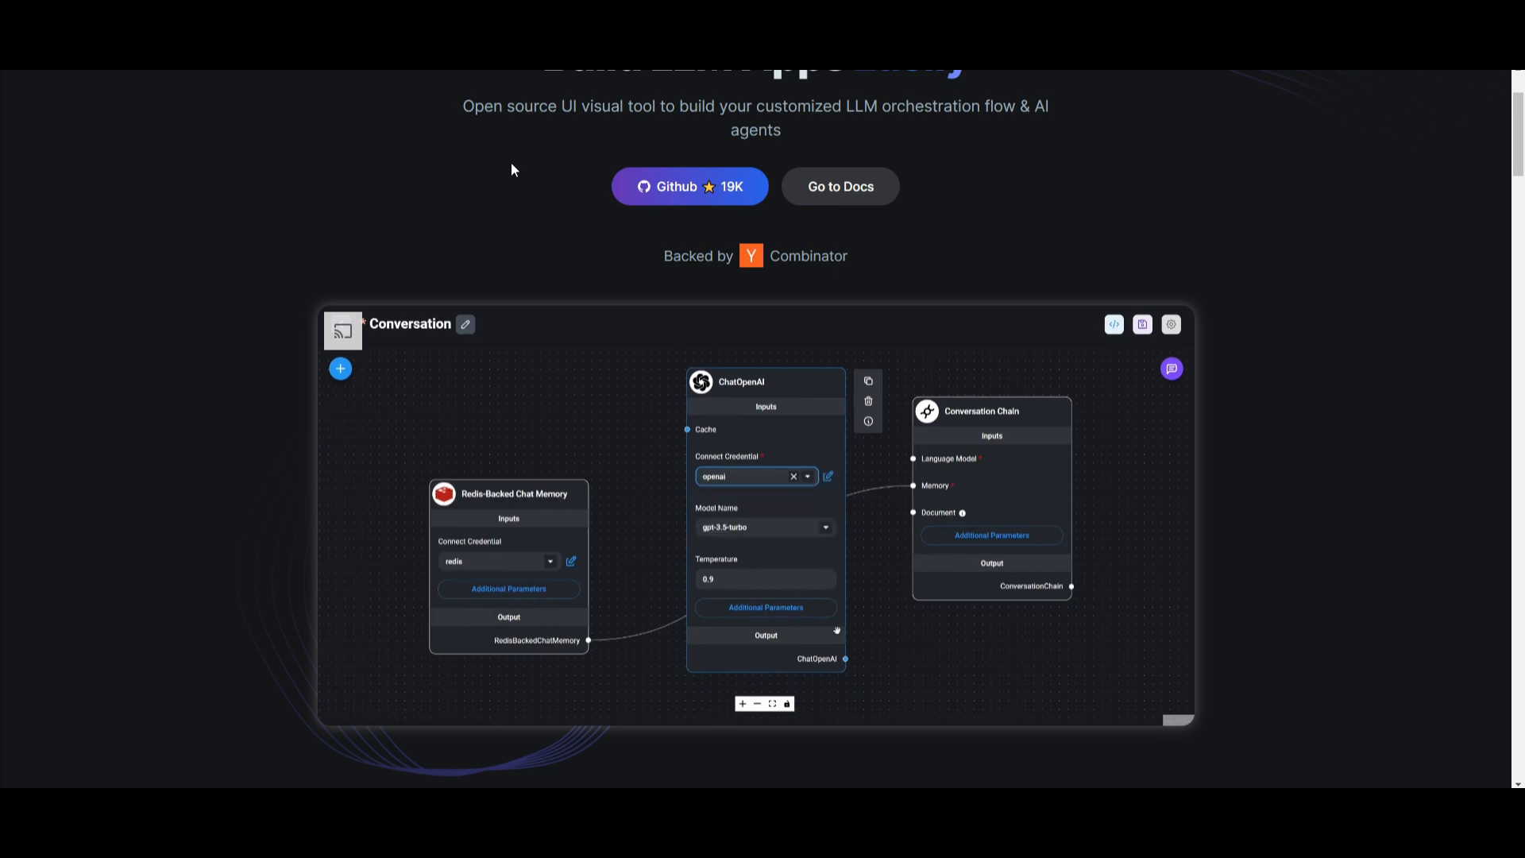
scroll("down", 3)
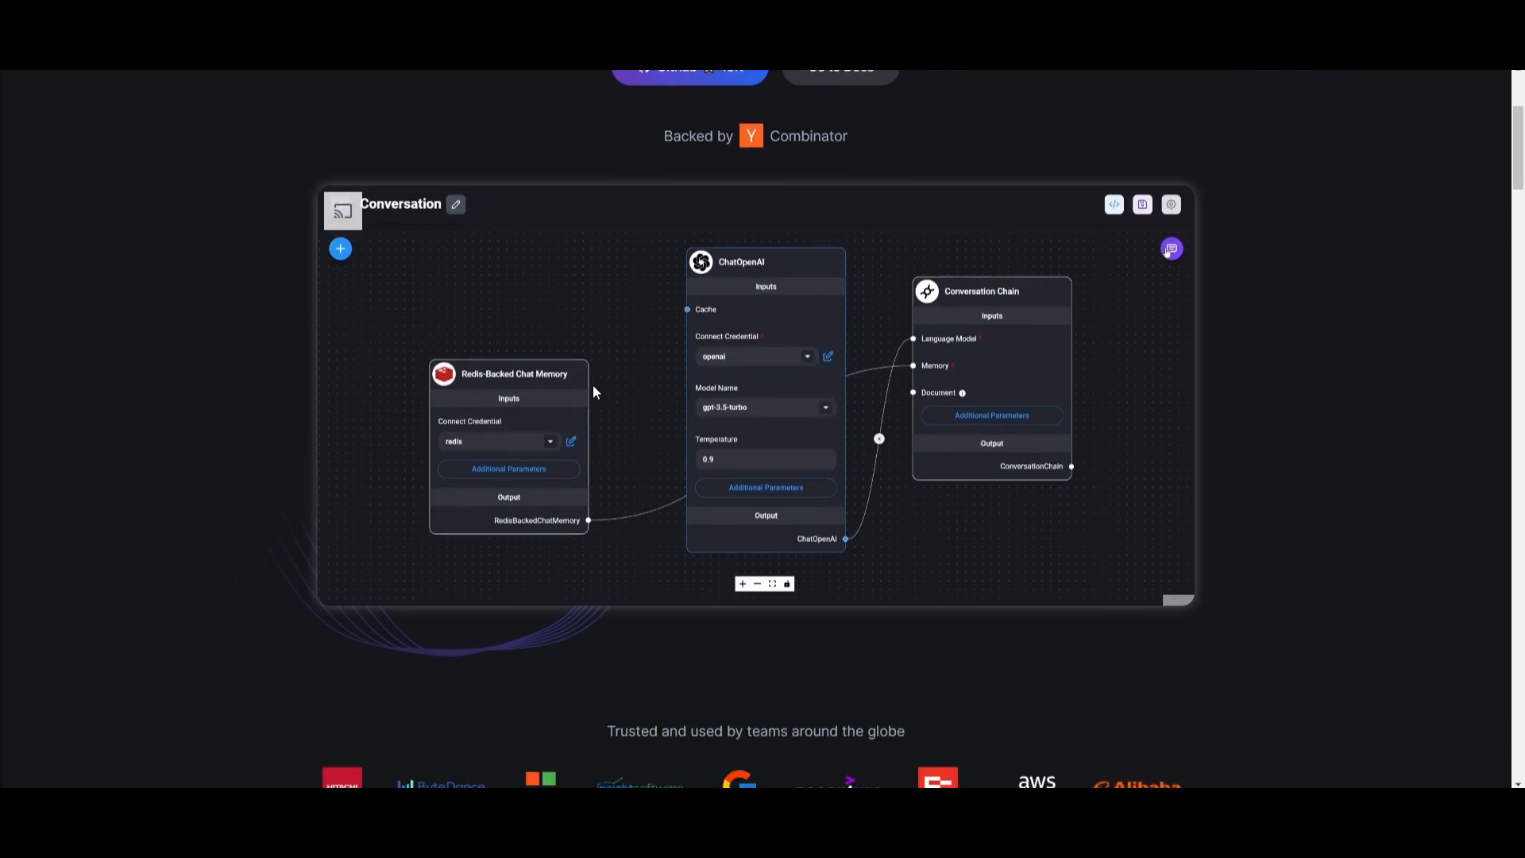
scroll("down", 3)
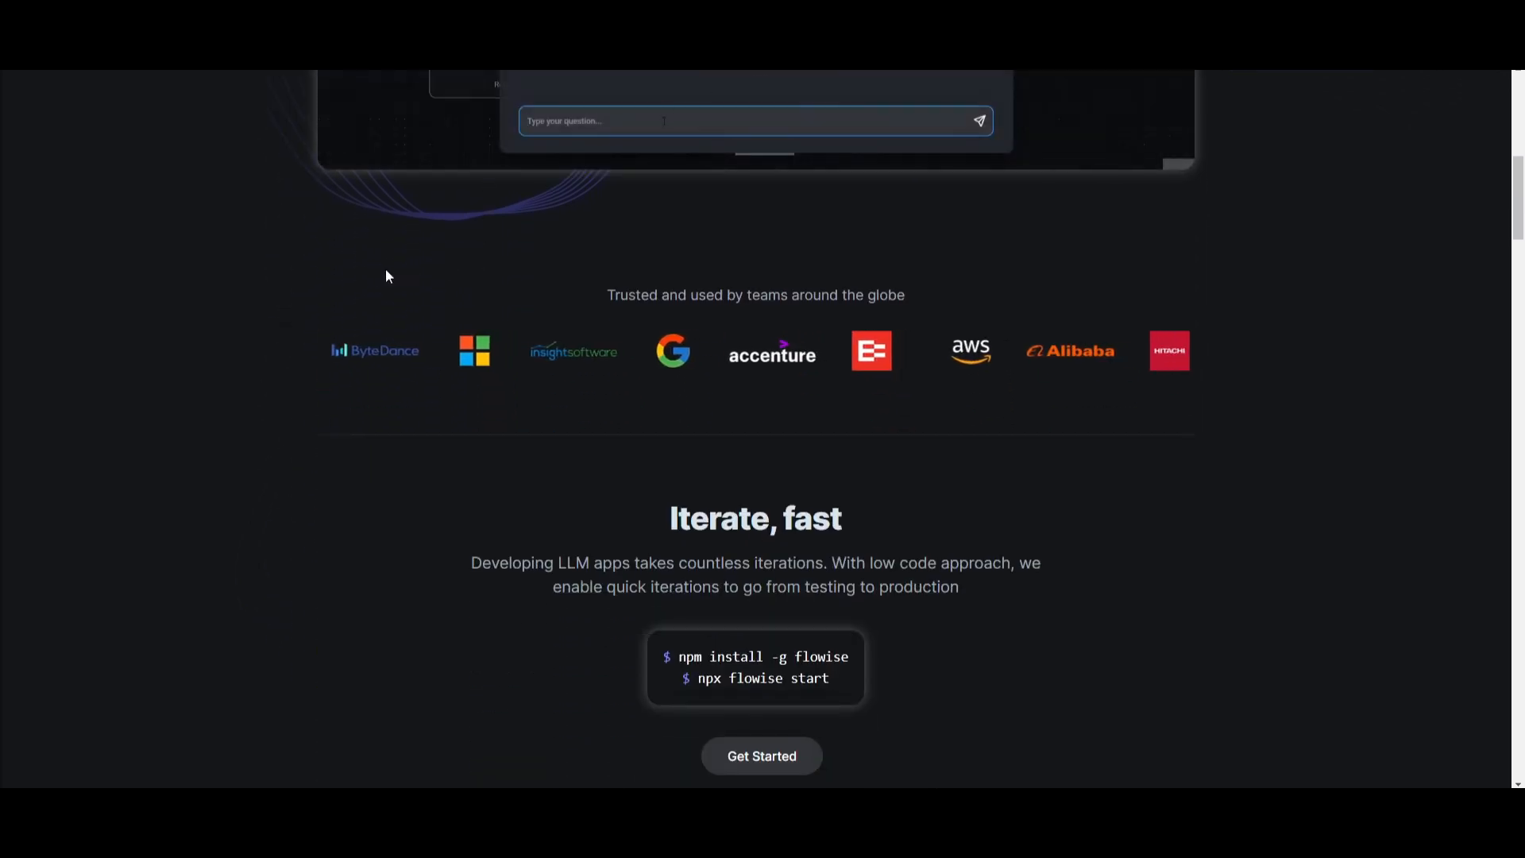
type("hello world!")
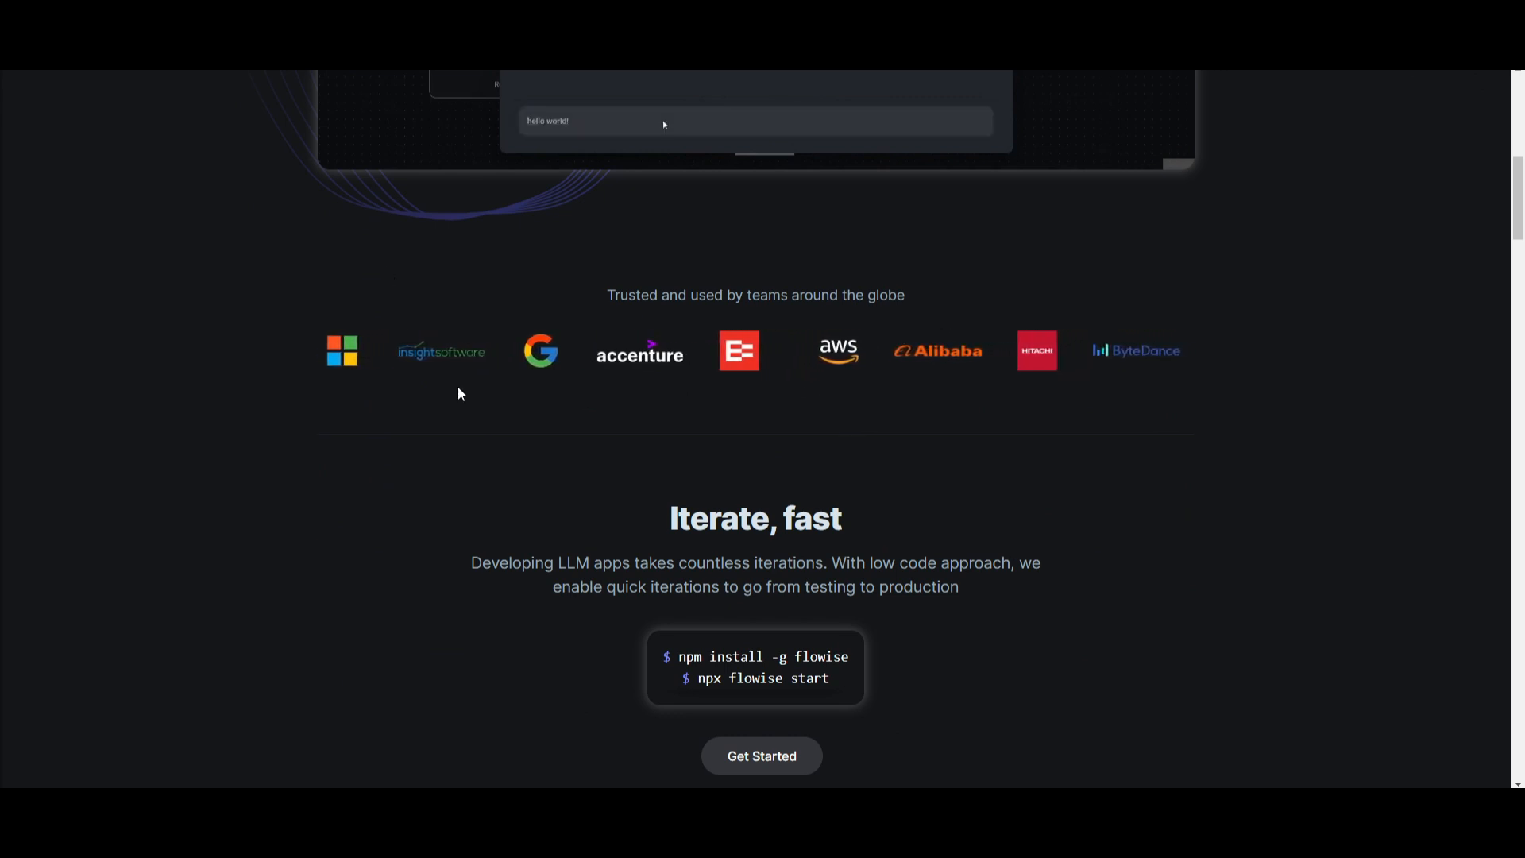
scroll("down", 3)
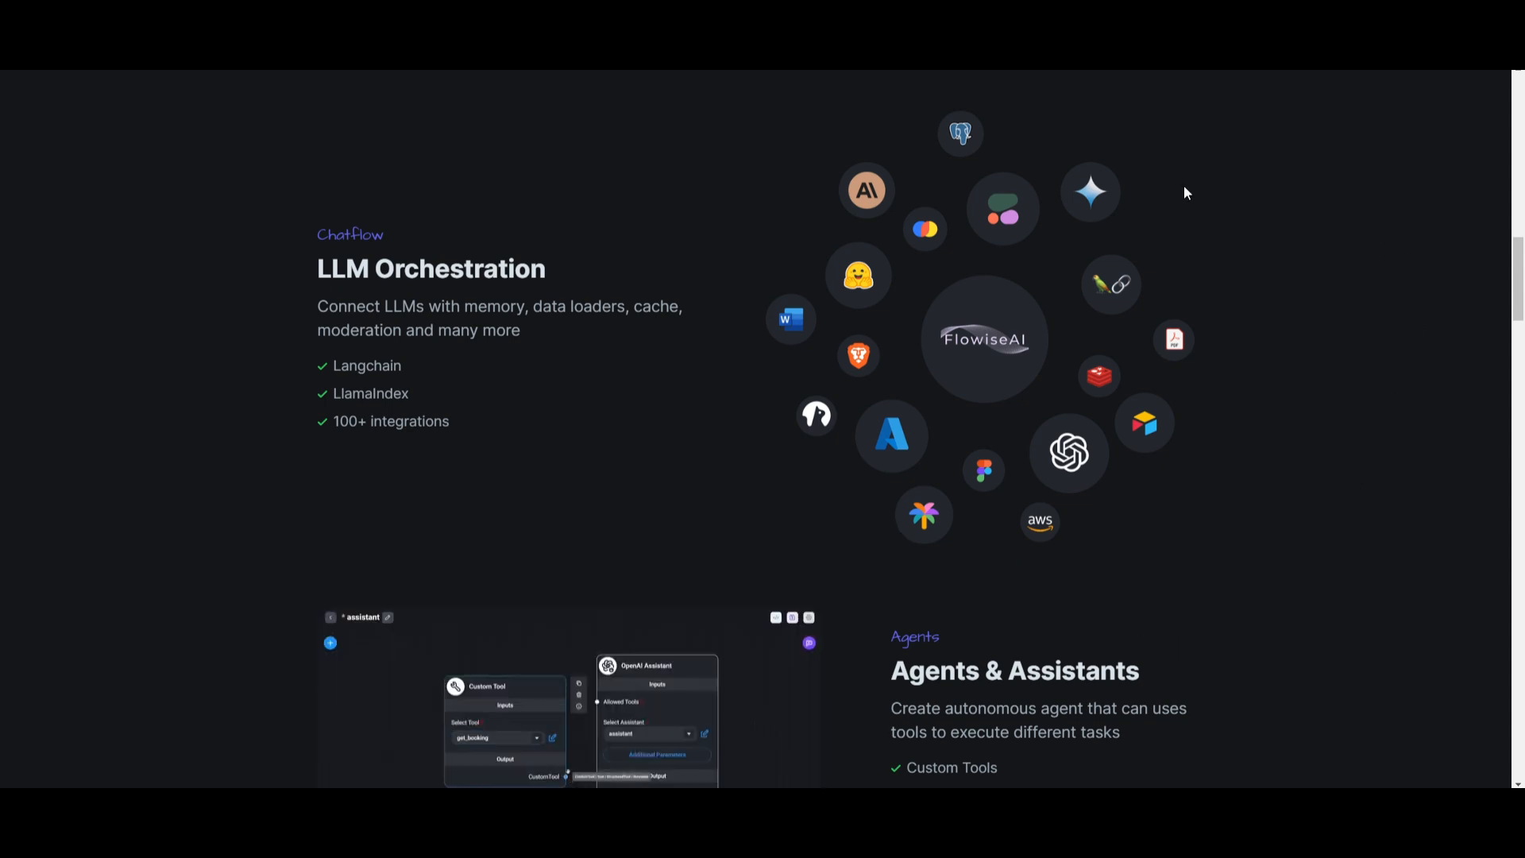
mouse_move(1124, 463)
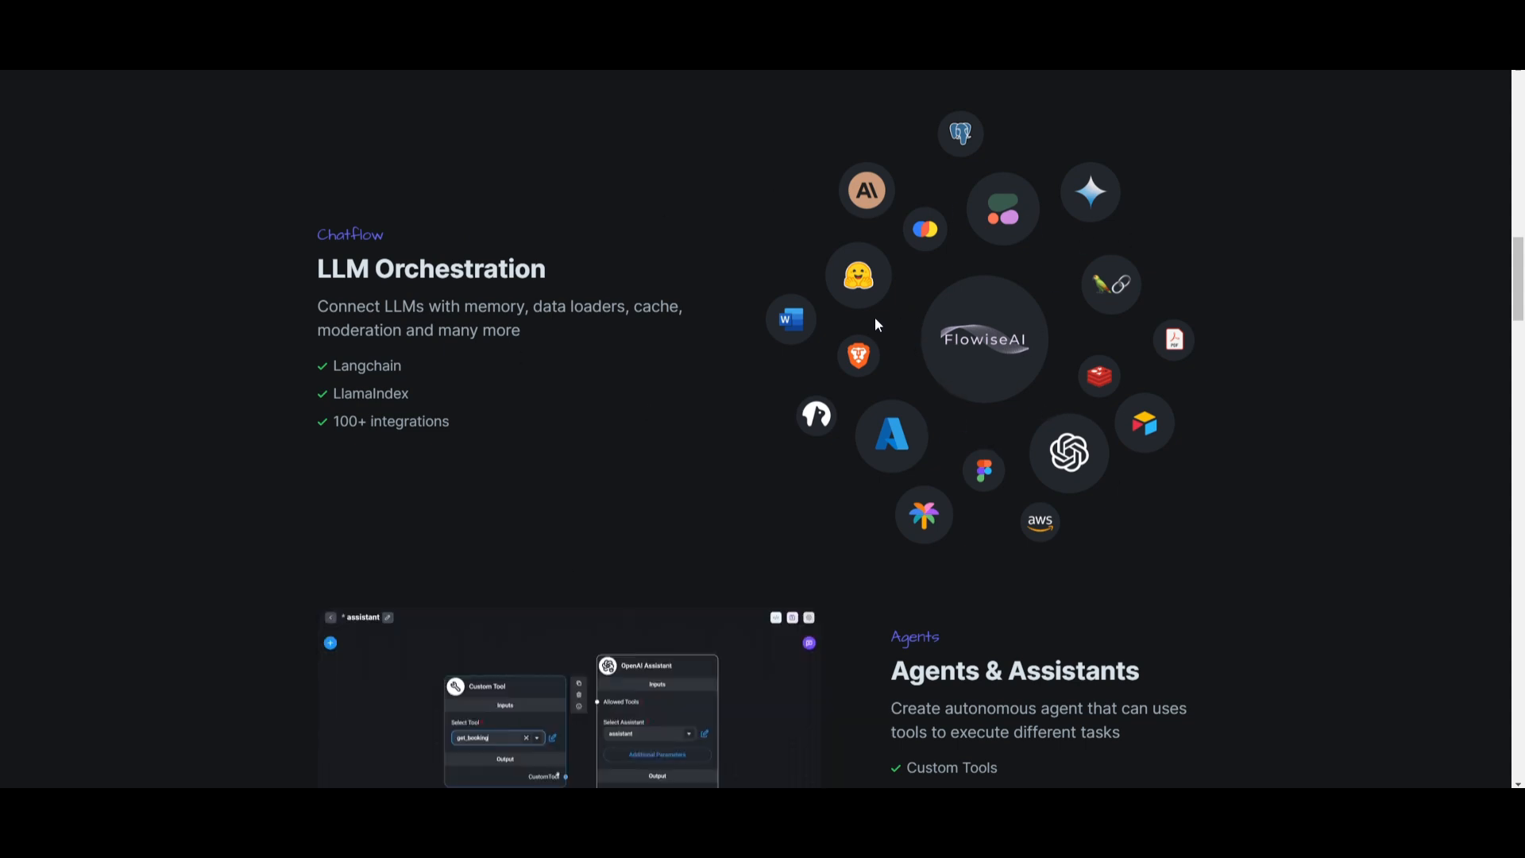
Scroll through the Chatflow LLM Orchestration and Agents & Assistants feature sections.
scroll("down", 3)
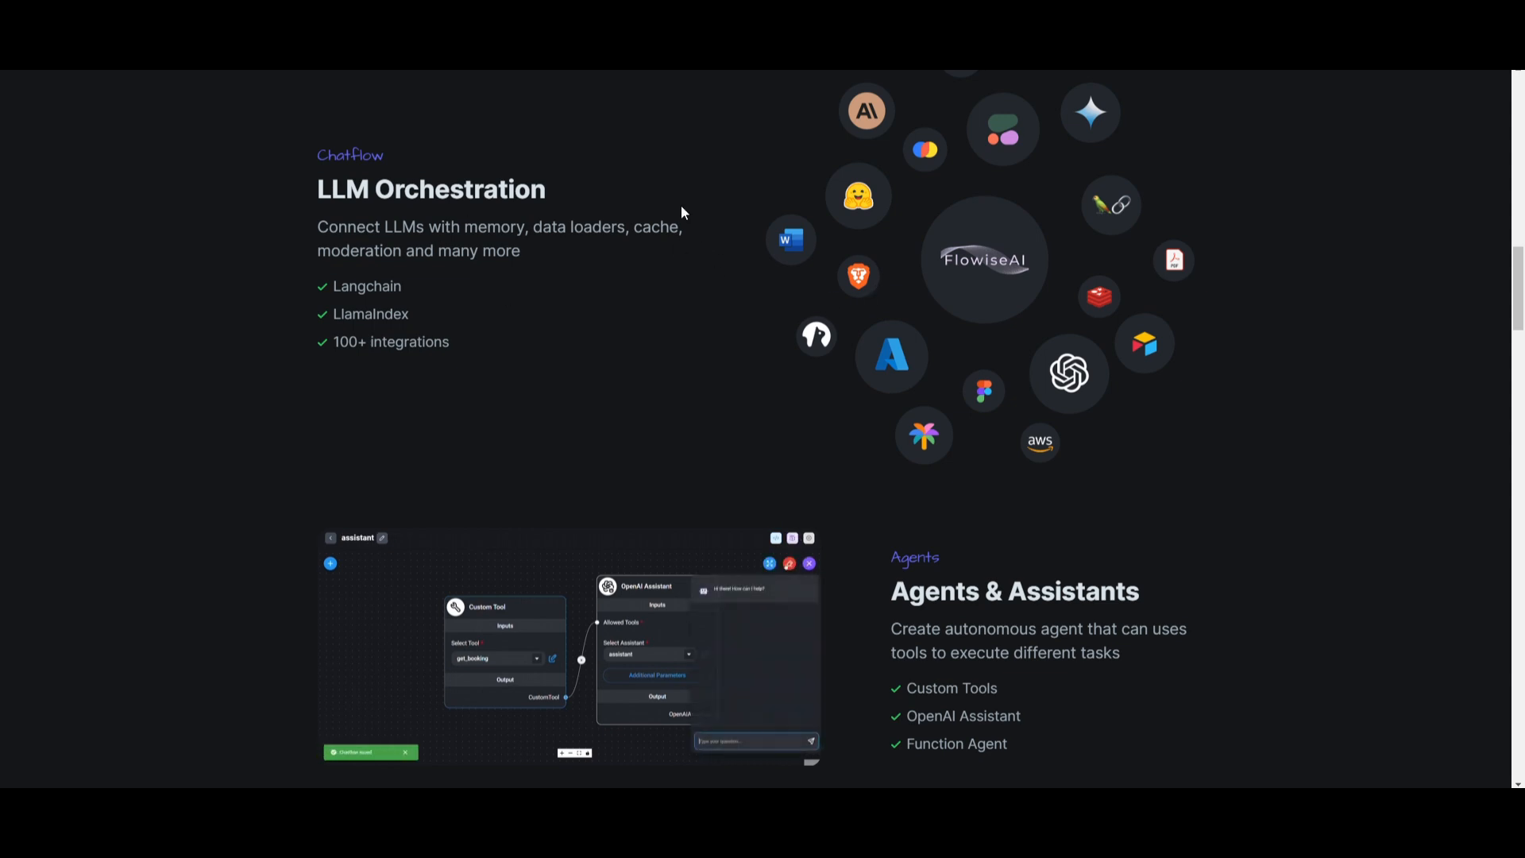
scroll("down", 3)
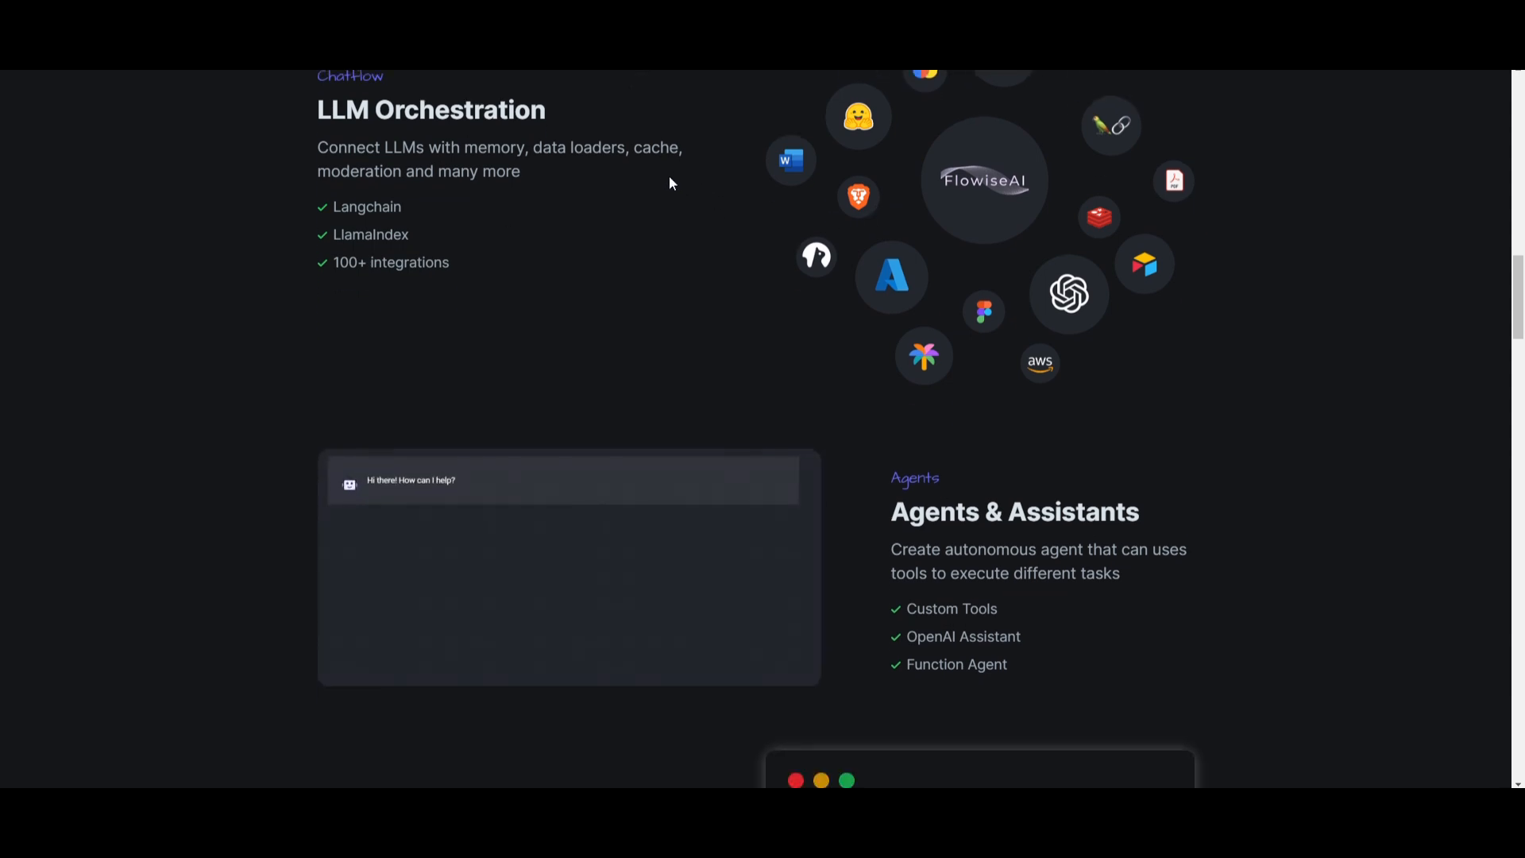
scroll("down", 3)
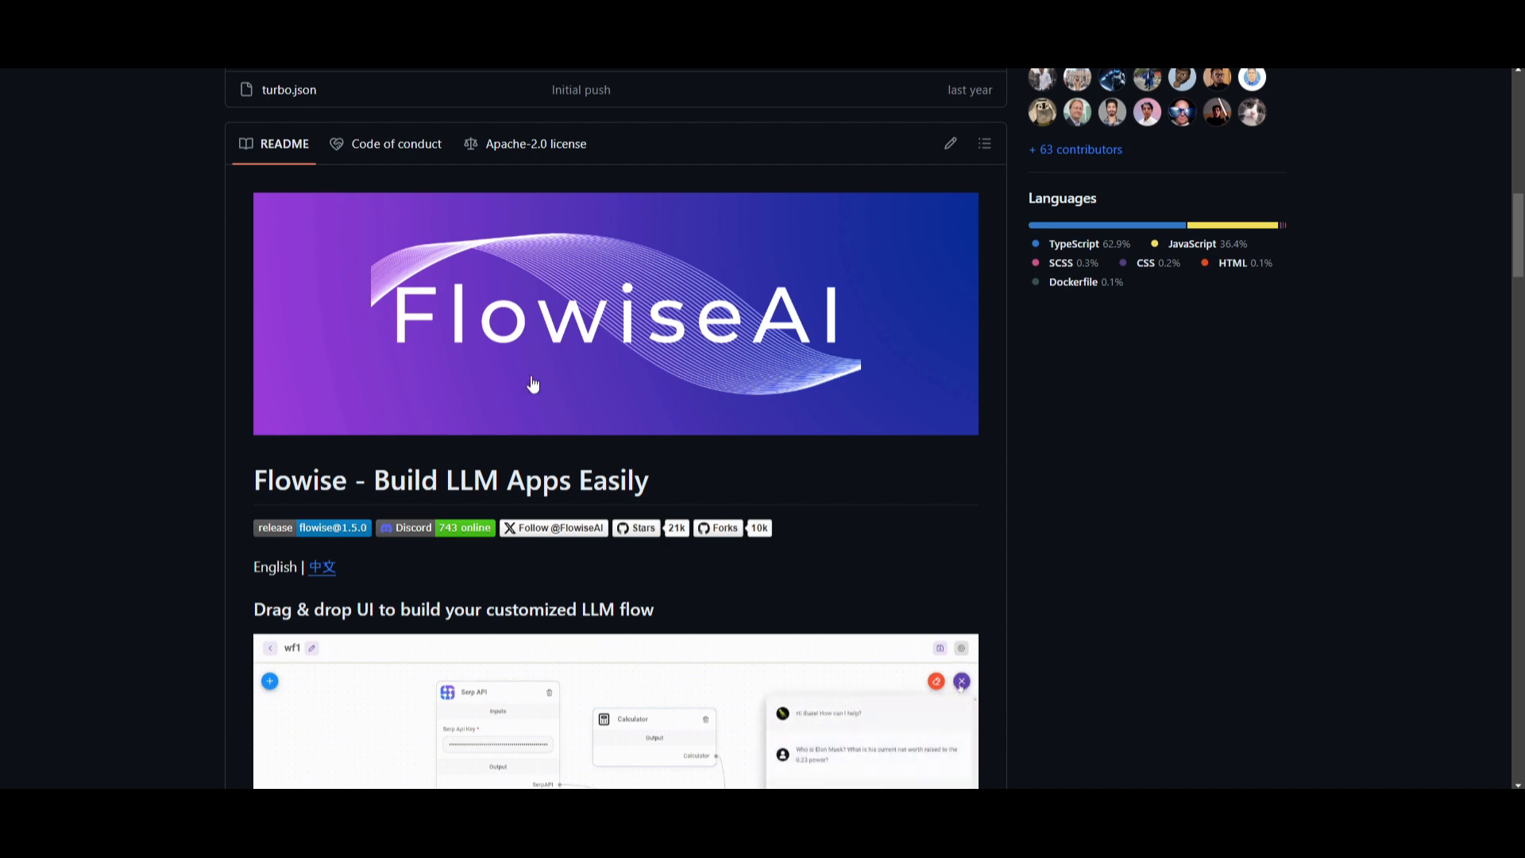
Scroll the Flowise README through Quick Start, Docker and Developers, back to Quick Start.
scroll("down", 3)
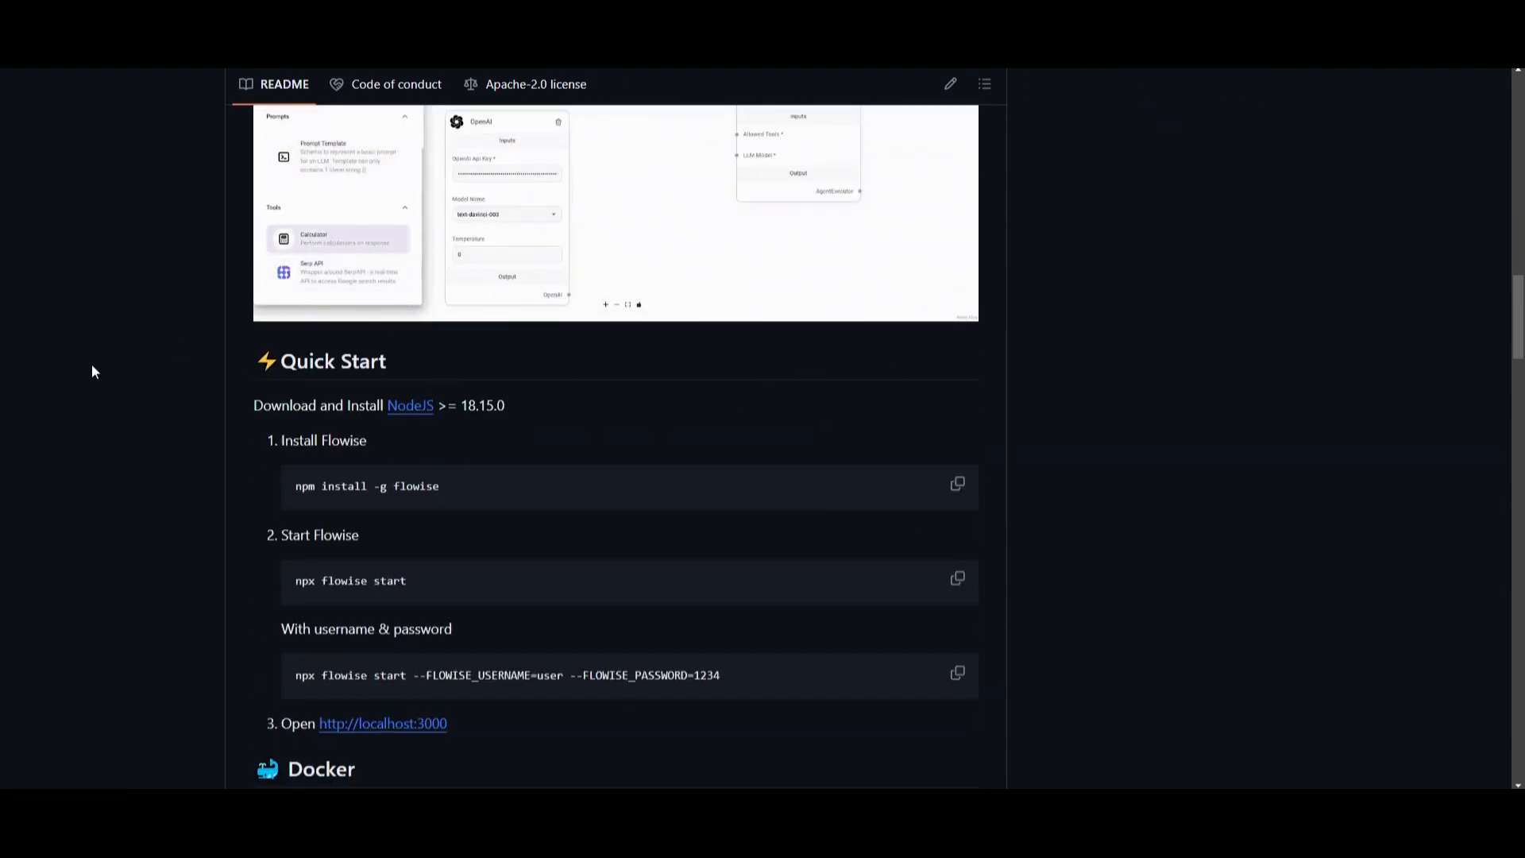
scroll("down", 3)
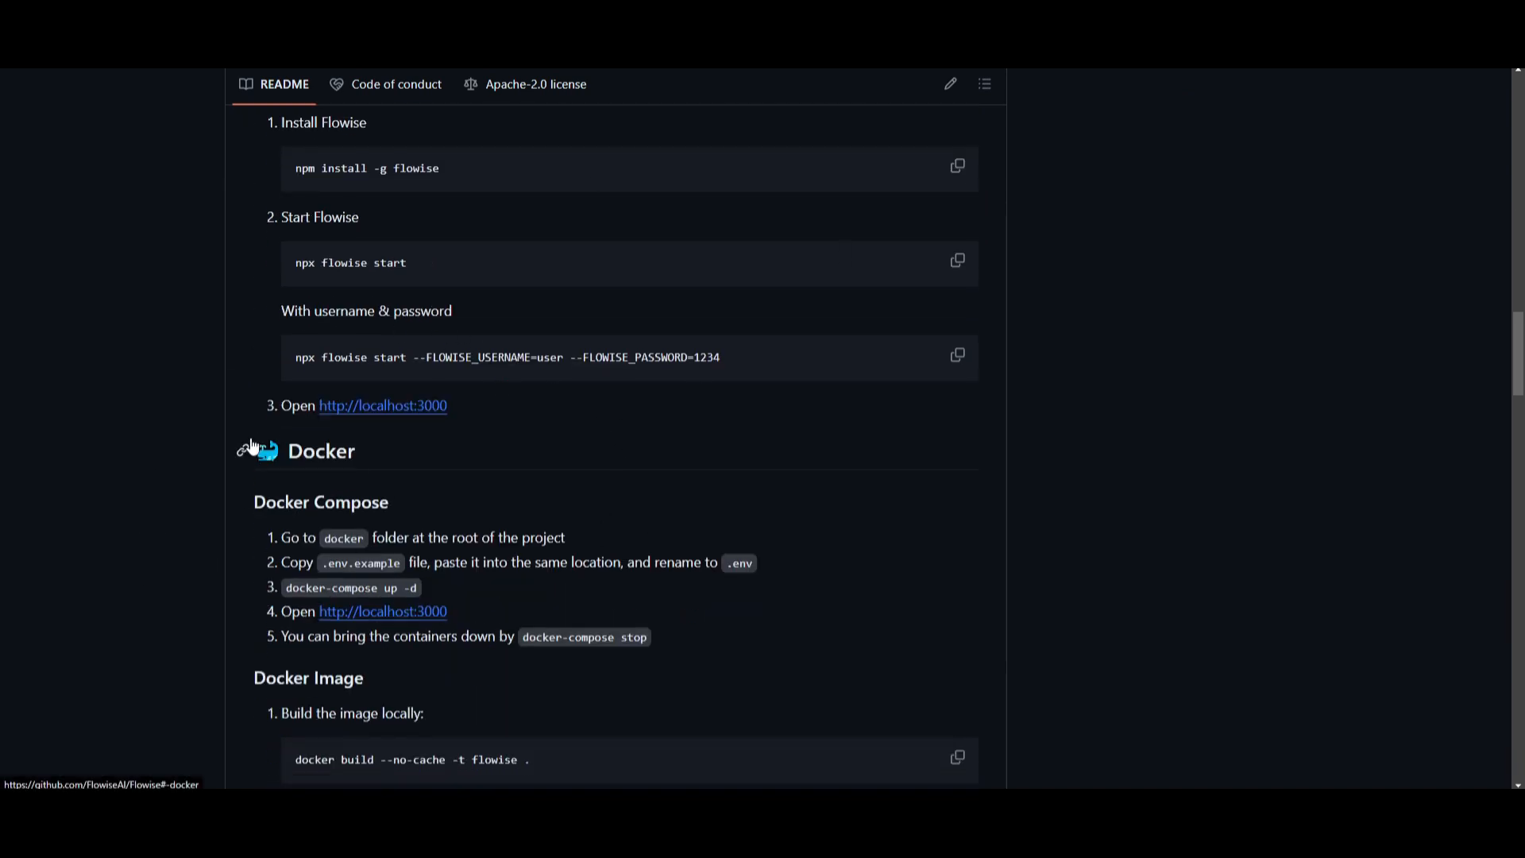
scroll("down", 3)
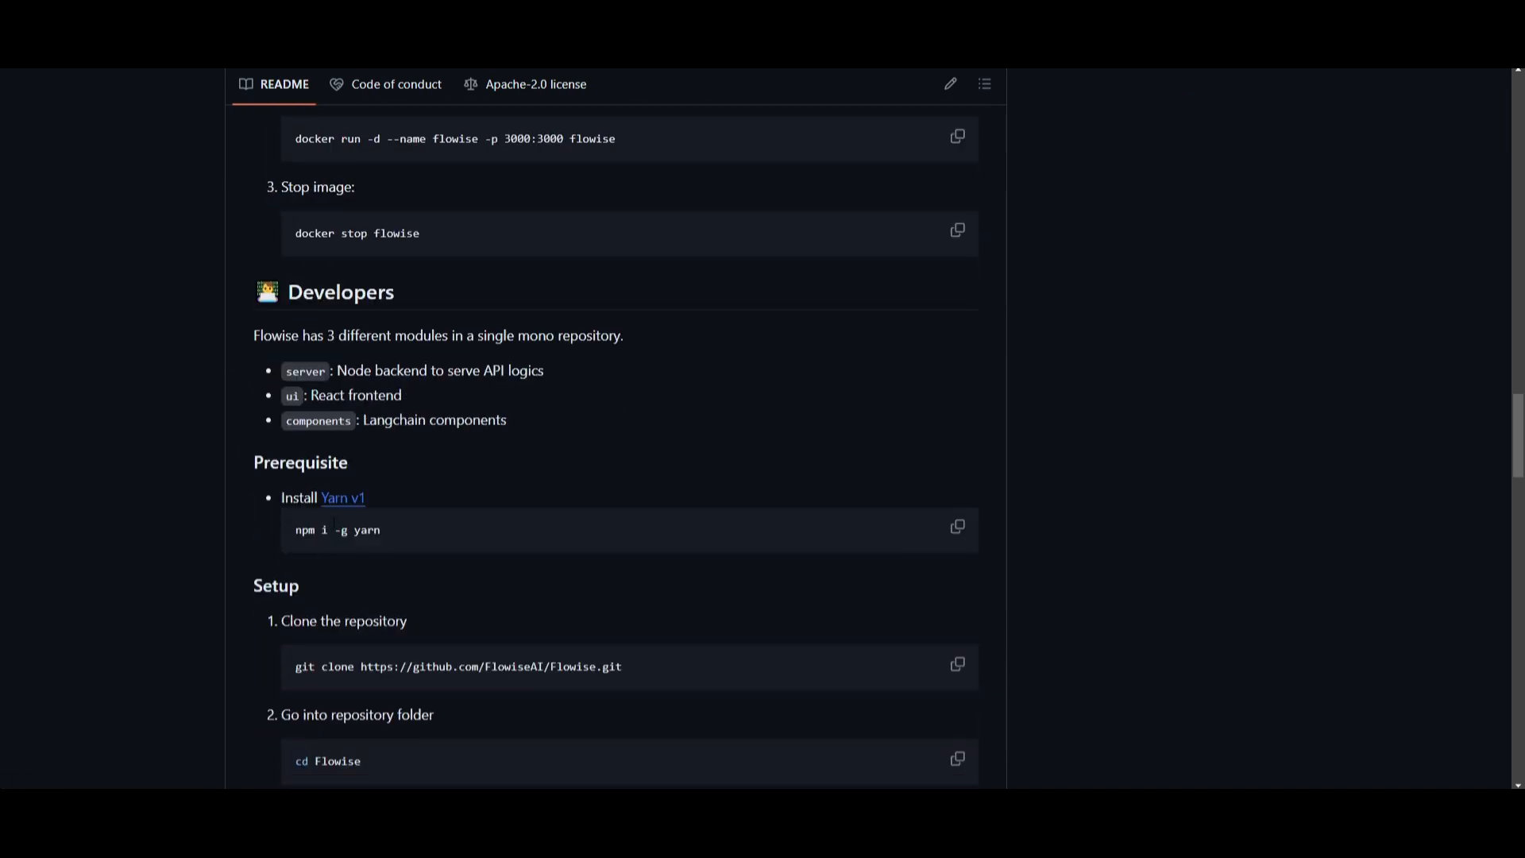
mouse_move(419, 217)
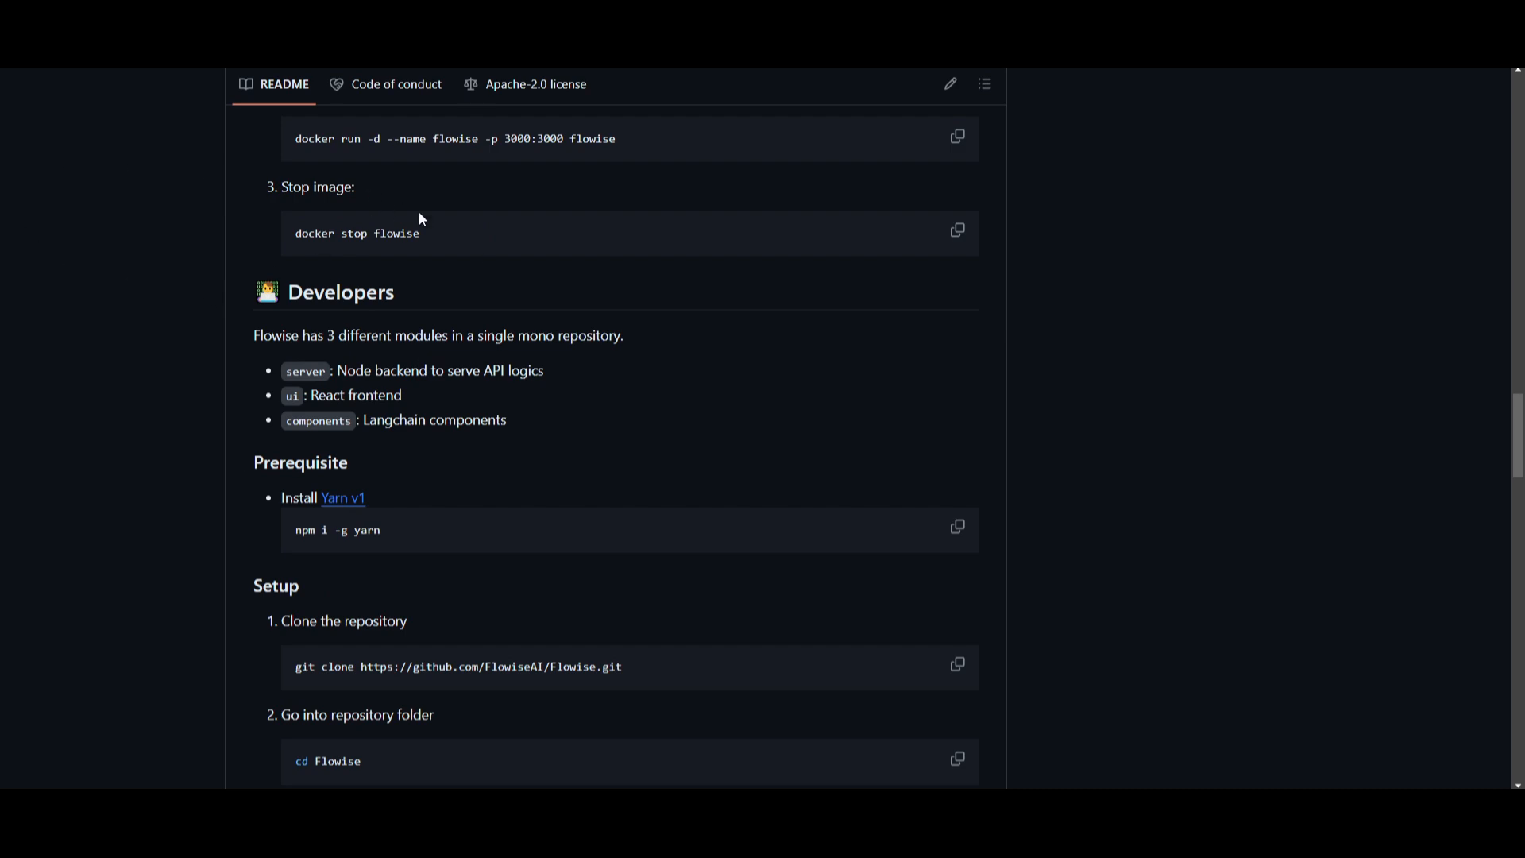
mouse_move(225, 632)
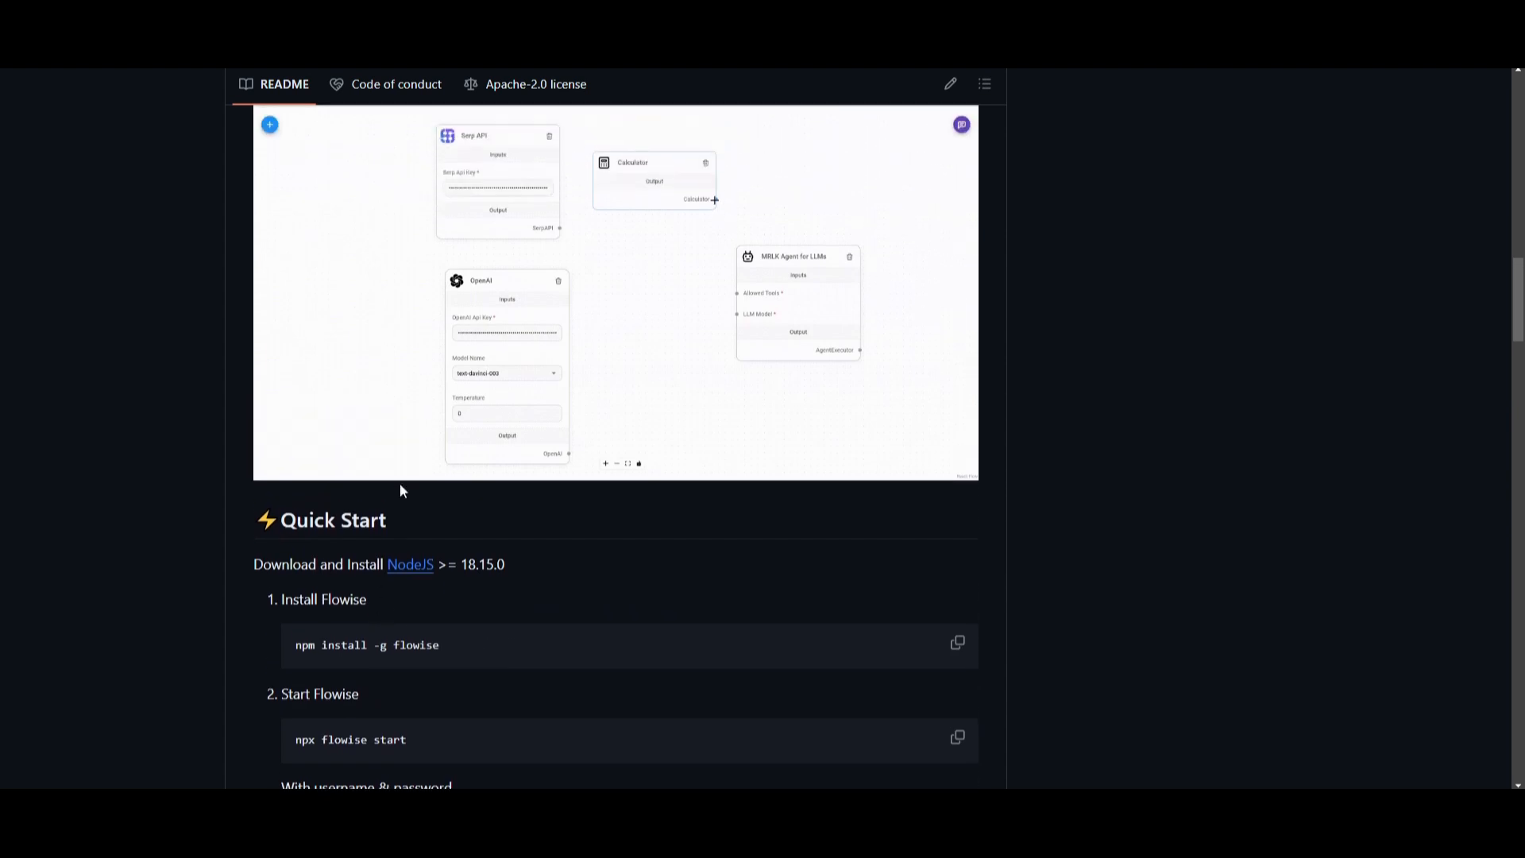
scroll("down", 3)
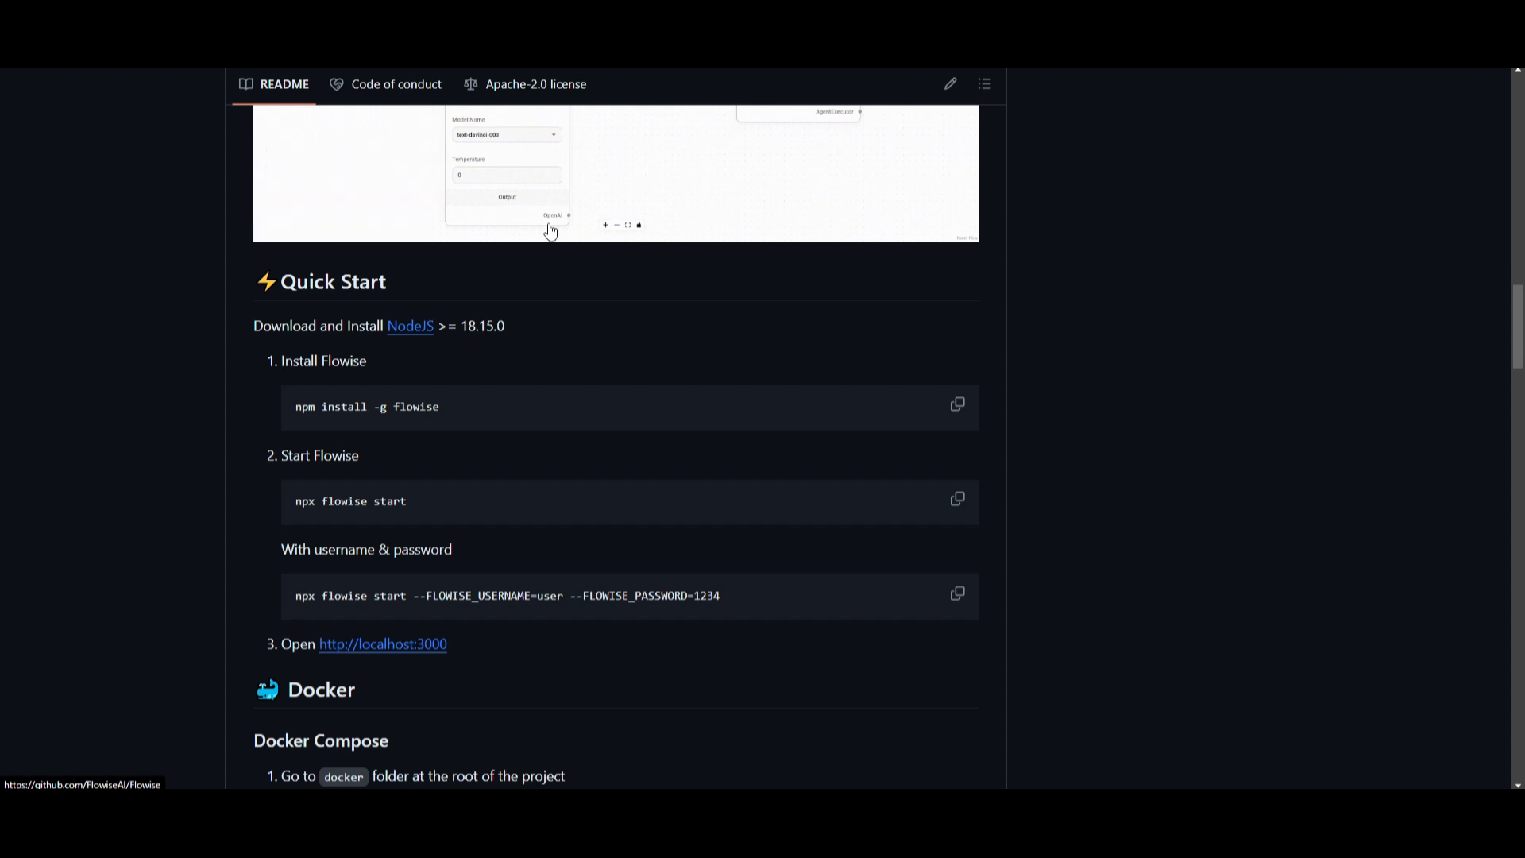
mouse_move(533, 308)
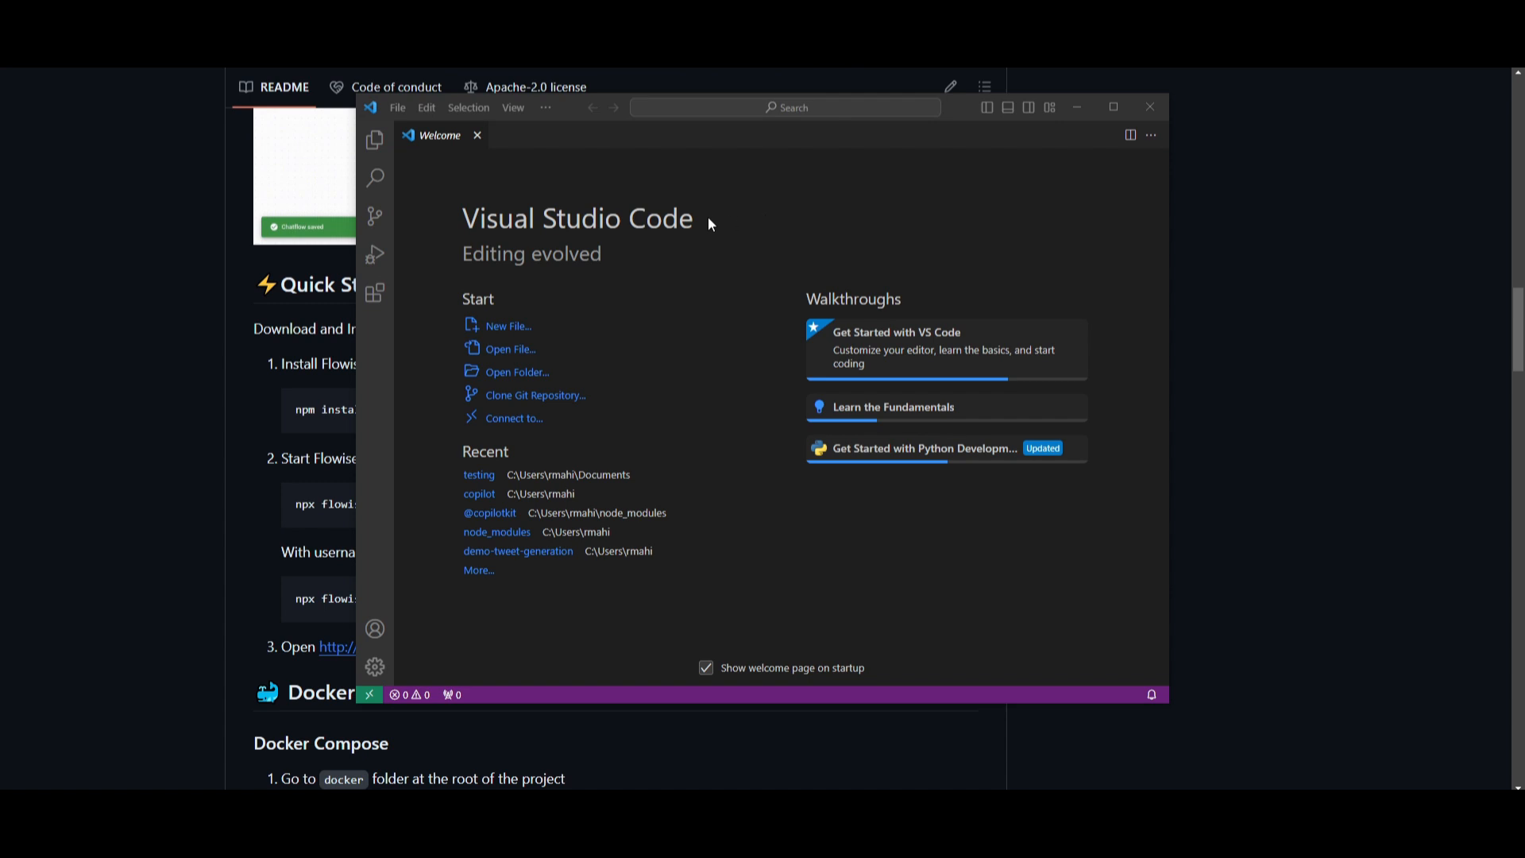
mouse_move(554, 165)
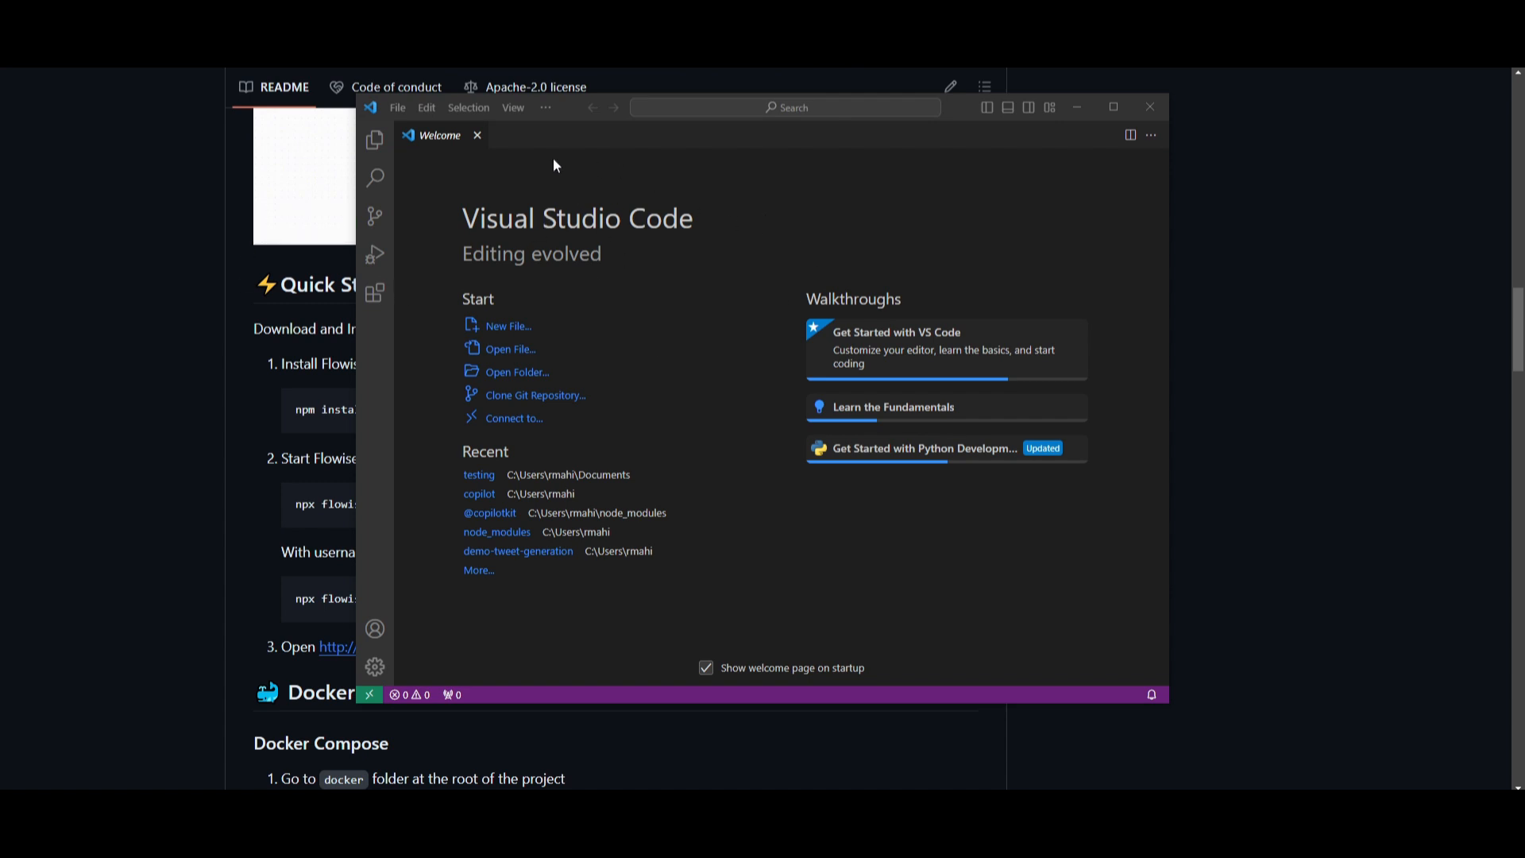
Show a terminal panel in VS Code through the View menu.
left_click(511, 108)
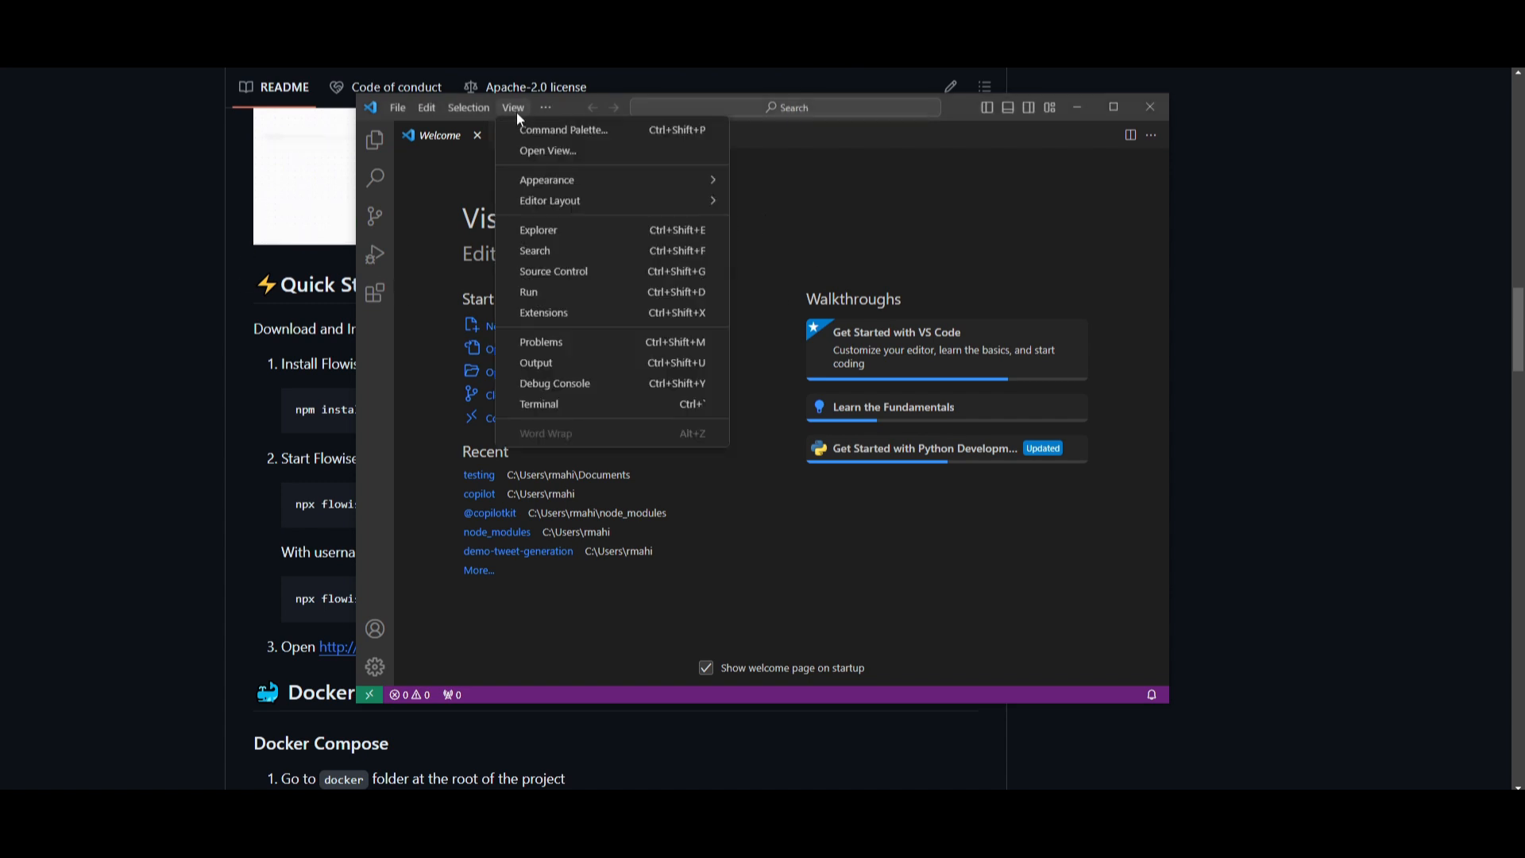
left_click(539, 405)
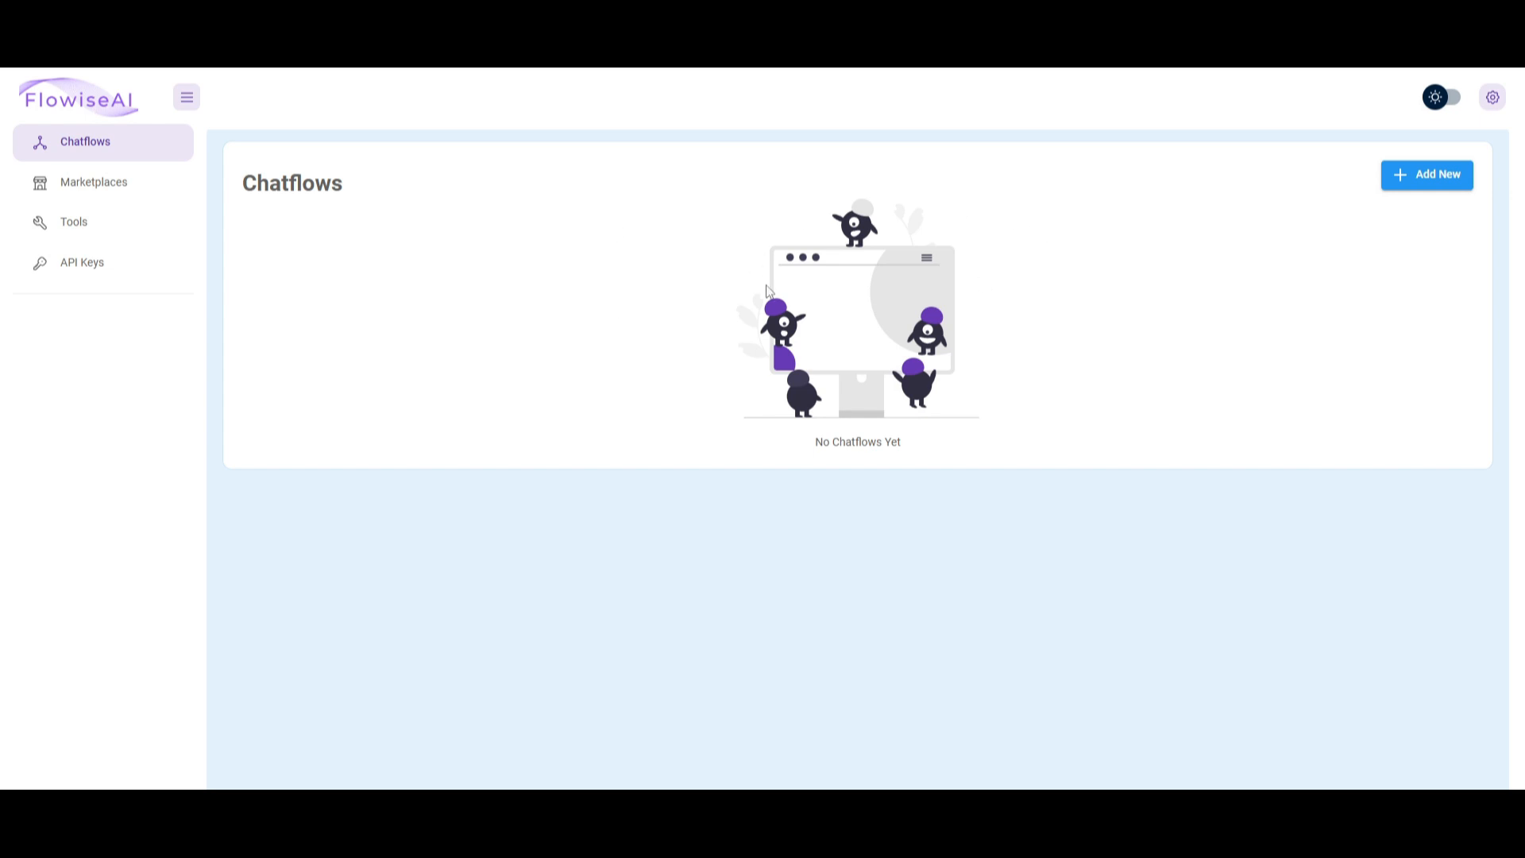
mouse_move(1361, 108)
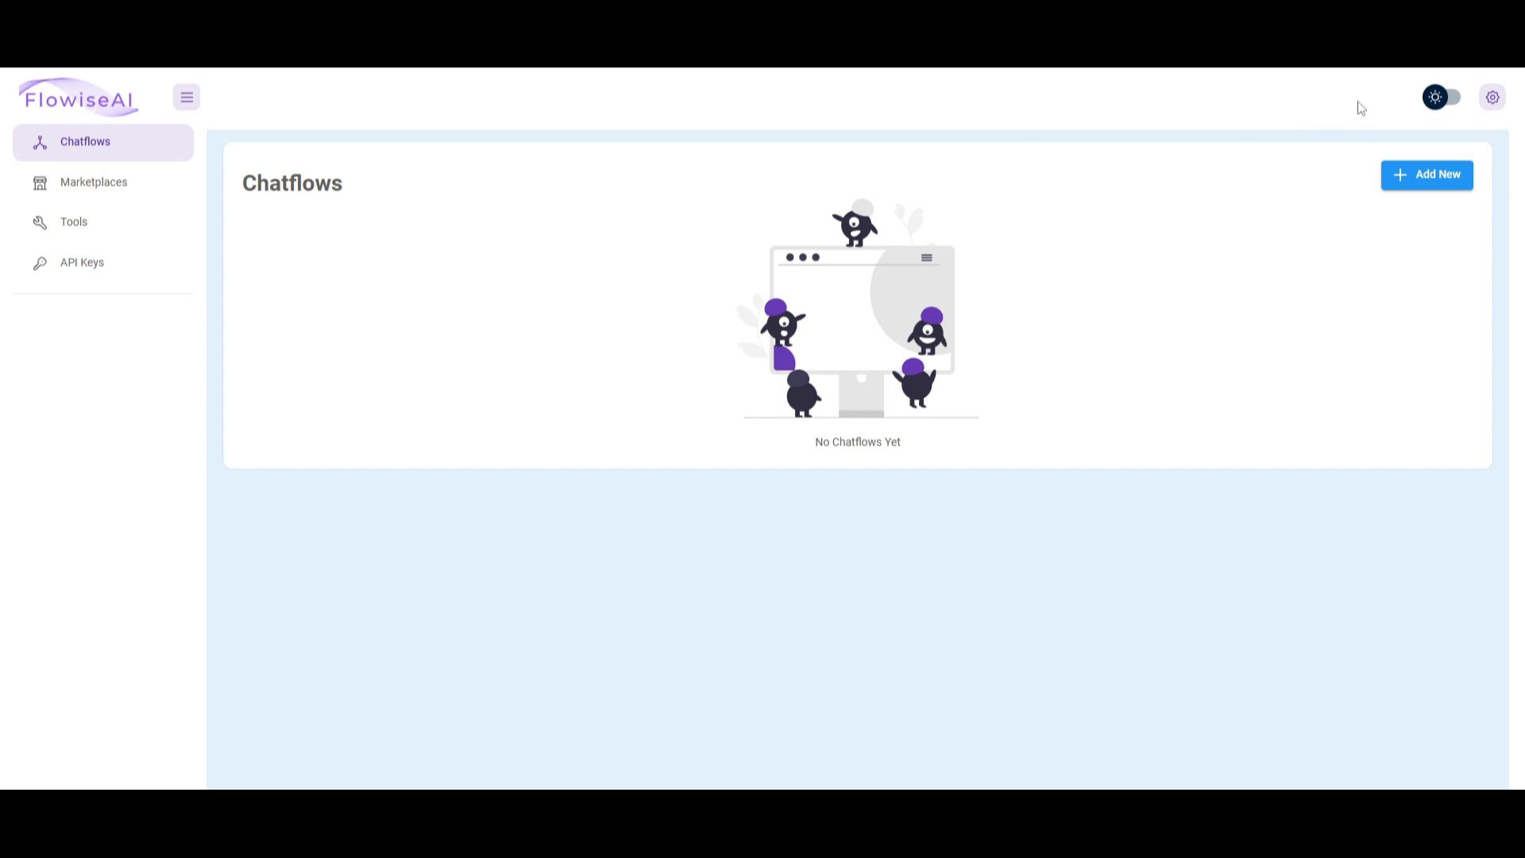
Toggle the Flowise dashboard to dark mode, then head to the Marketplace templates.
left_click(1444, 97)
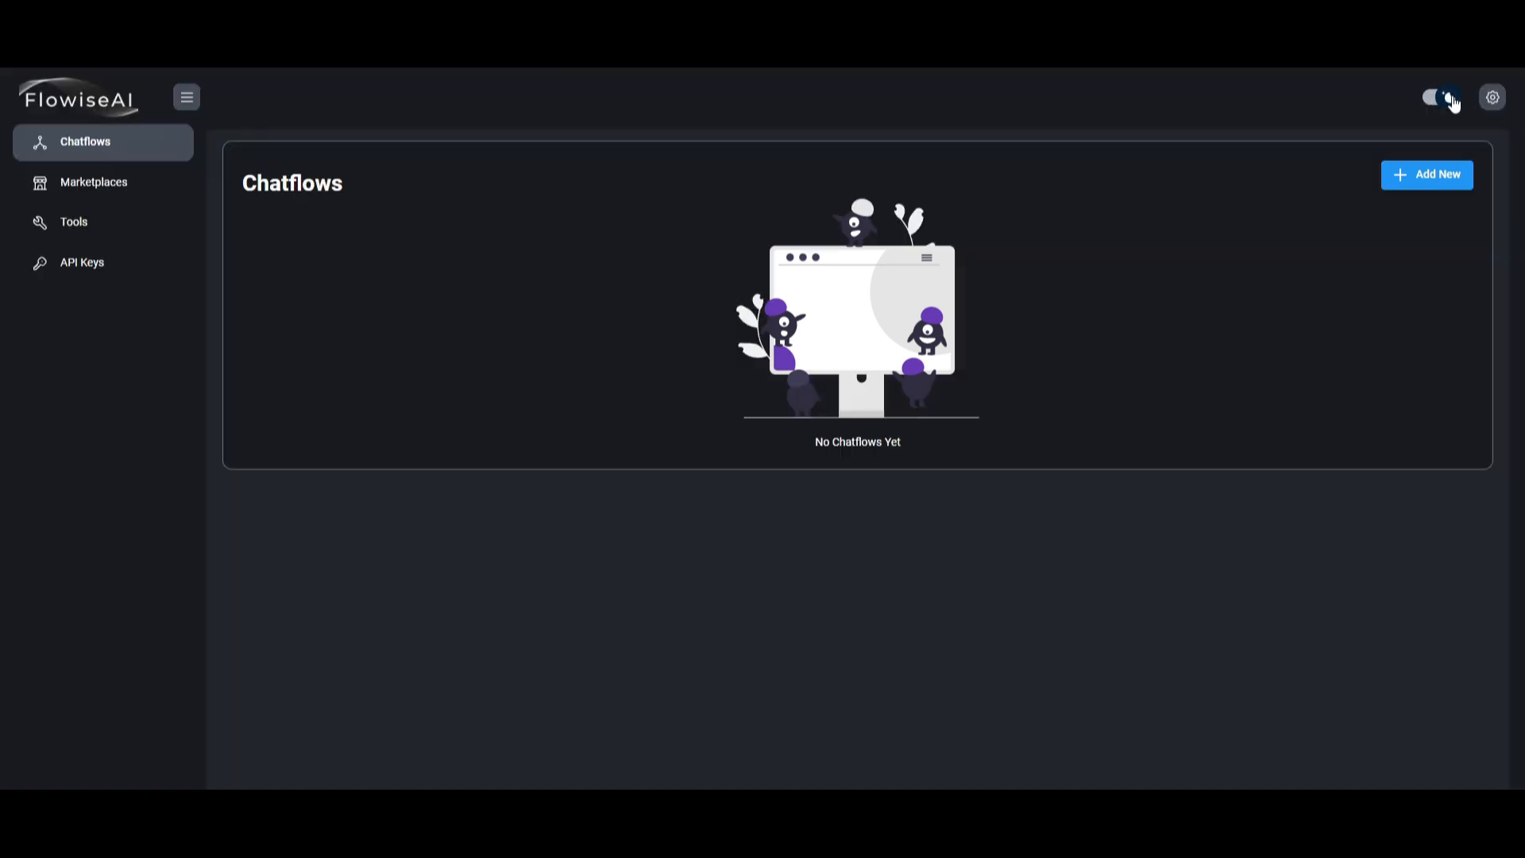
left_click(1439, 96)
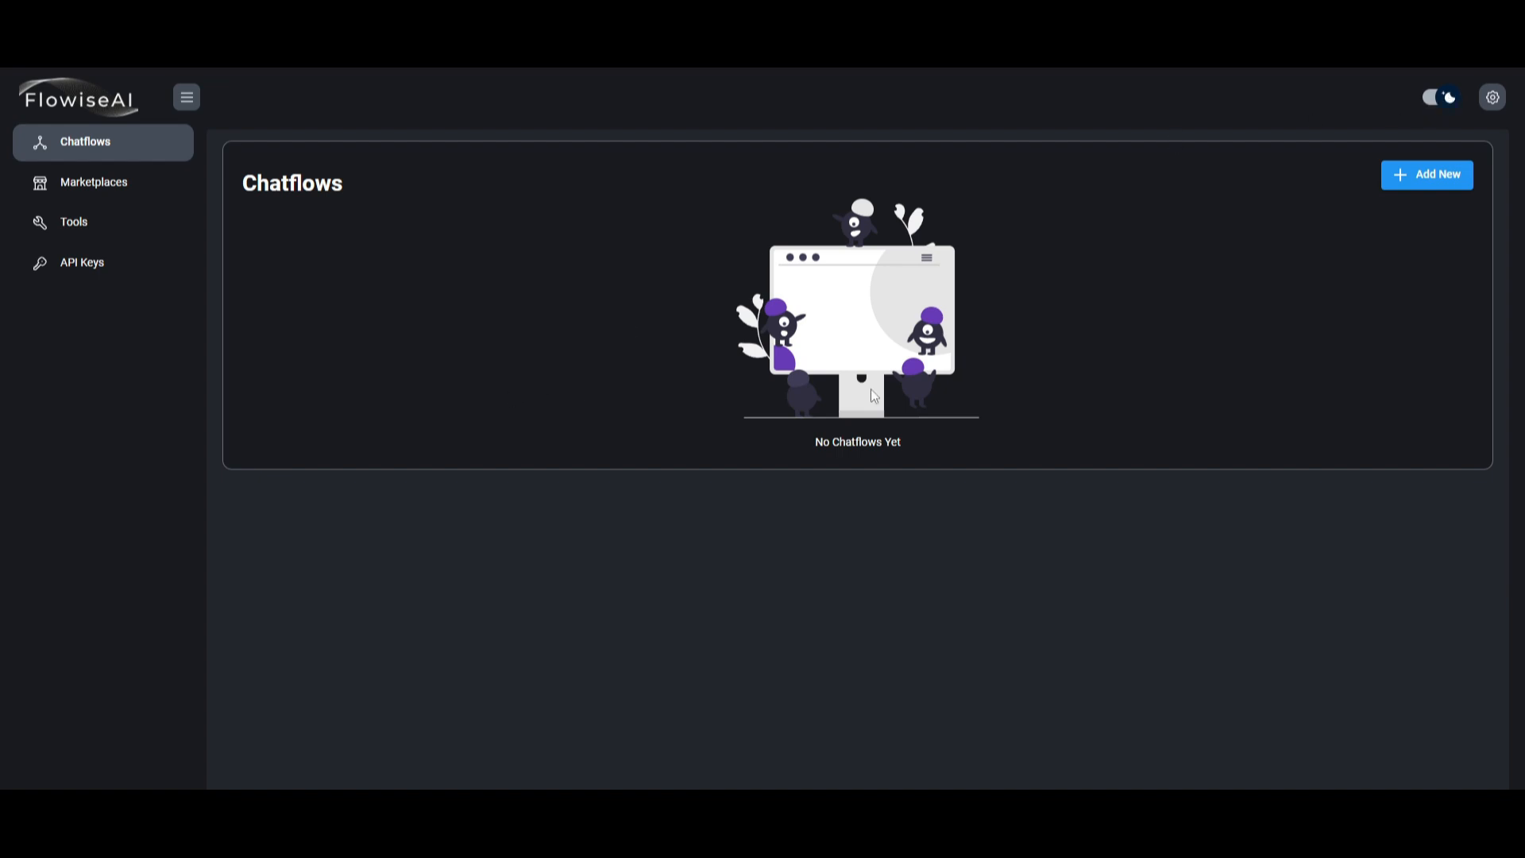
mouse_move(9, 401)
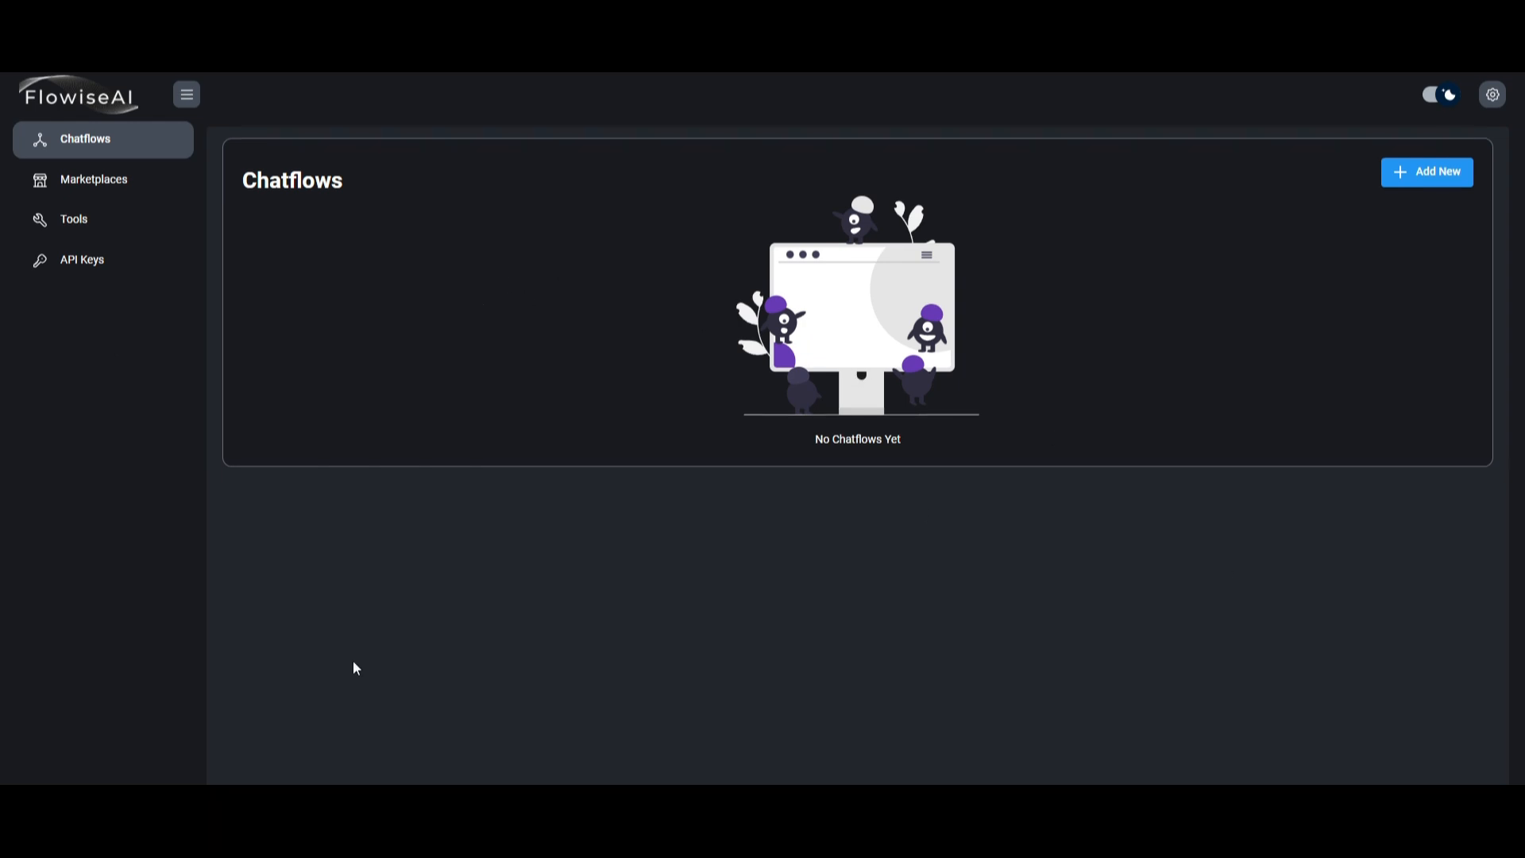
mouse_move(1429, 156)
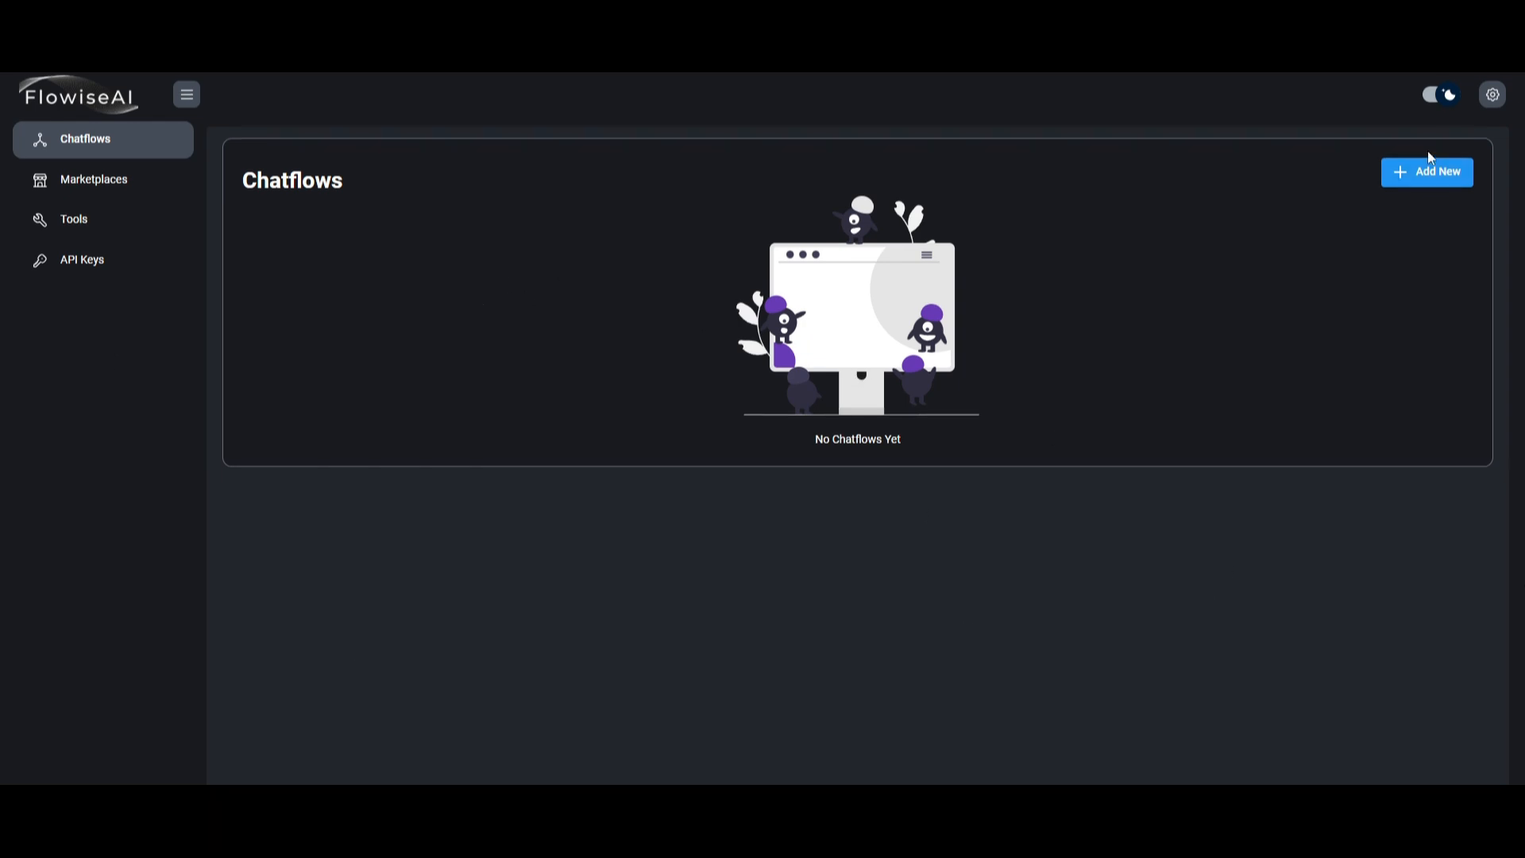
left_click(1426, 171)
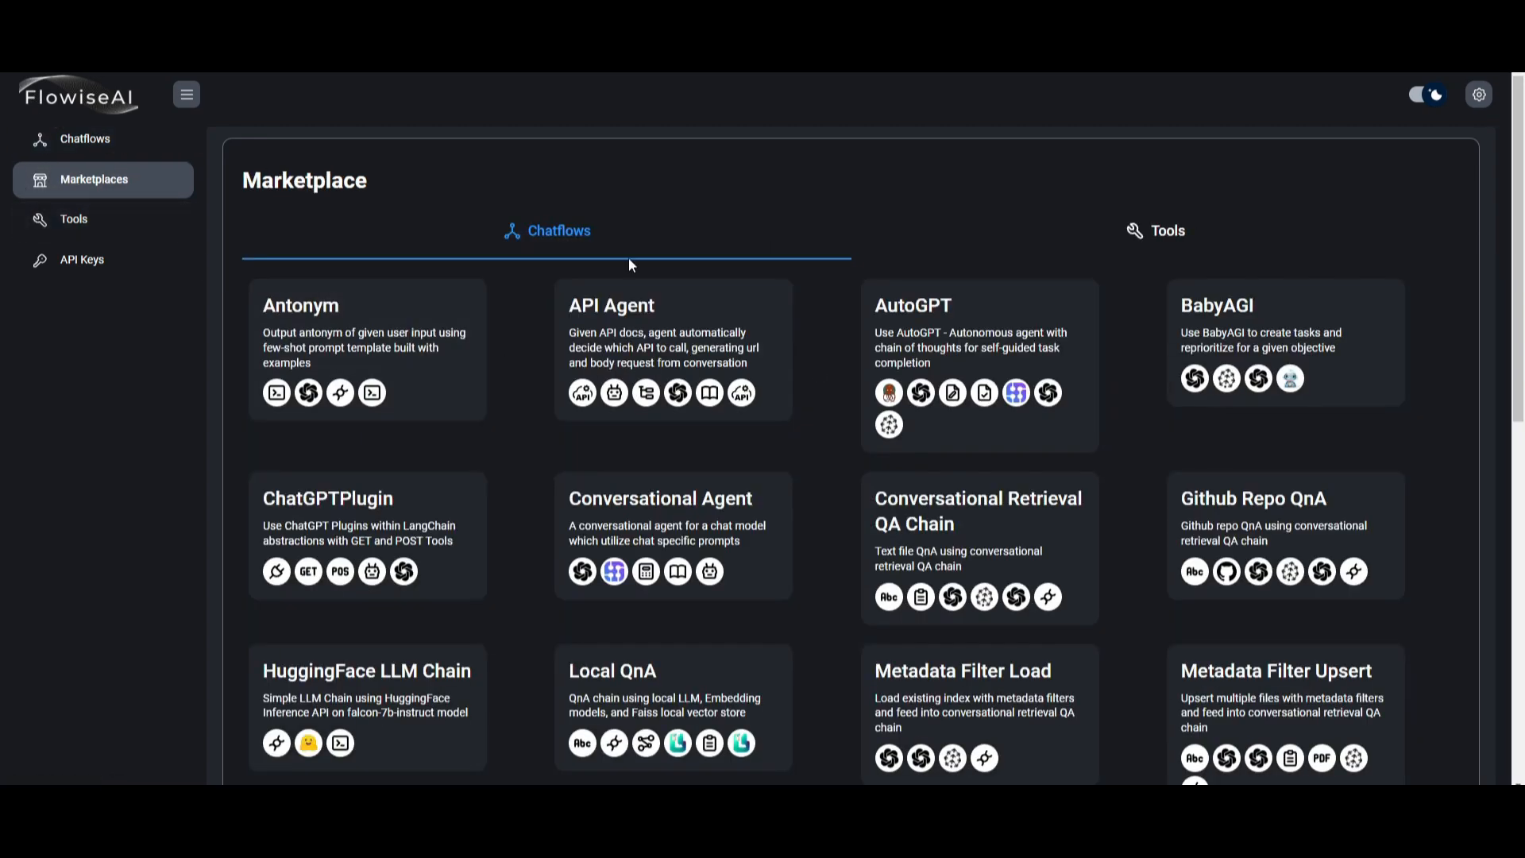
mouse_move(810, 501)
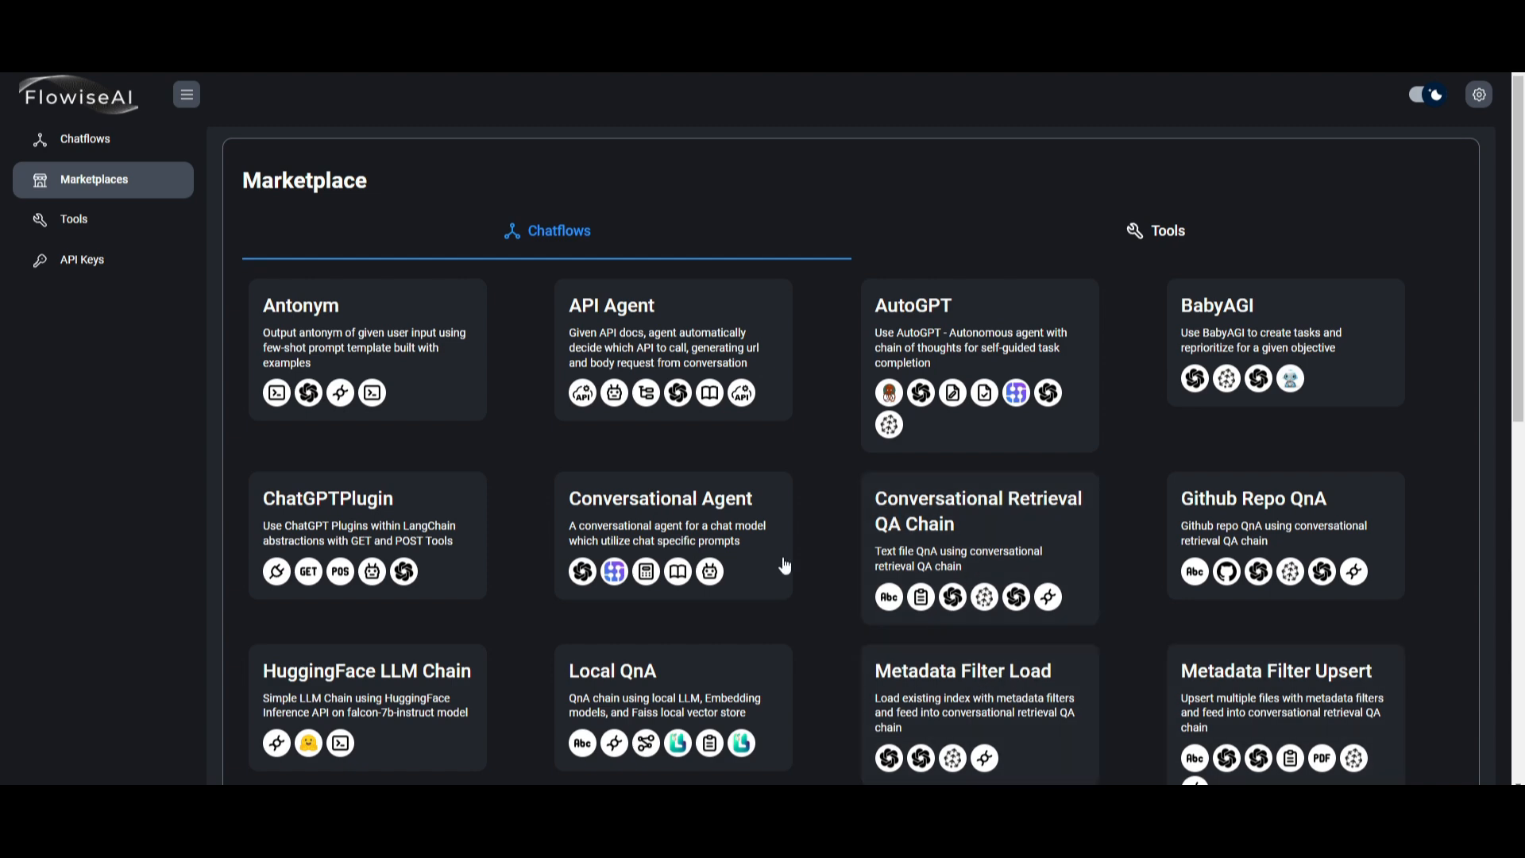
mouse_move(597, 613)
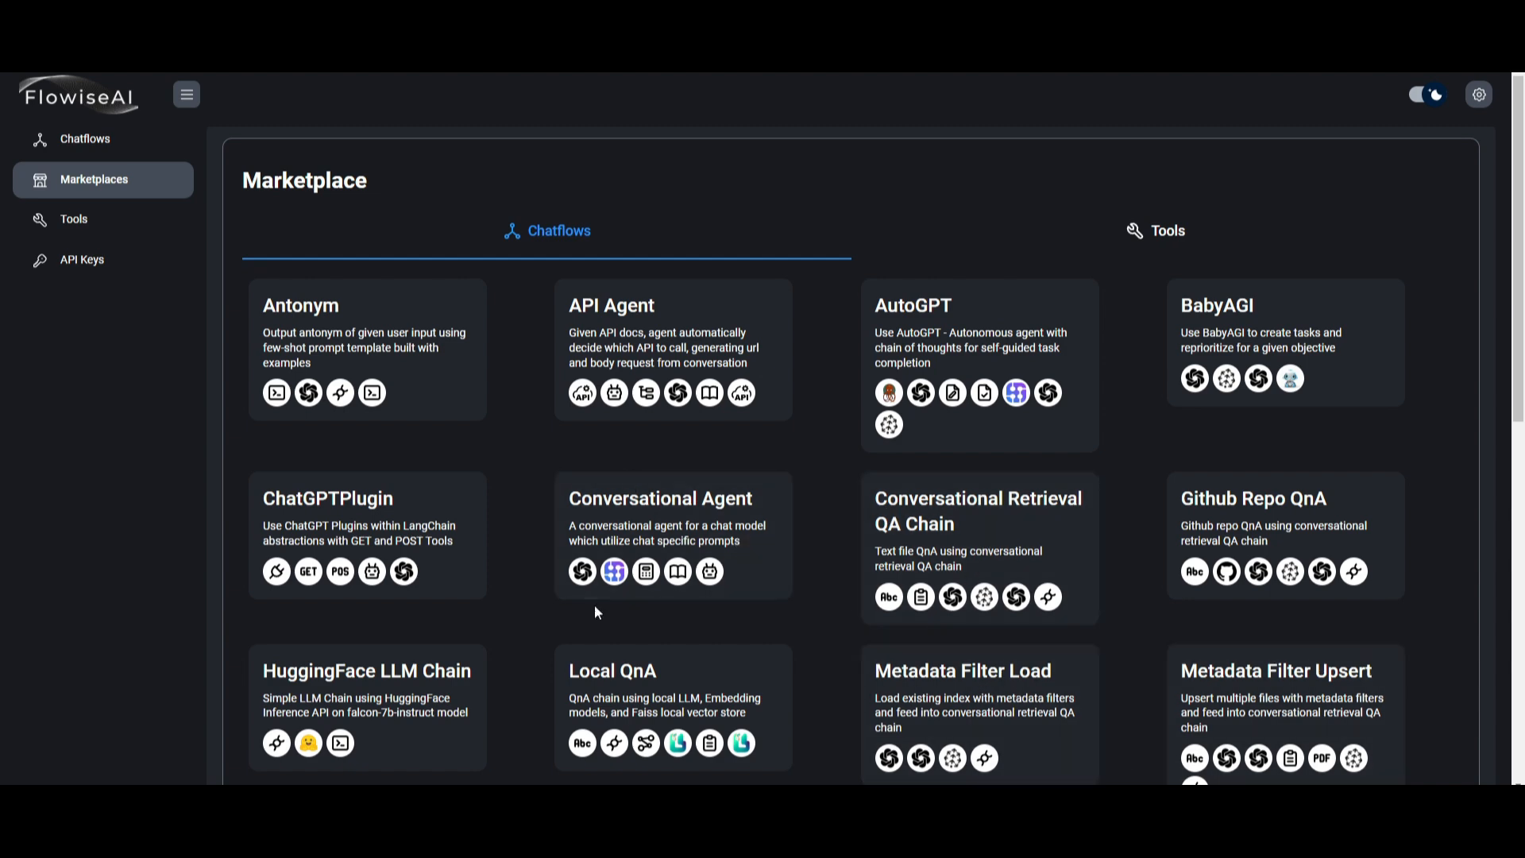
mouse_move(619, 520)
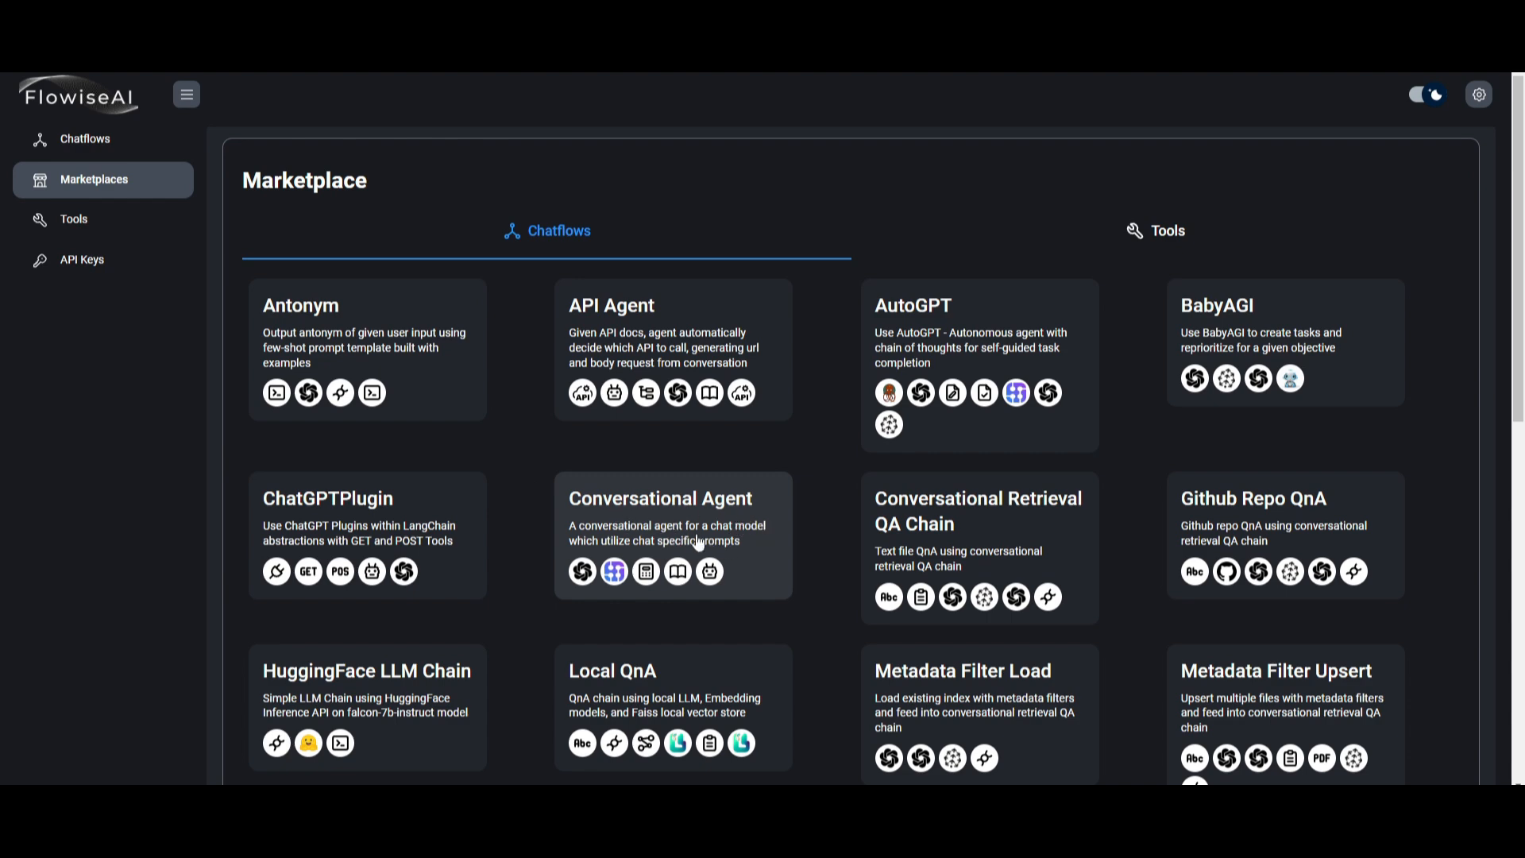
mouse_move(750, 563)
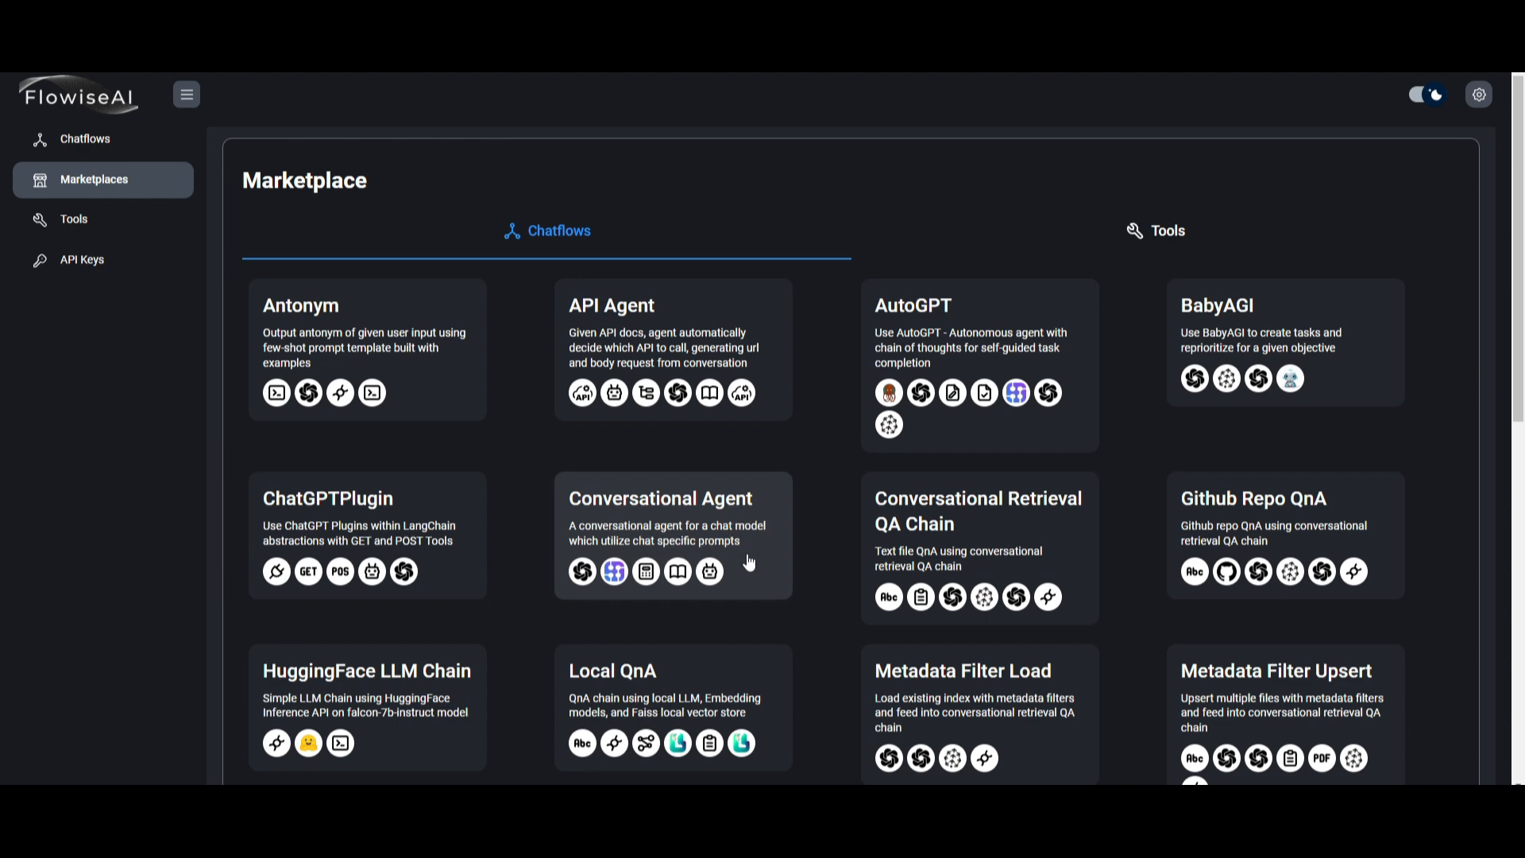
mouse_move(655, 501)
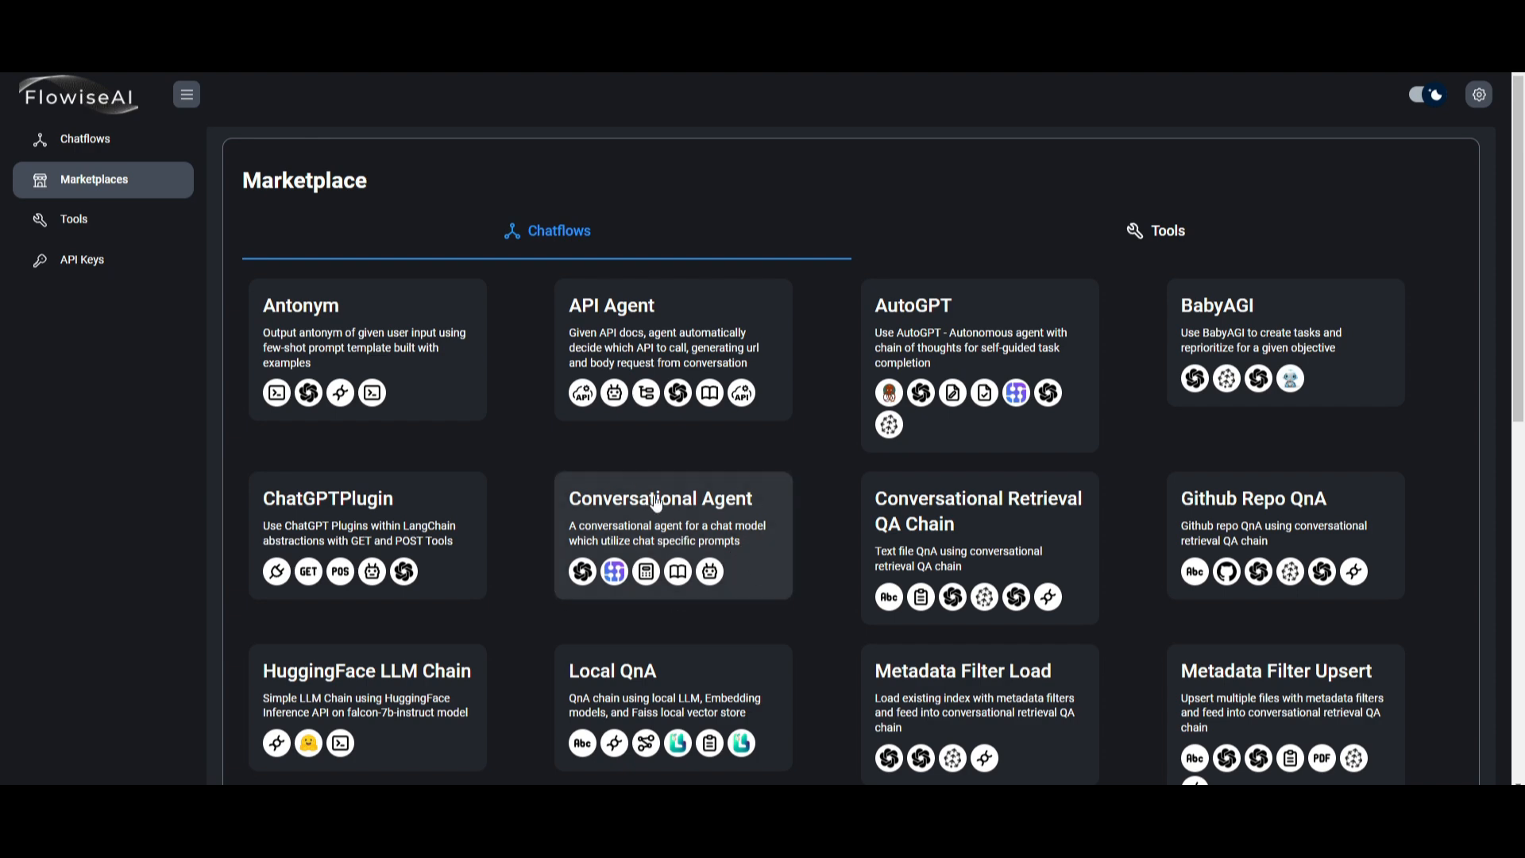
mouse_move(721, 483)
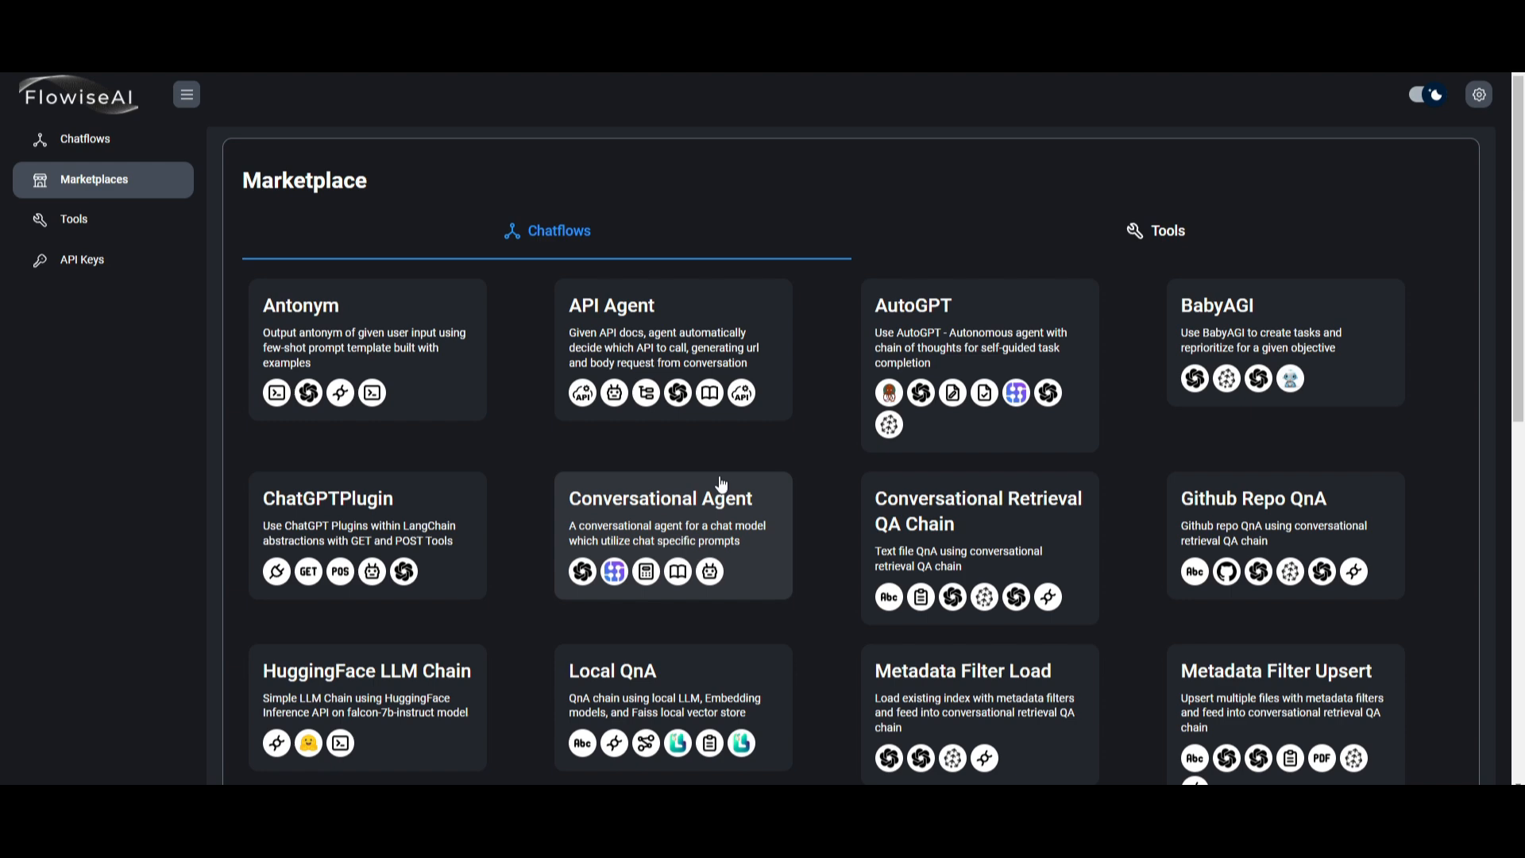
mouse_move(964, 302)
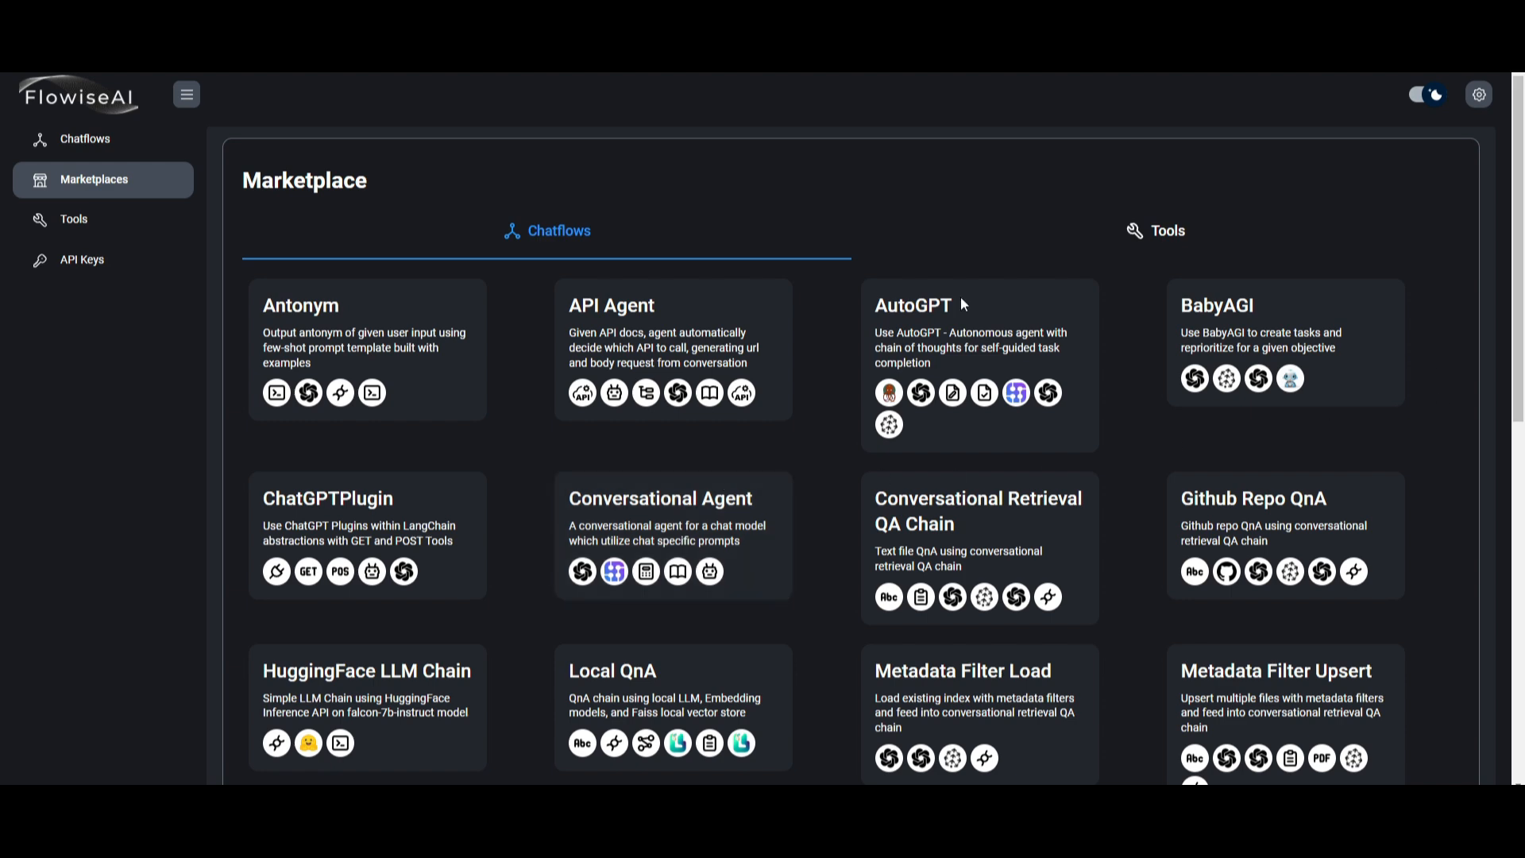
mouse_move(716, 231)
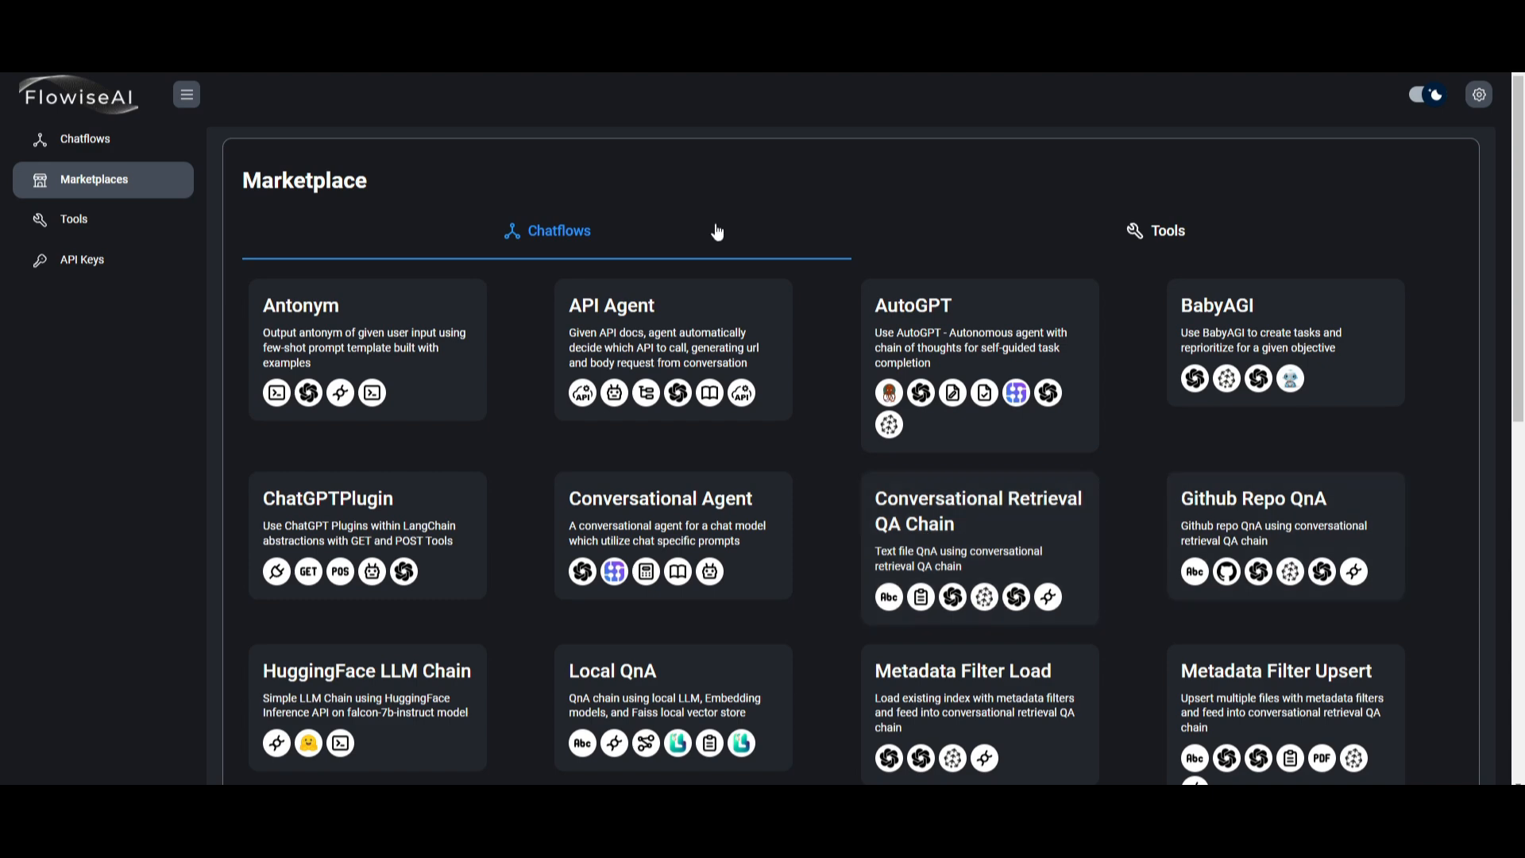
mouse_move(308, 659)
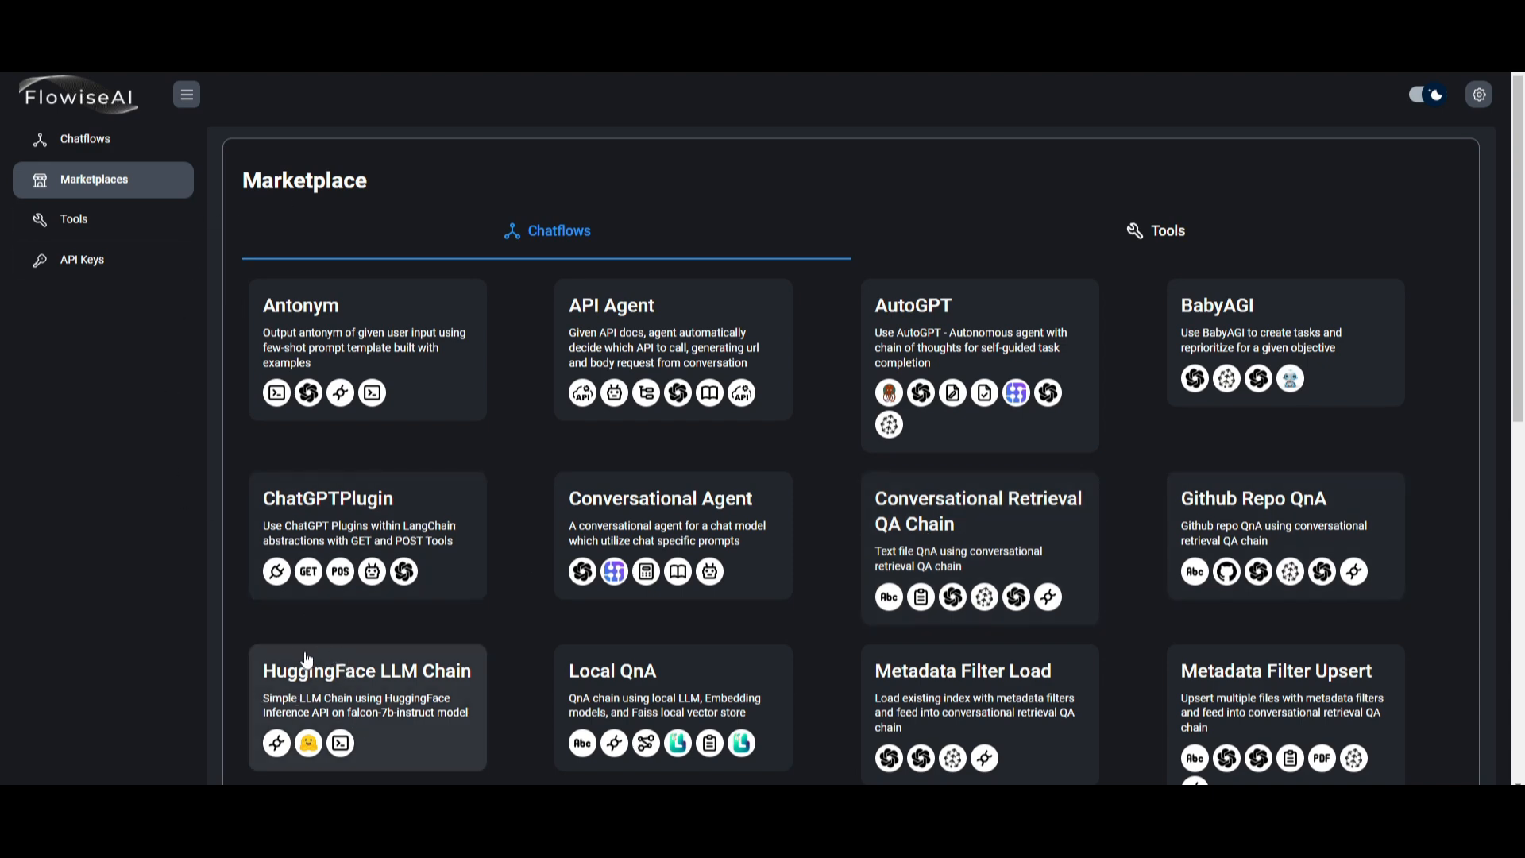
scroll("down", 3)
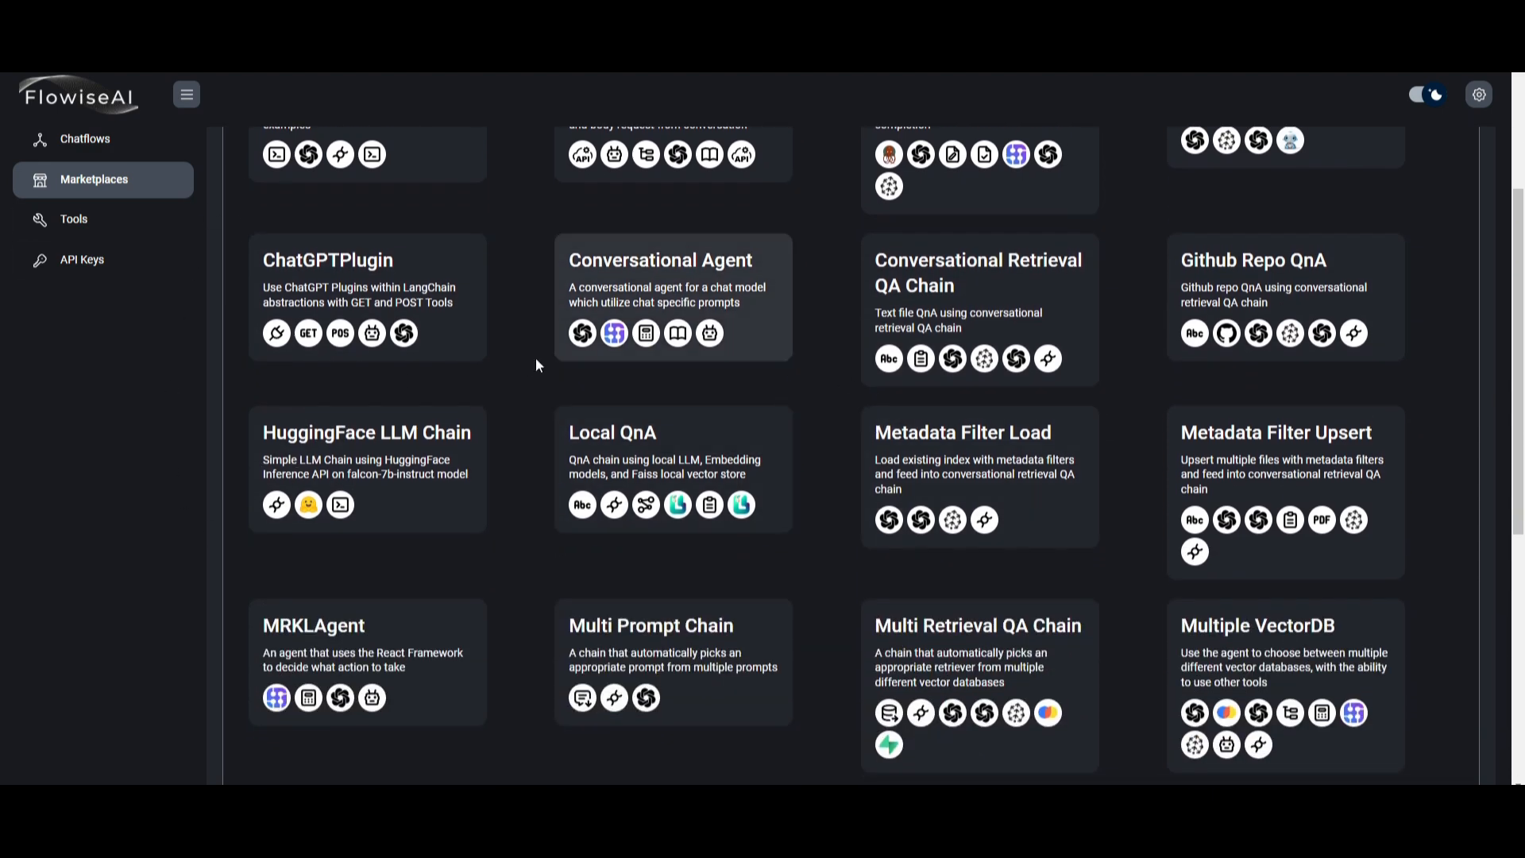
scroll("down", 3)
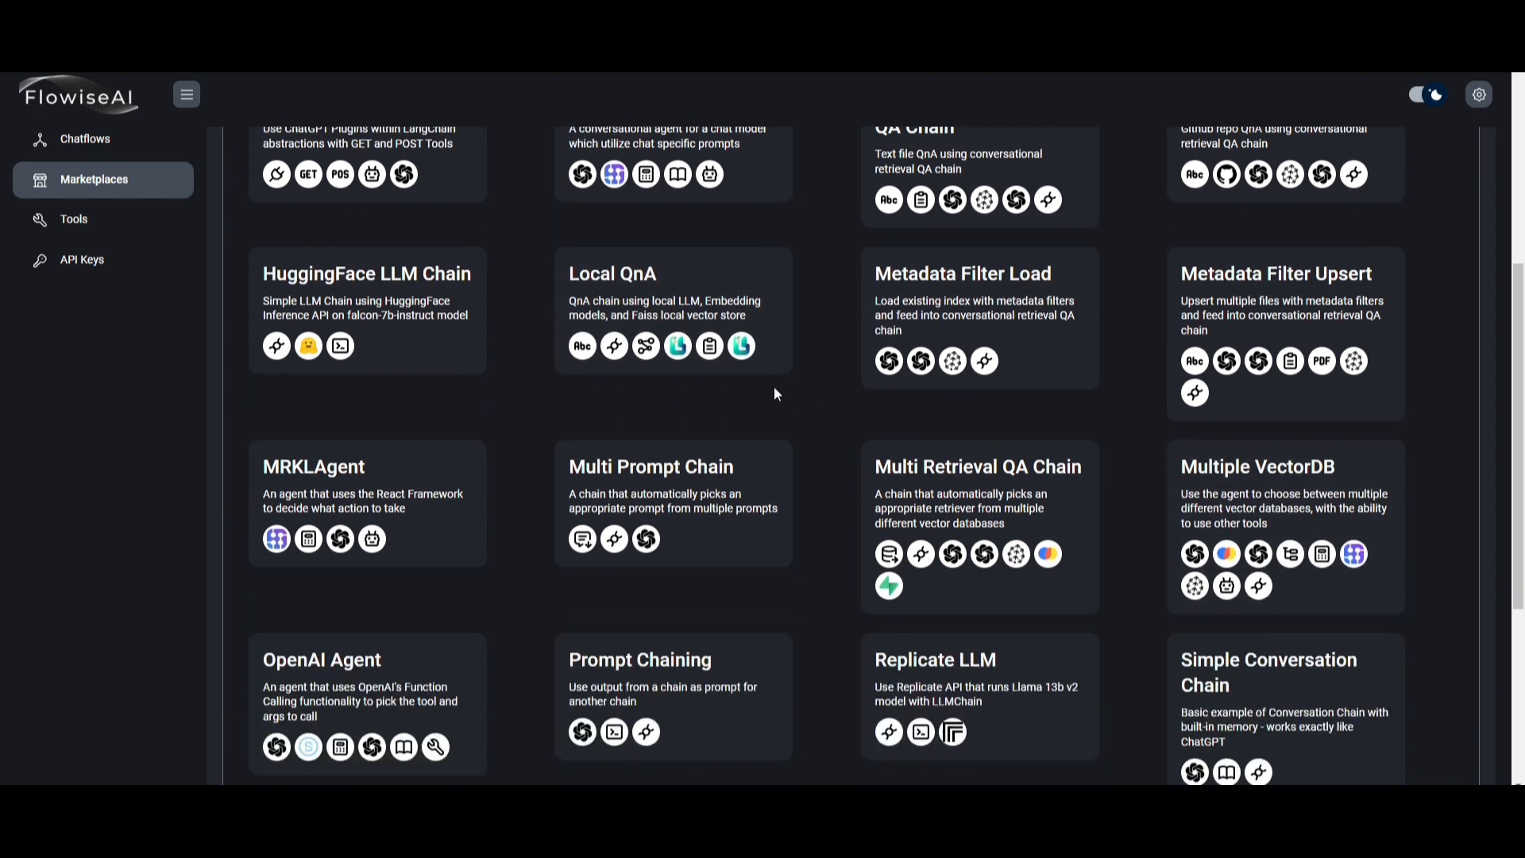
mouse_move(889, 369)
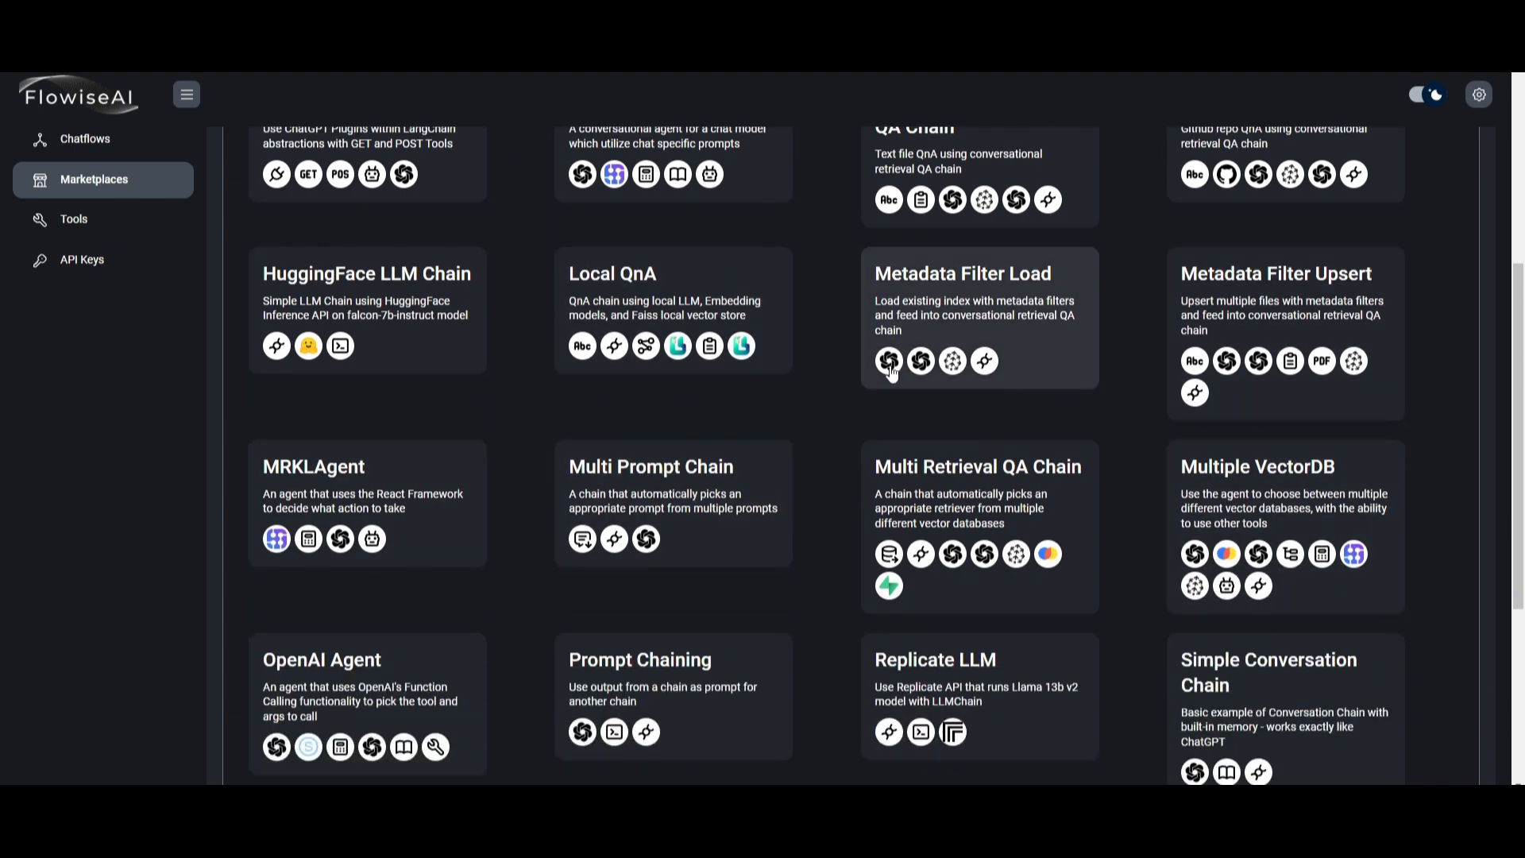
scroll("down", 3)
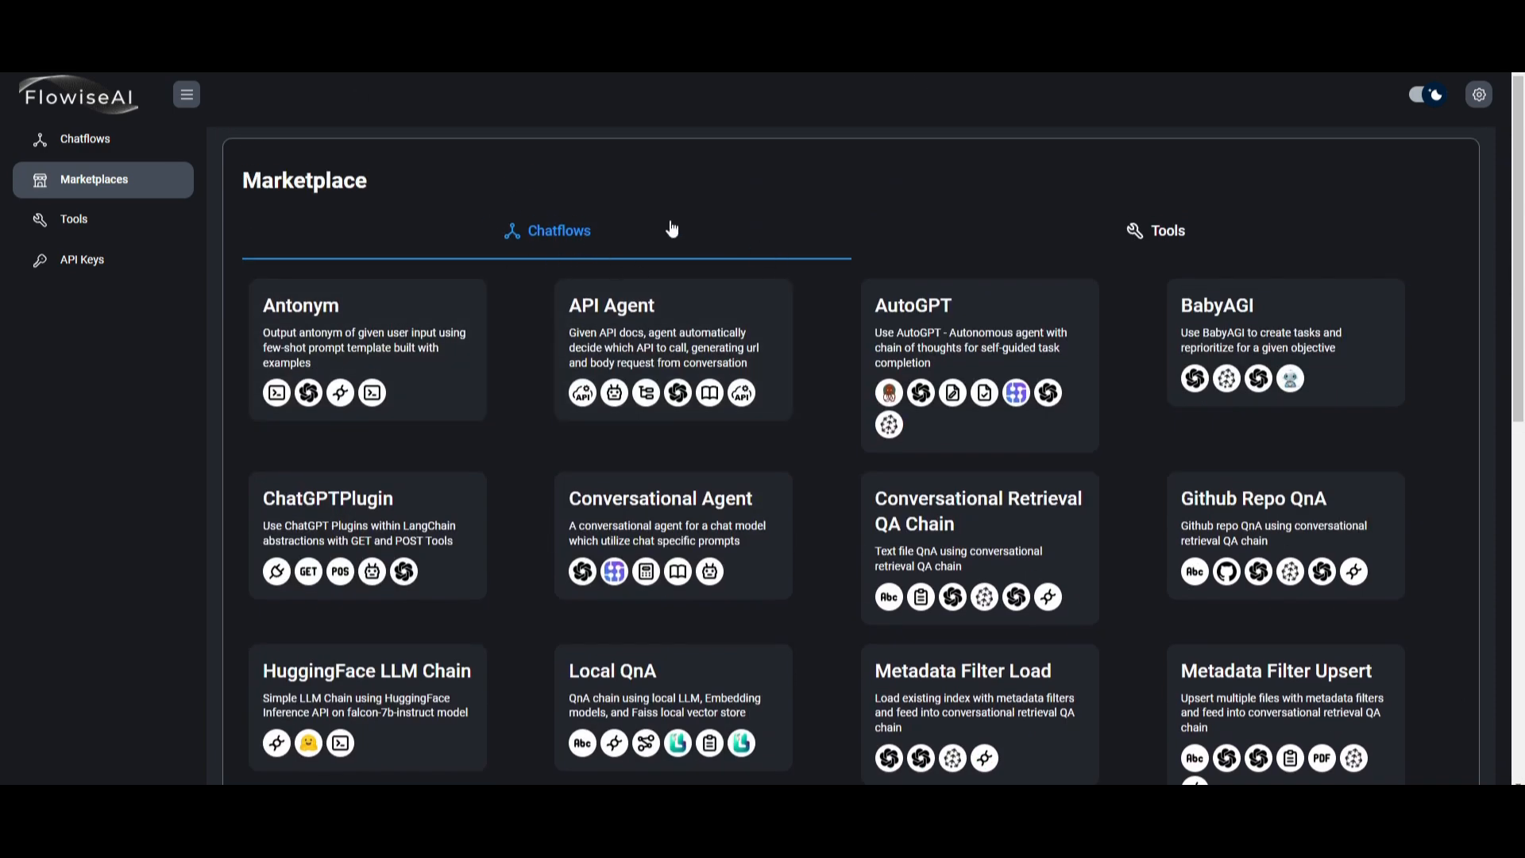
Browse the marketplace Tools templates, then start an Add New Tool form from the Tools page.
left_click(1166, 230)
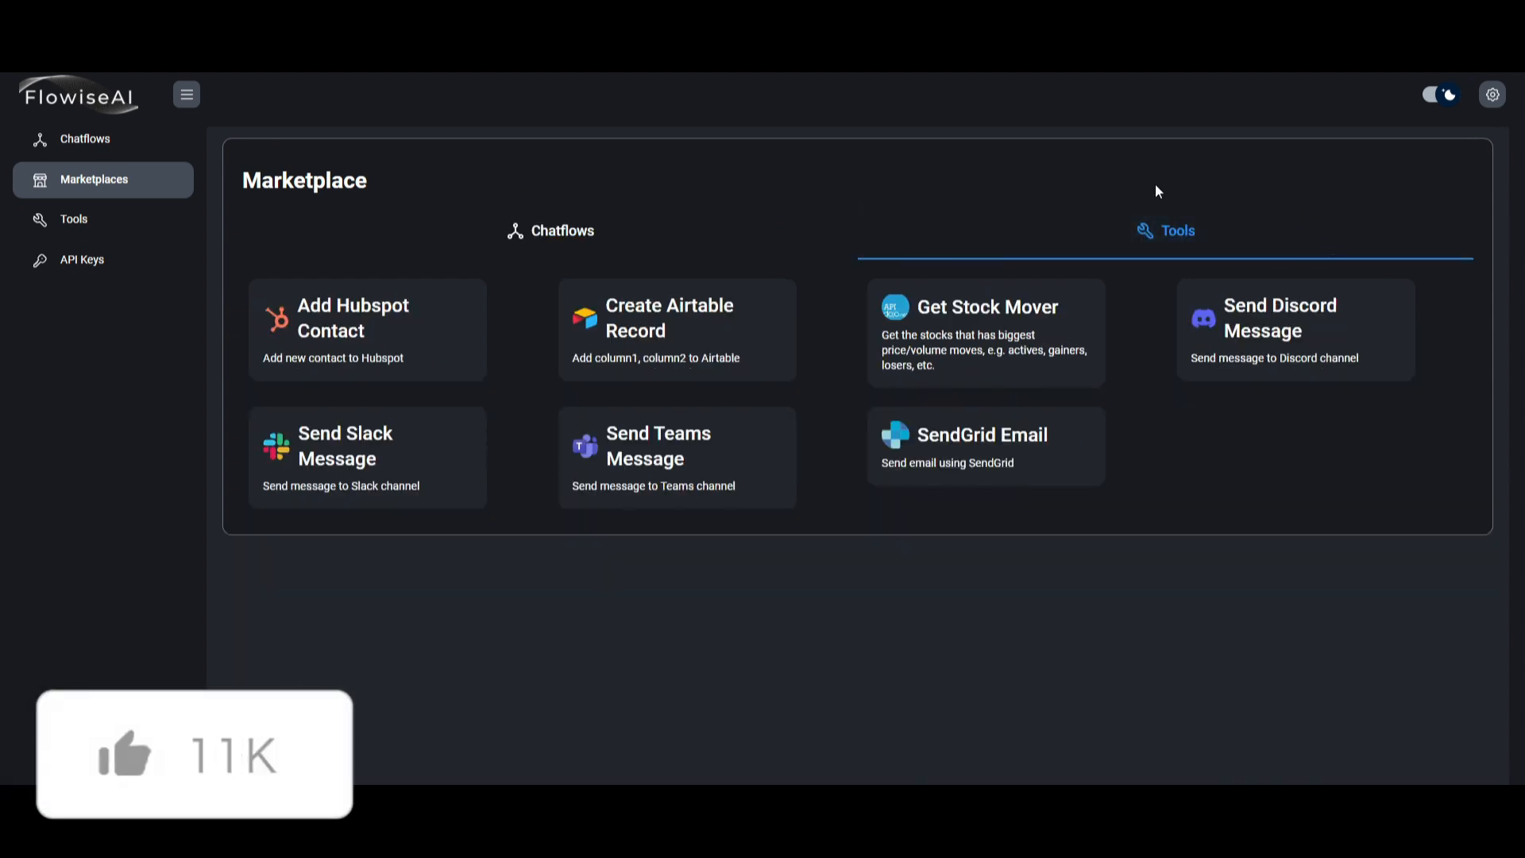
mouse_move(1163, 130)
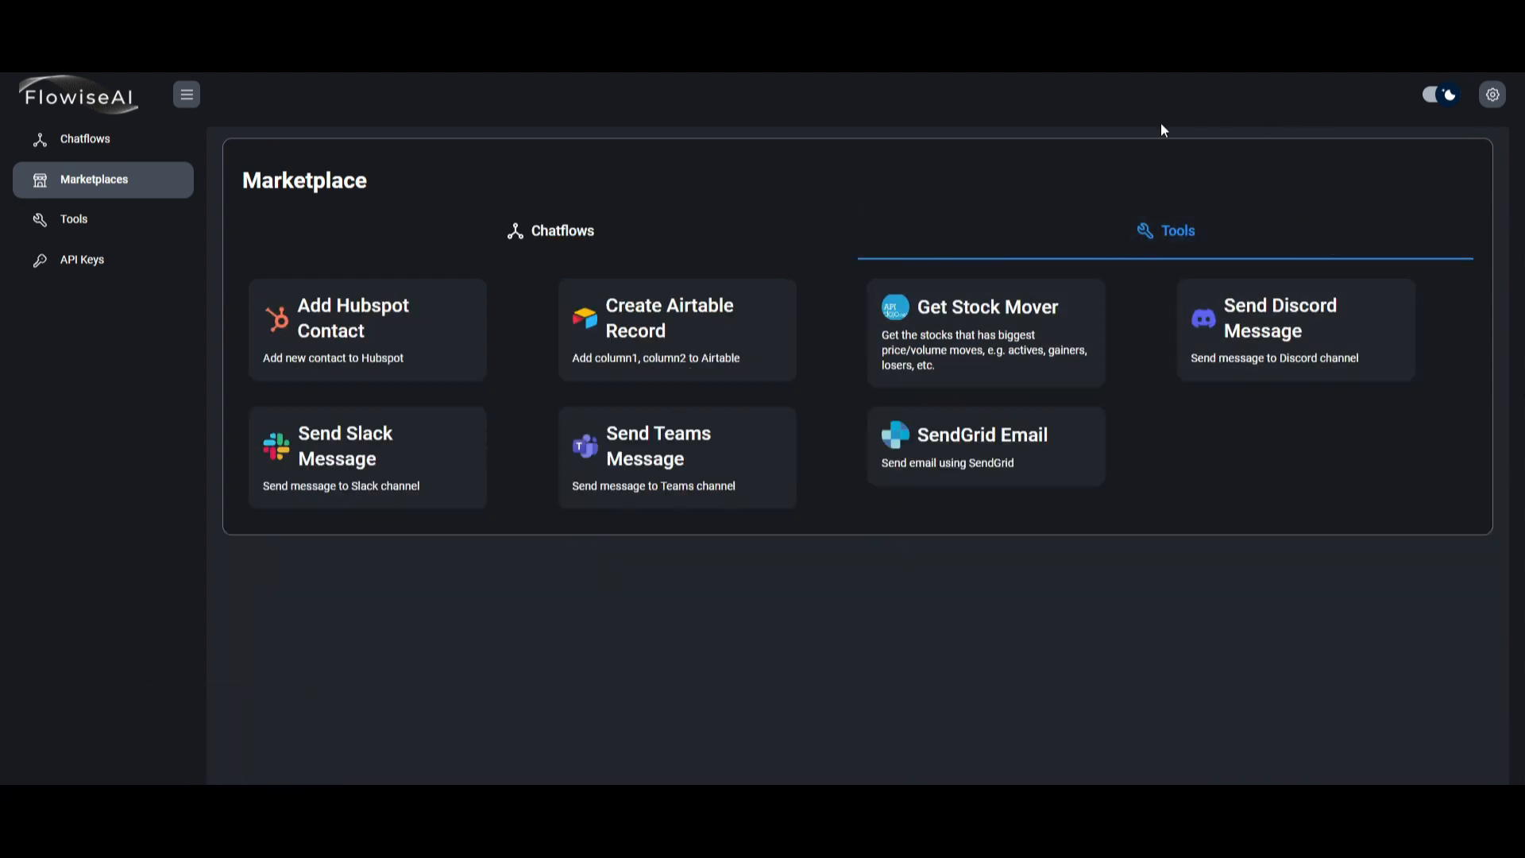
mouse_move(919, 220)
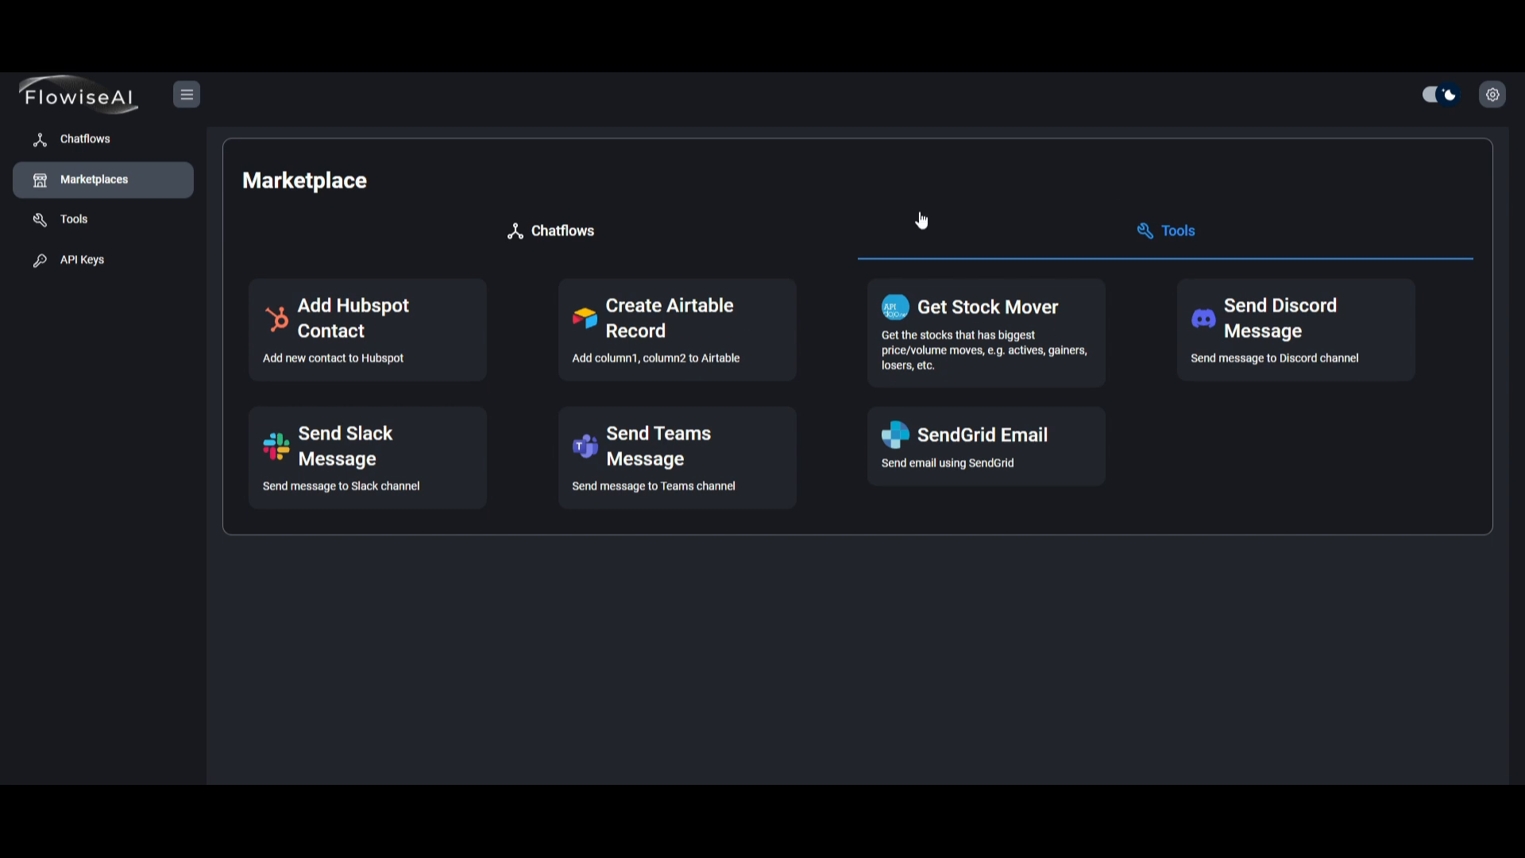
mouse_move(324, 473)
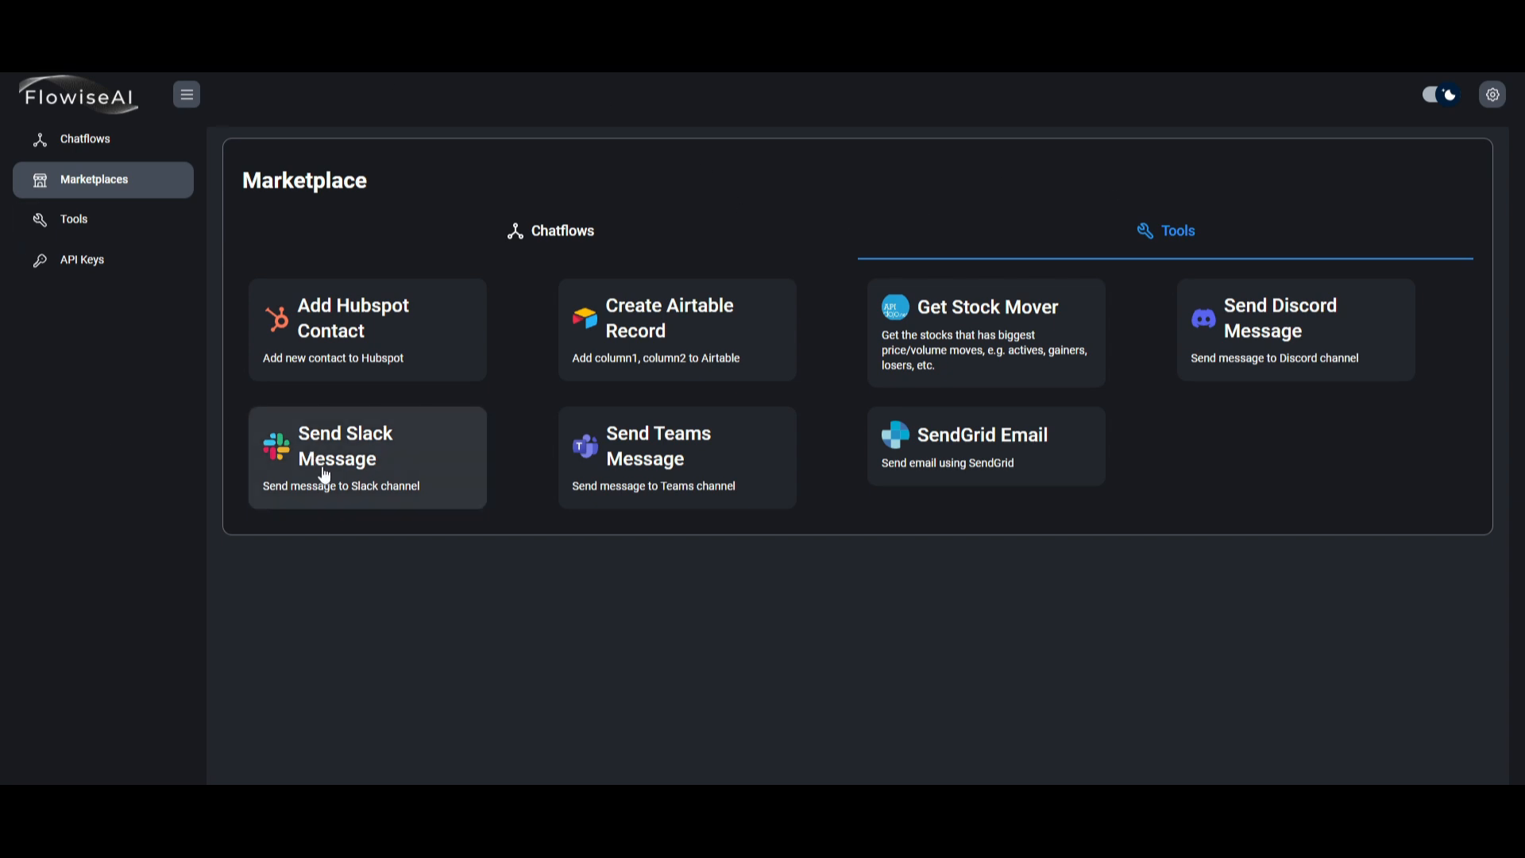
mouse_move(1258, 475)
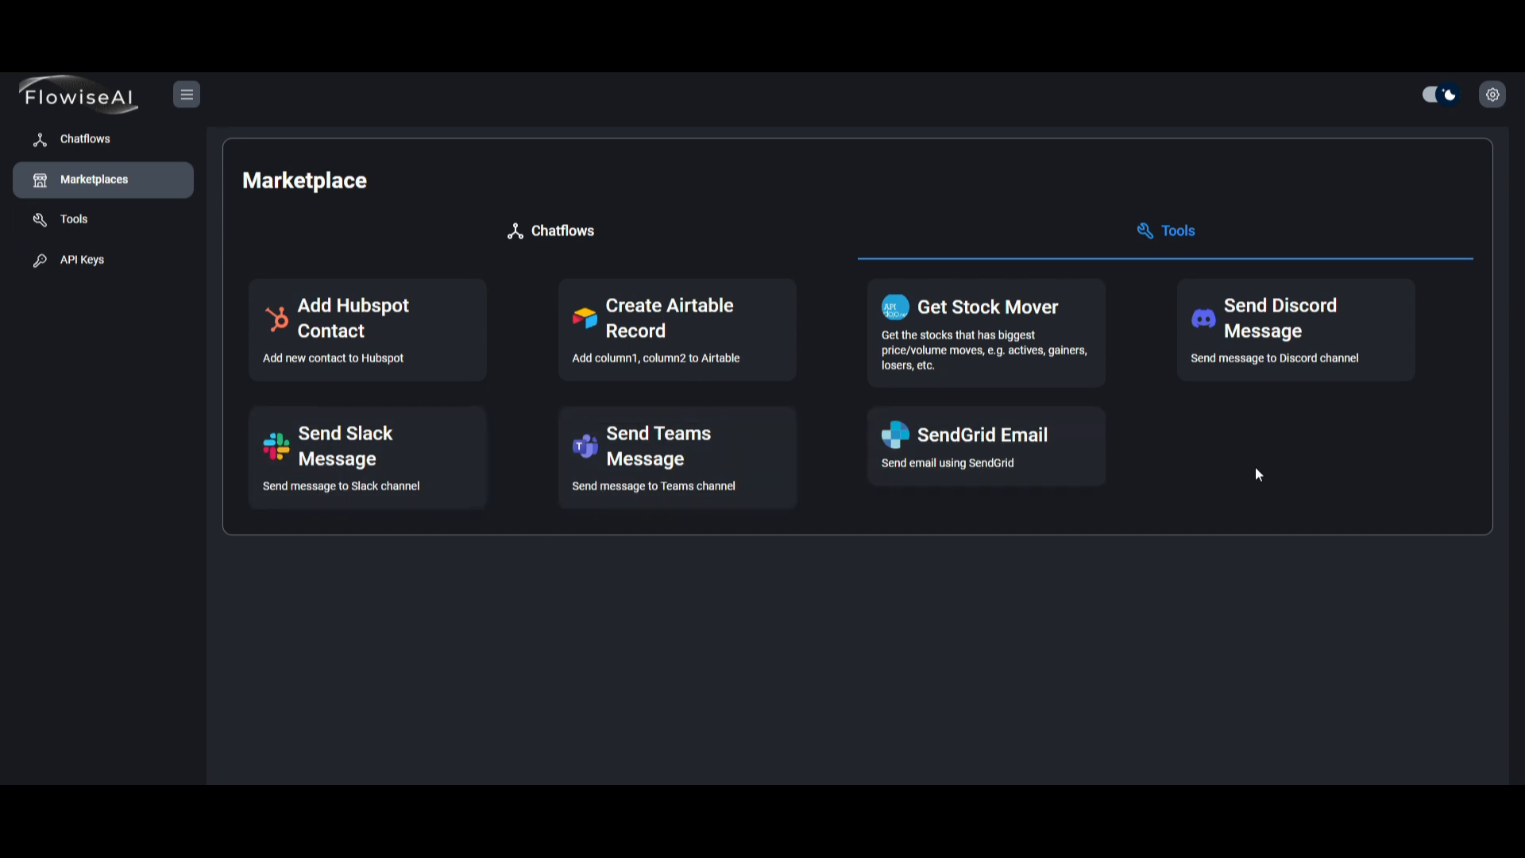
mouse_move(727, 251)
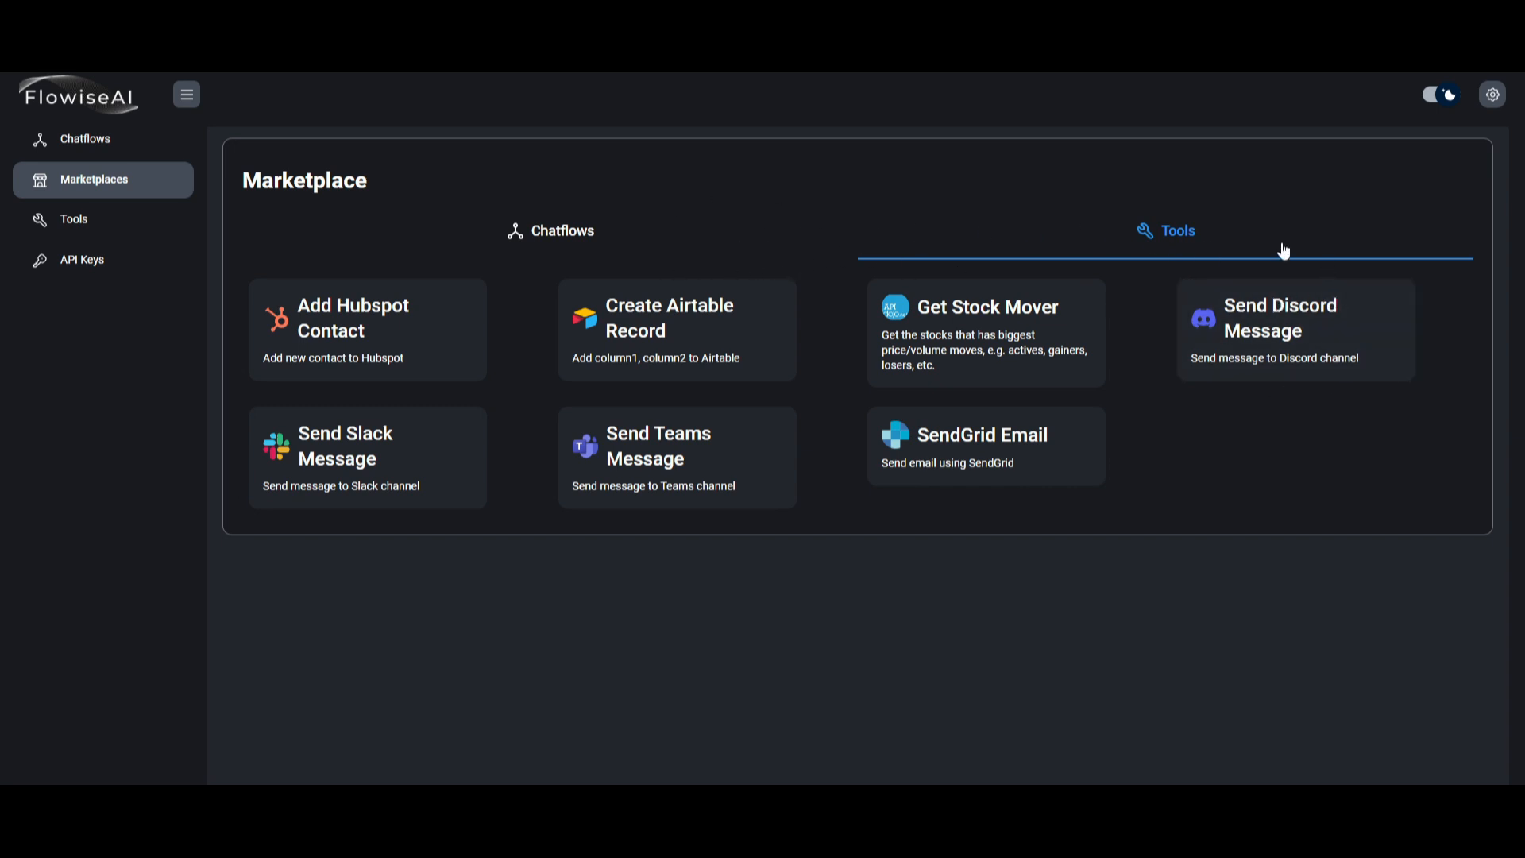
mouse_move(533, 240)
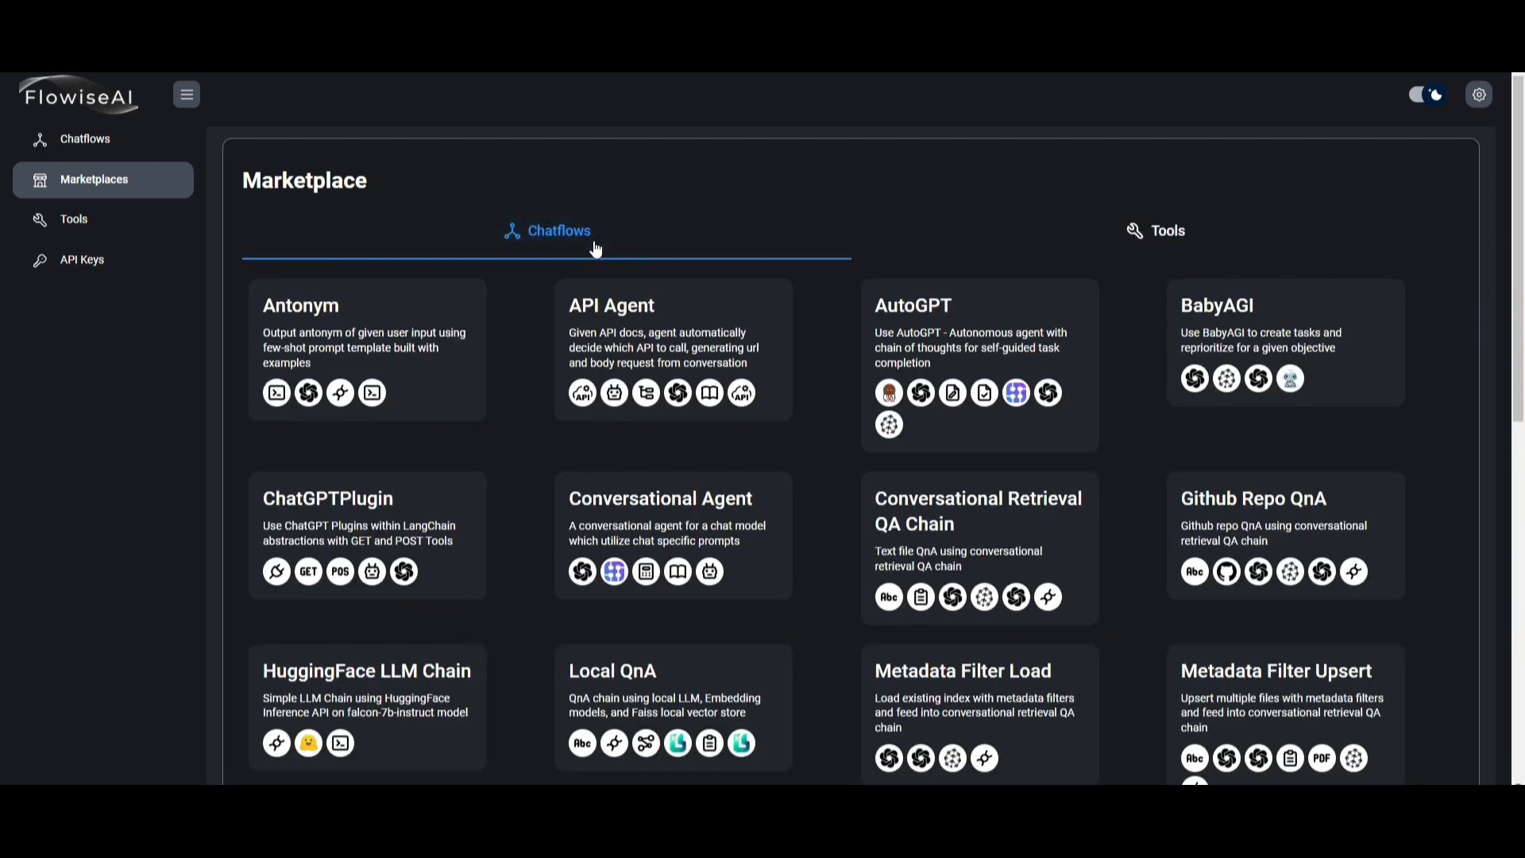
mouse_move(391, 225)
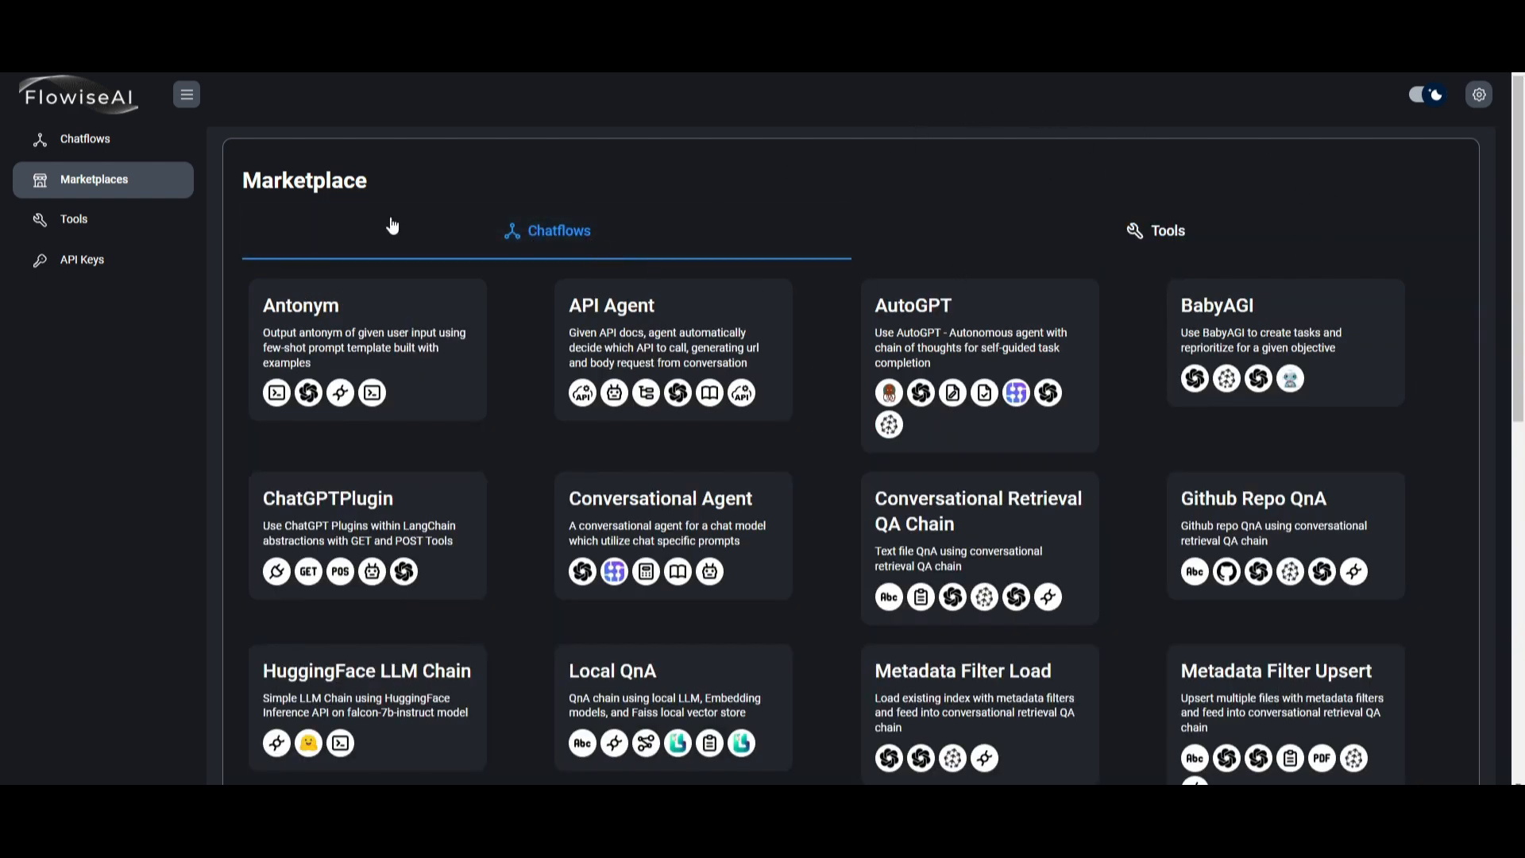
left_click(73, 219)
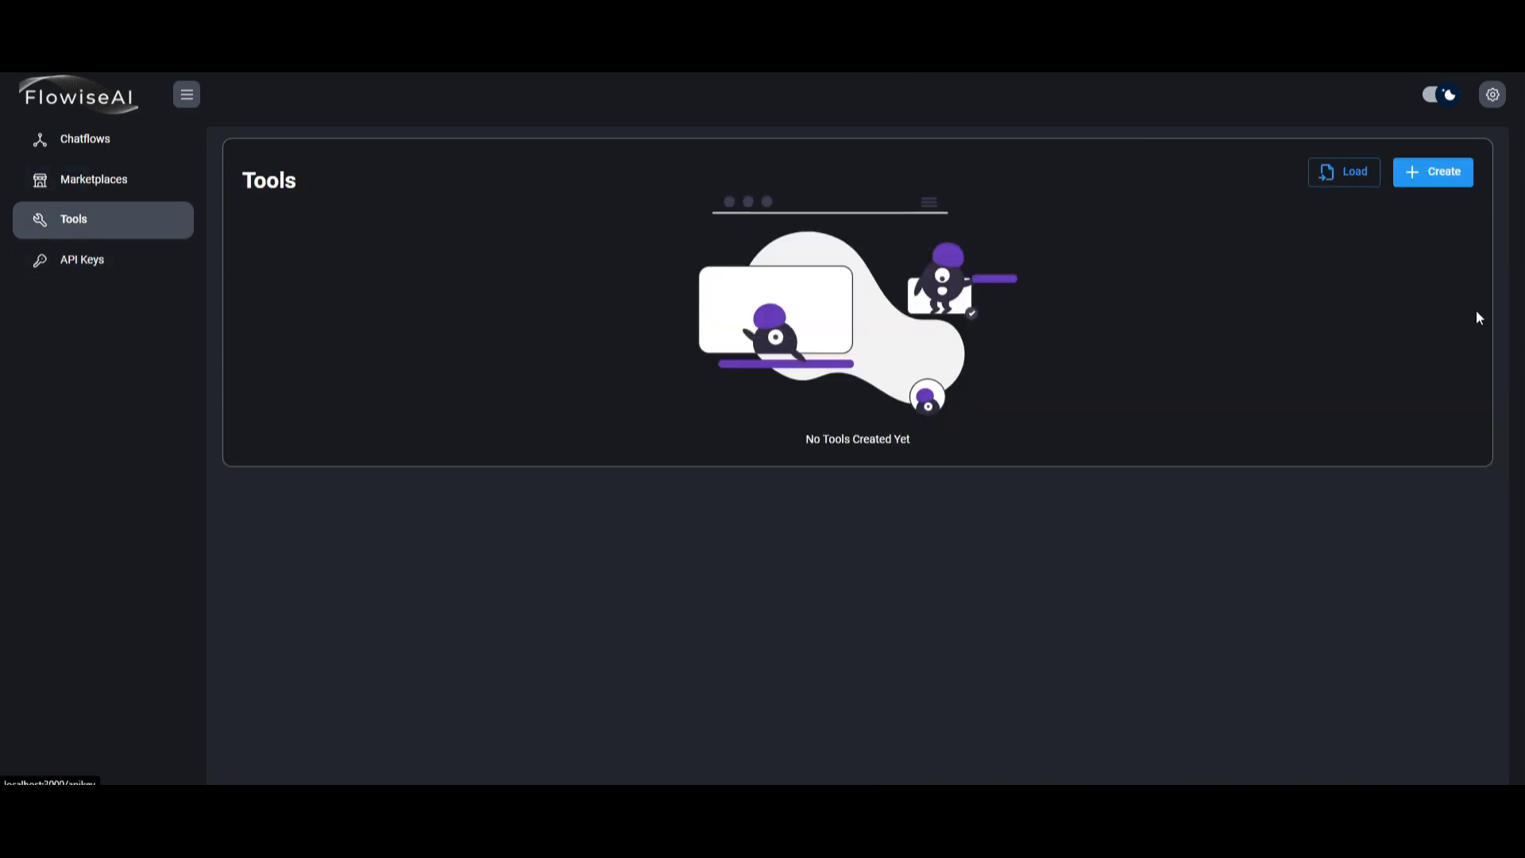
mouse_move(1331, 202)
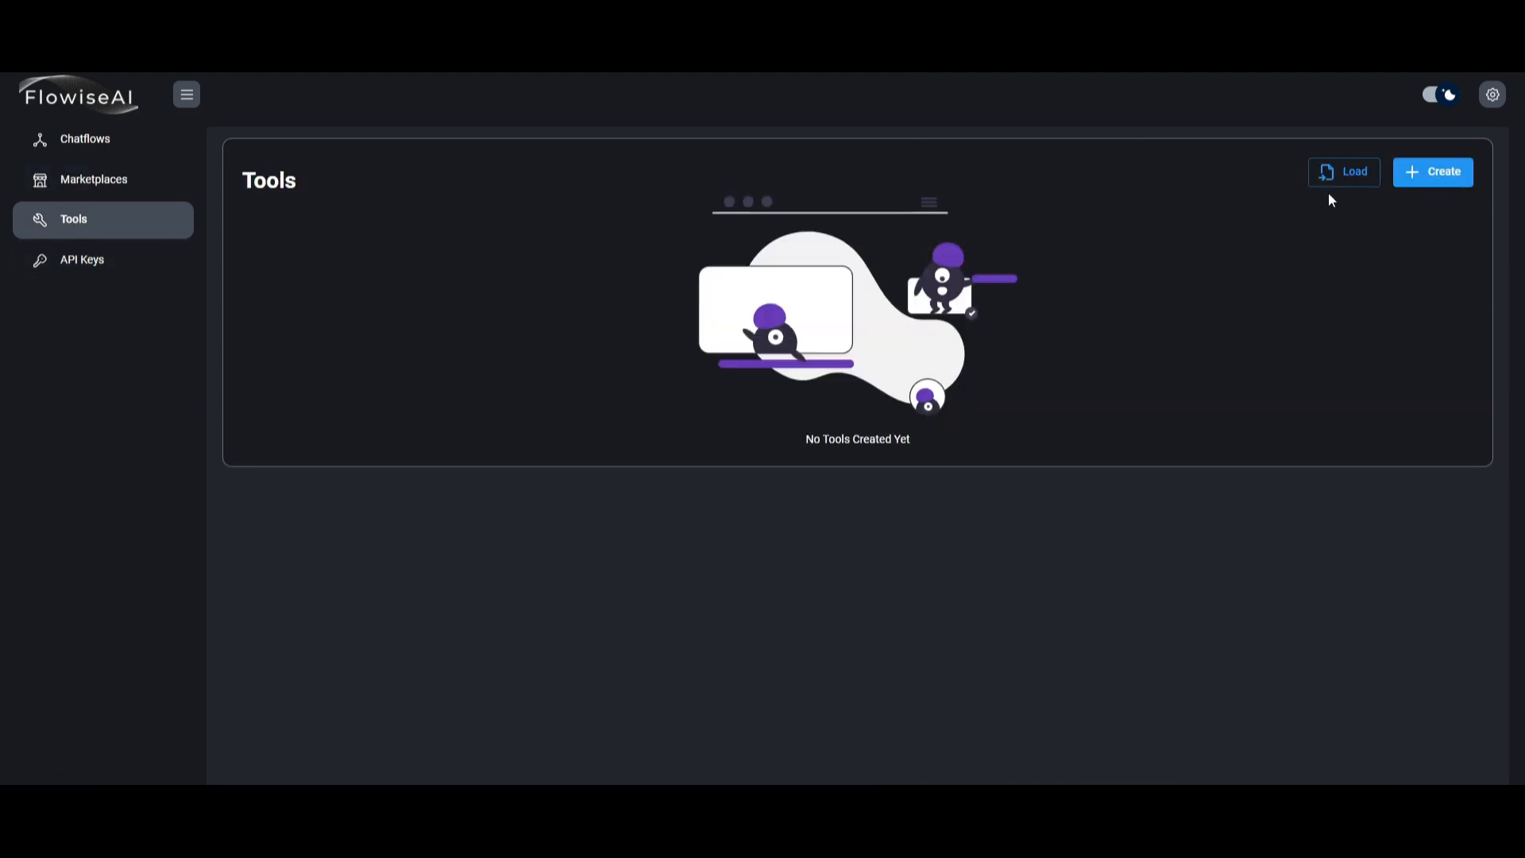
left_click(1433, 171)
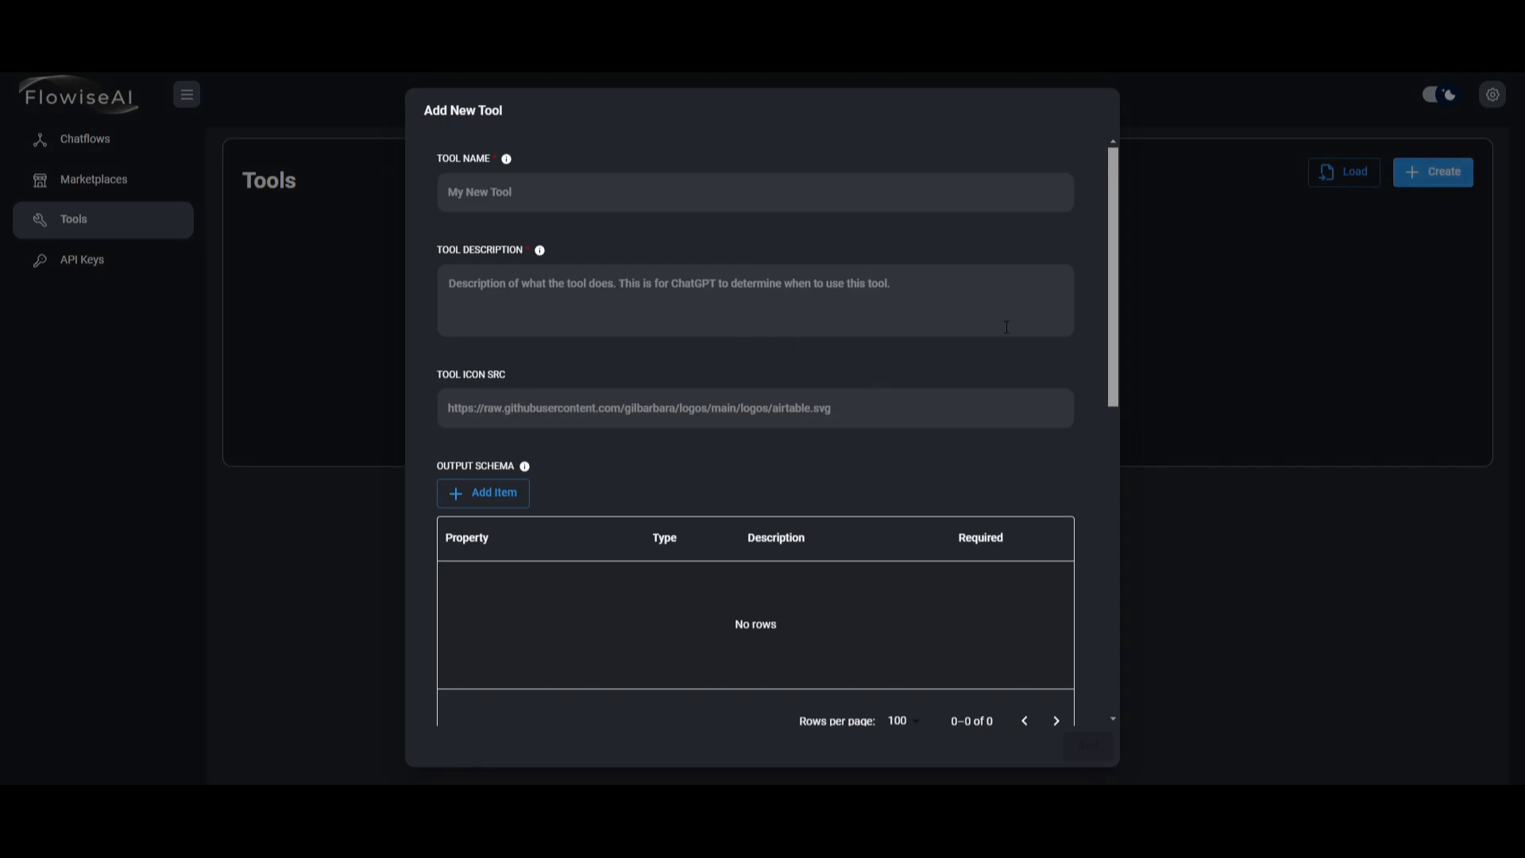
left_click(829, 319)
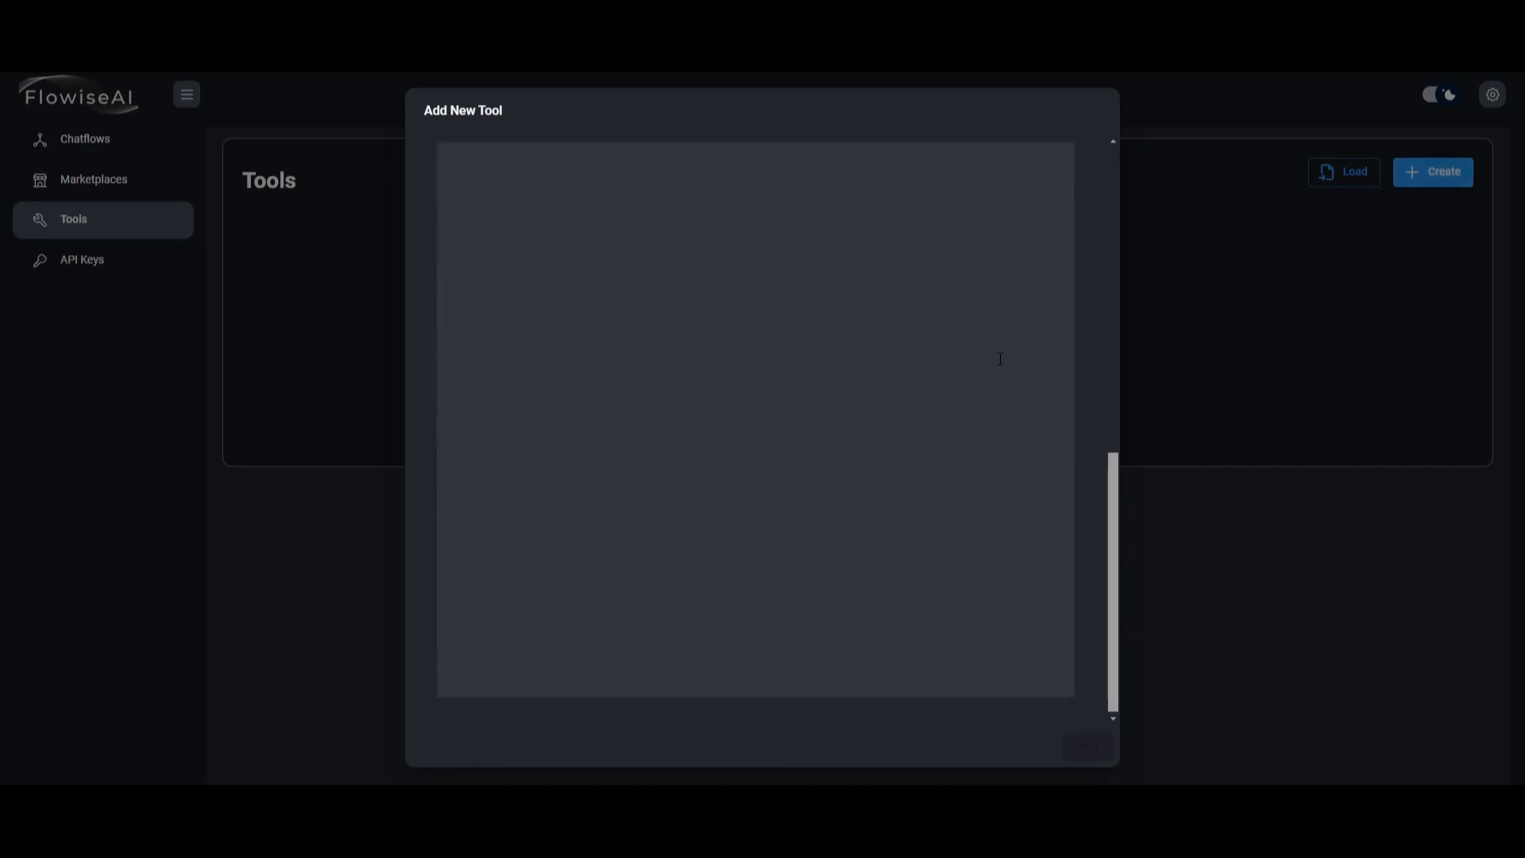
Close the Add New Tool form and return to the Marketplaces page.
left_click(92, 178)
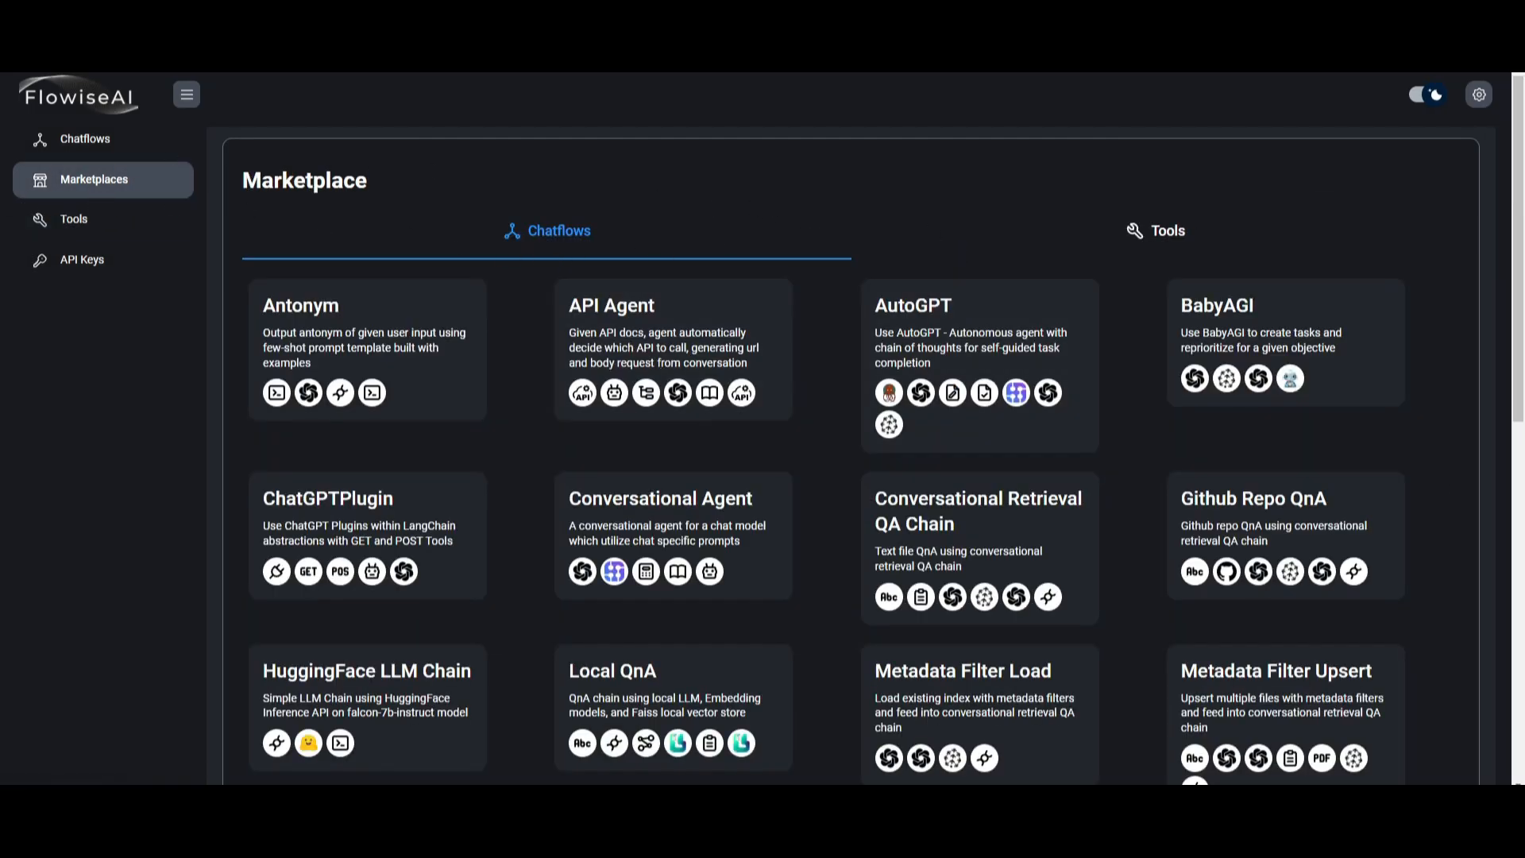
mouse_move(397, 438)
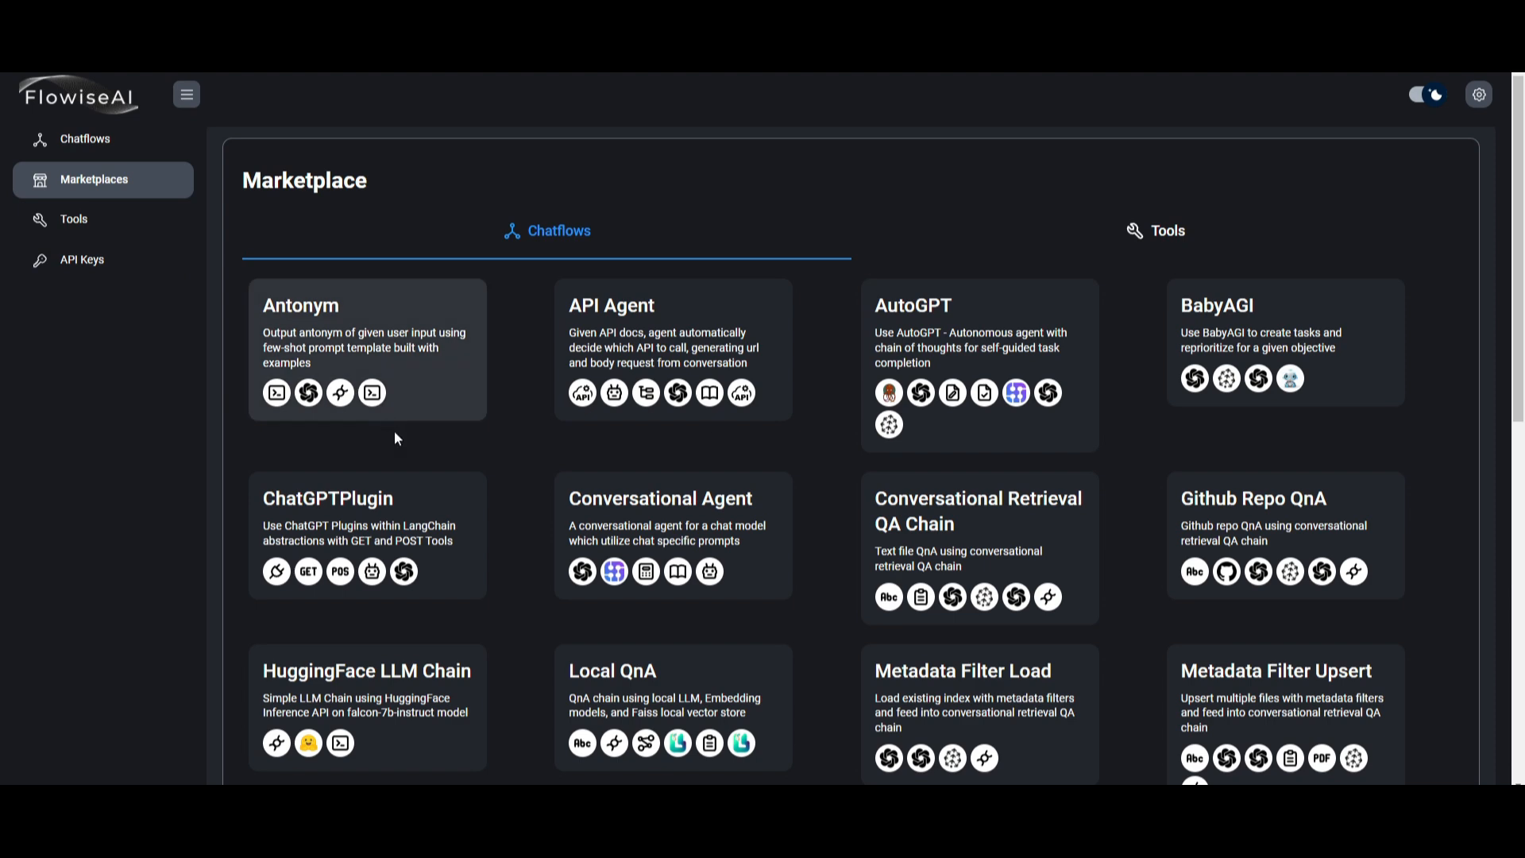
Load the Conversational Agent marketplace template onto the canvas.
left_click(661, 497)
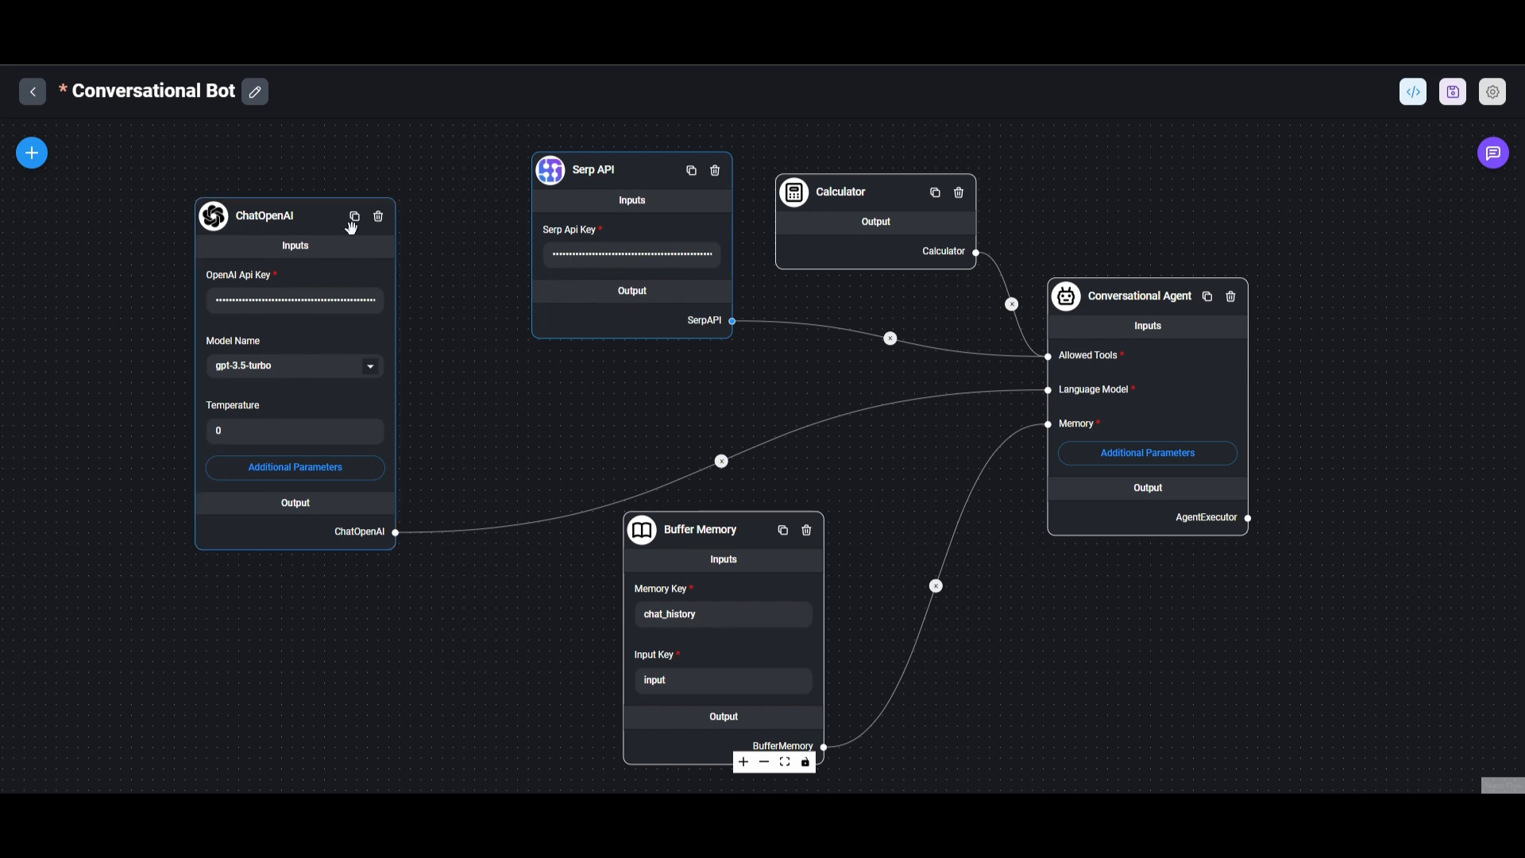
mouse_move(251, 382)
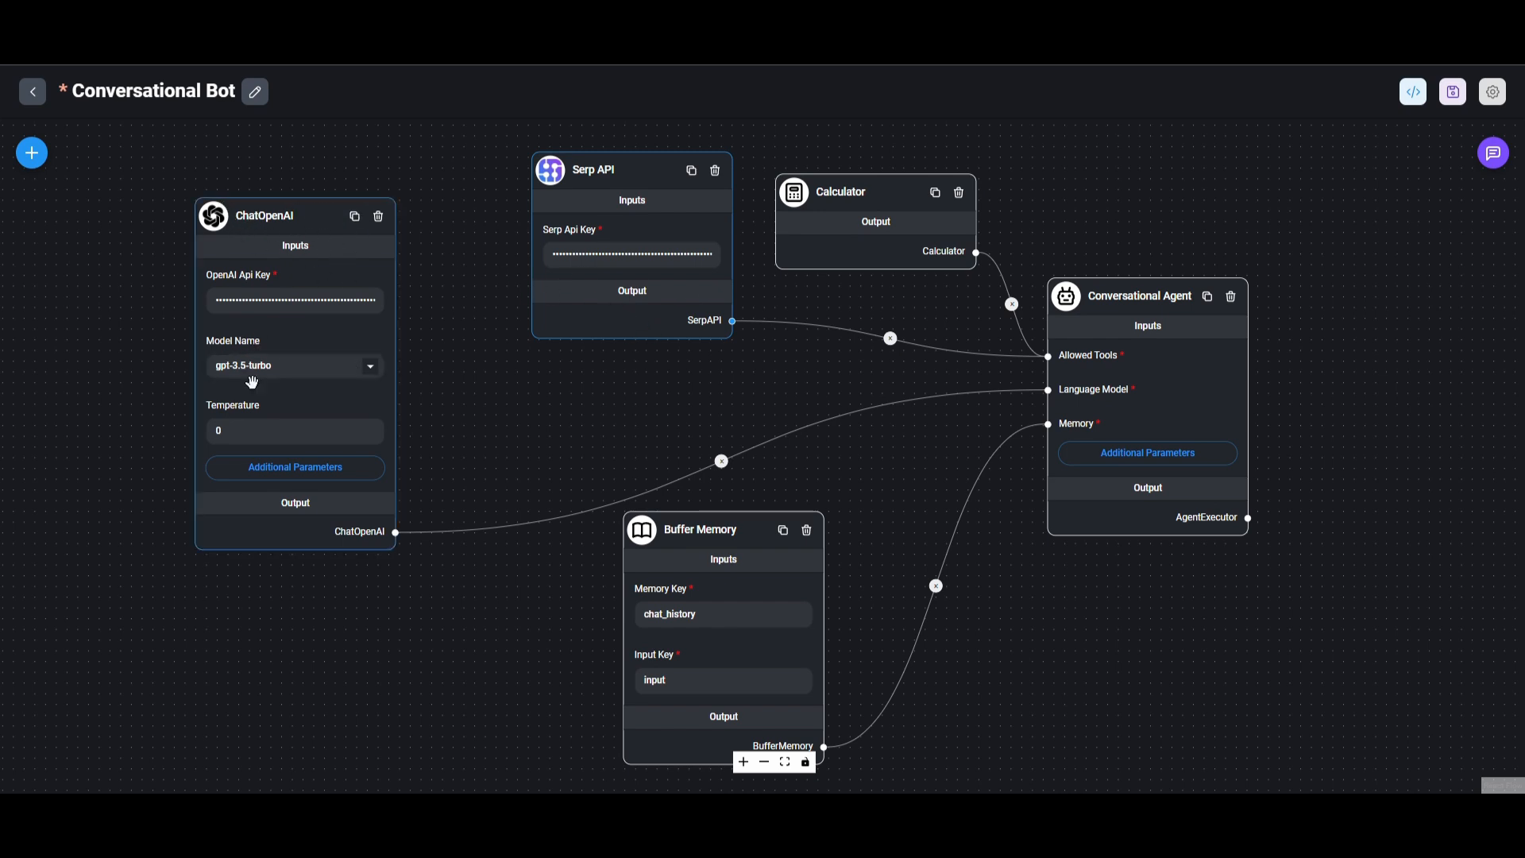
mouse_move(678, 288)
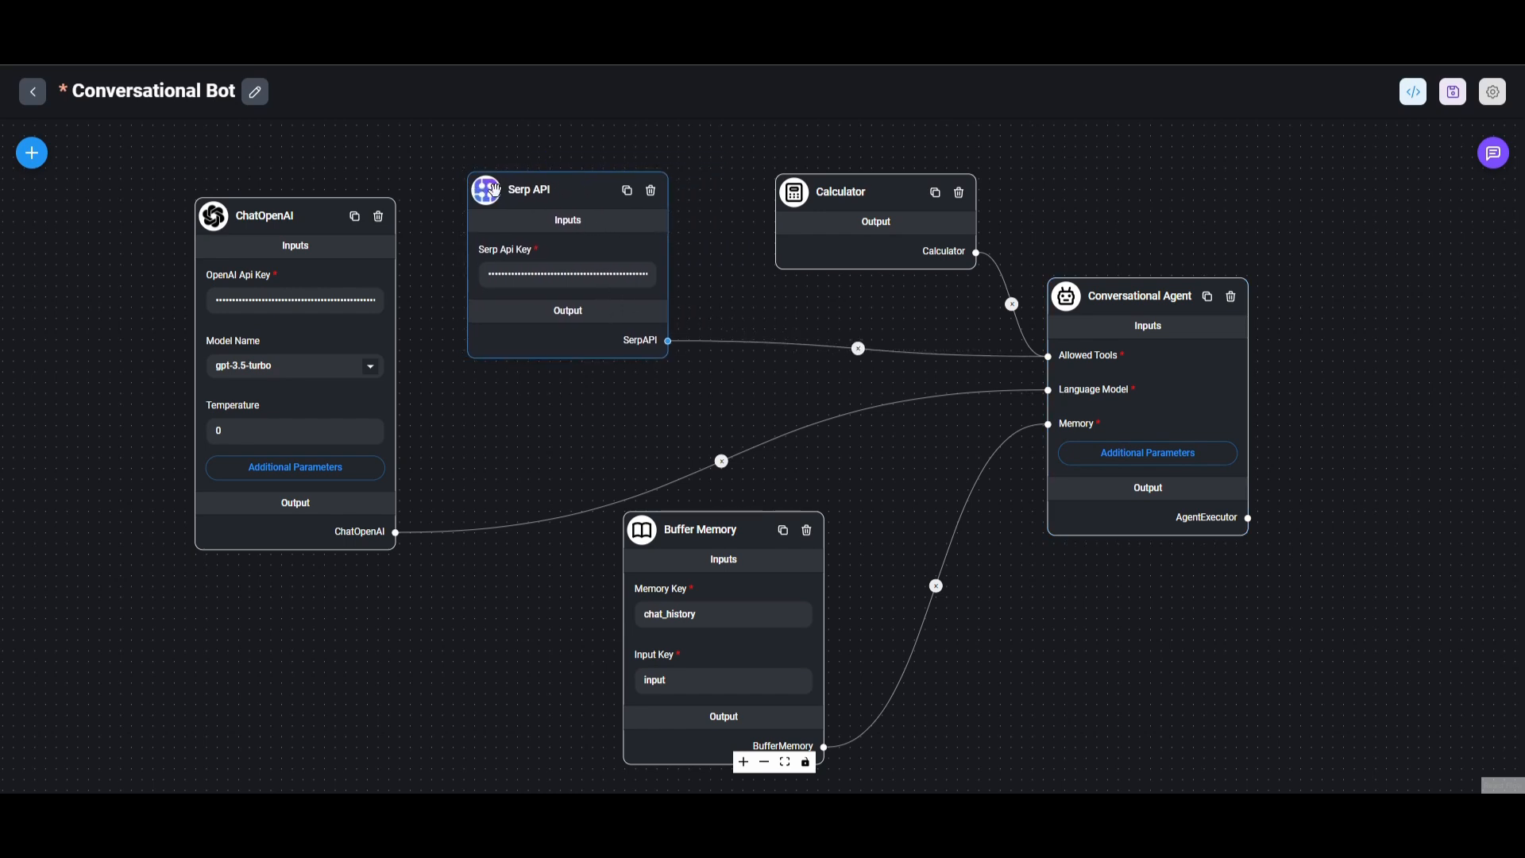
mouse_move(1500, 429)
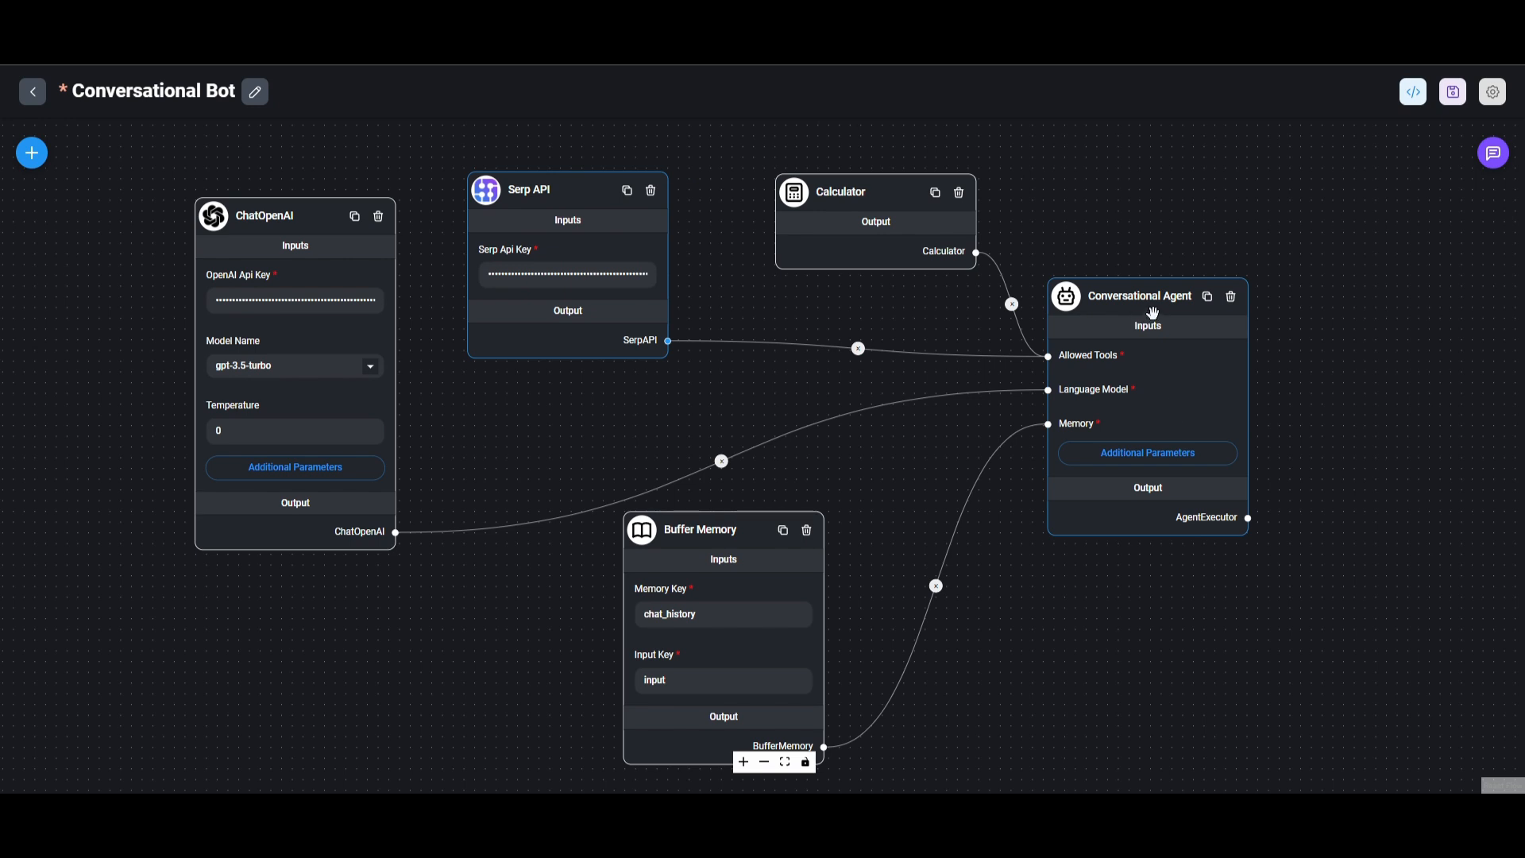
mouse_move(680, 527)
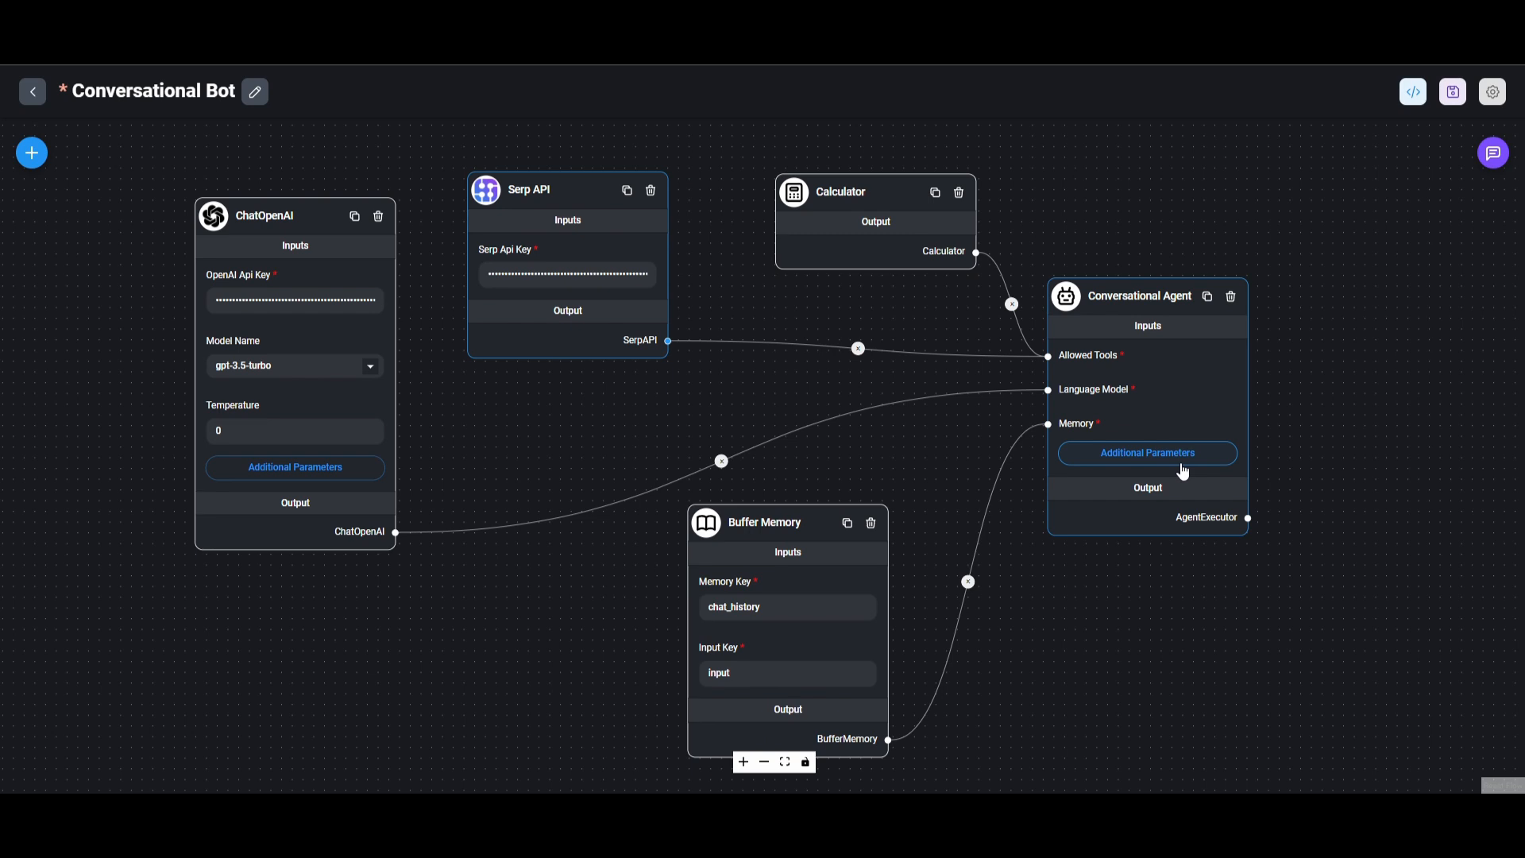
View the Conversational Agent's System and Human Message parameters, then close them.
left_click(1147, 452)
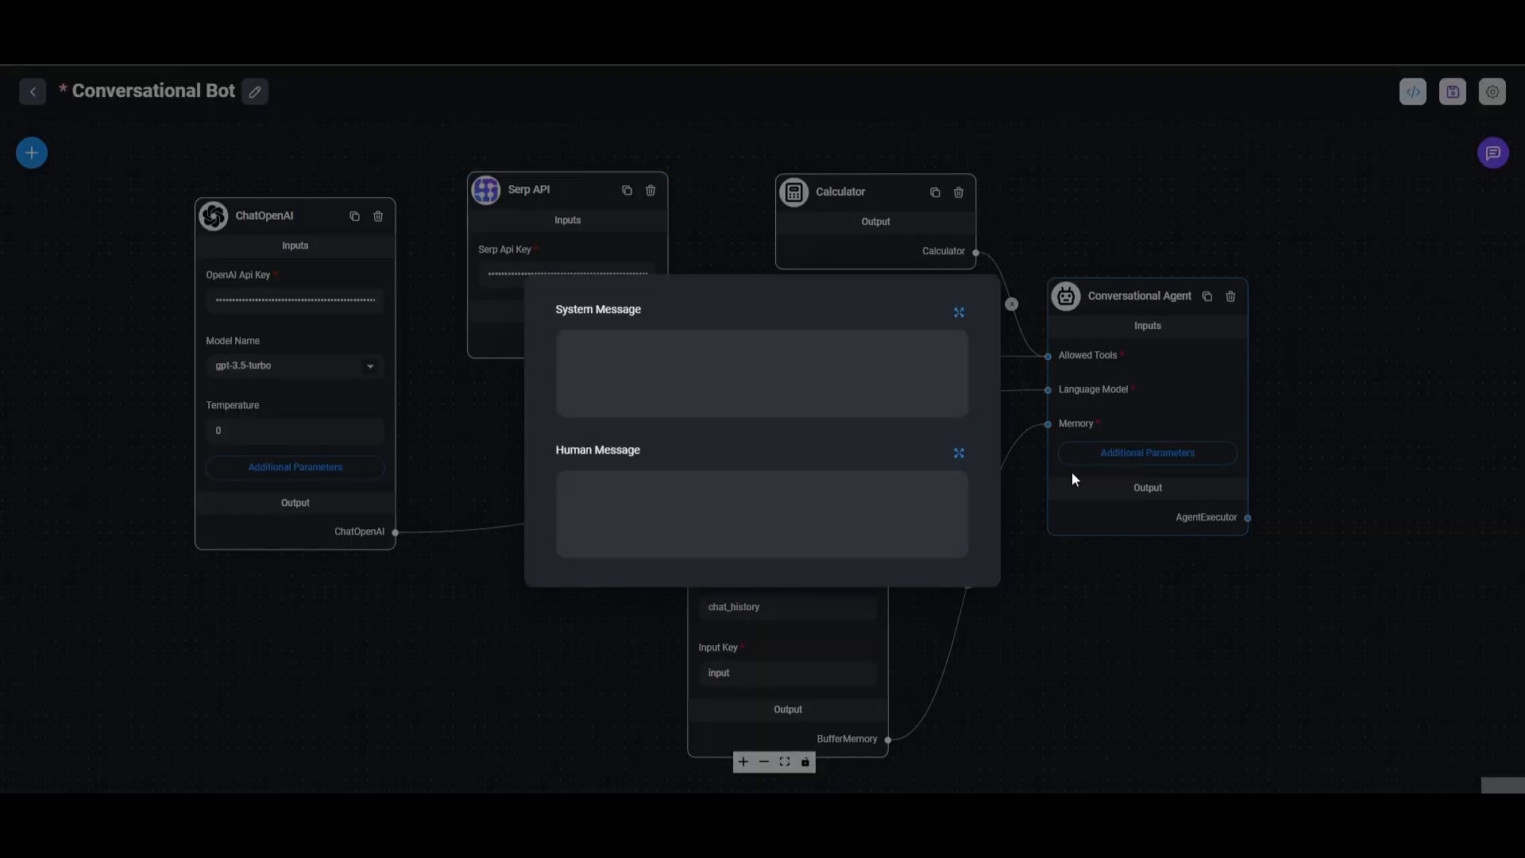
left_click(763, 512)
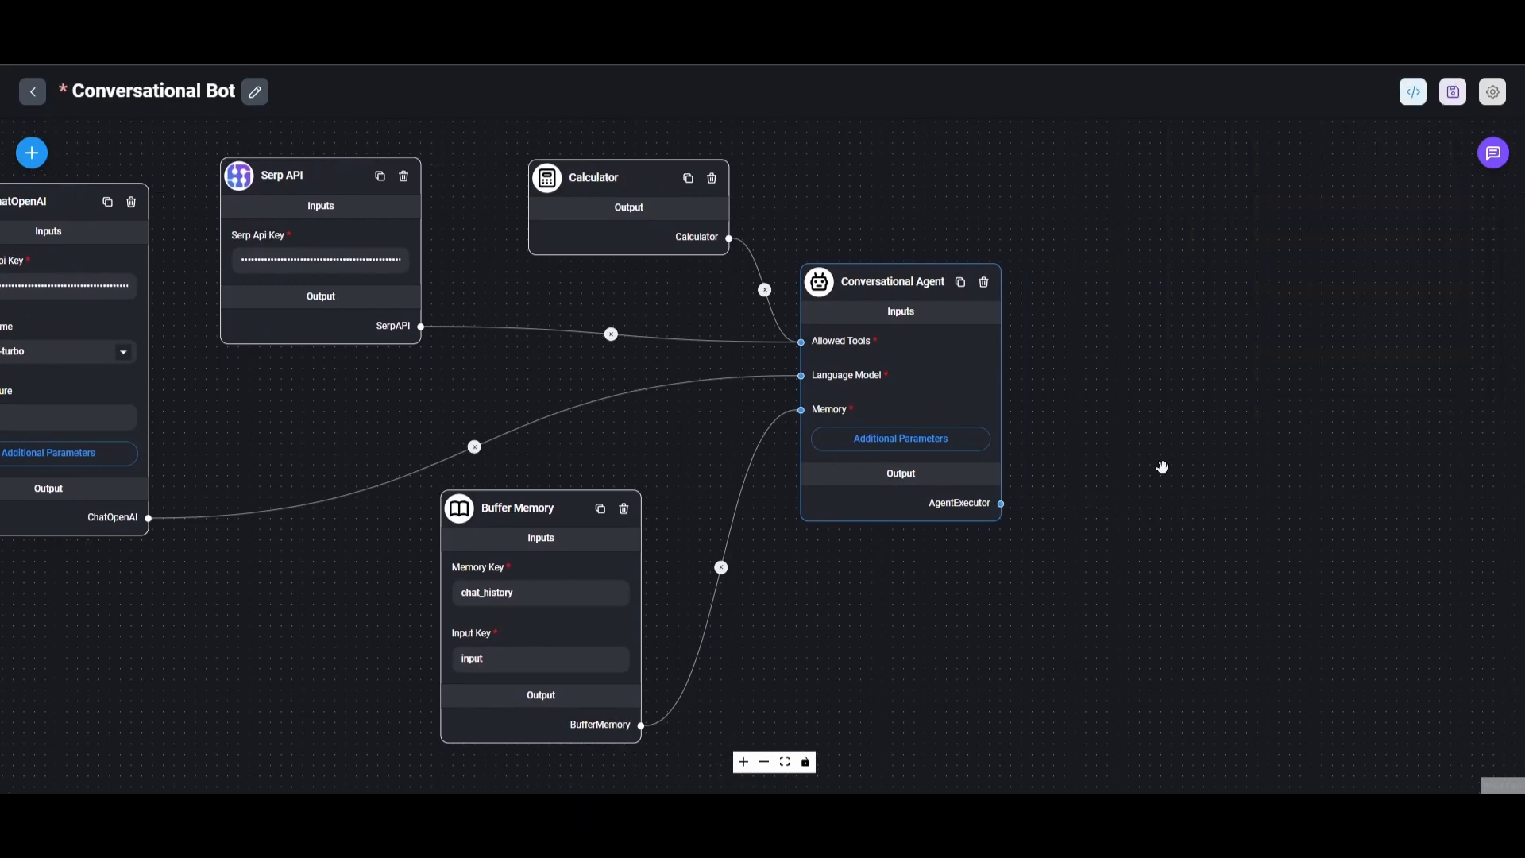
mouse_move(143, 169)
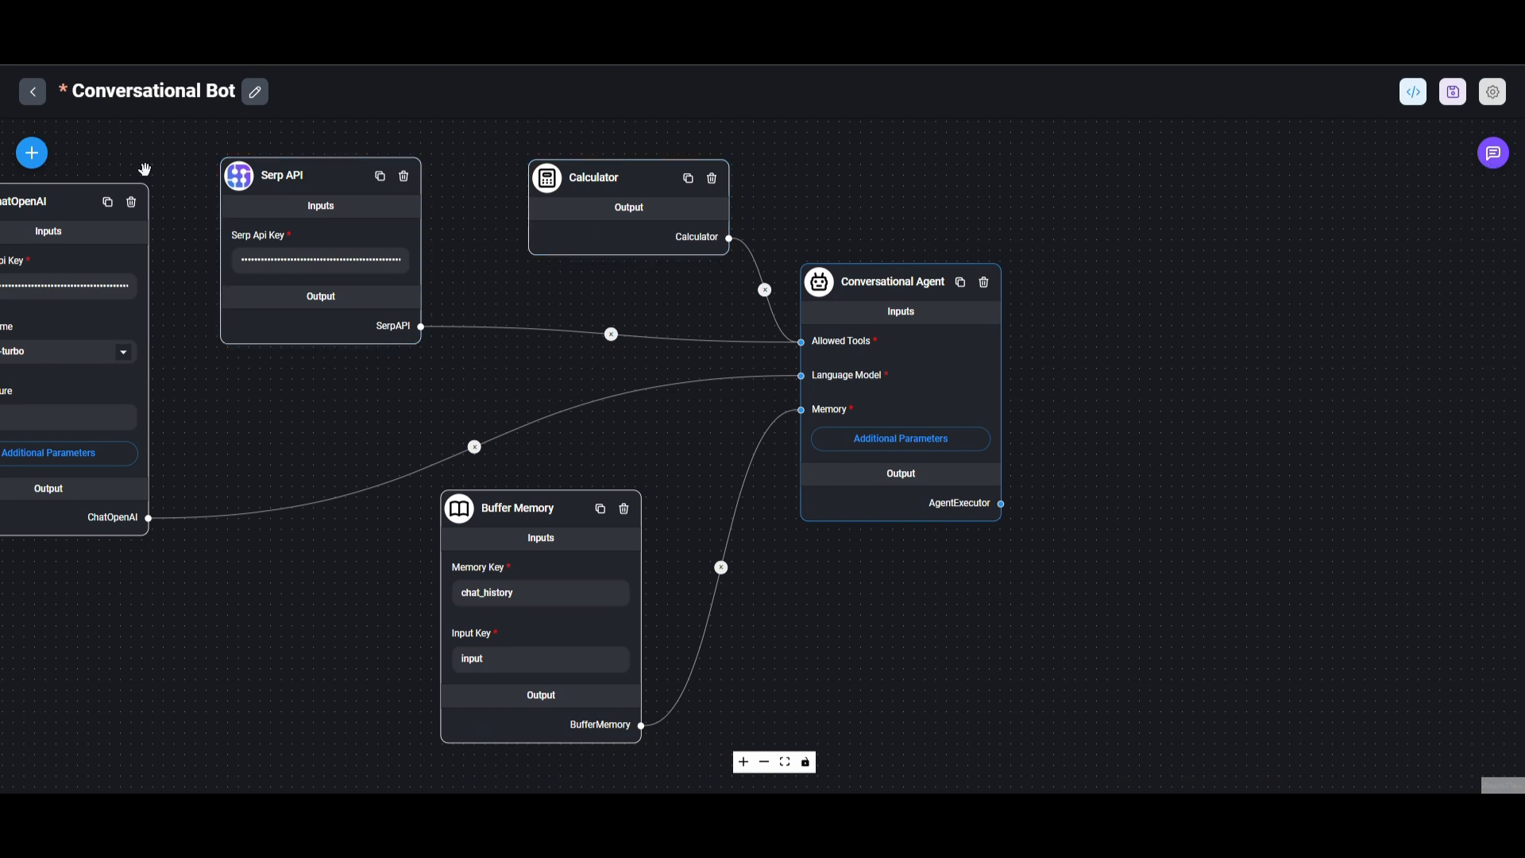
left_click(31, 153)
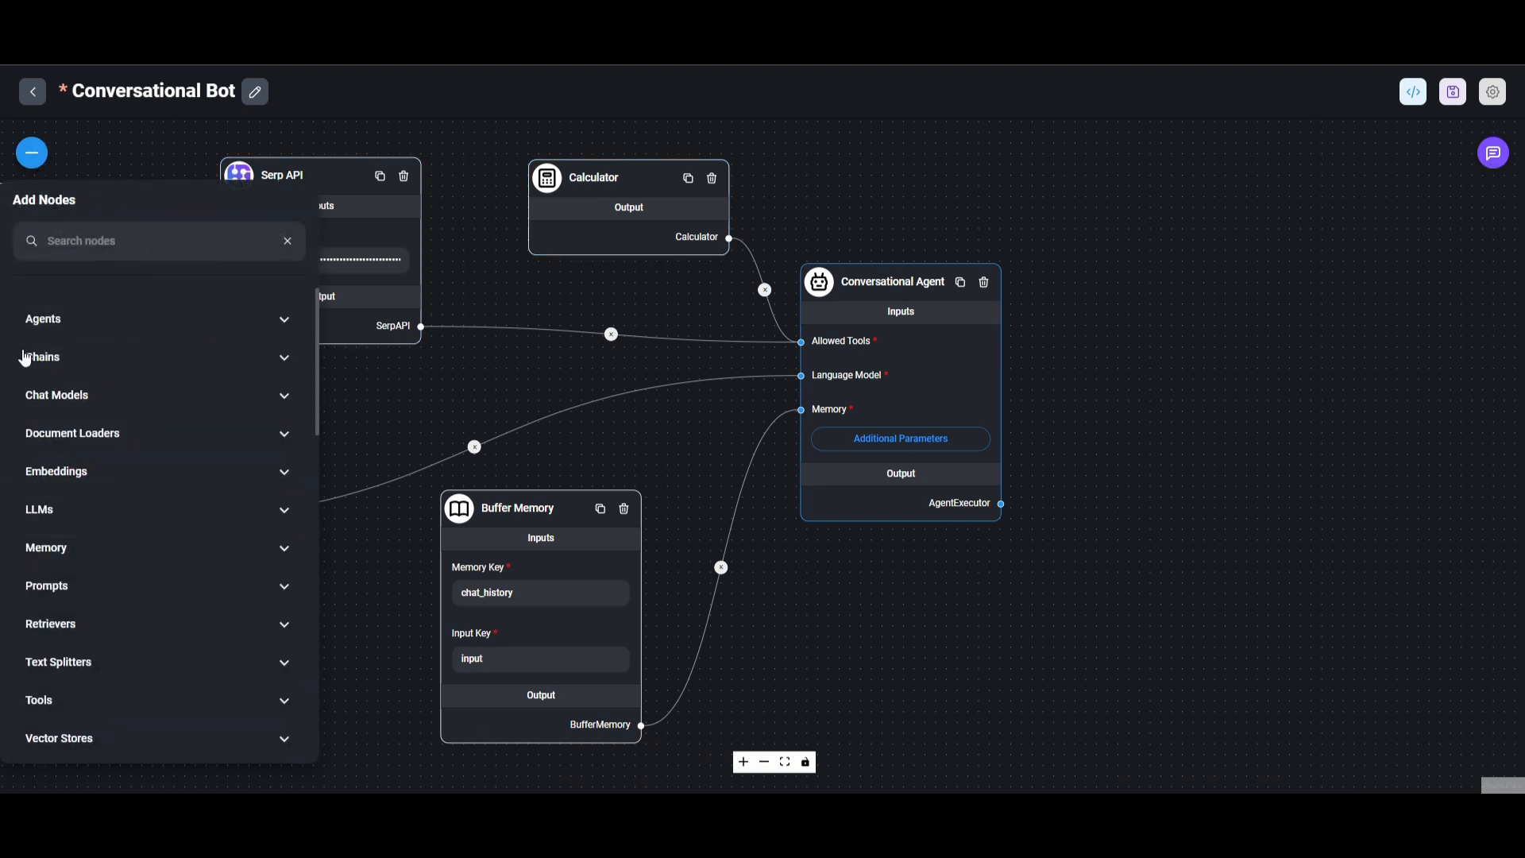
mouse_move(108, 433)
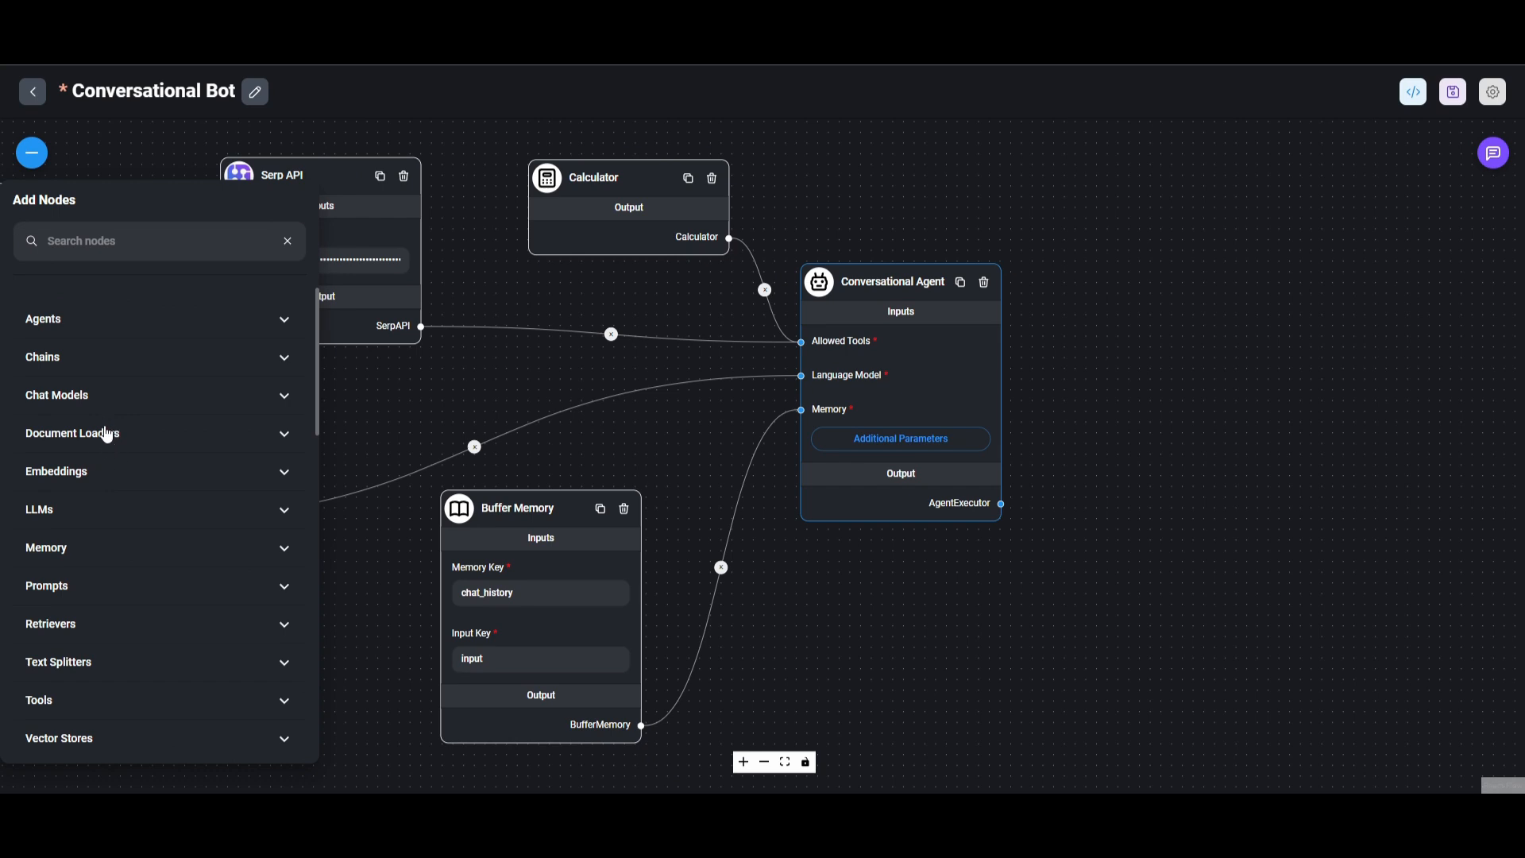
mouse_move(764, 575)
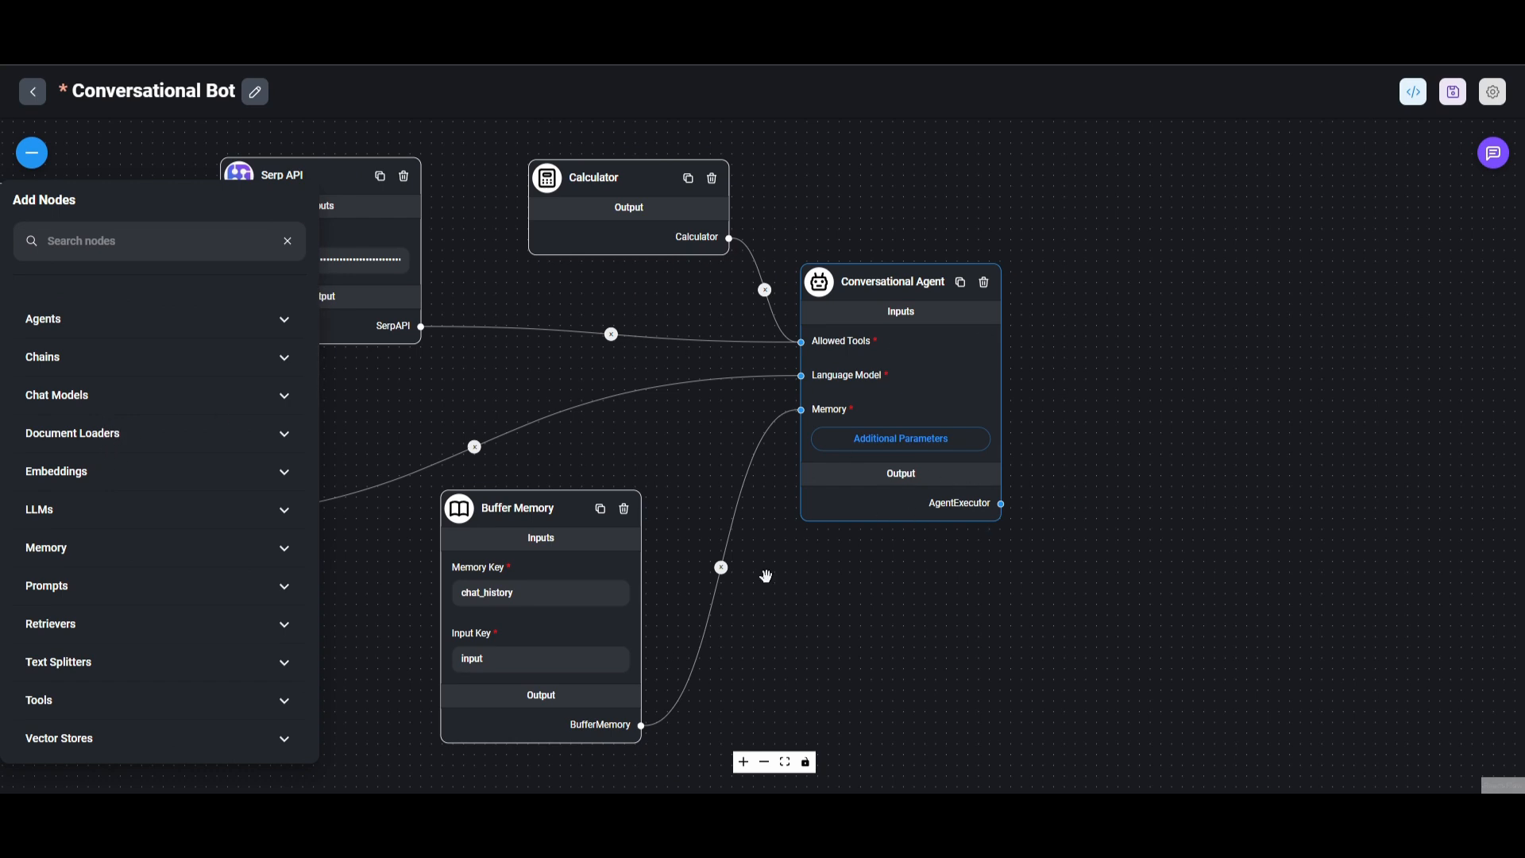
left_click(32, 152)
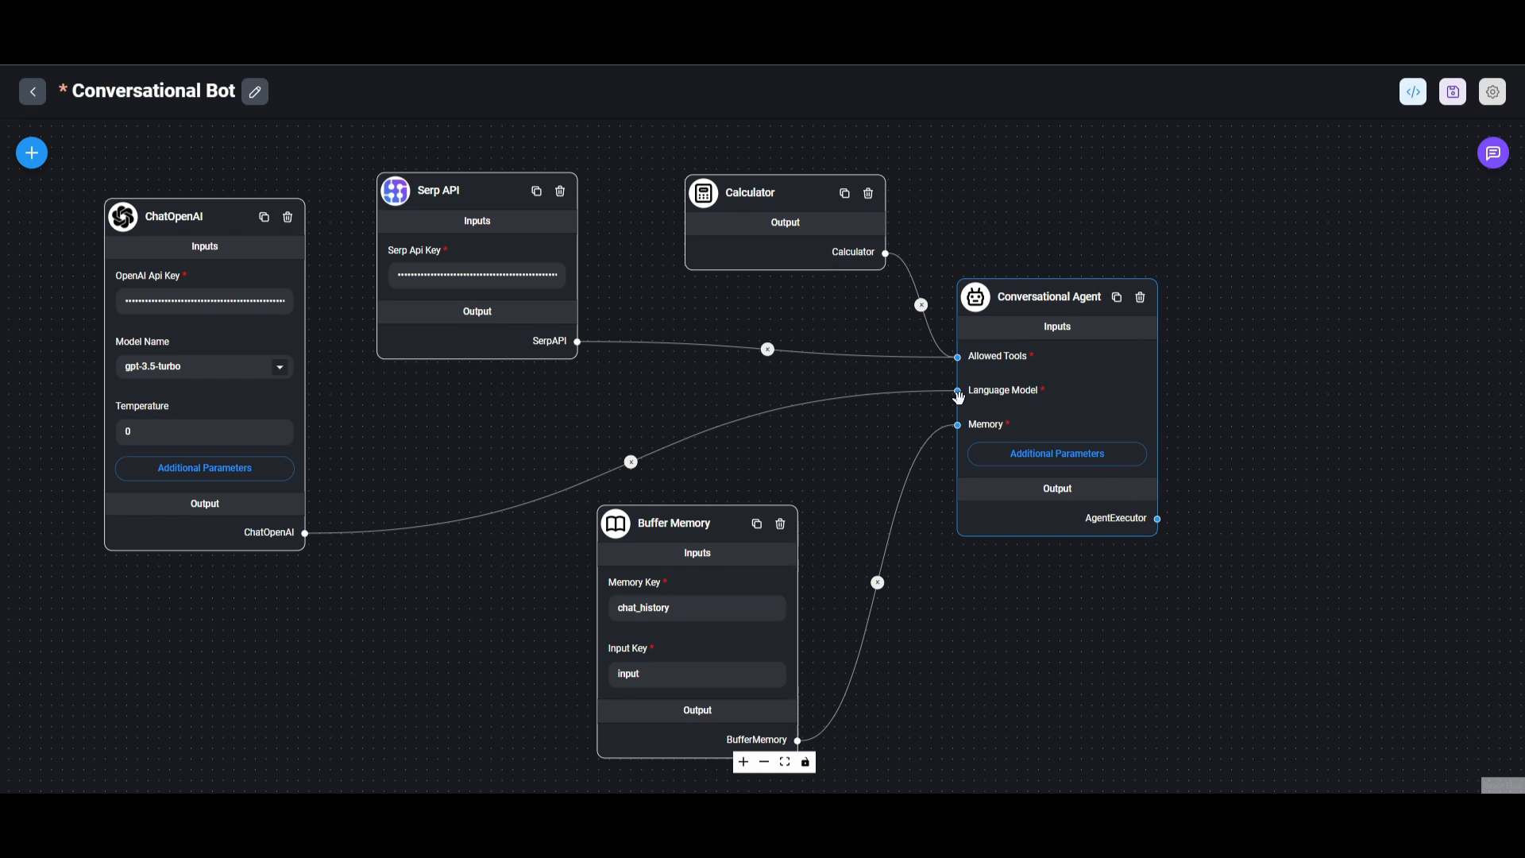
mouse_move(1018, 454)
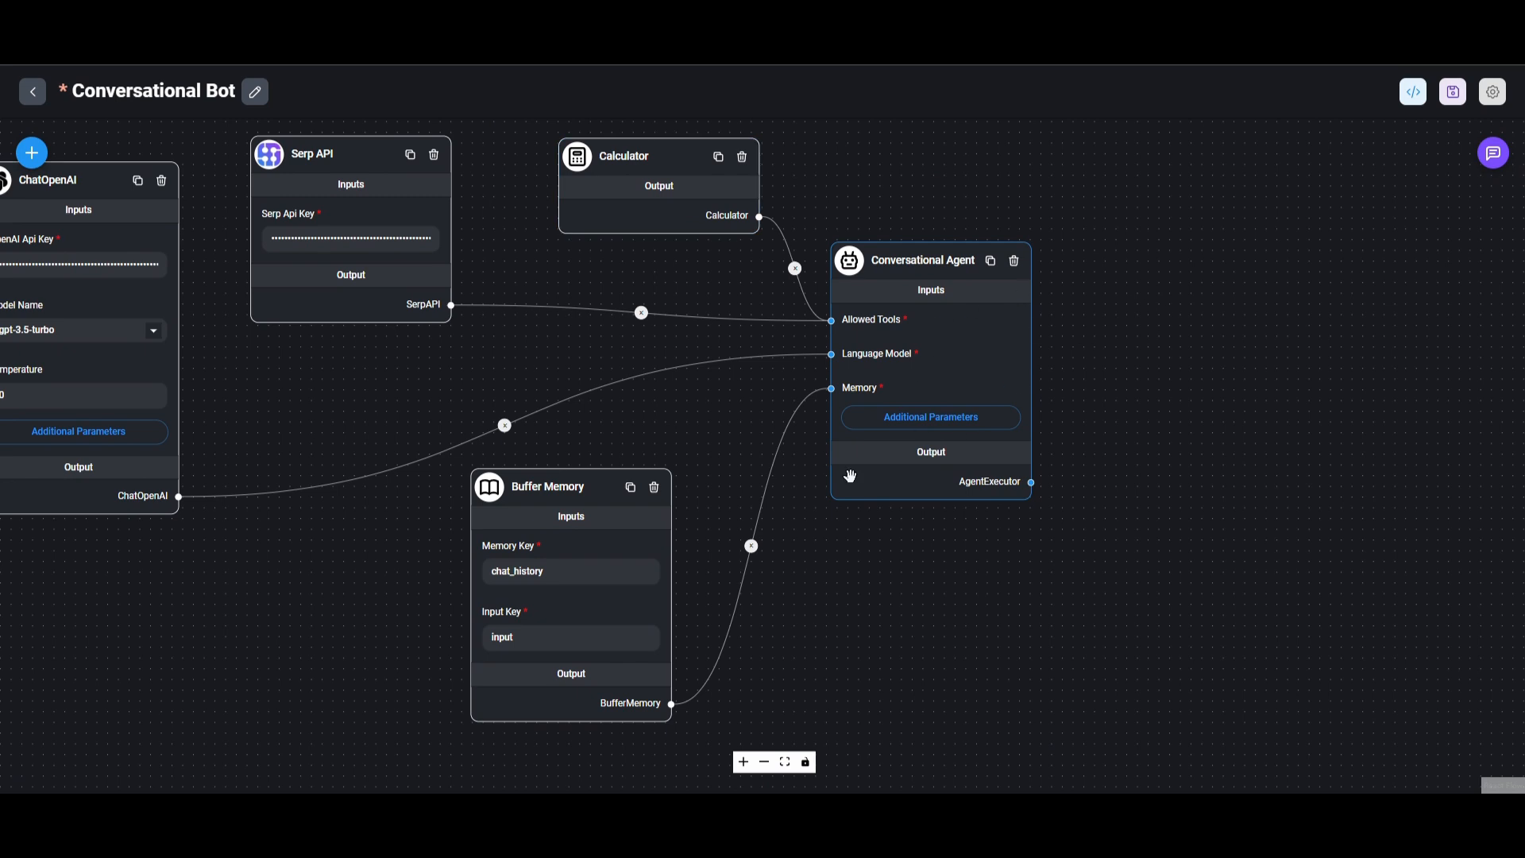
mouse_move(1496, 169)
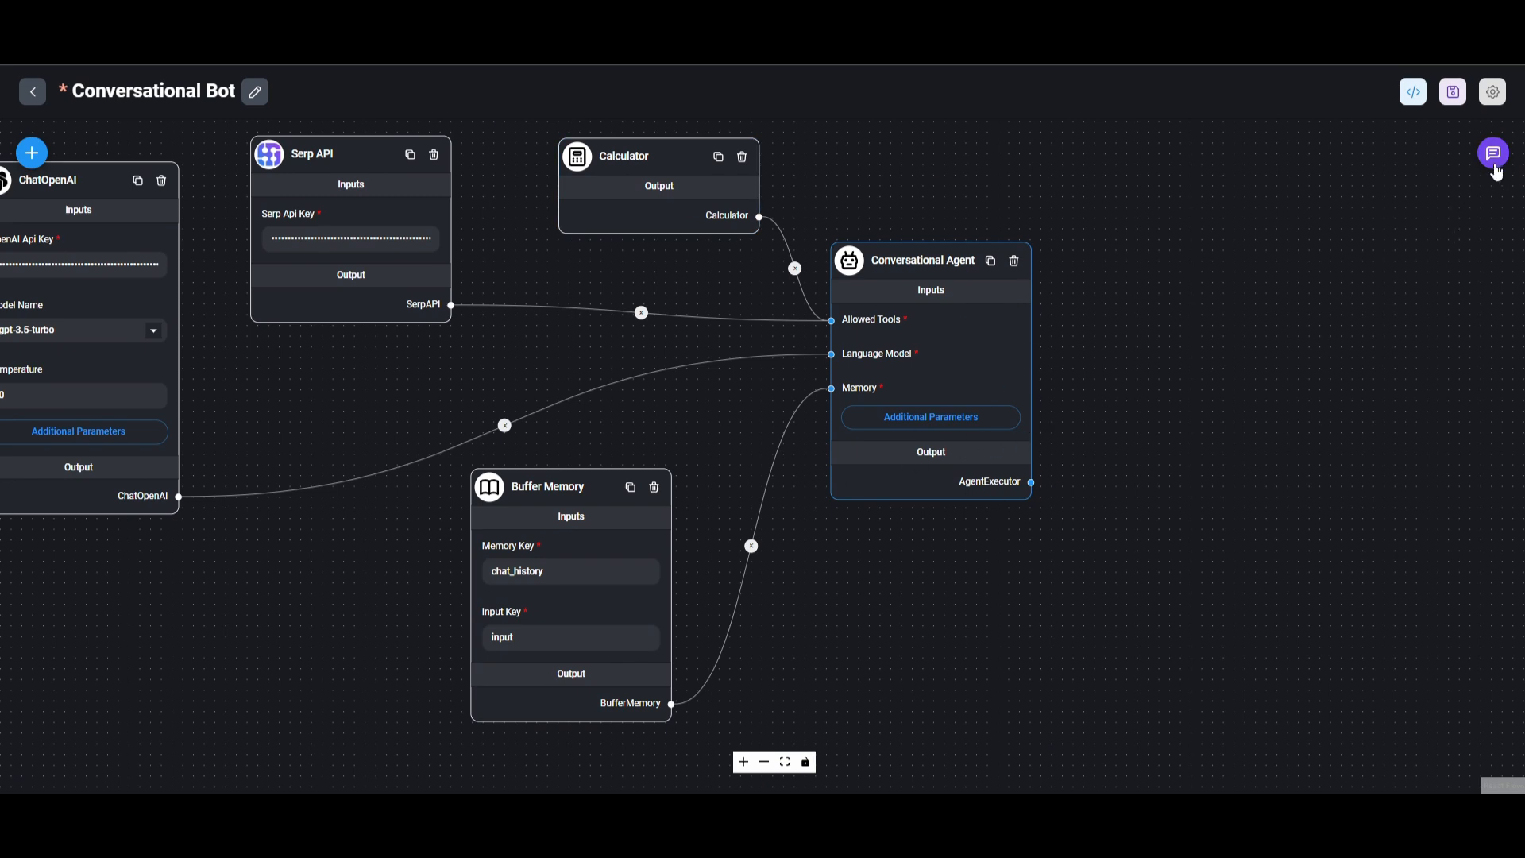
left_click(1493, 152)
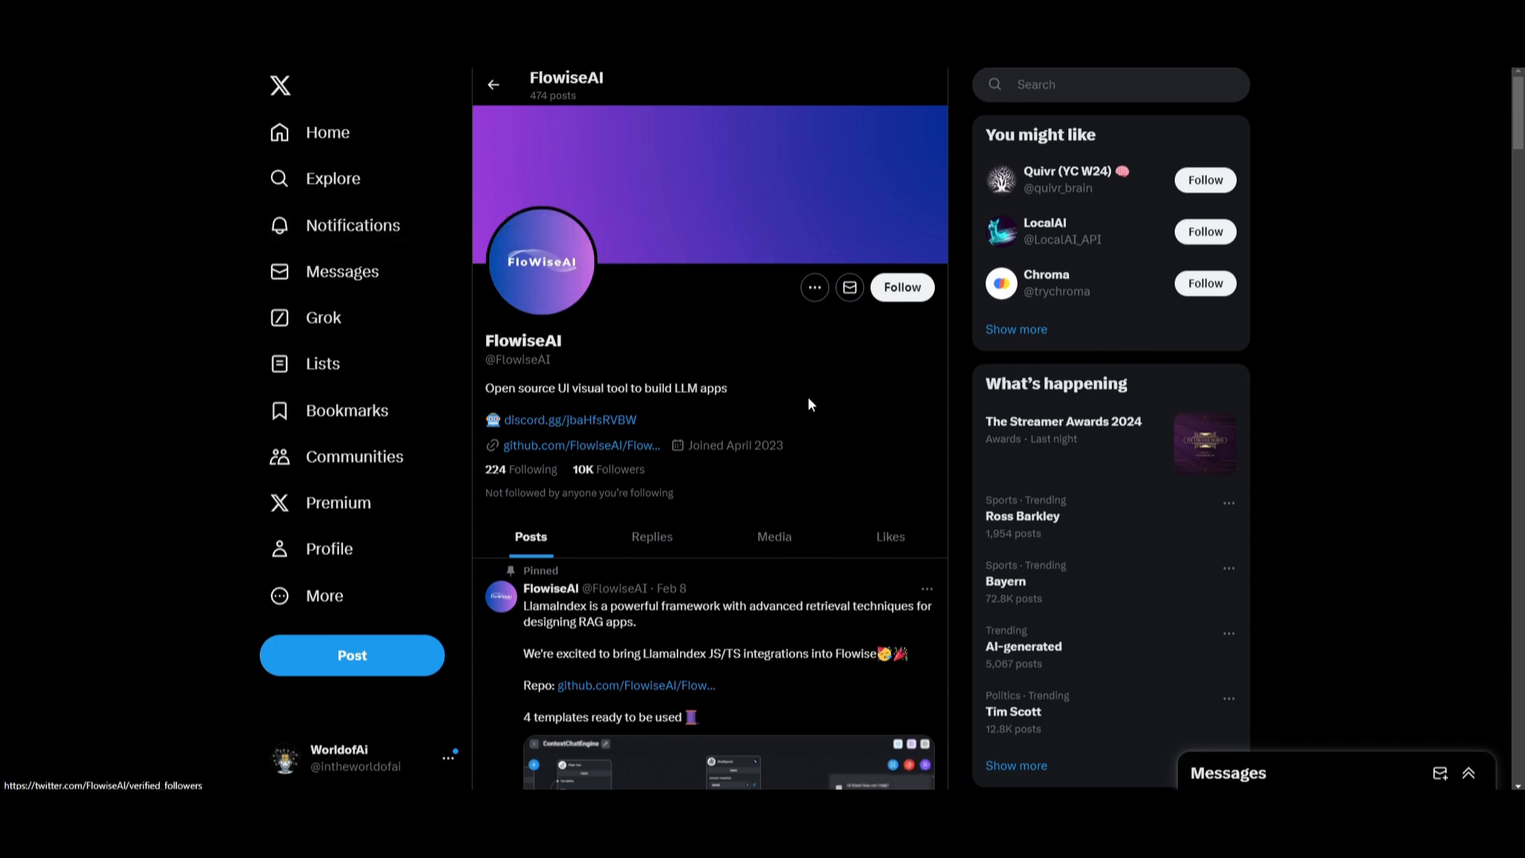
mouse_move(383, 256)
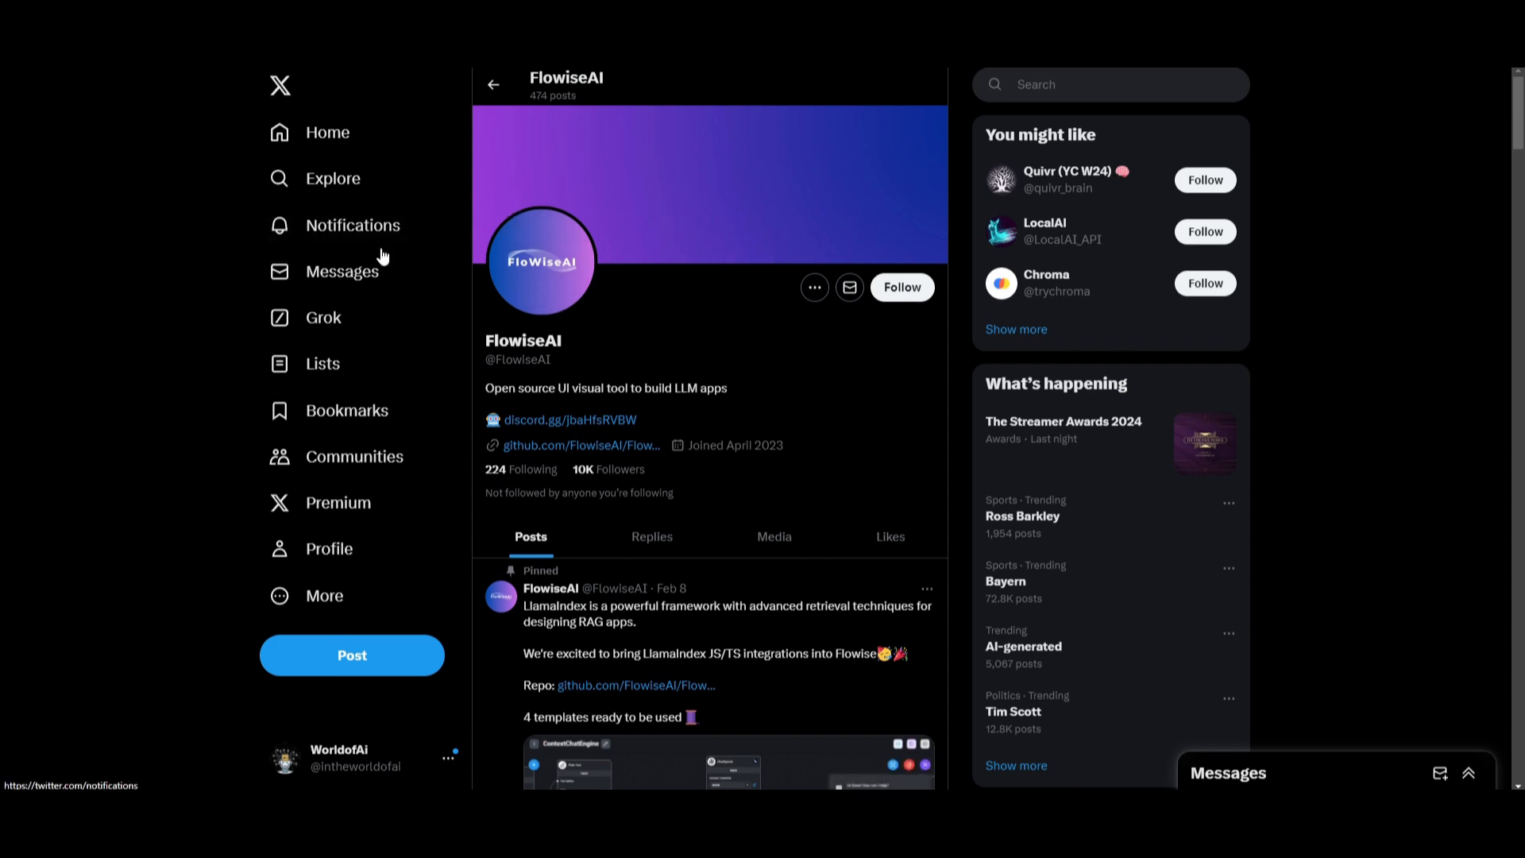
scroll("down", 3)
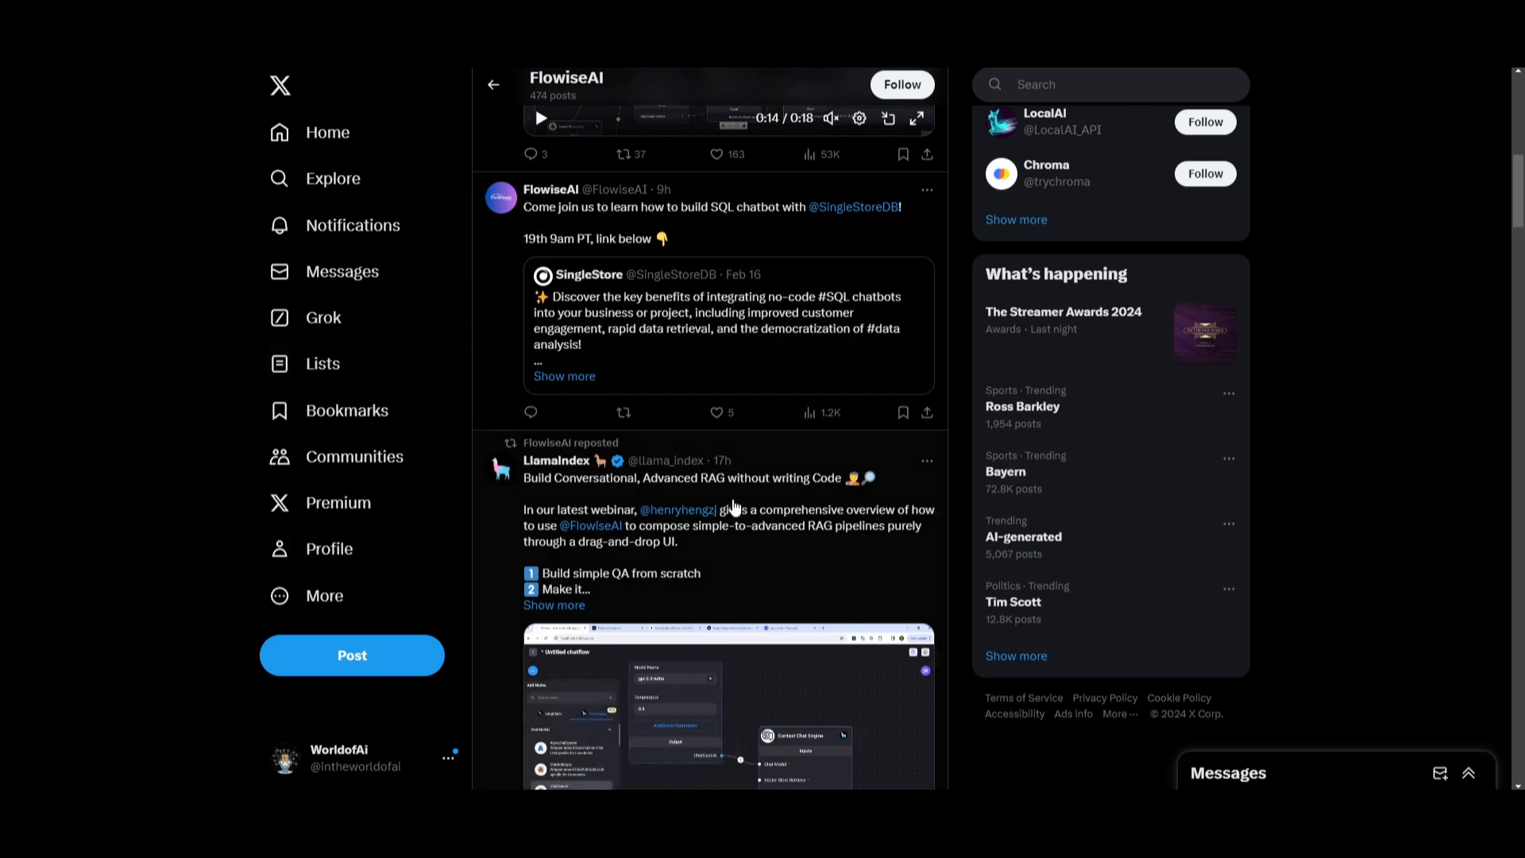
mouse_move(491, 481)
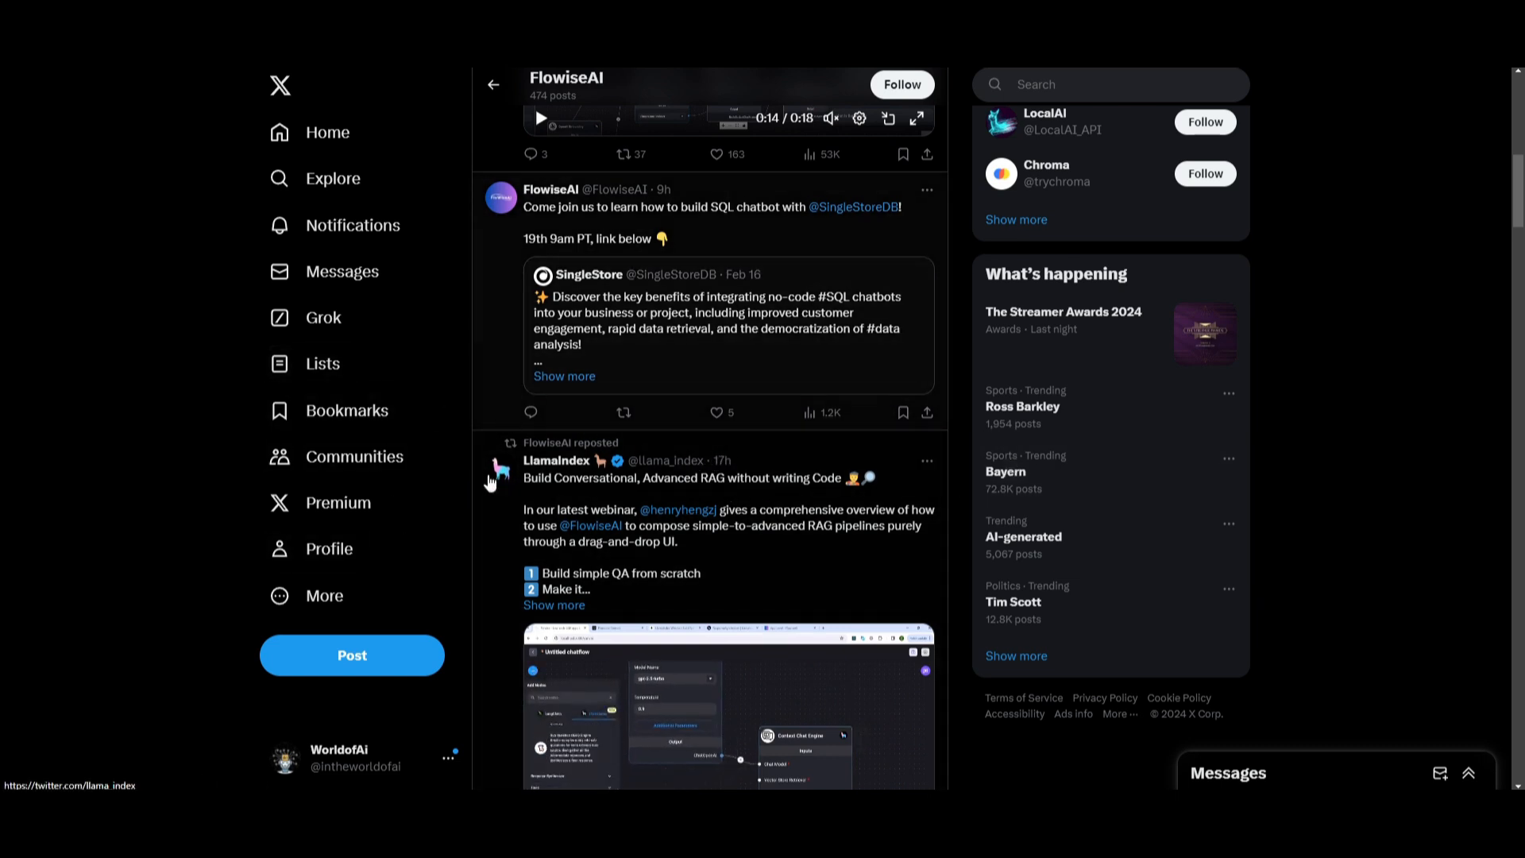
scroll("down", 3)
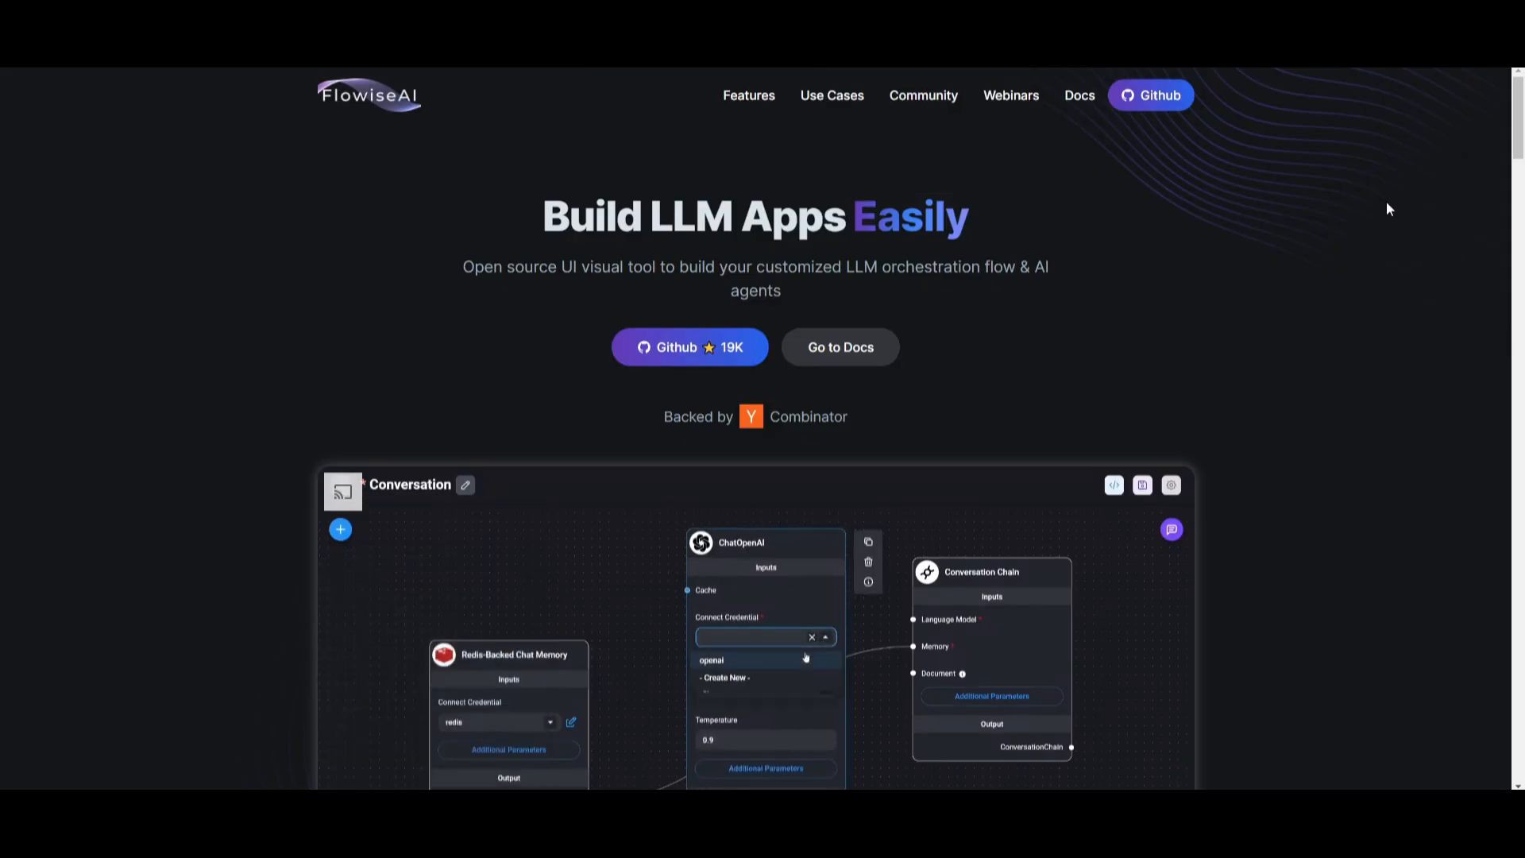
Scroll through the FlowiseAI homepage and follow its links toward the X profile.
scroll("down", 3)
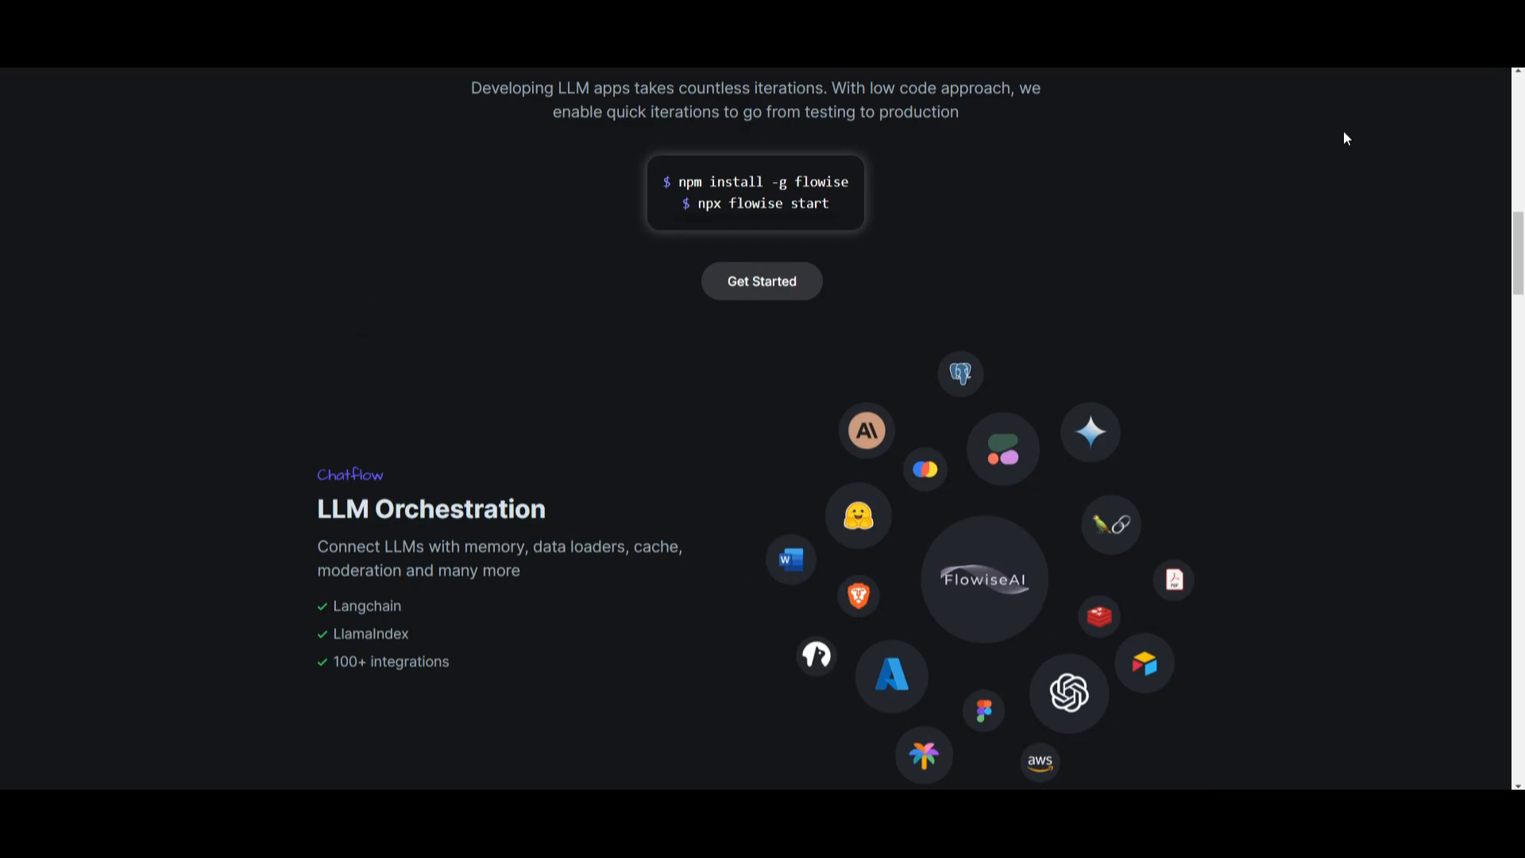
scroll("down", 3)
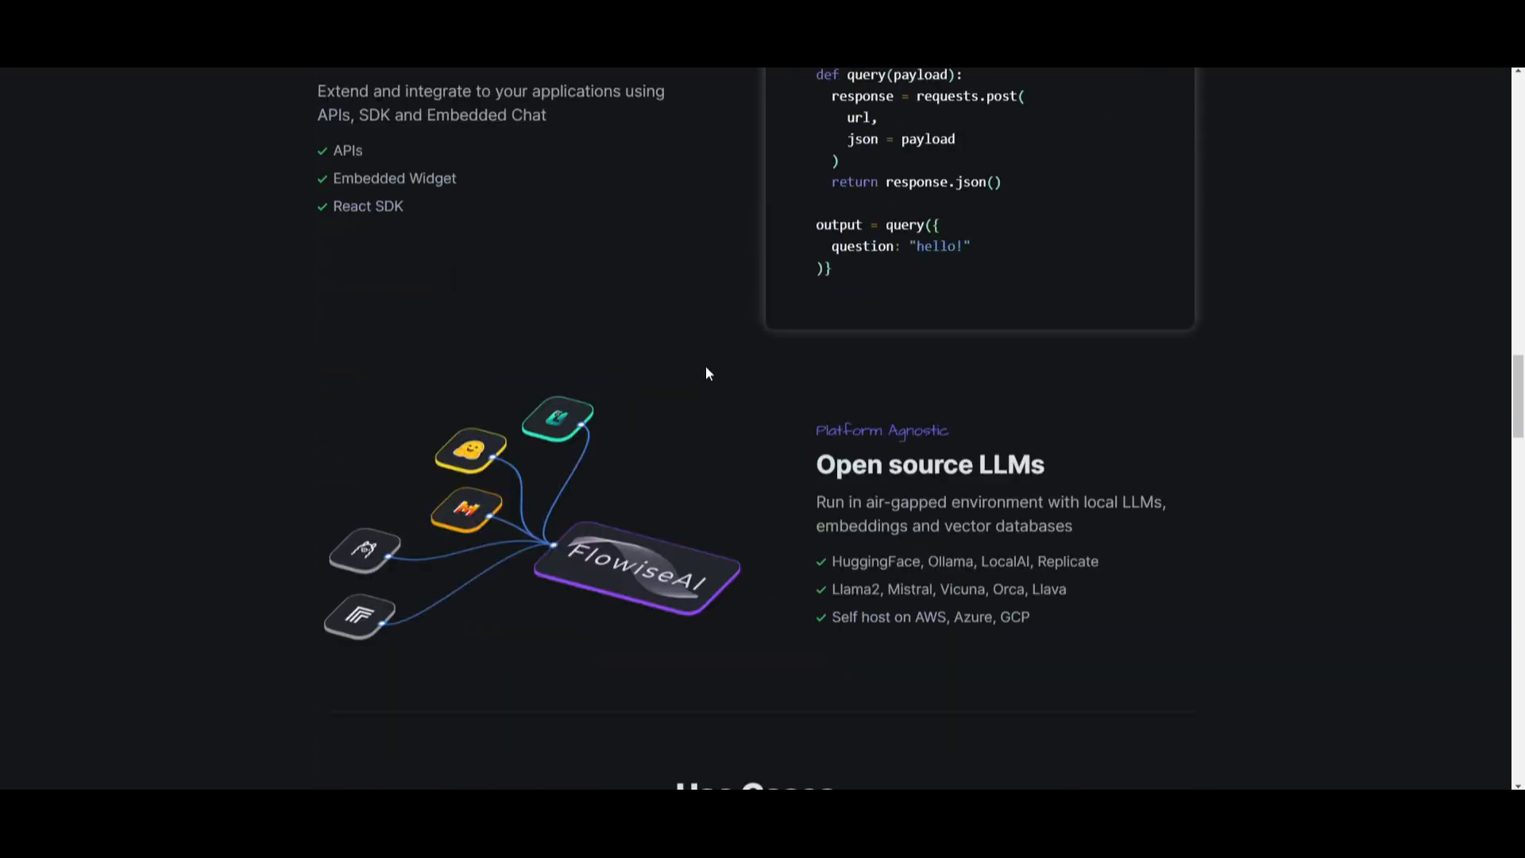
scroll("down", 3)
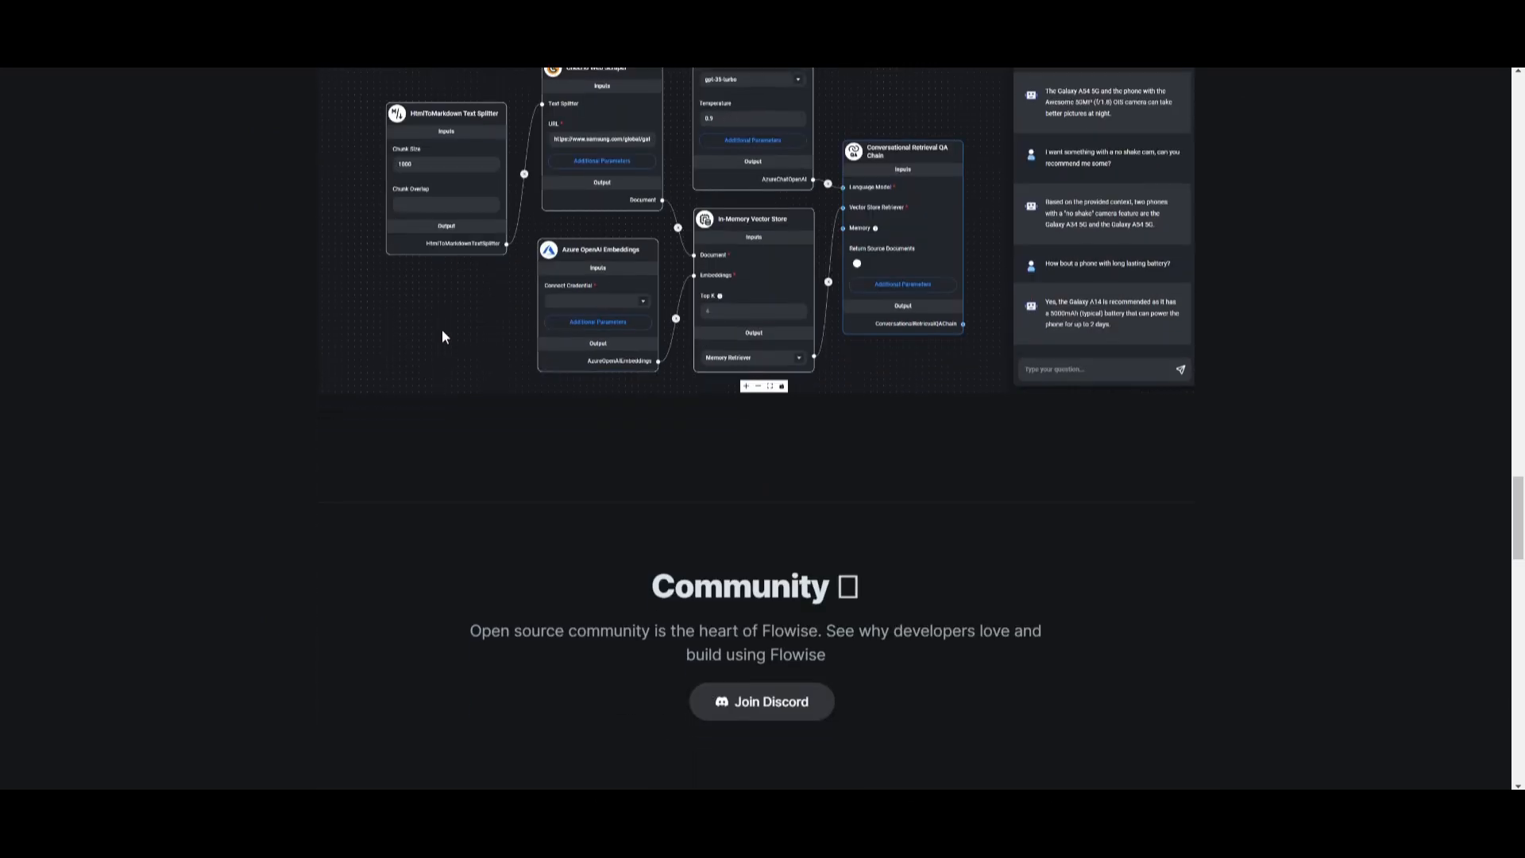
scroll("down", 3)
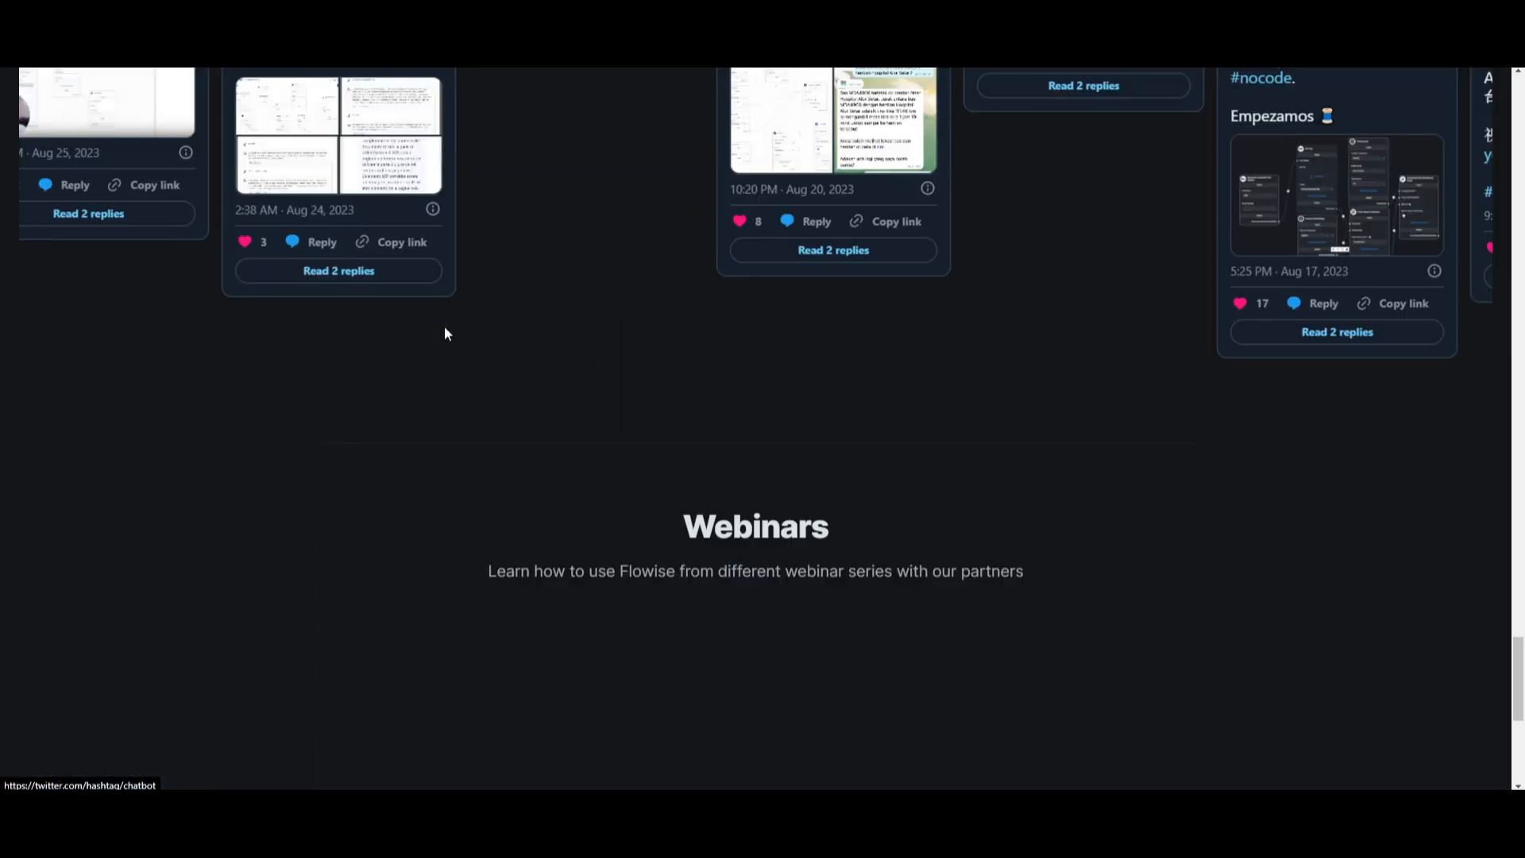
scroll("down", 3)
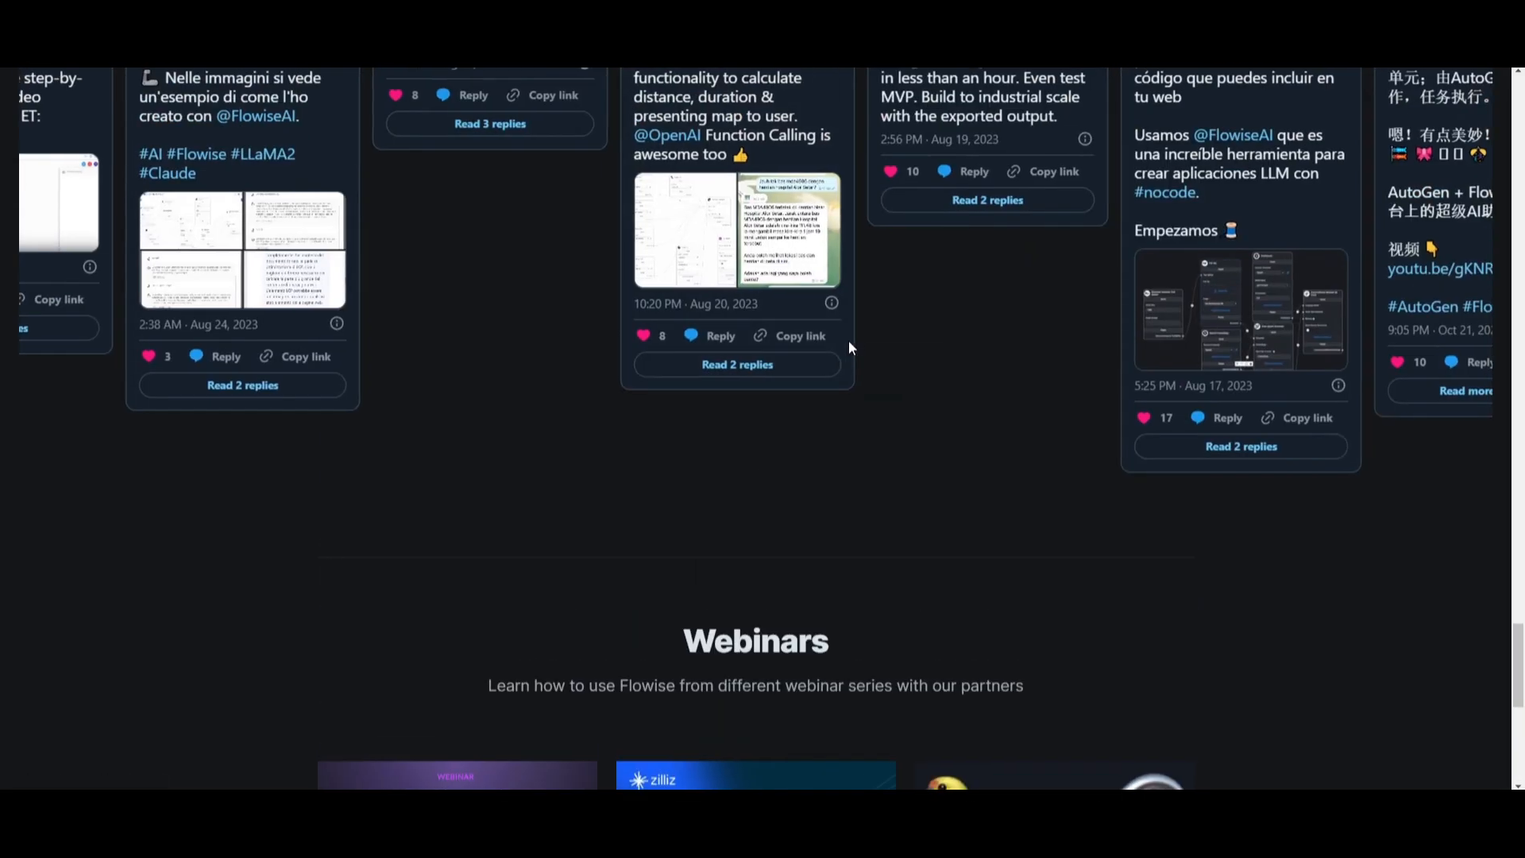
scroll("up", 3)
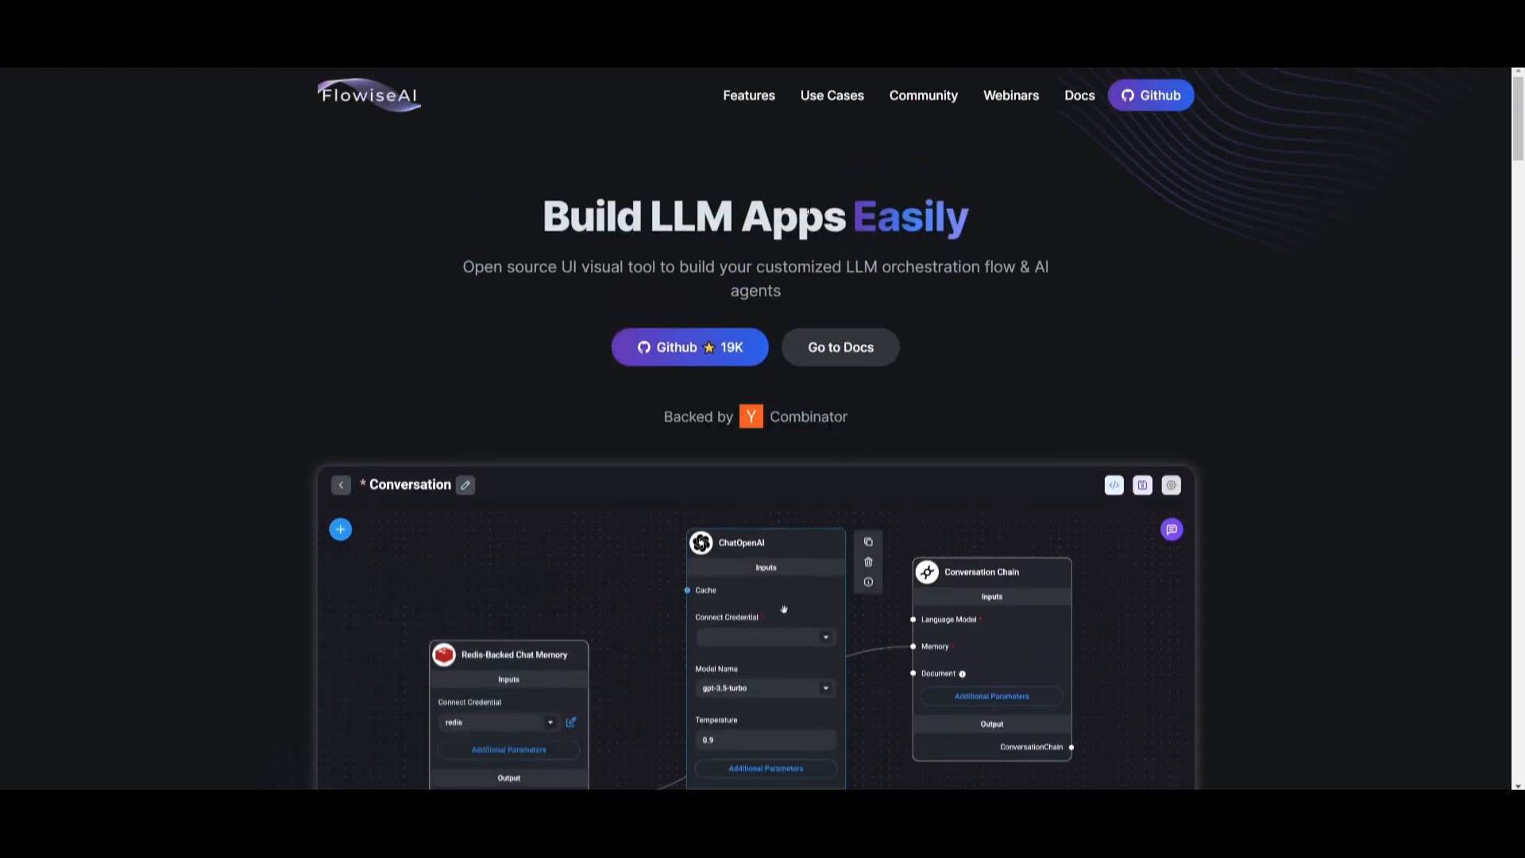
left_click(764, 637)
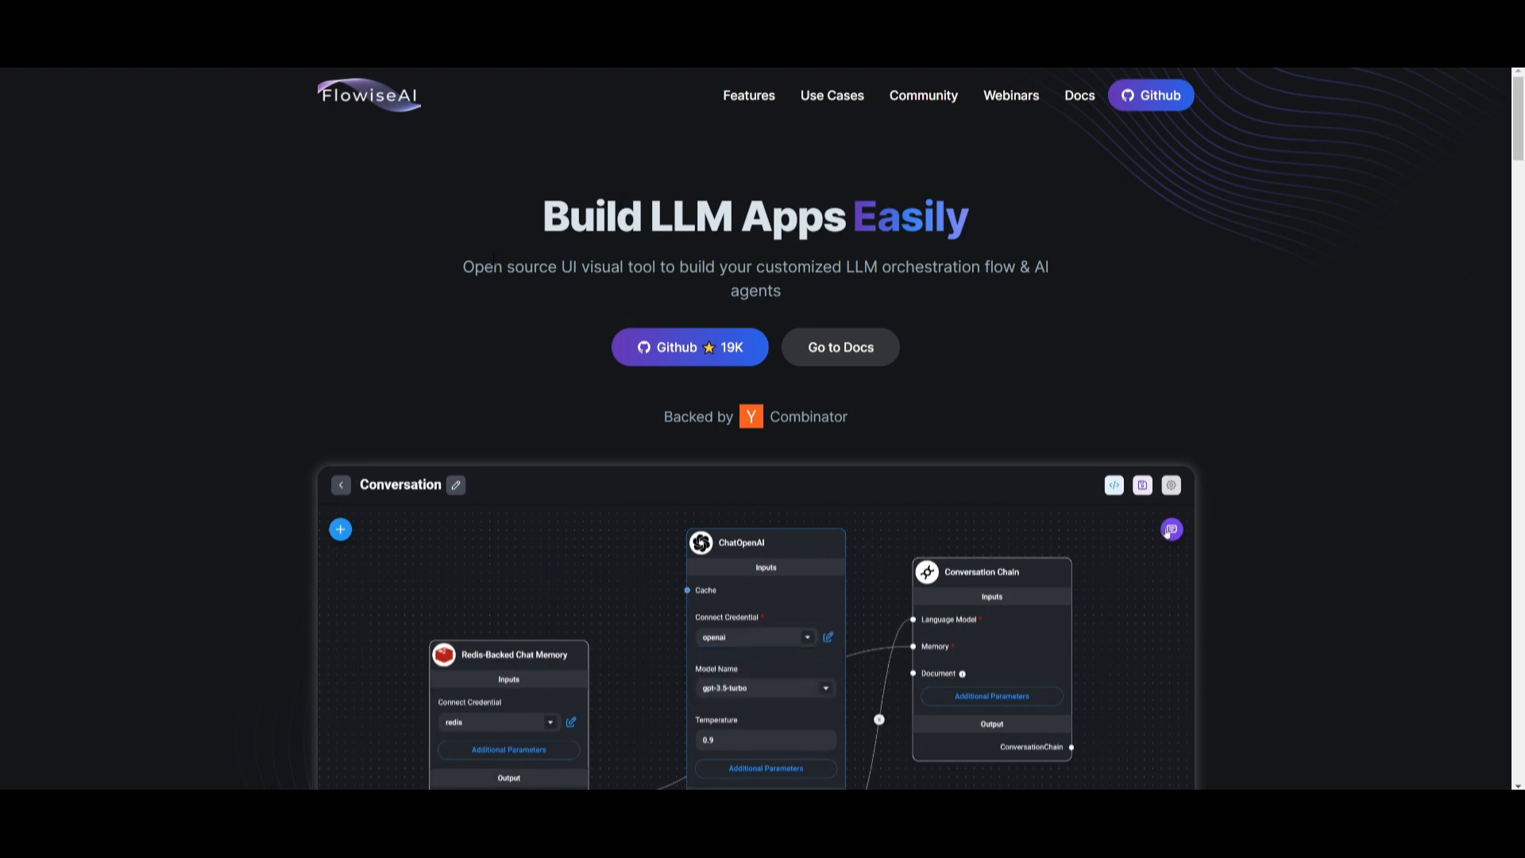
left_click(1170, 529)
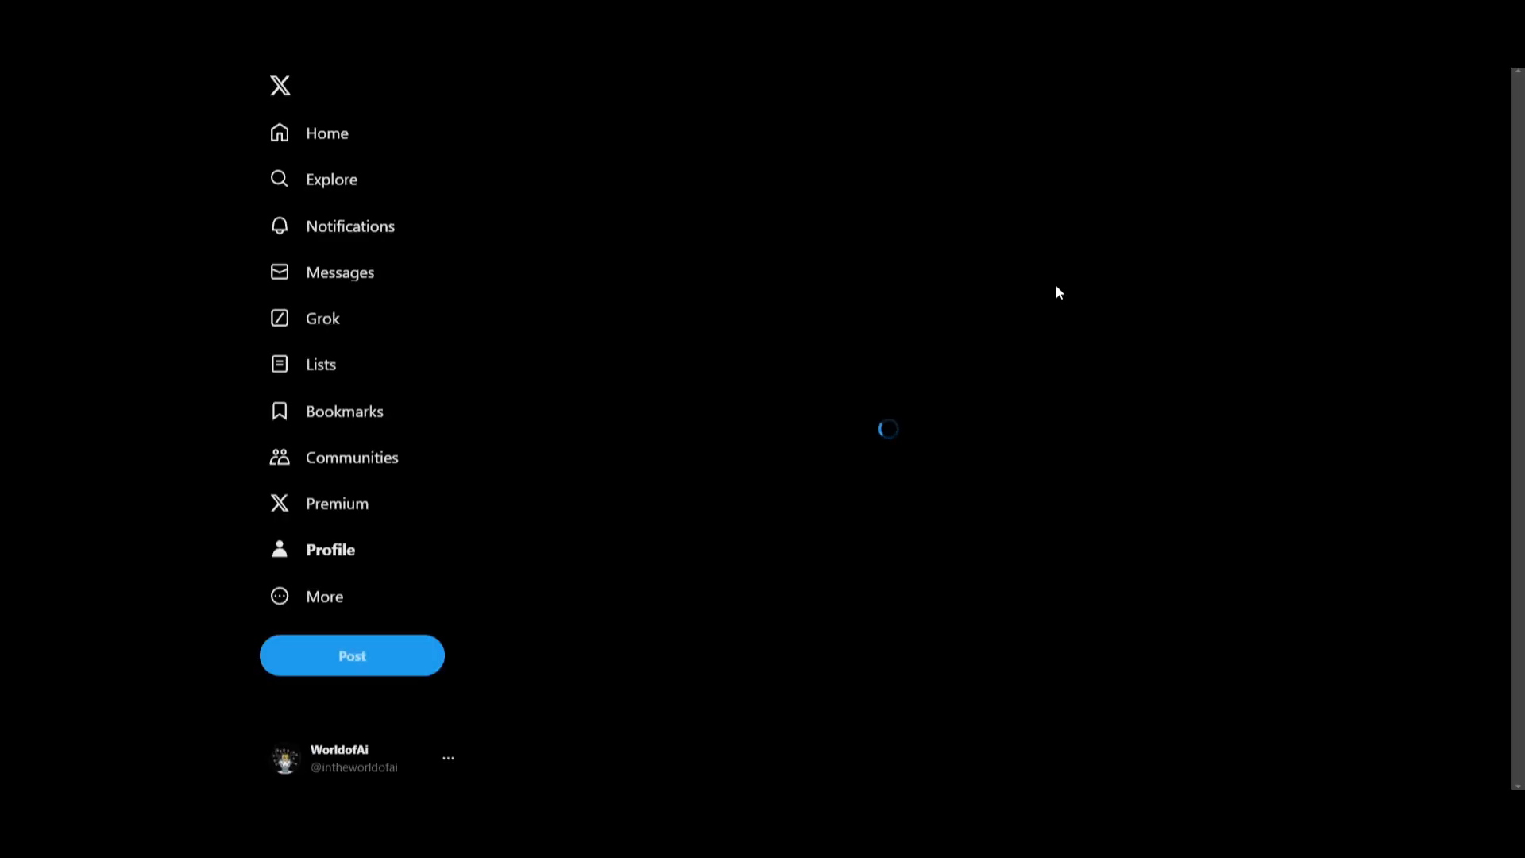
Visit the WorldofAi X profile, then switch to the WorldofAI YouTube channel tab.
left_click(330, 548)
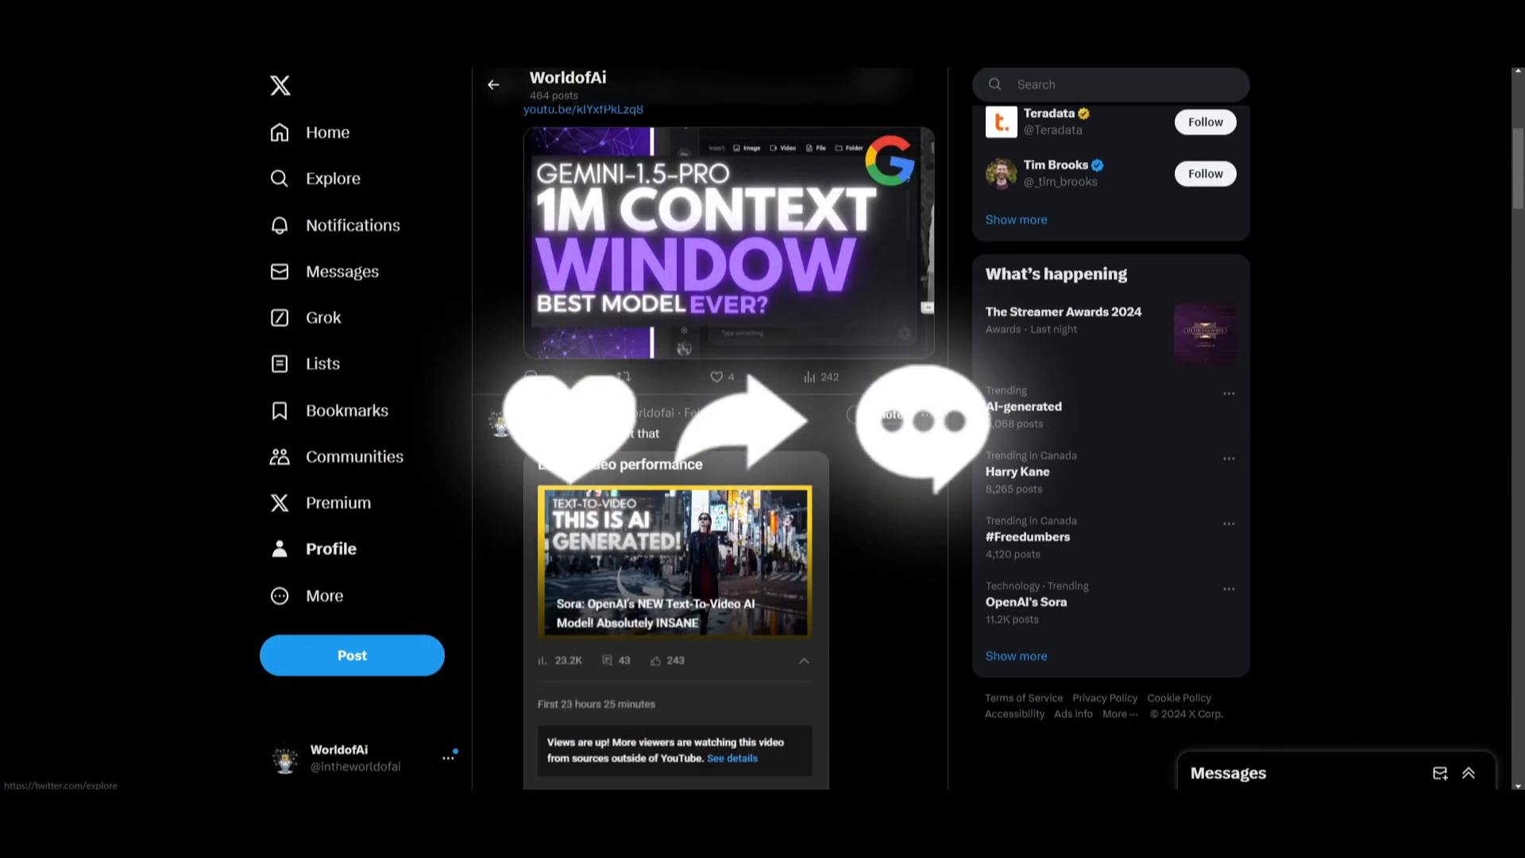
left_click(583, 111)
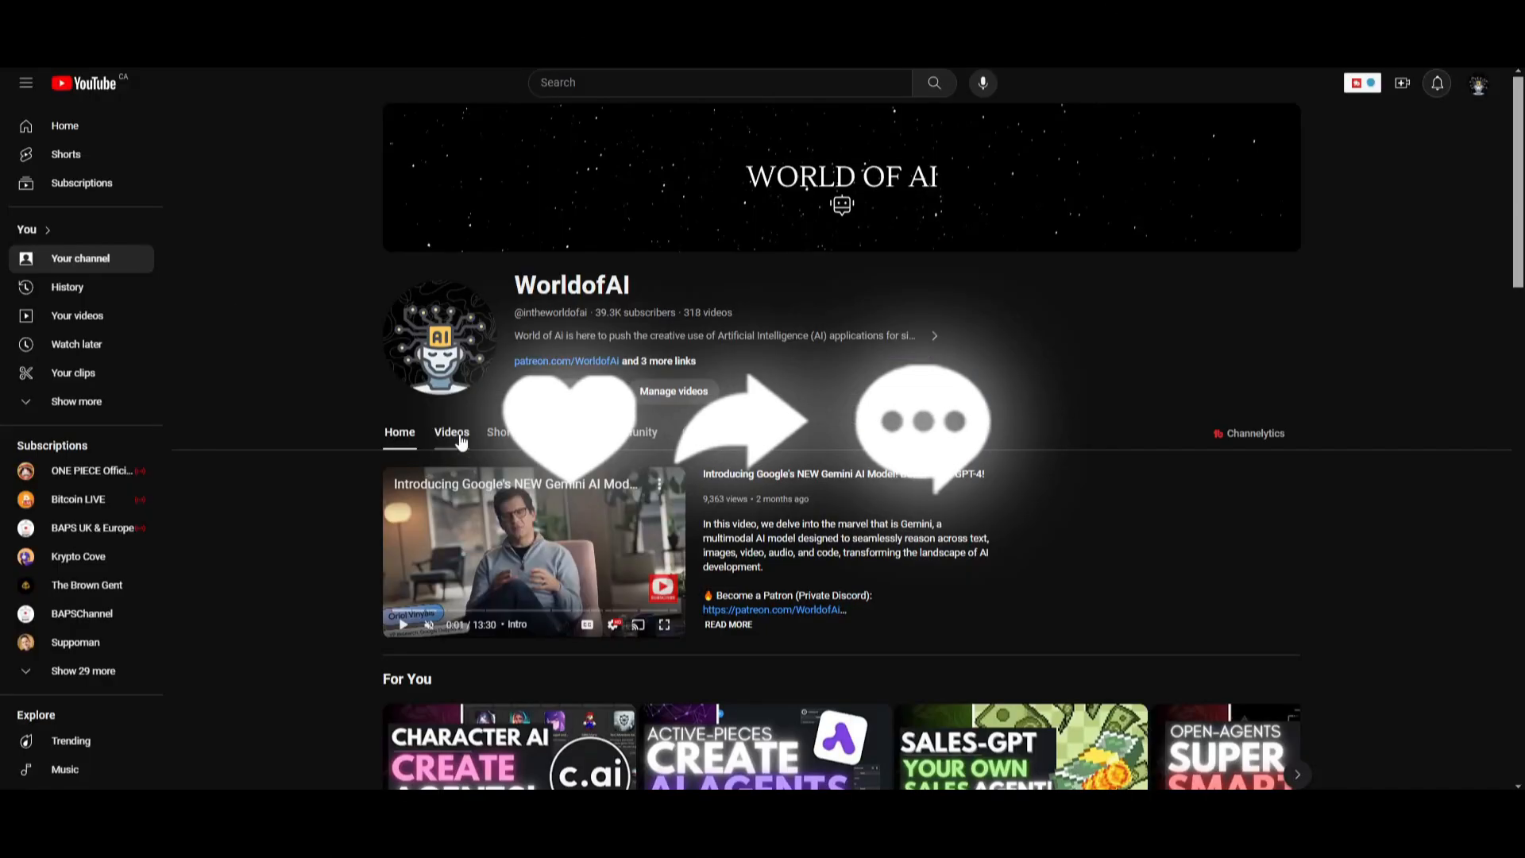
Show the channel's Videos tab and scroll down through older AI uploads.
left_click(451, 432)
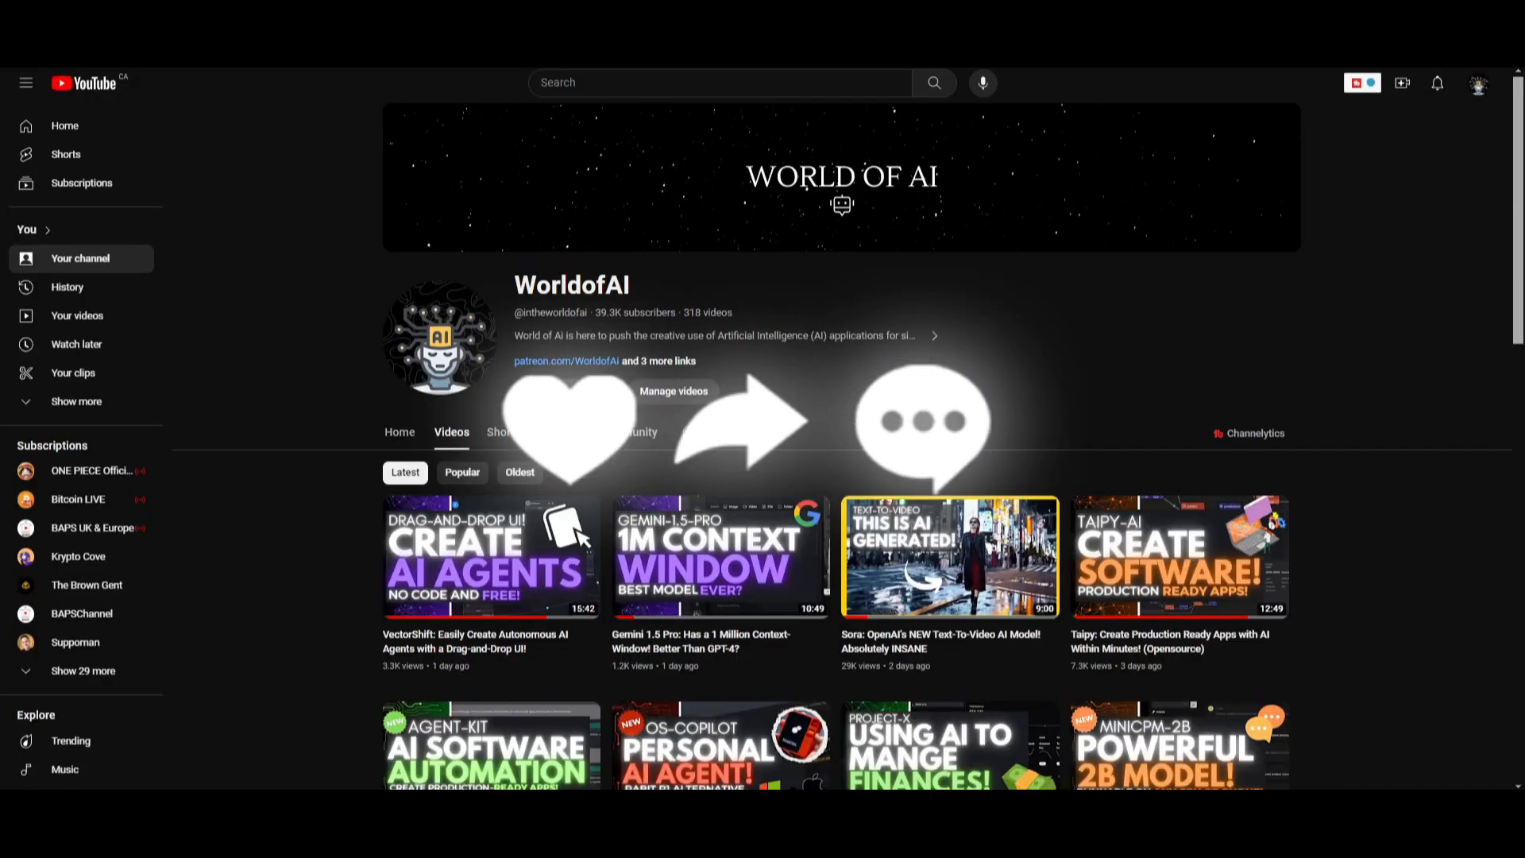
scroll("down", 3)
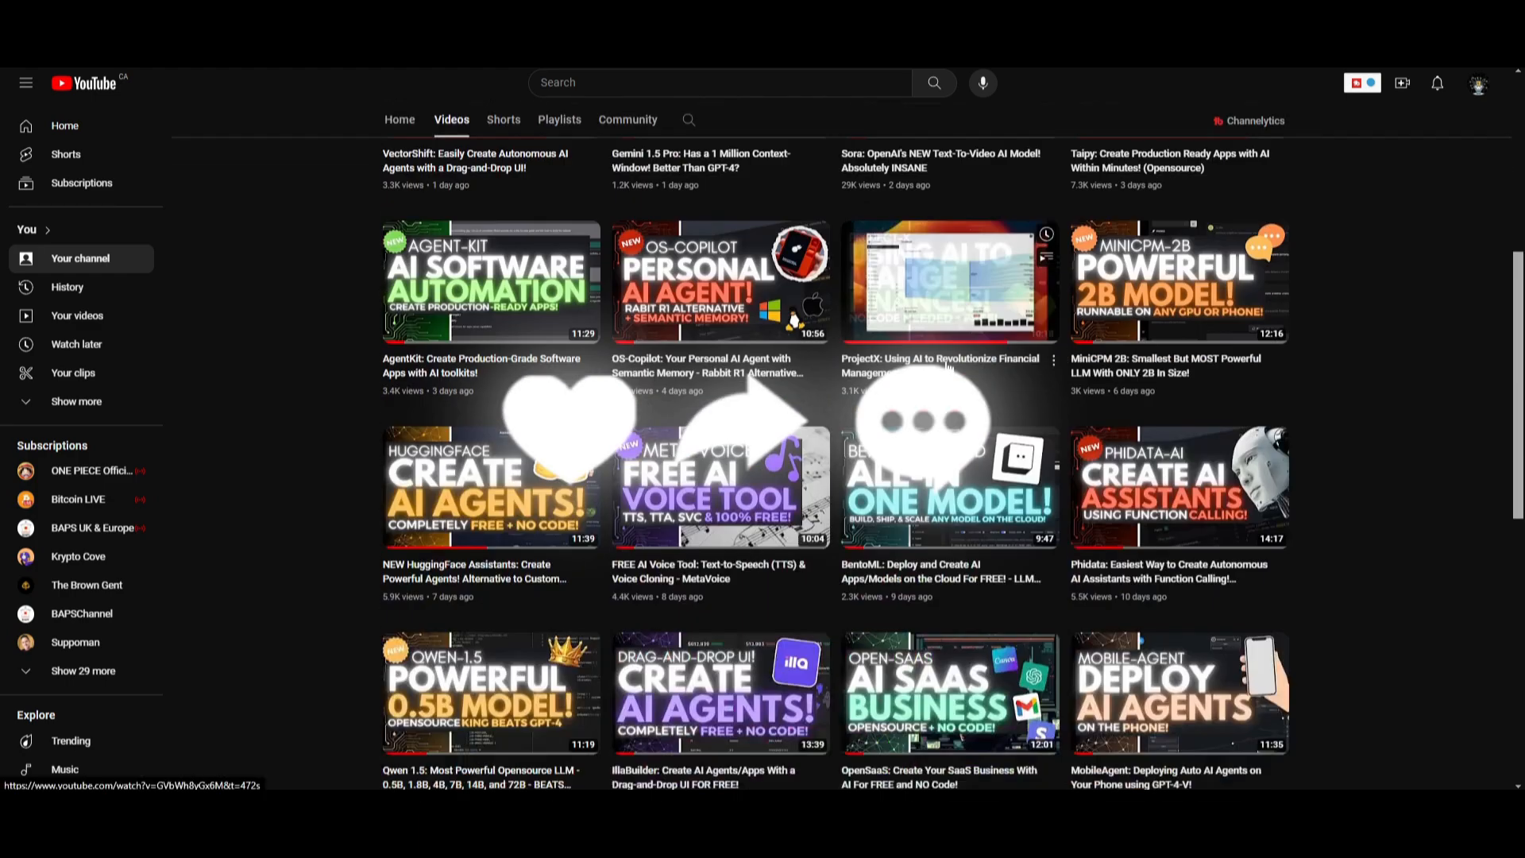
scroll("down", 3)
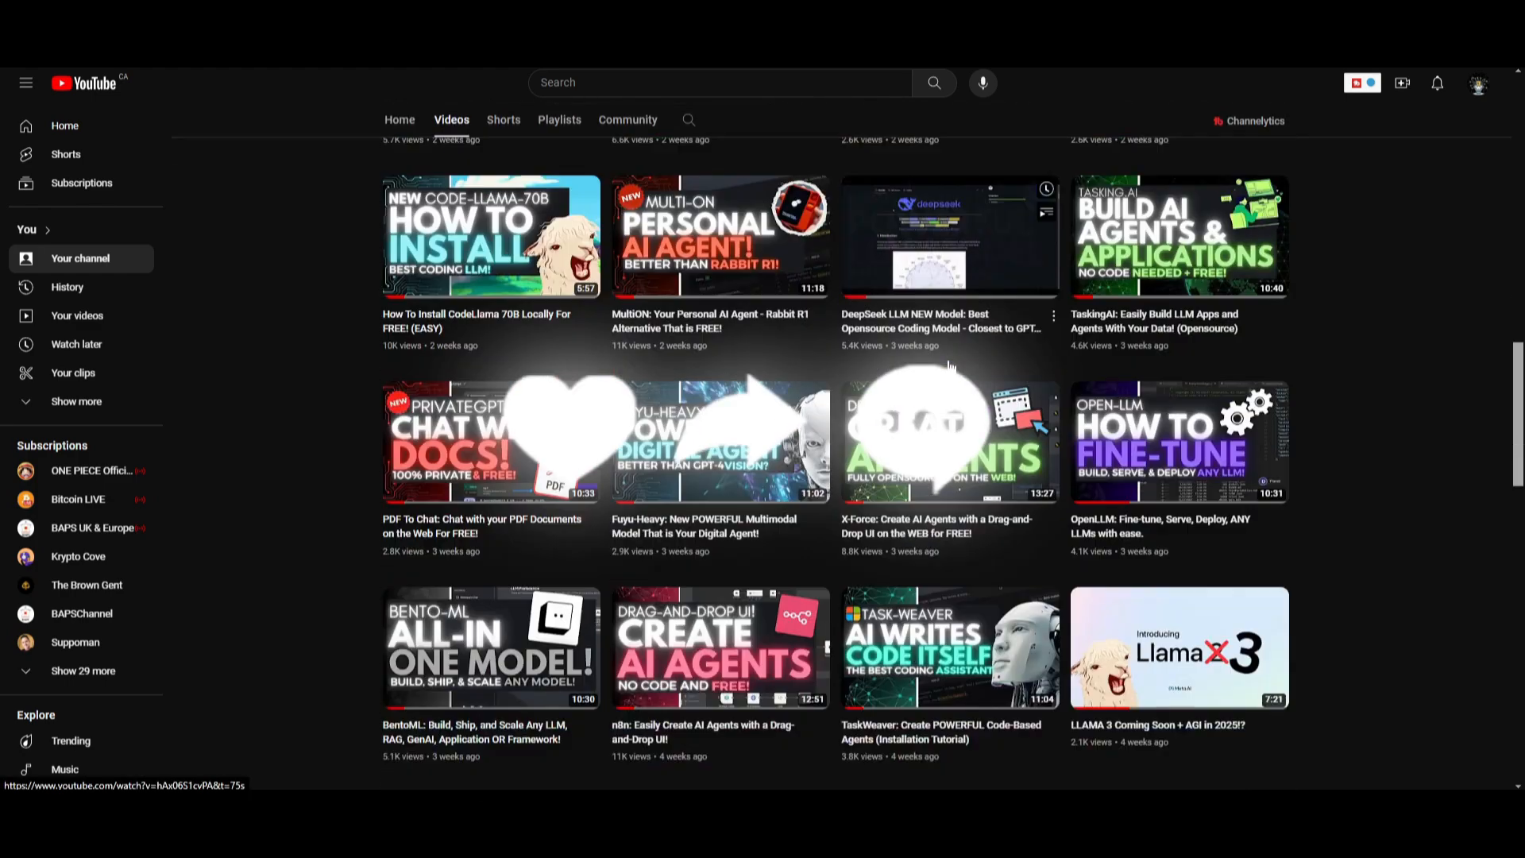
scroll("down", 3)
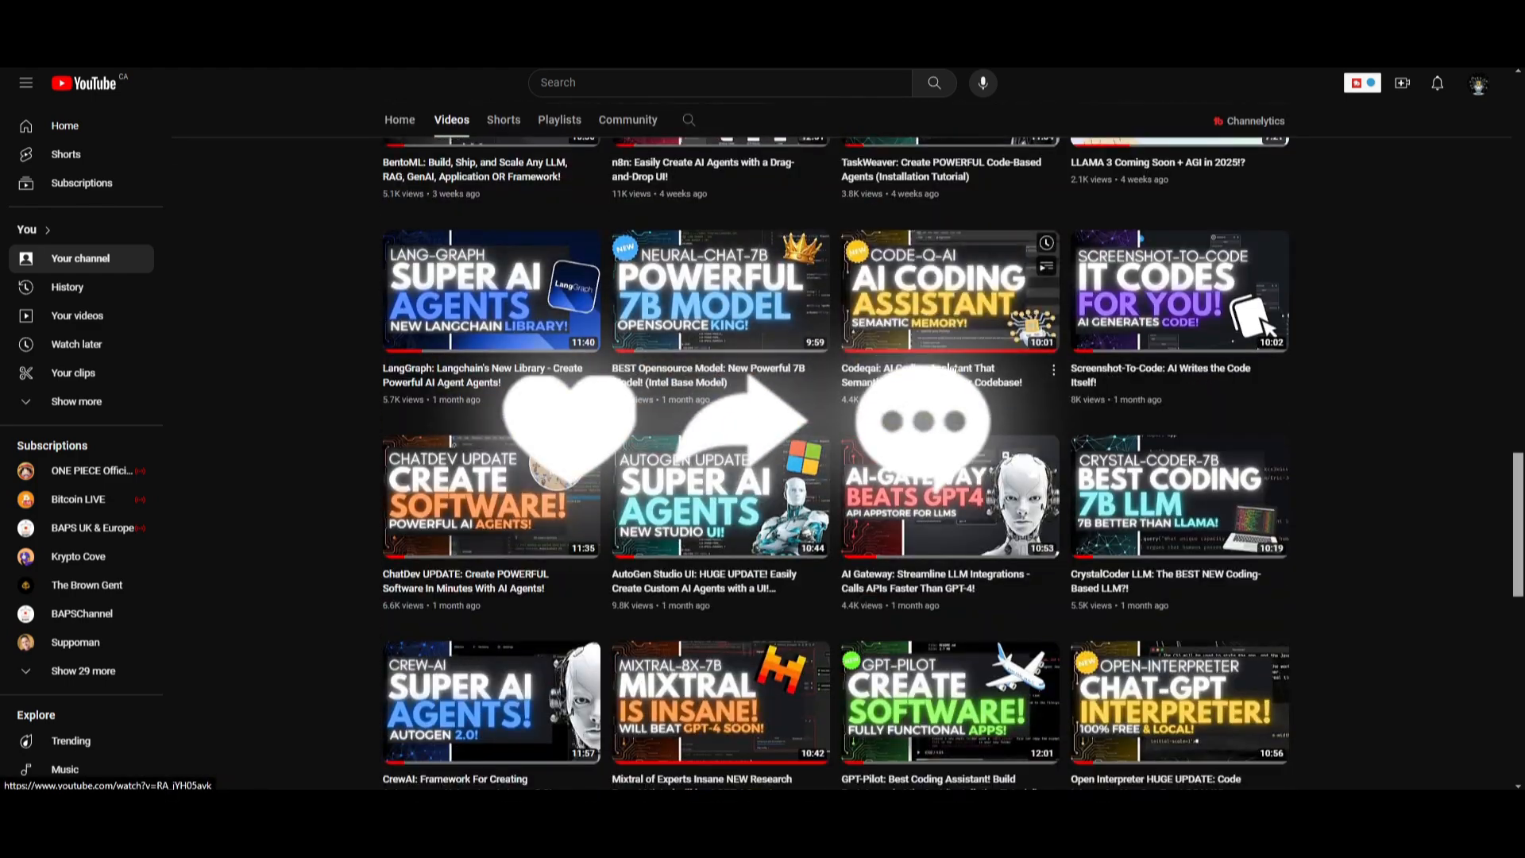
scroll("down", 3)
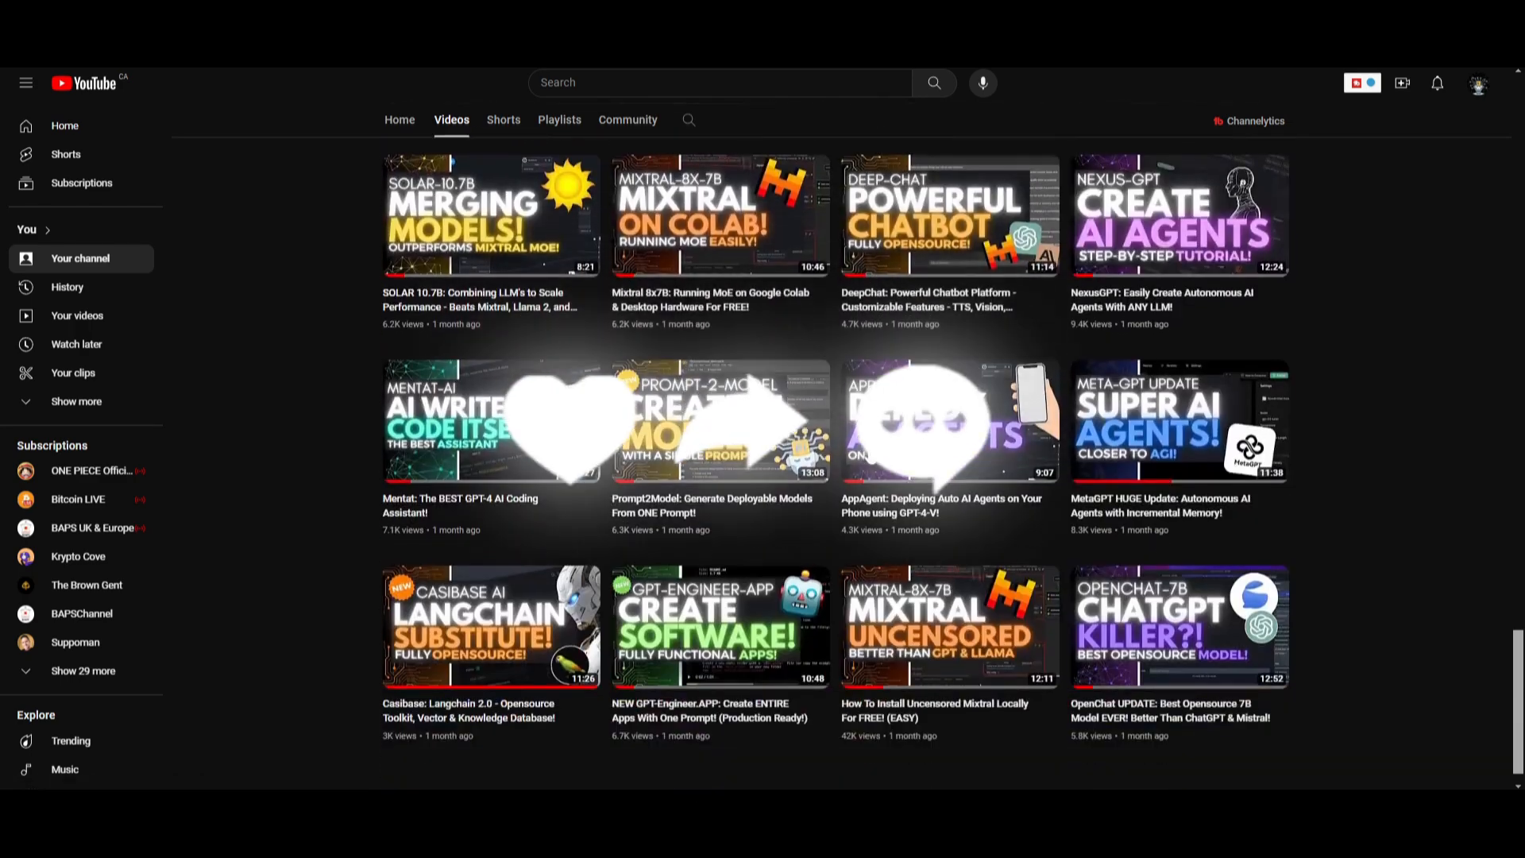
scroll("down", 3)
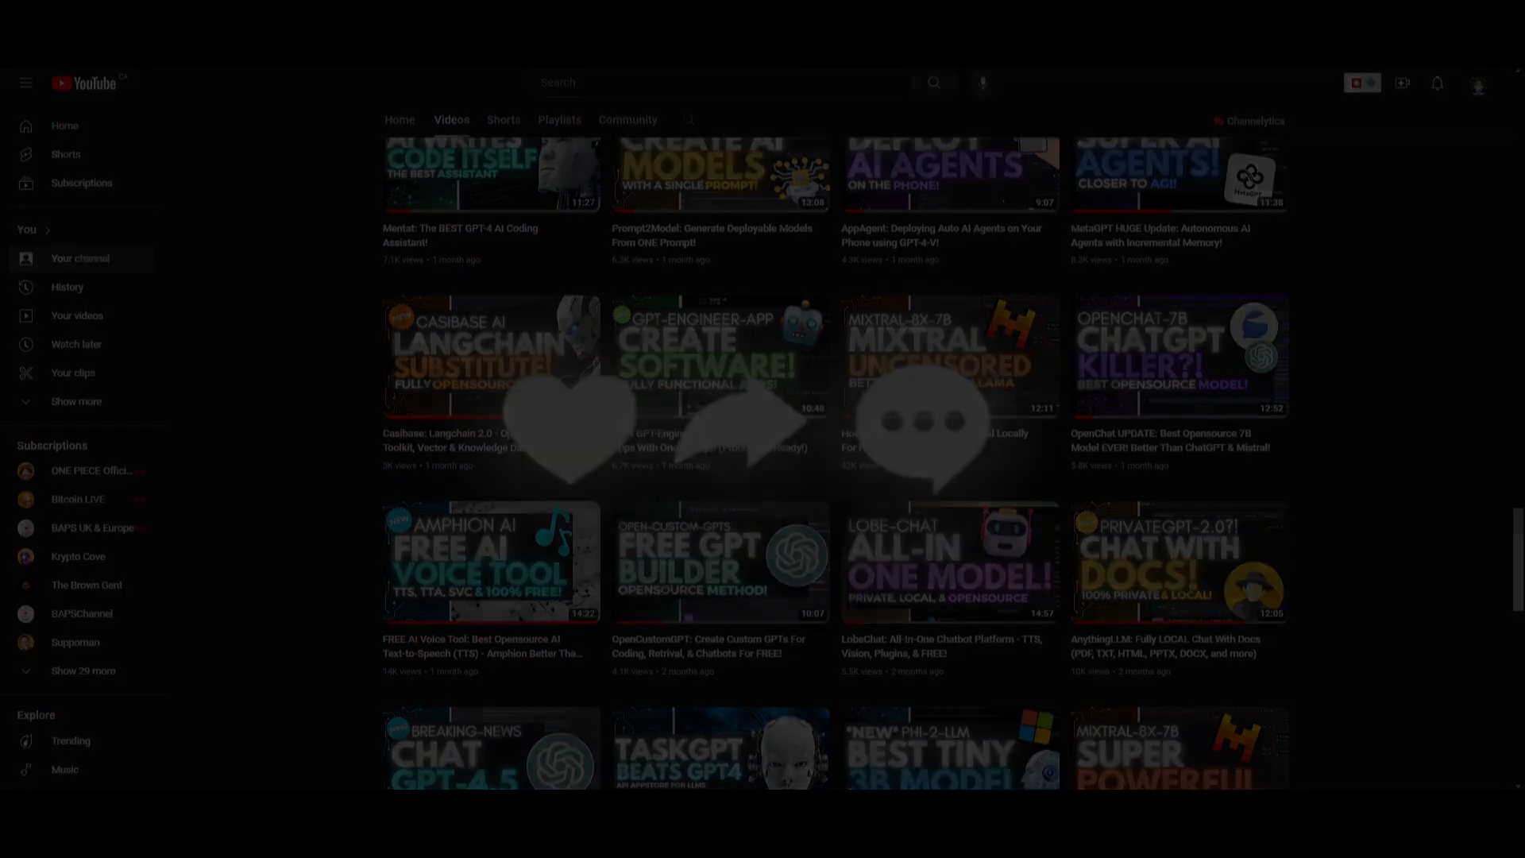